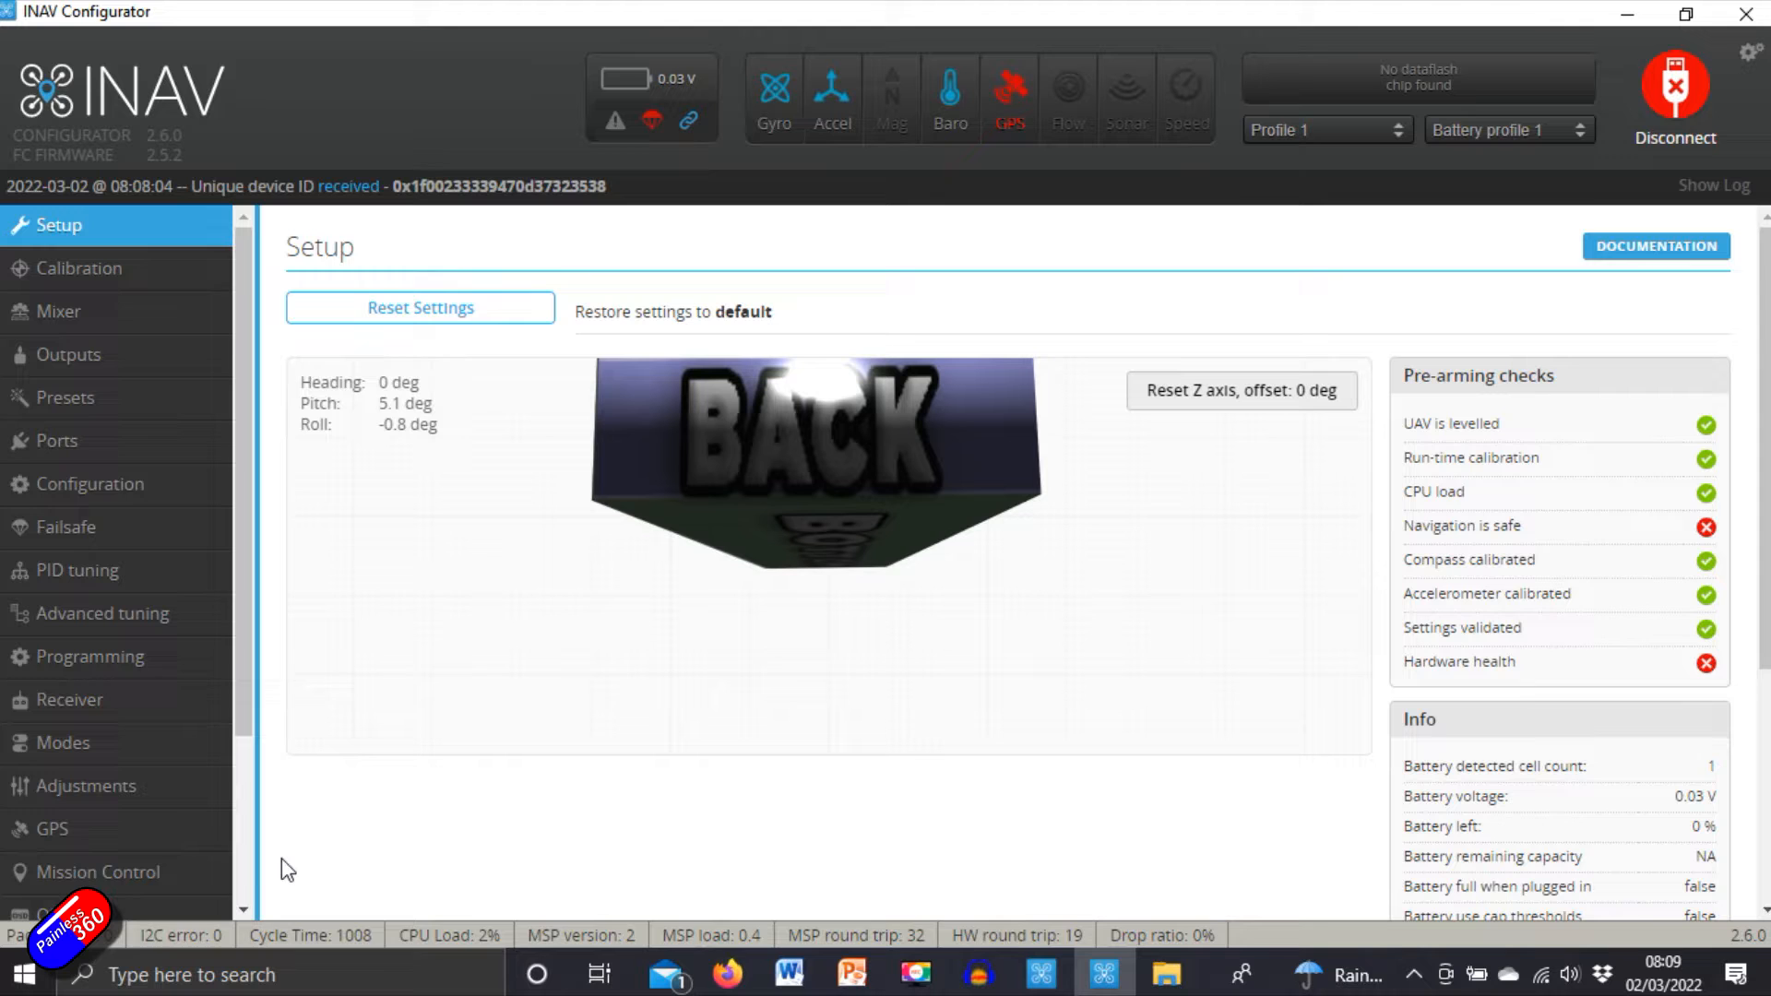
Step: Run the version command in the CLI and highlight the reported 2.5.2 firmware on MATEKF405SE
scroll(down, 3)
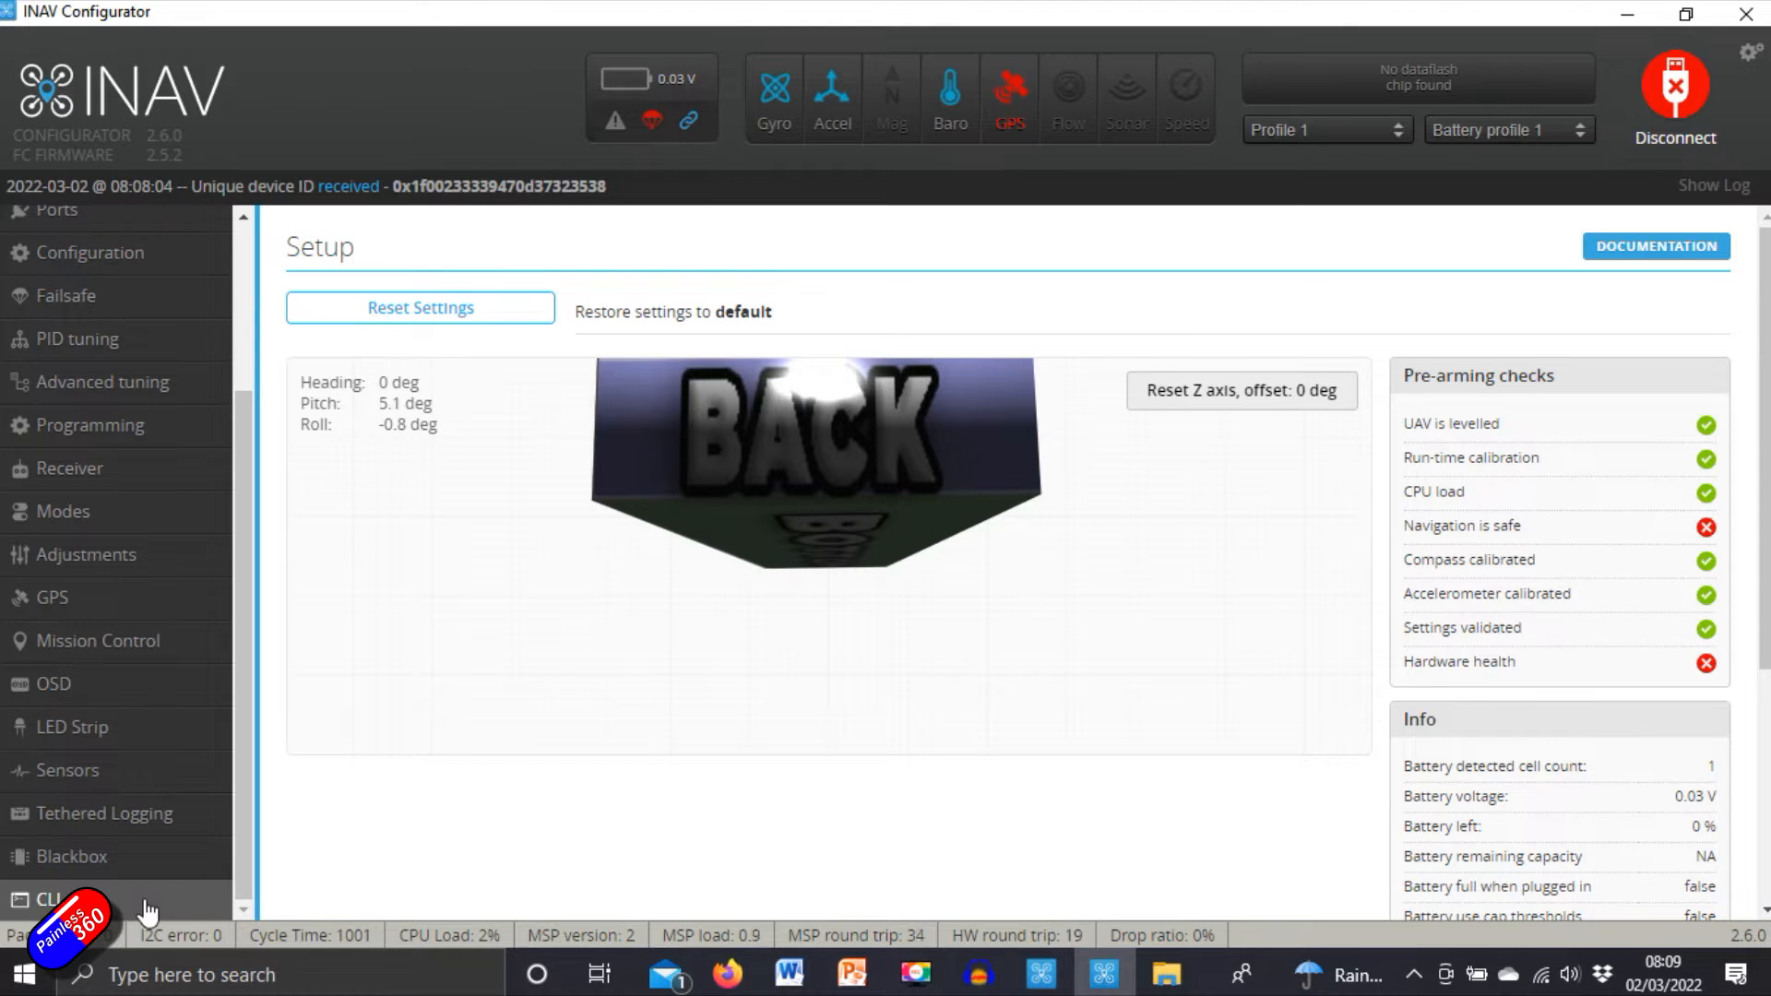
click(49, 898)
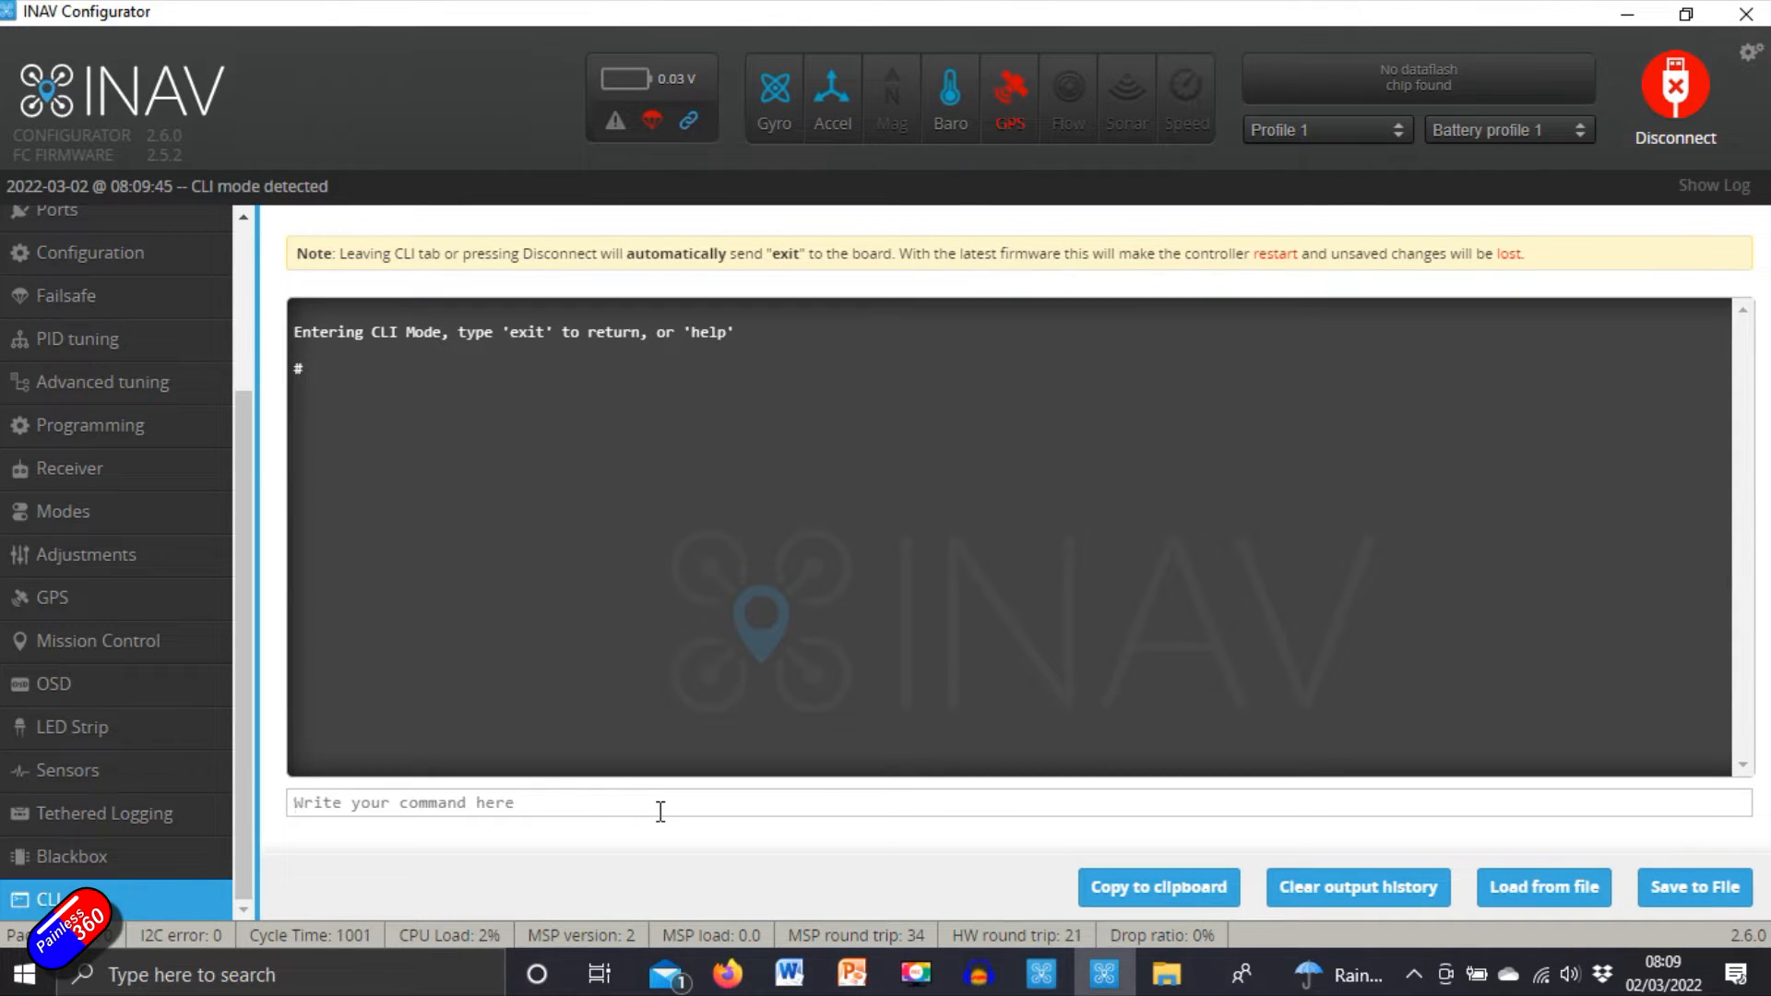
text(versio)
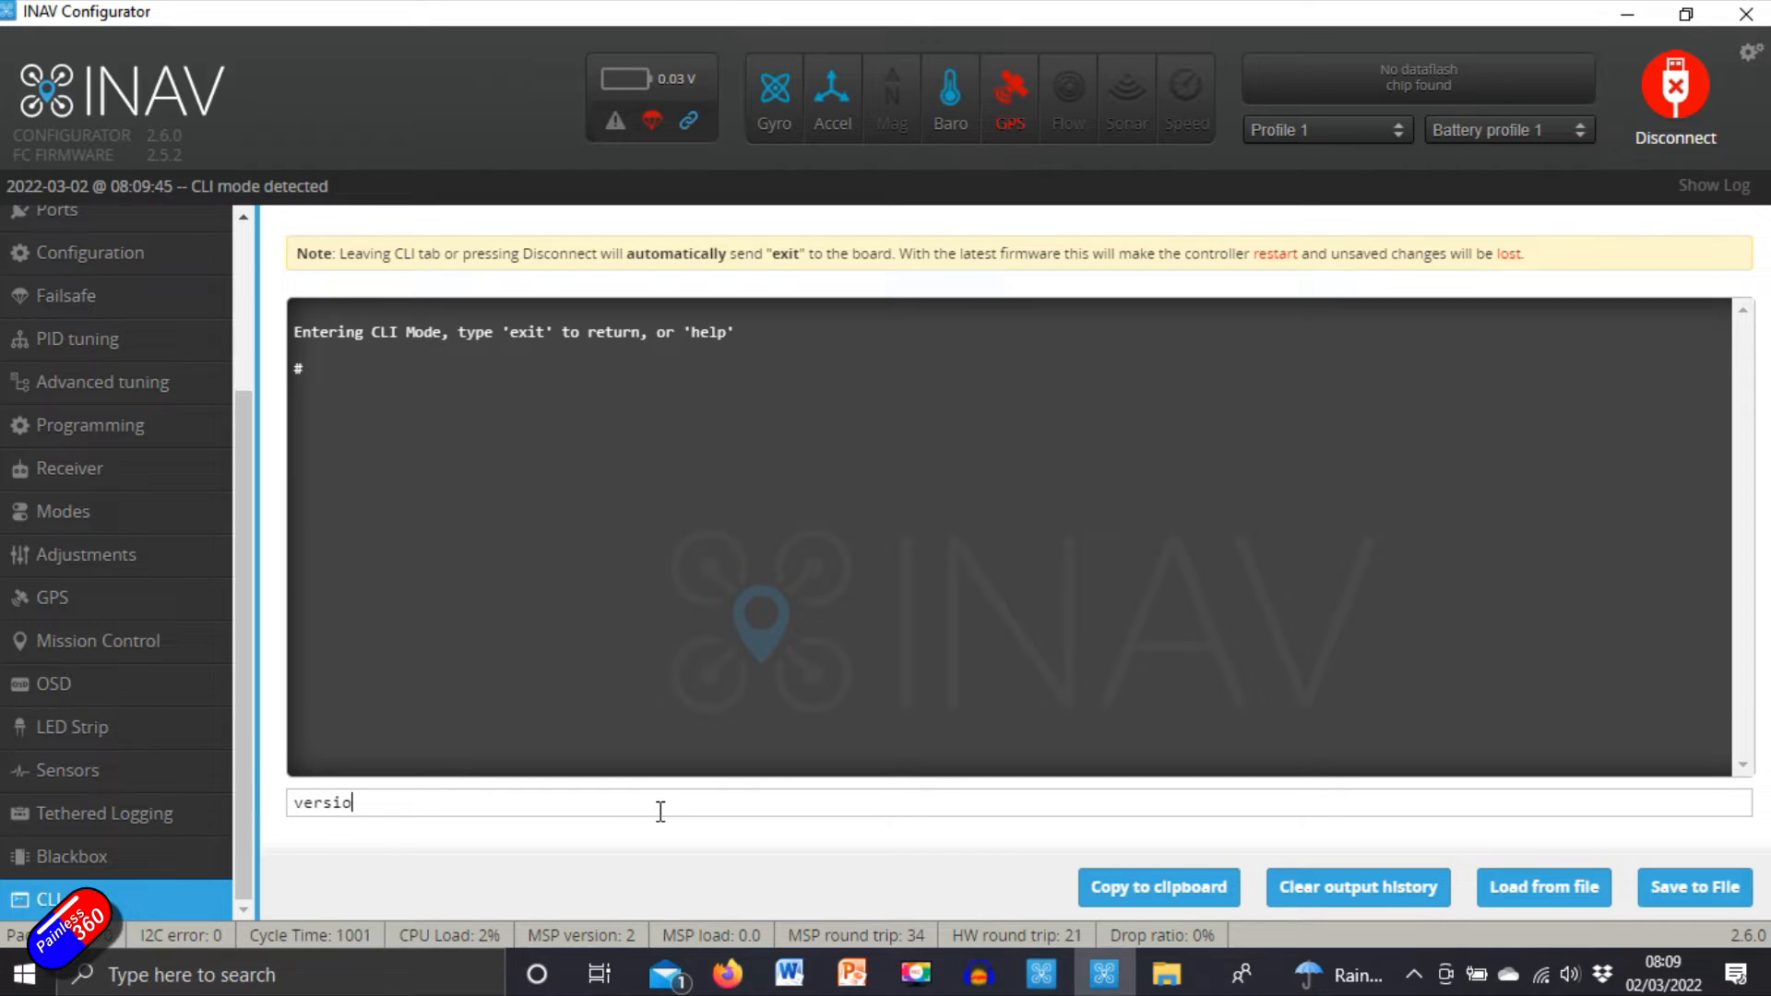
key(enter)
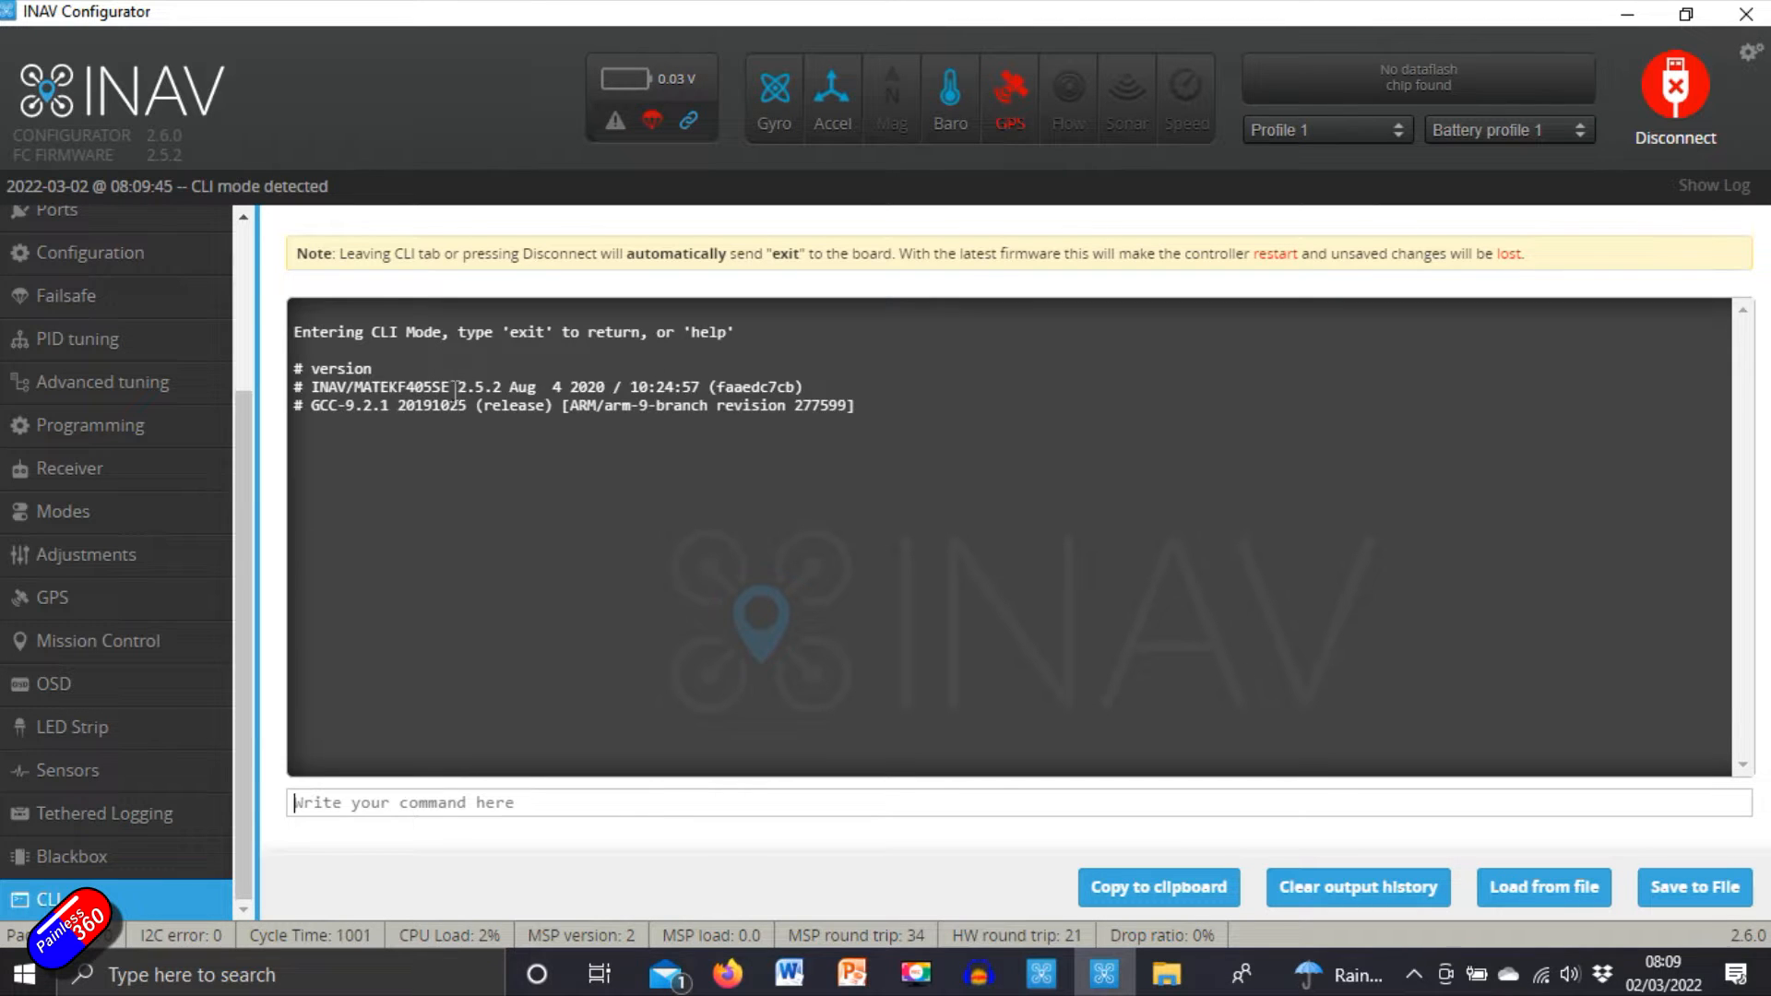
double_click(478, 386)
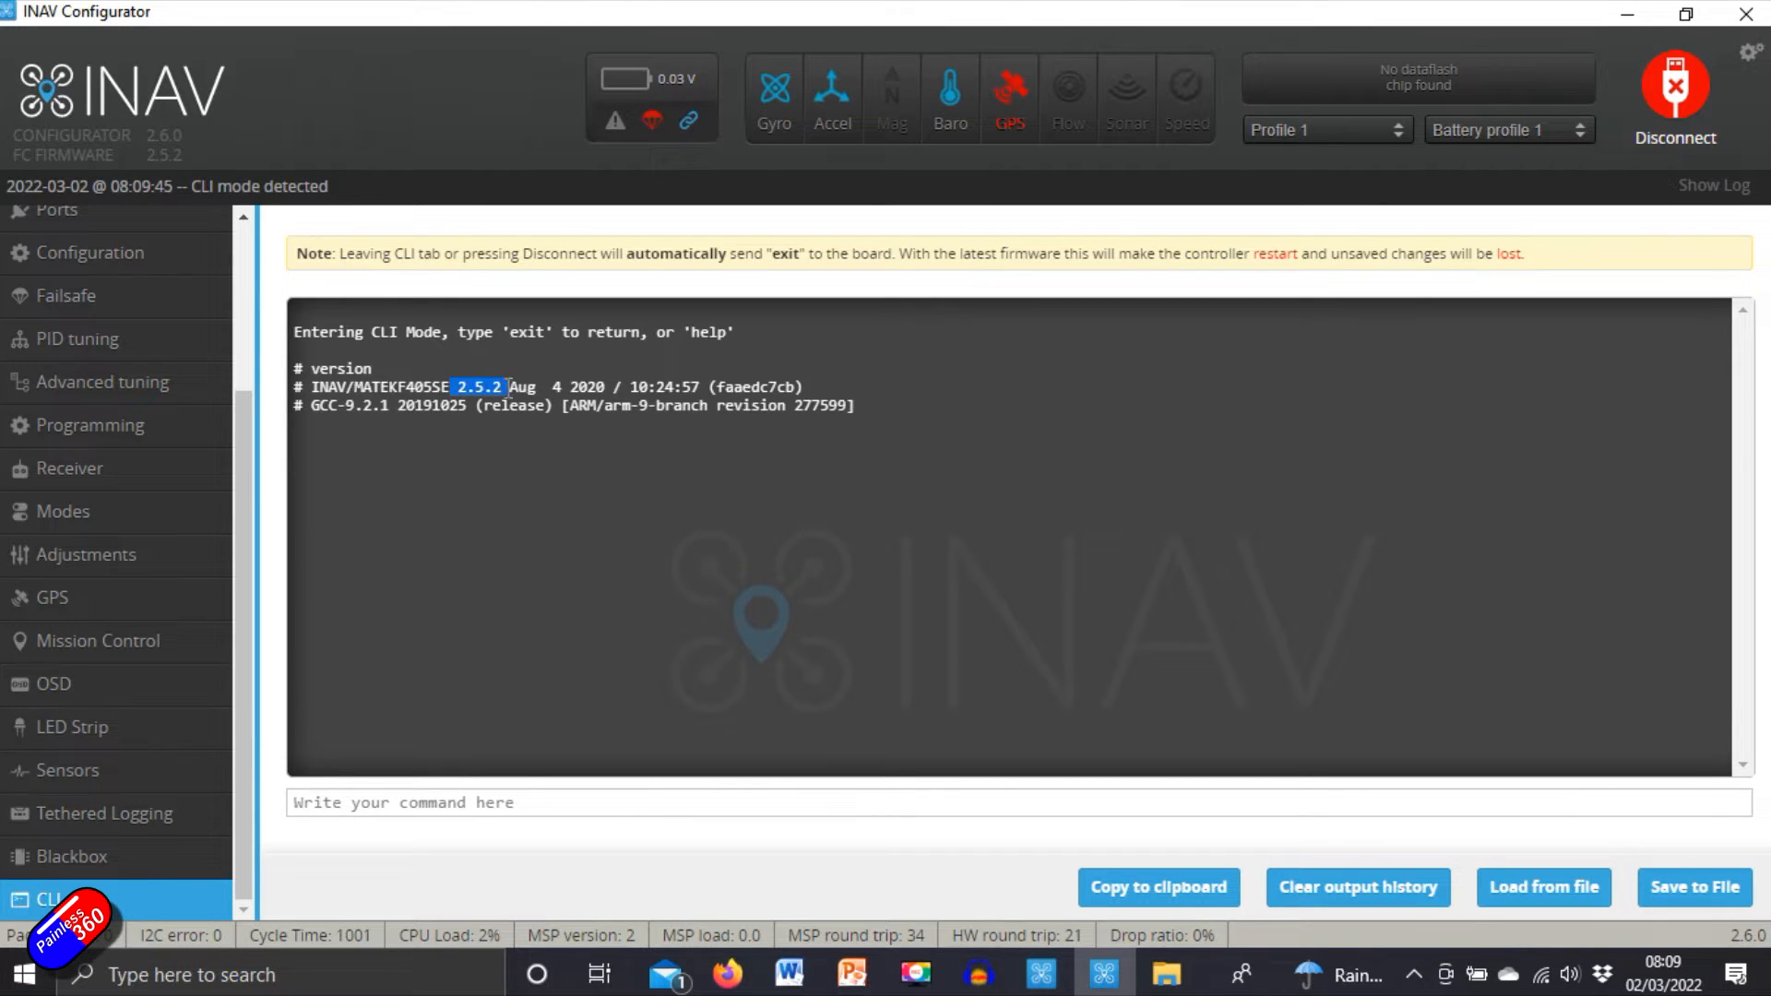
mouse_move(553, 538)
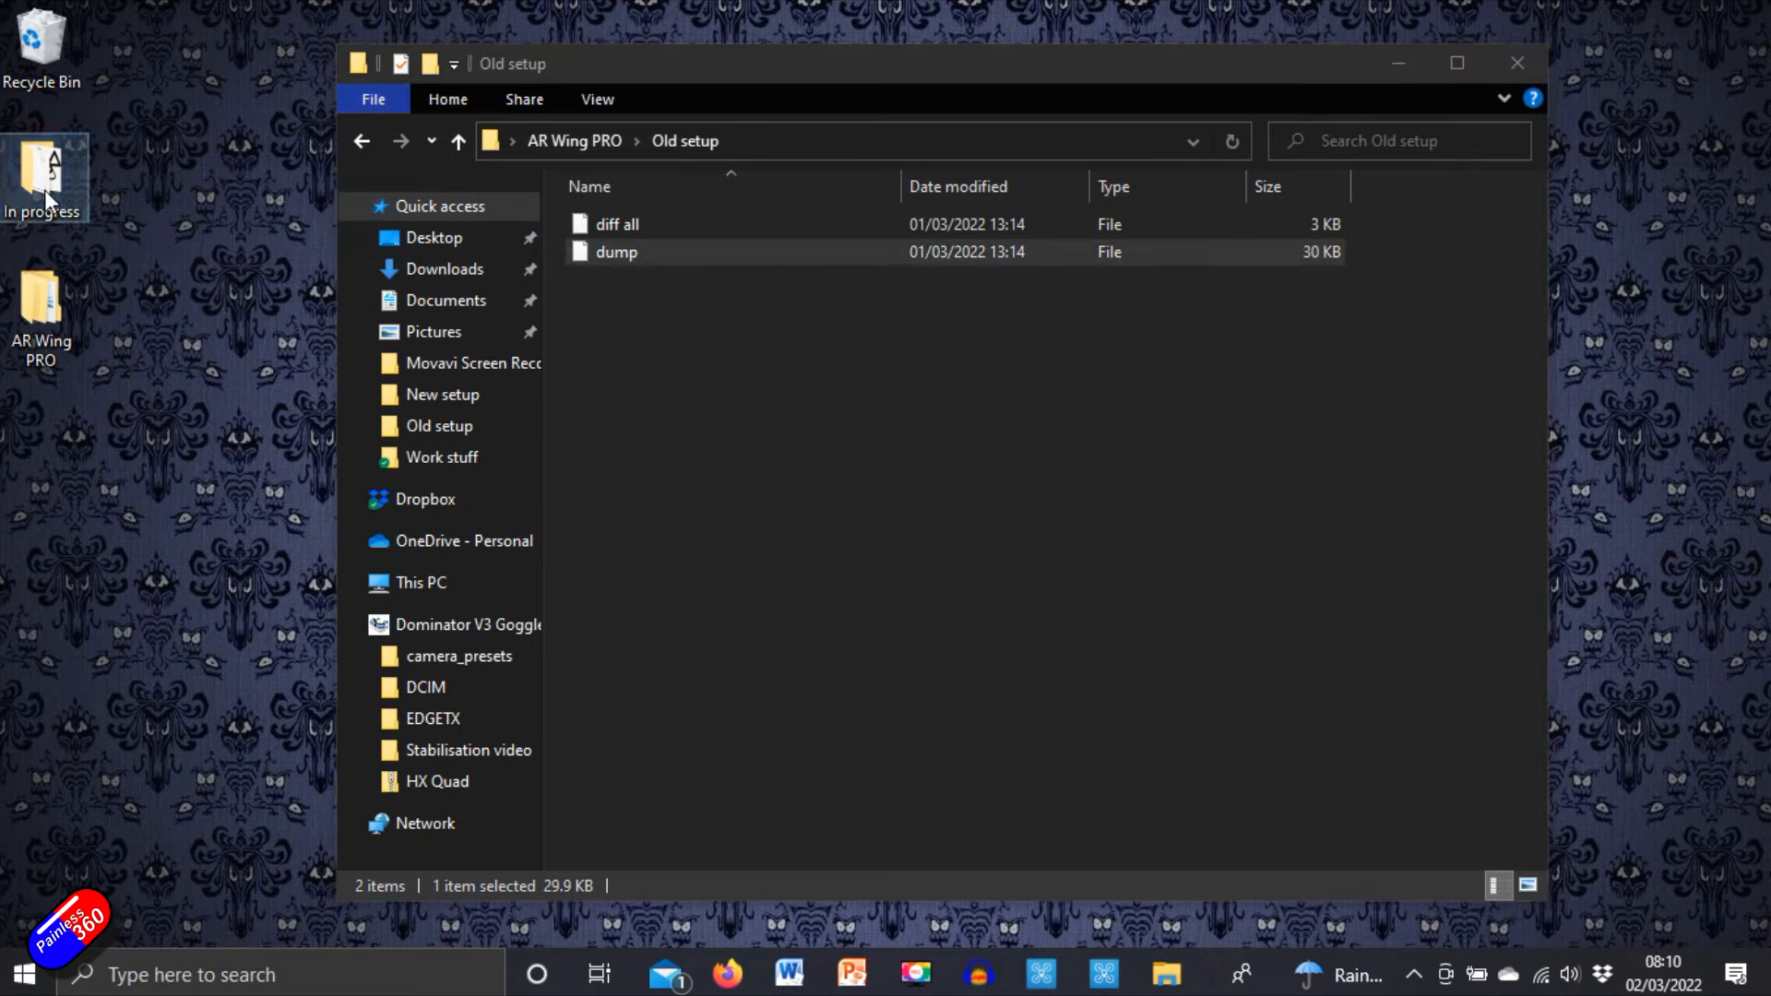
Step: Browse the In progress desktop folder holding the configurator version folders
double_click(43, 180)
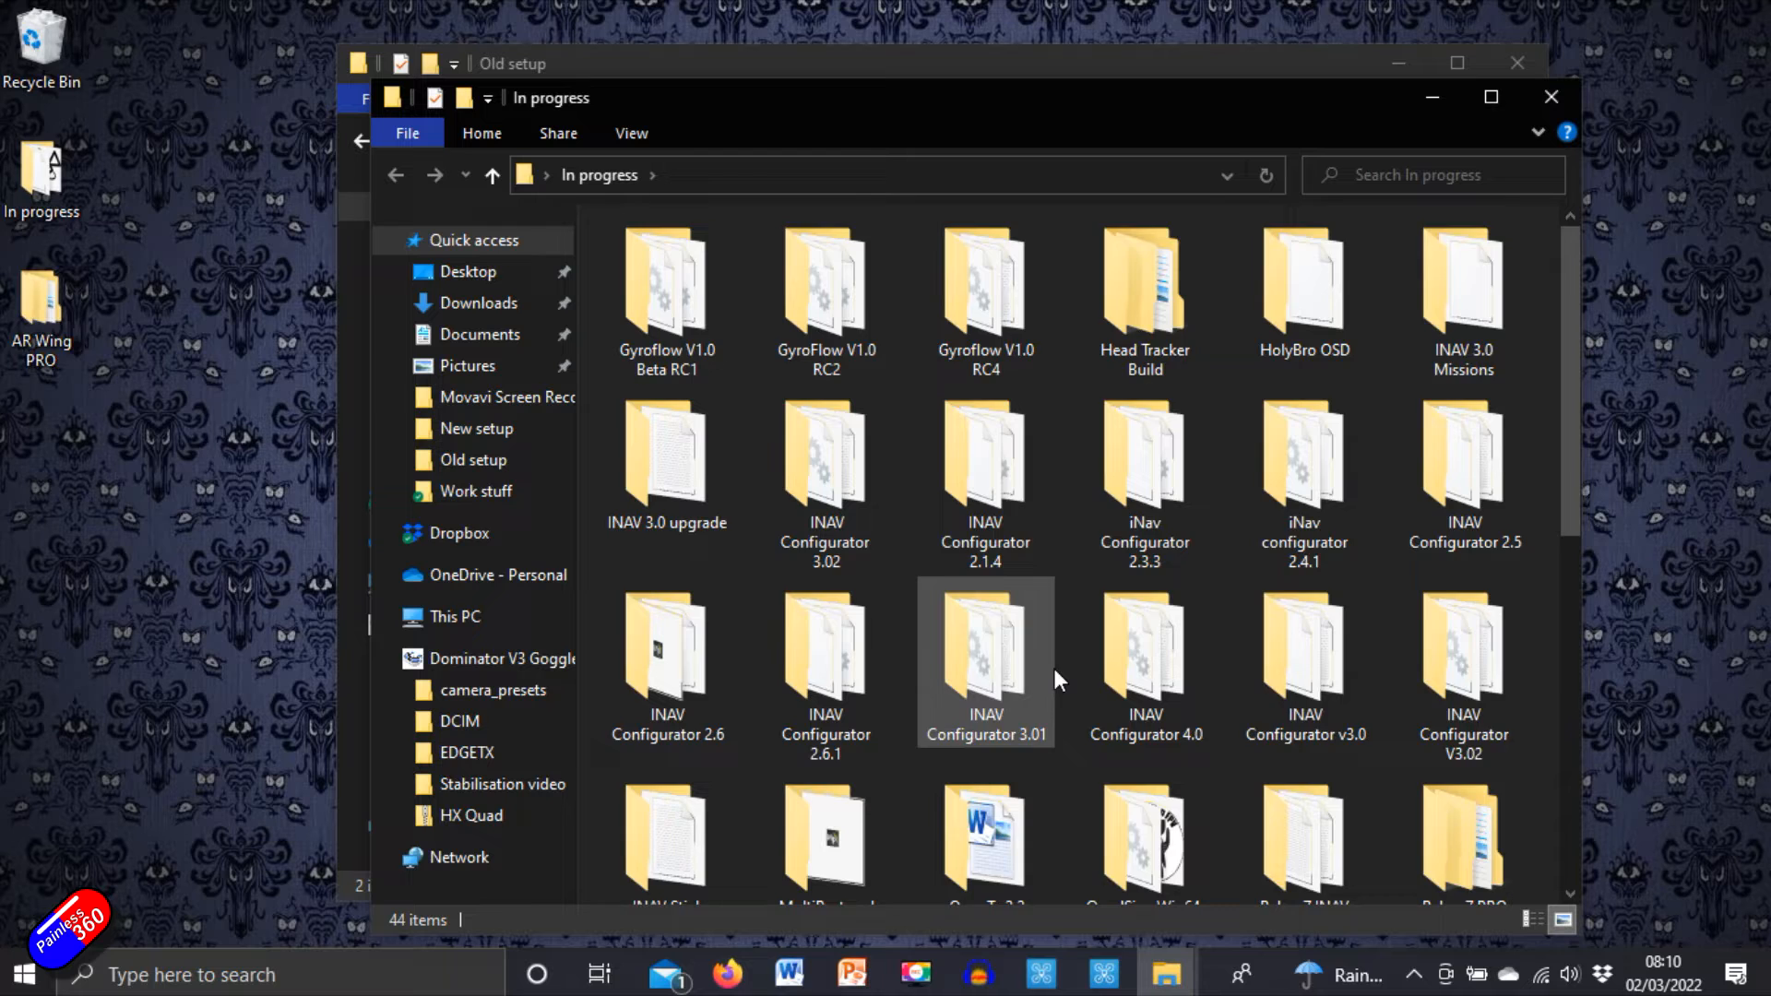
scroll(down, 3)
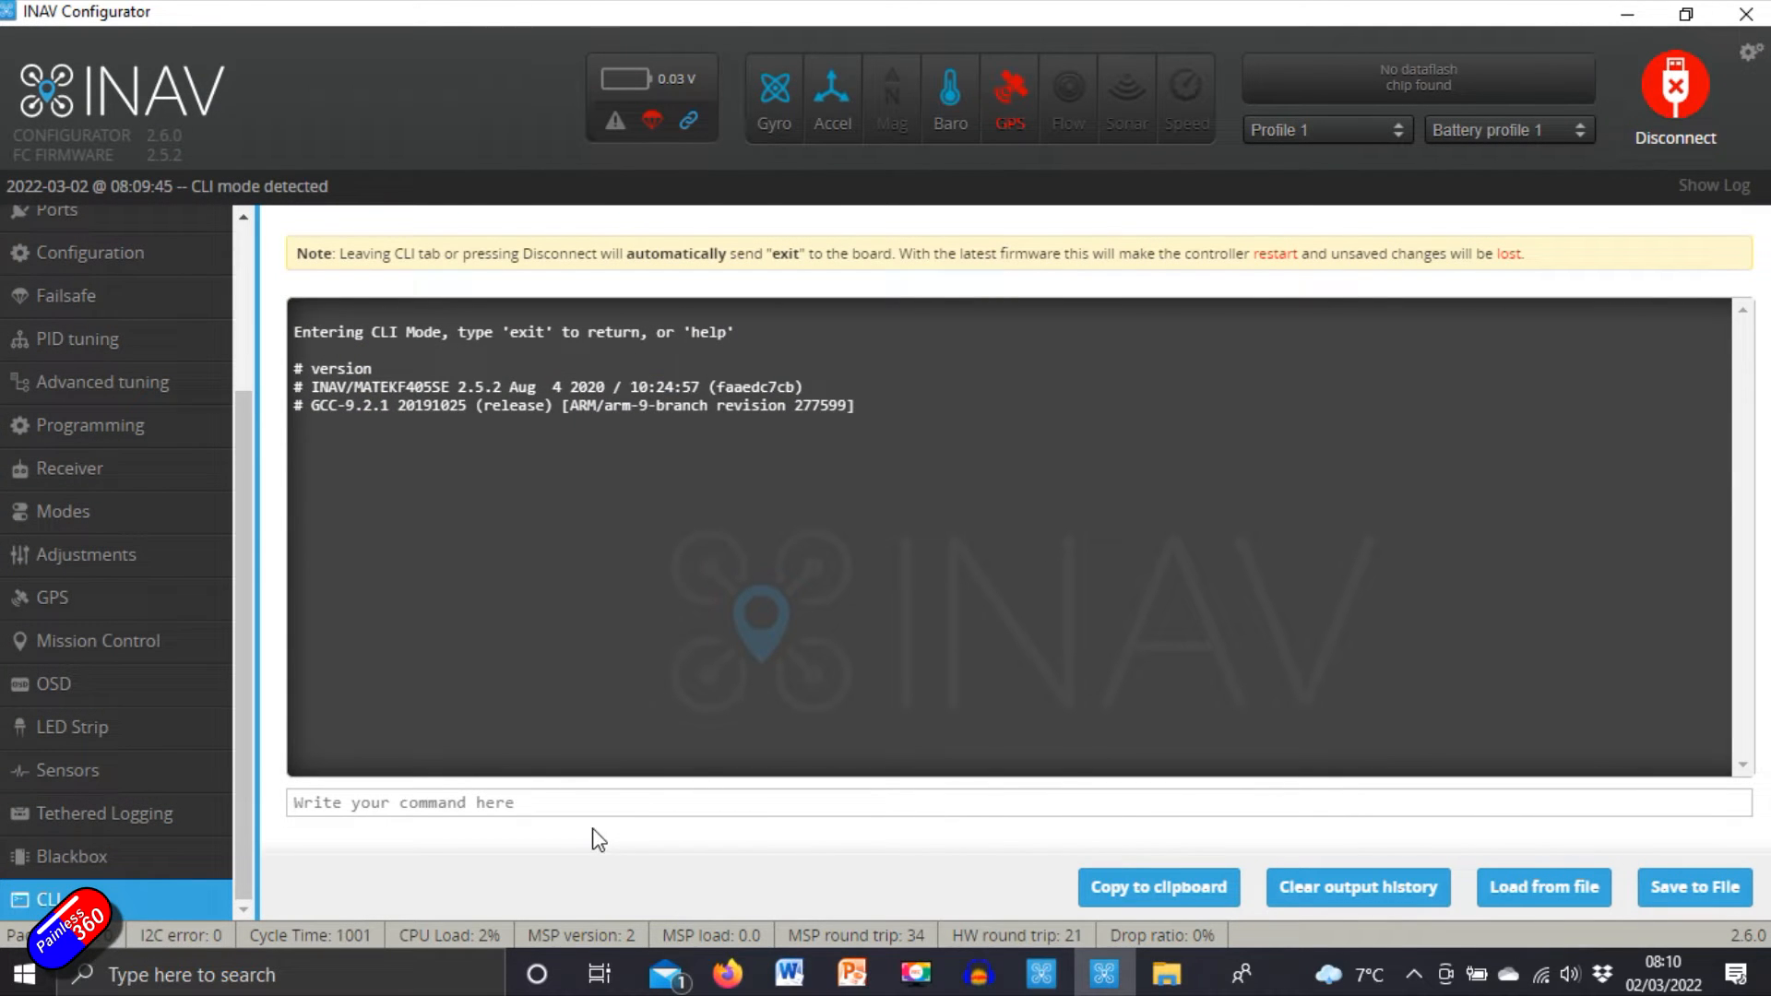
Step: Exit the CLI and review the Calibration, Mixer and Outputs pages
text(exi)
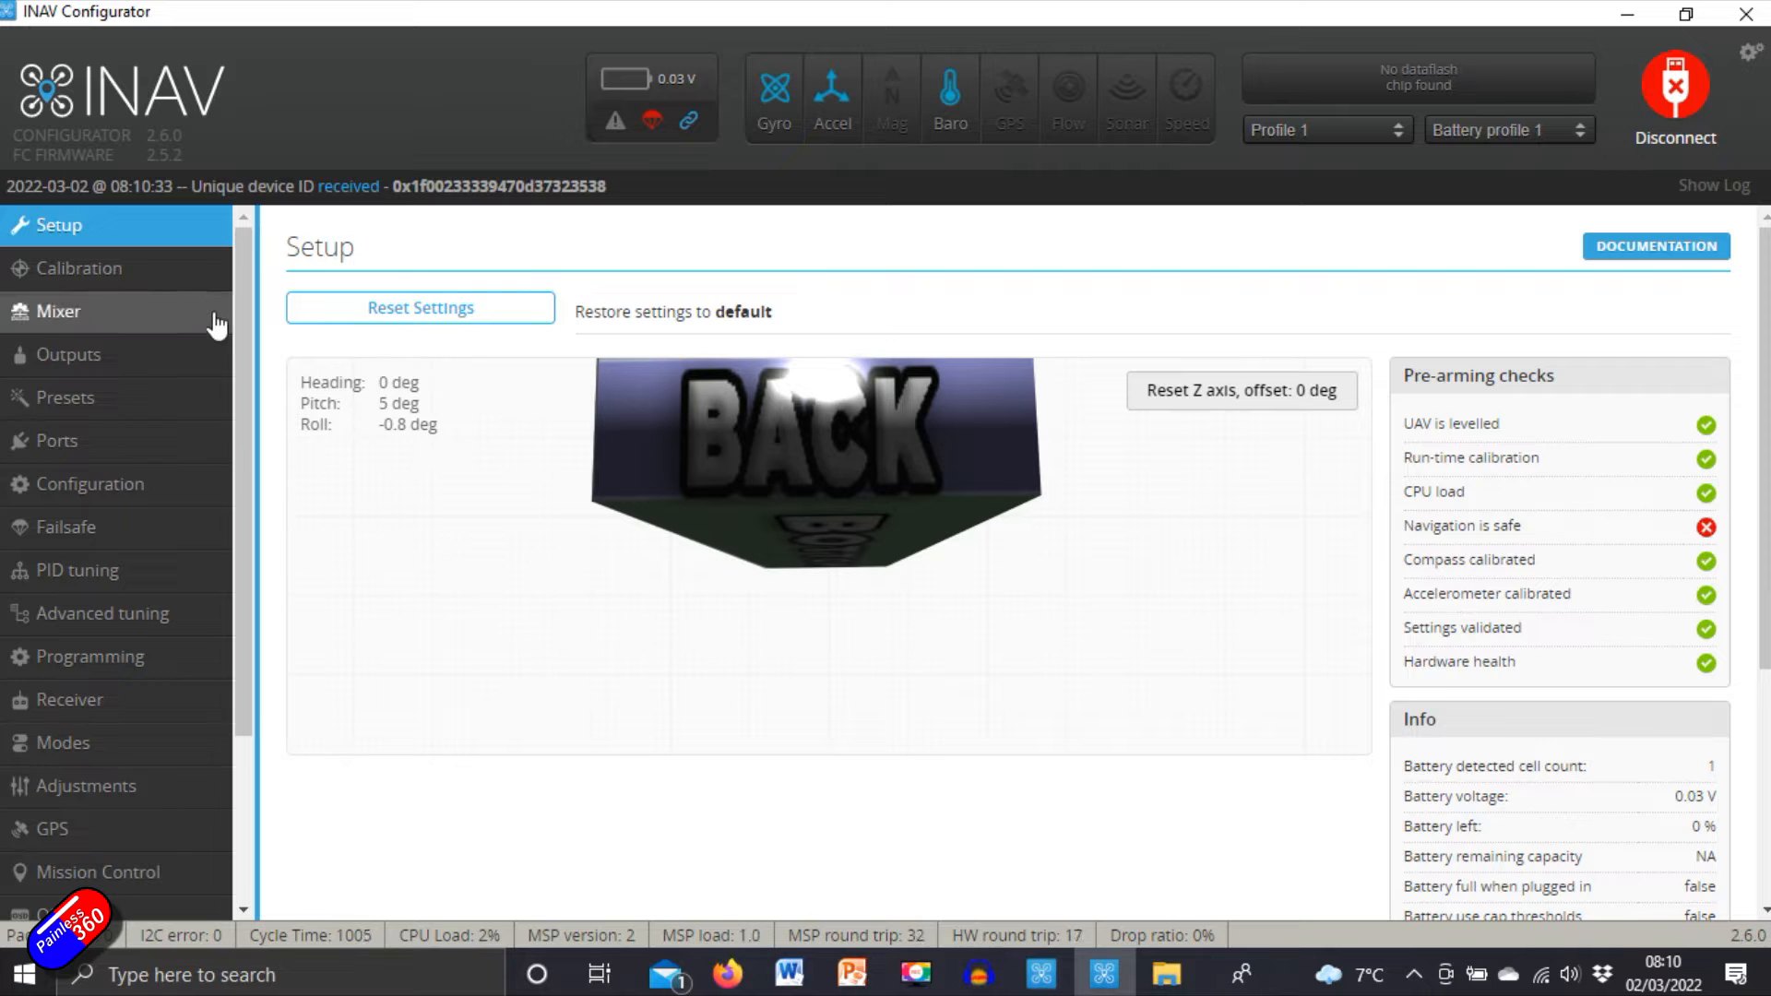
click(80, 268)
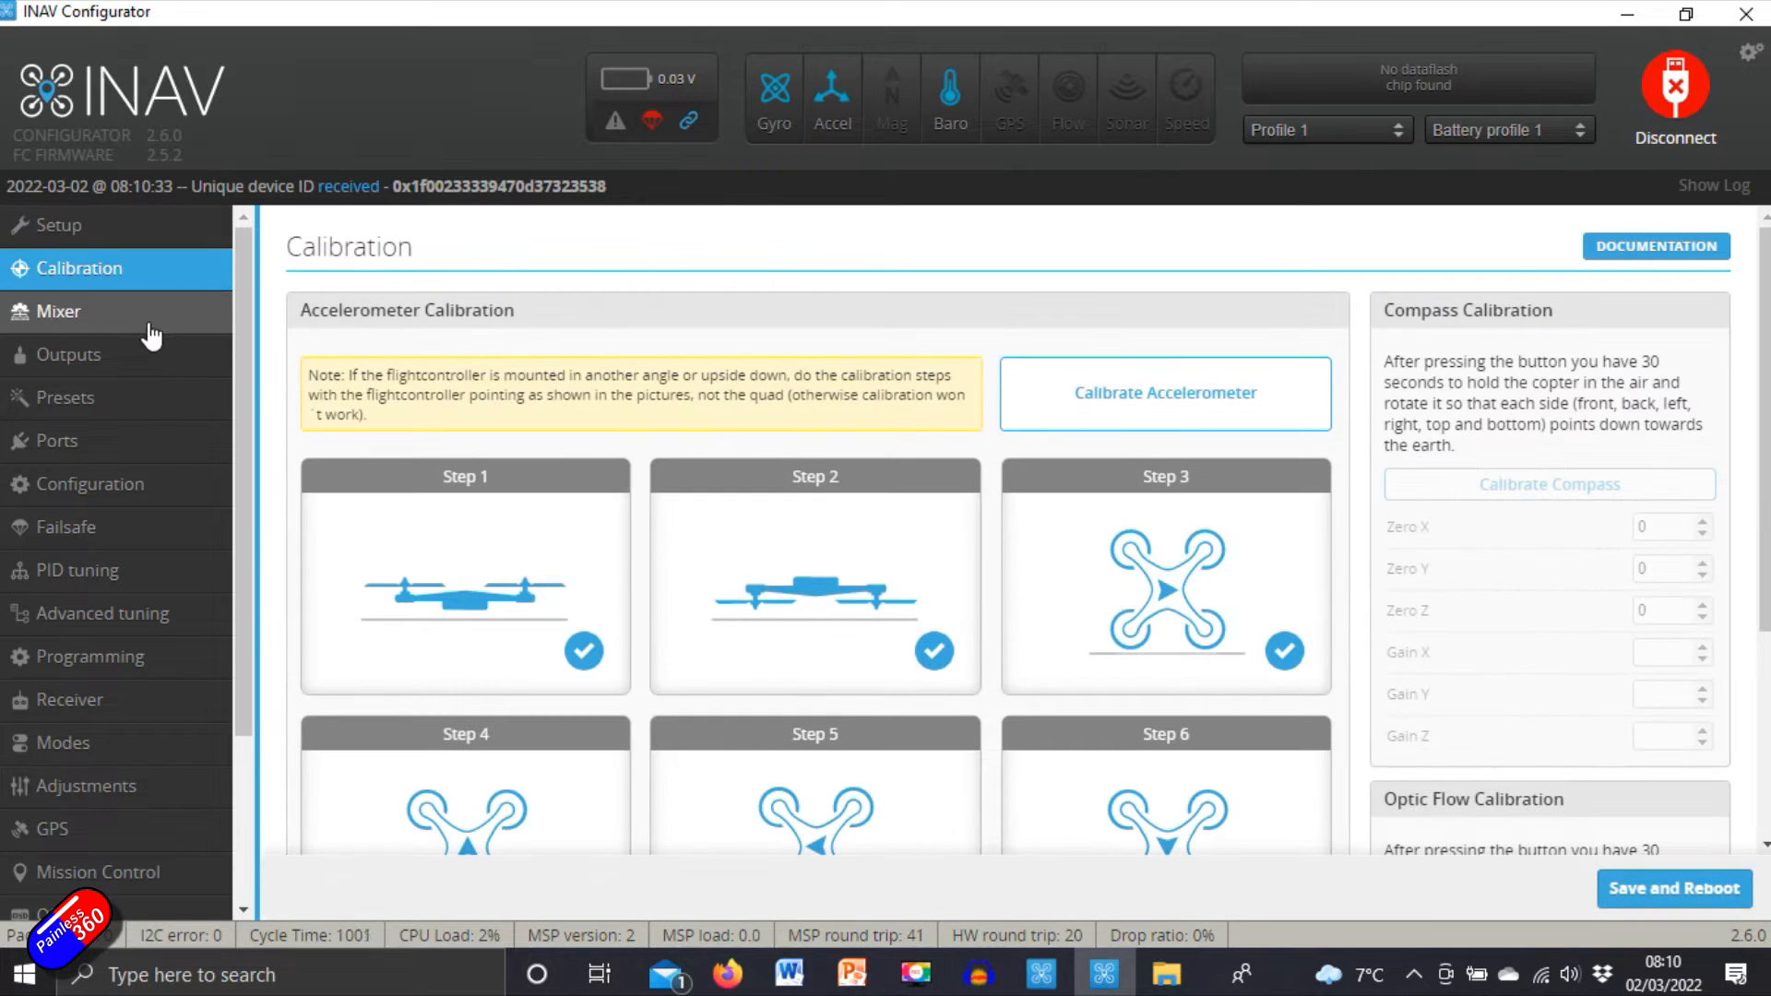
click(57, 310)
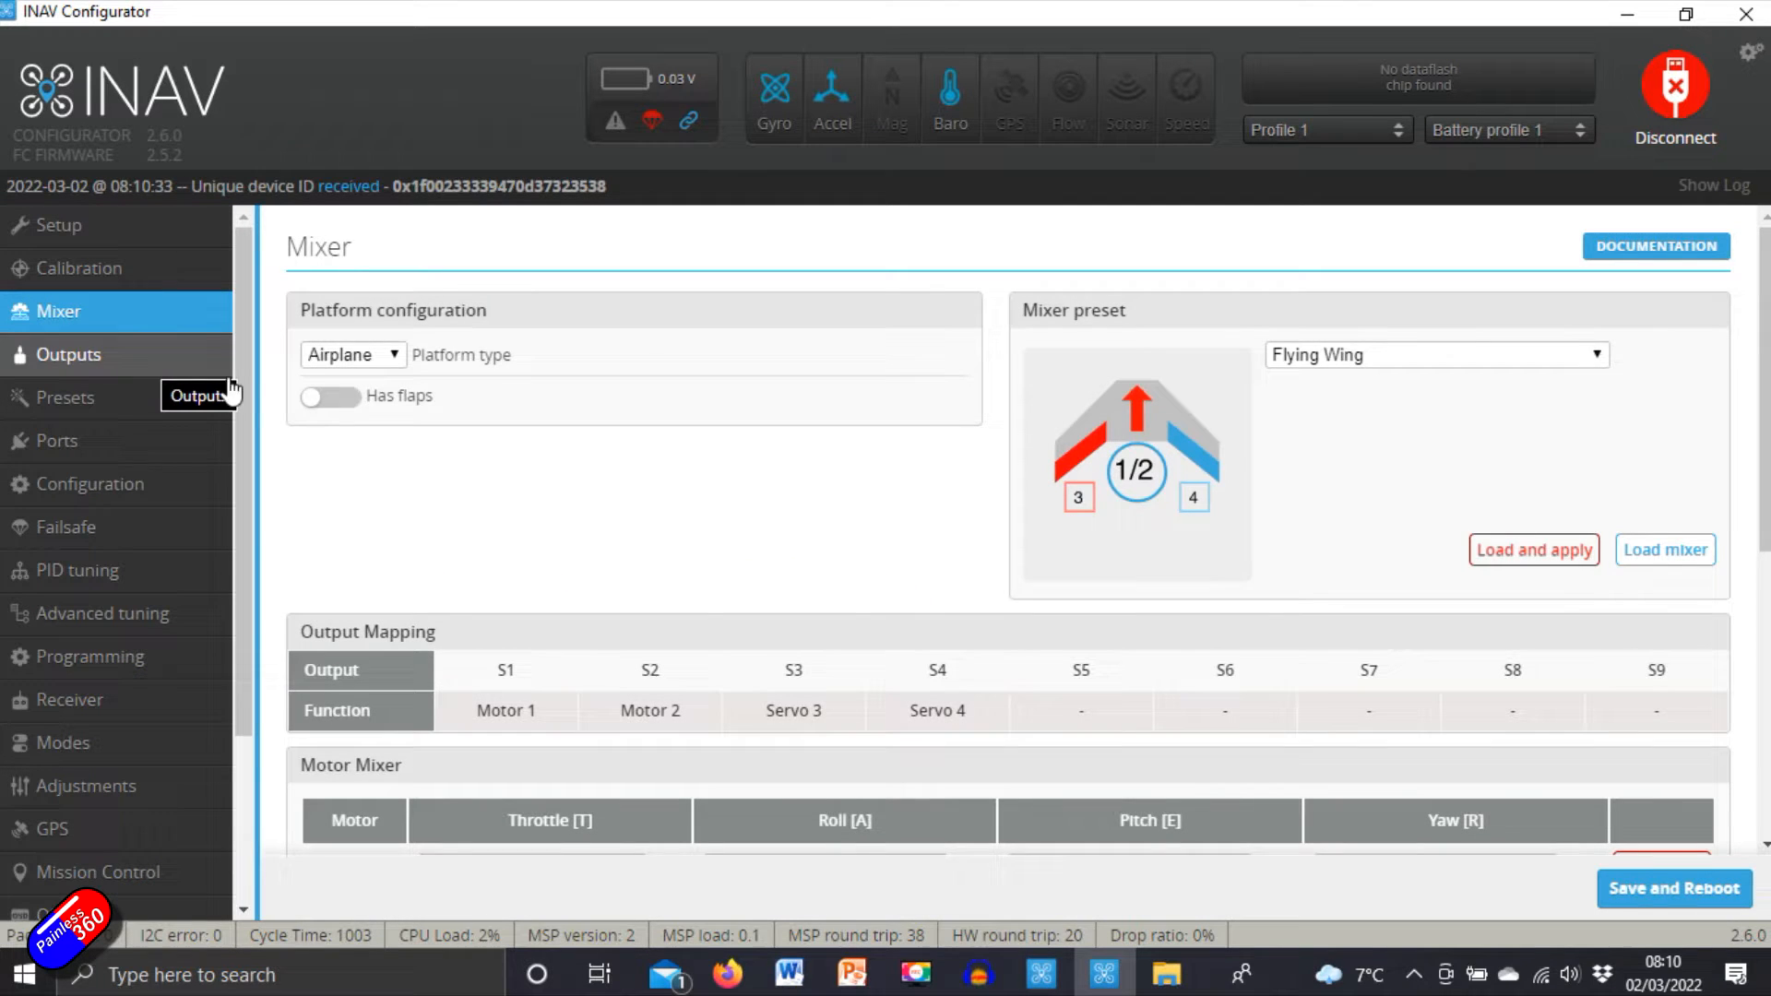
scroll(down, 3)
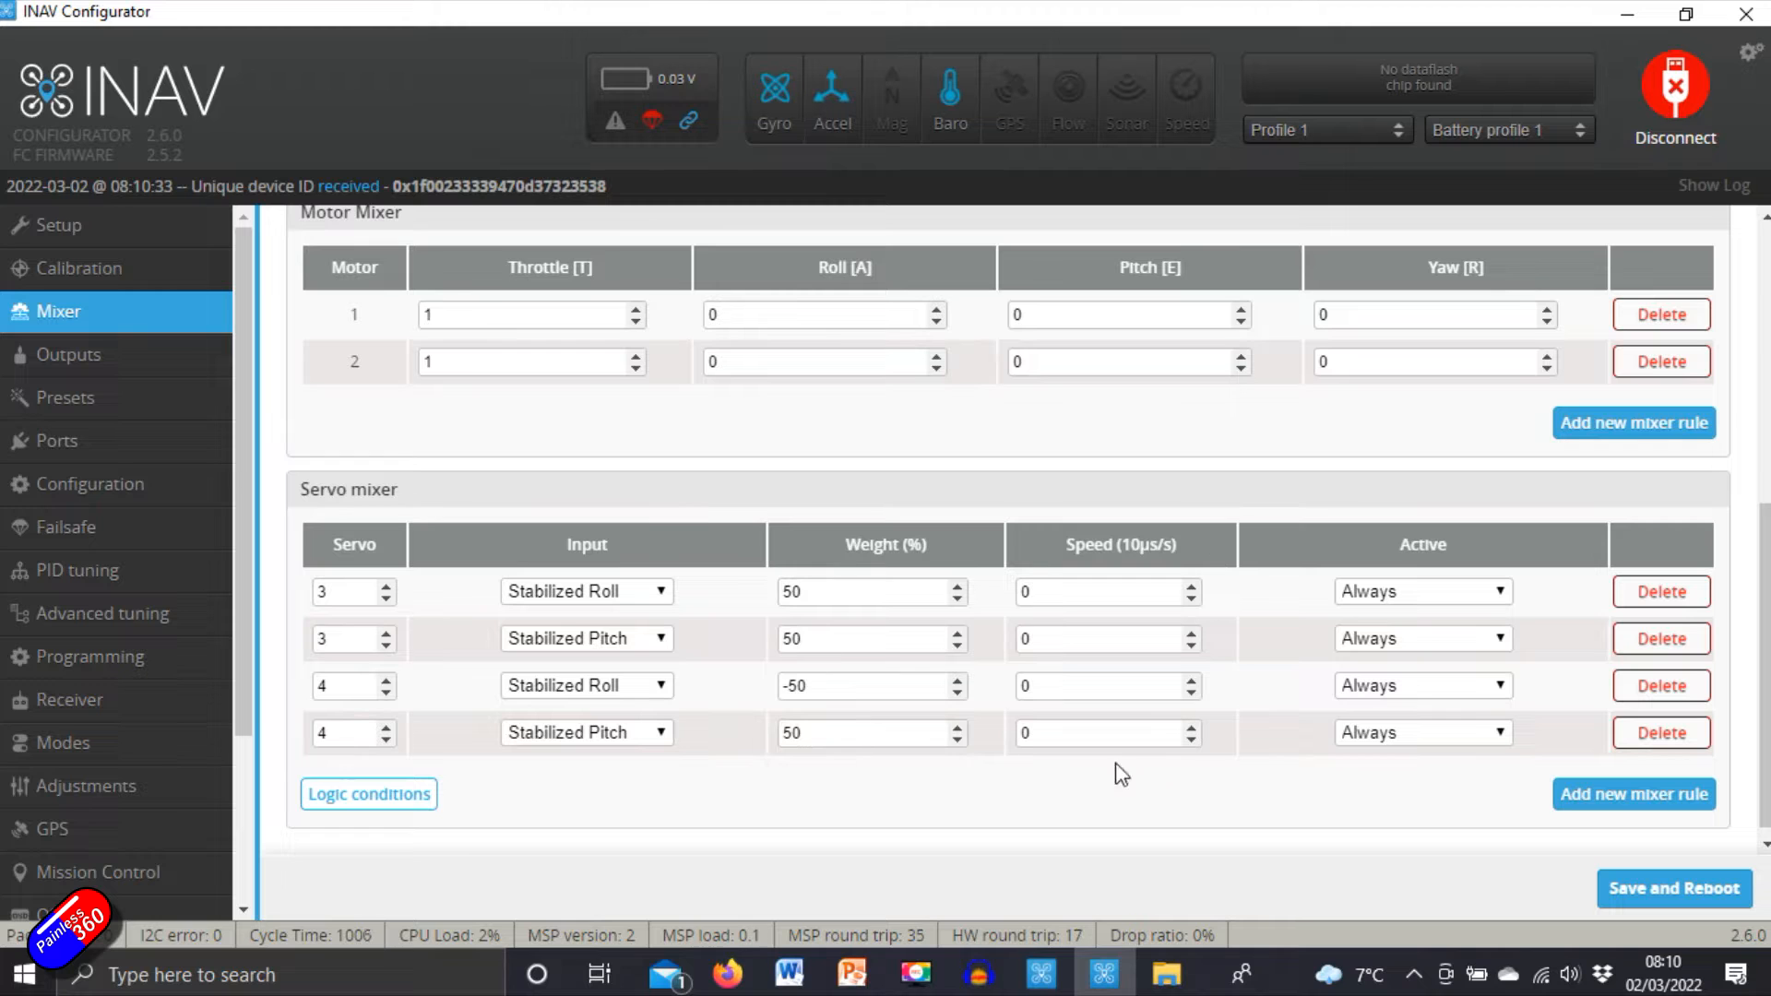
mouse_move(175, 376)
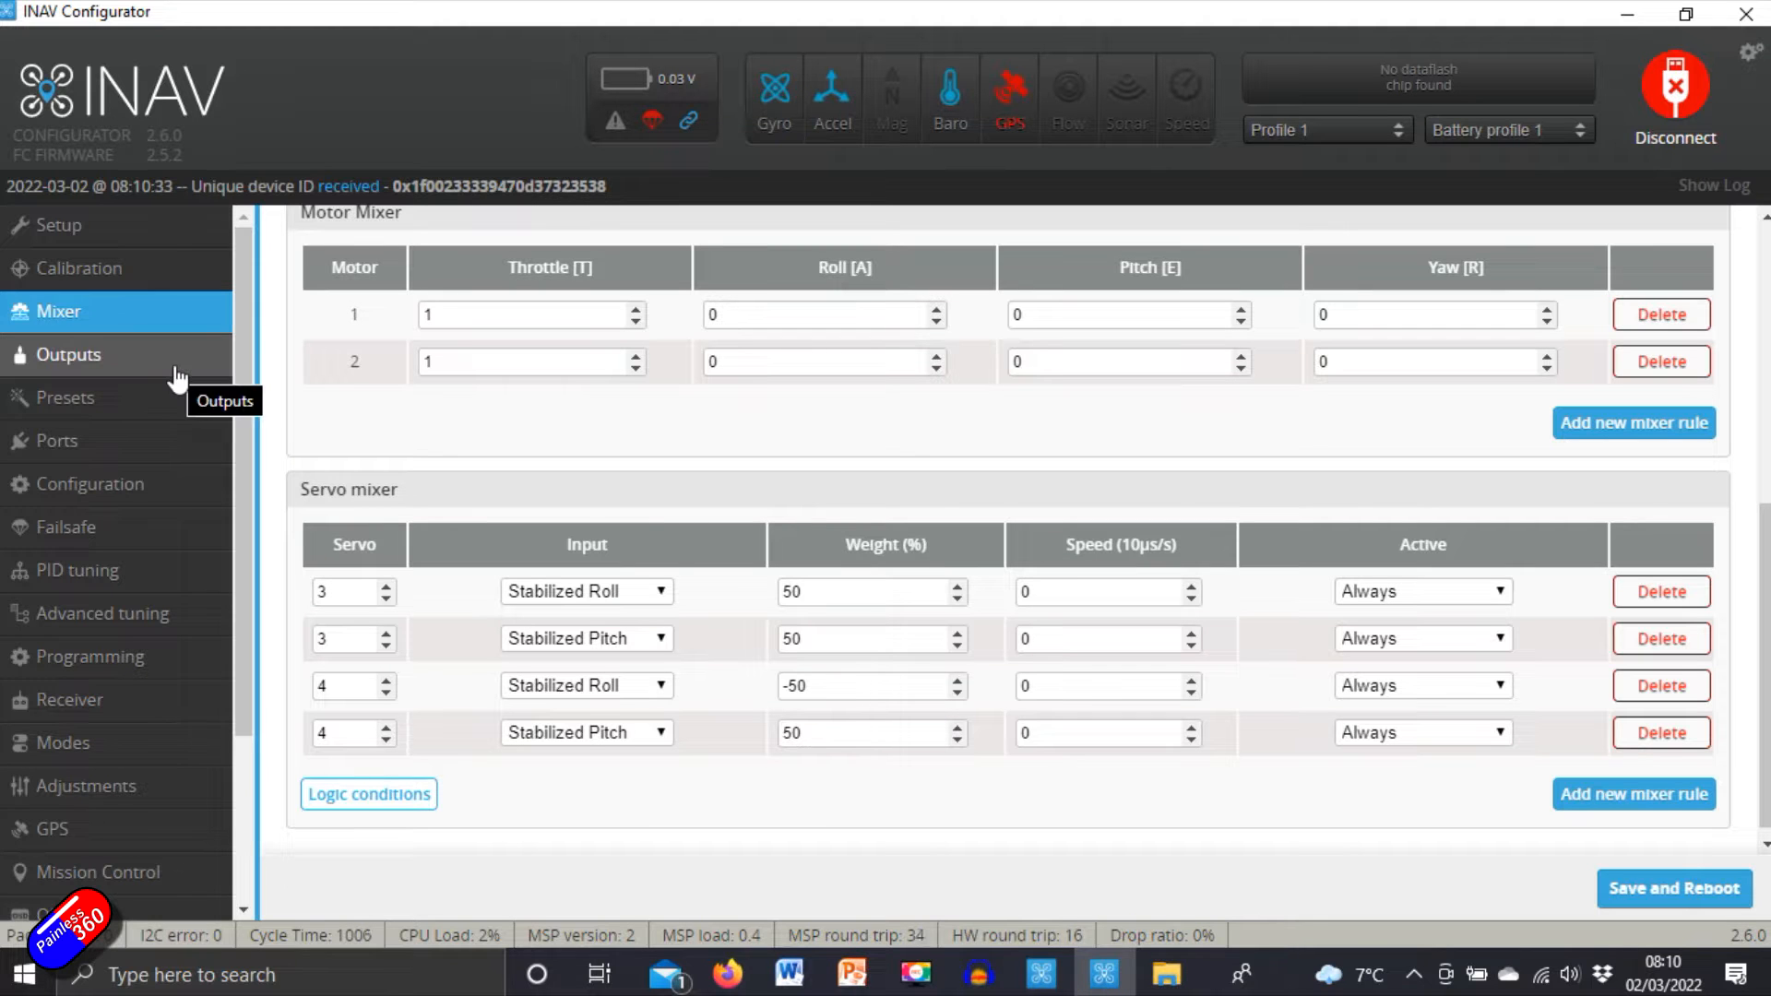
click(68, 354)
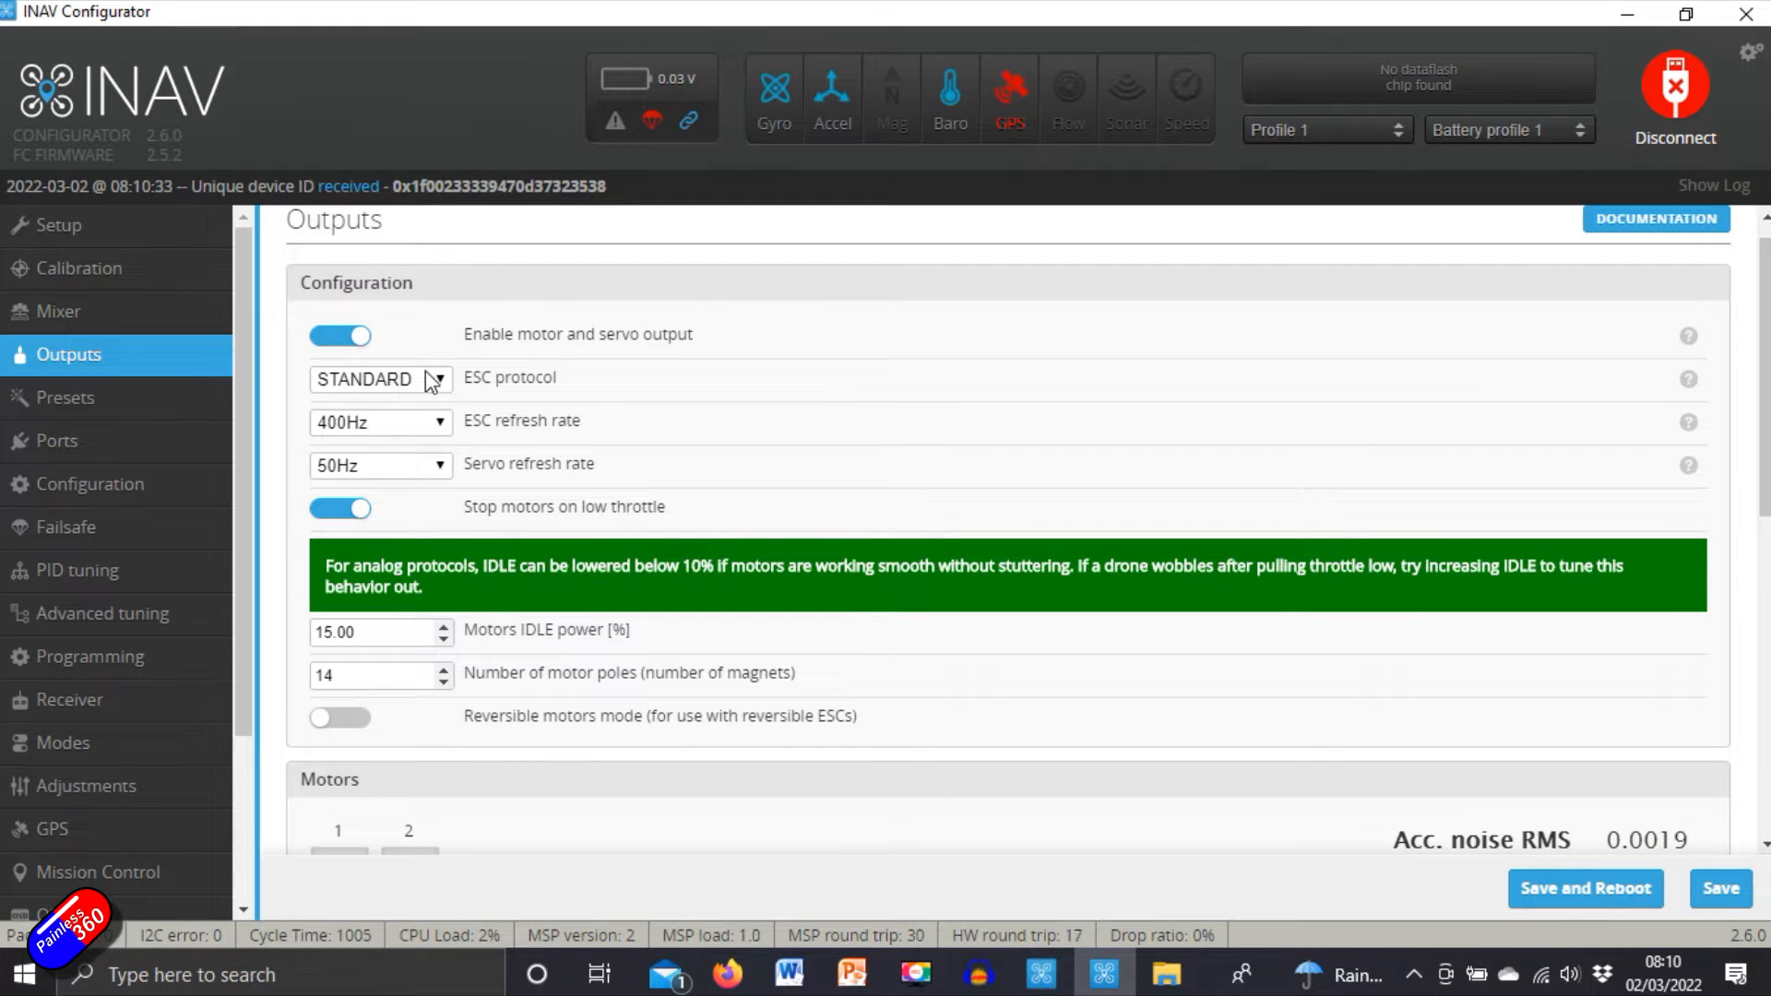
Step: Review Presets, Ports and Configuration, highlighting the board alignment pitch value of 4.0
click(64, 397)
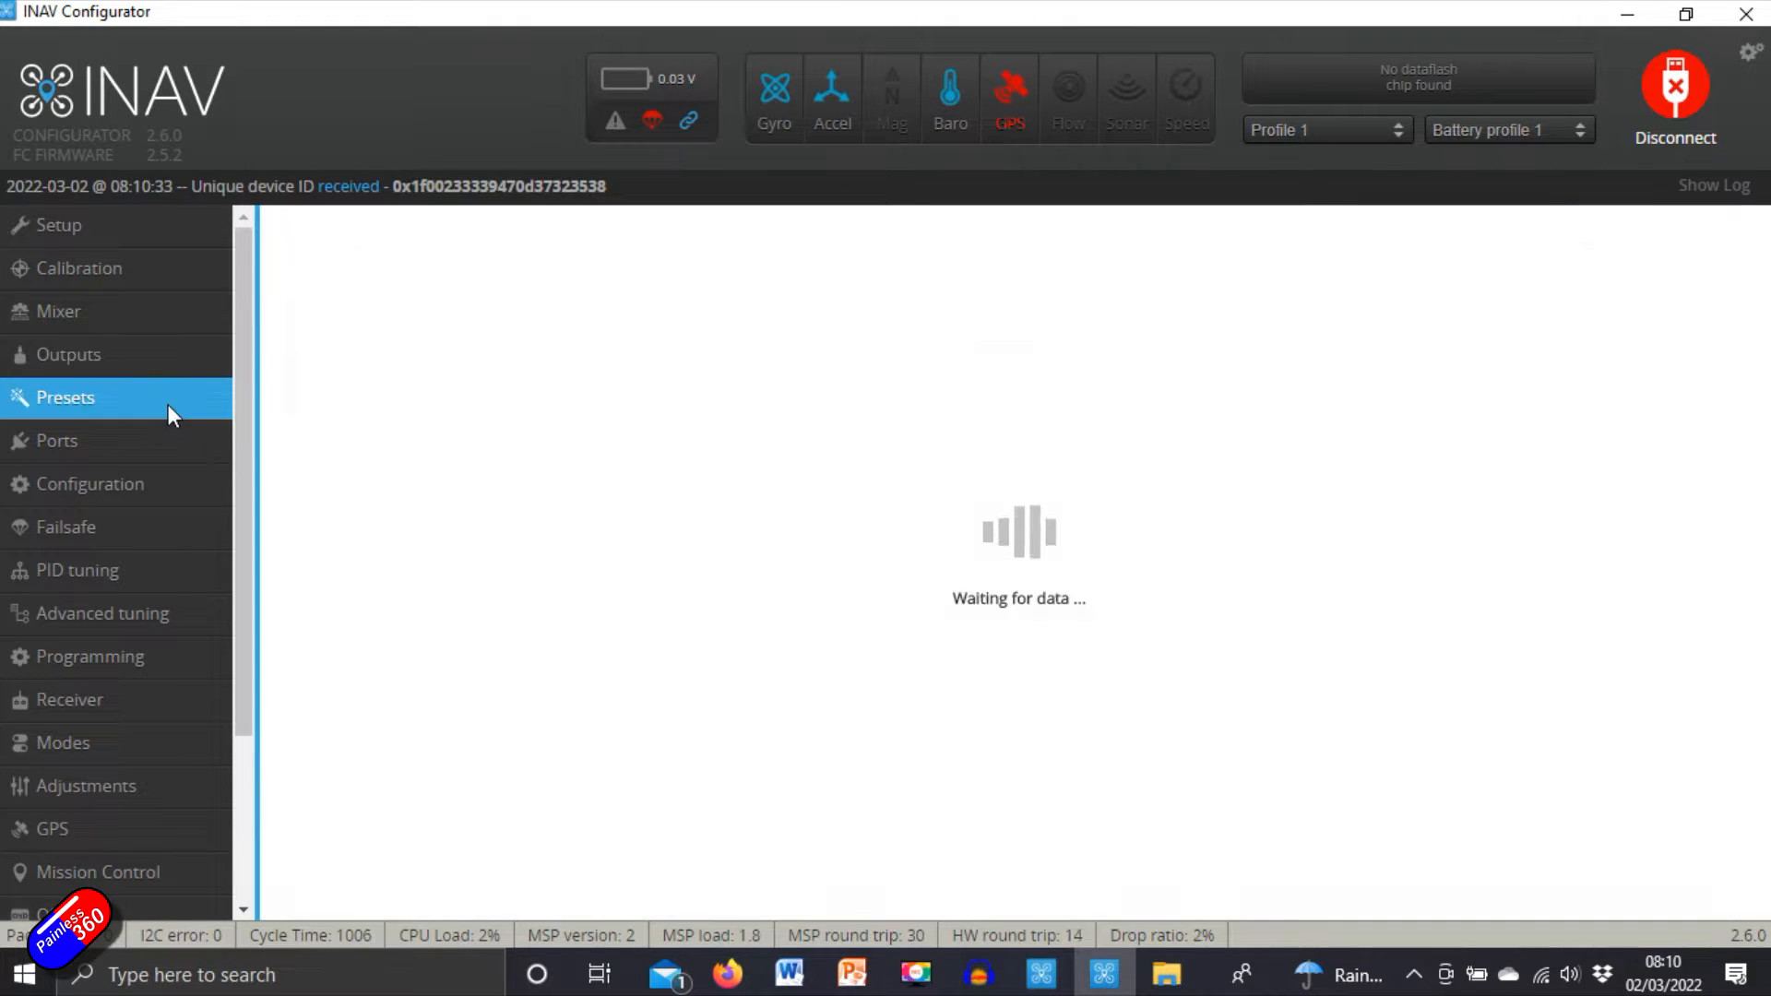
click(57, 441)
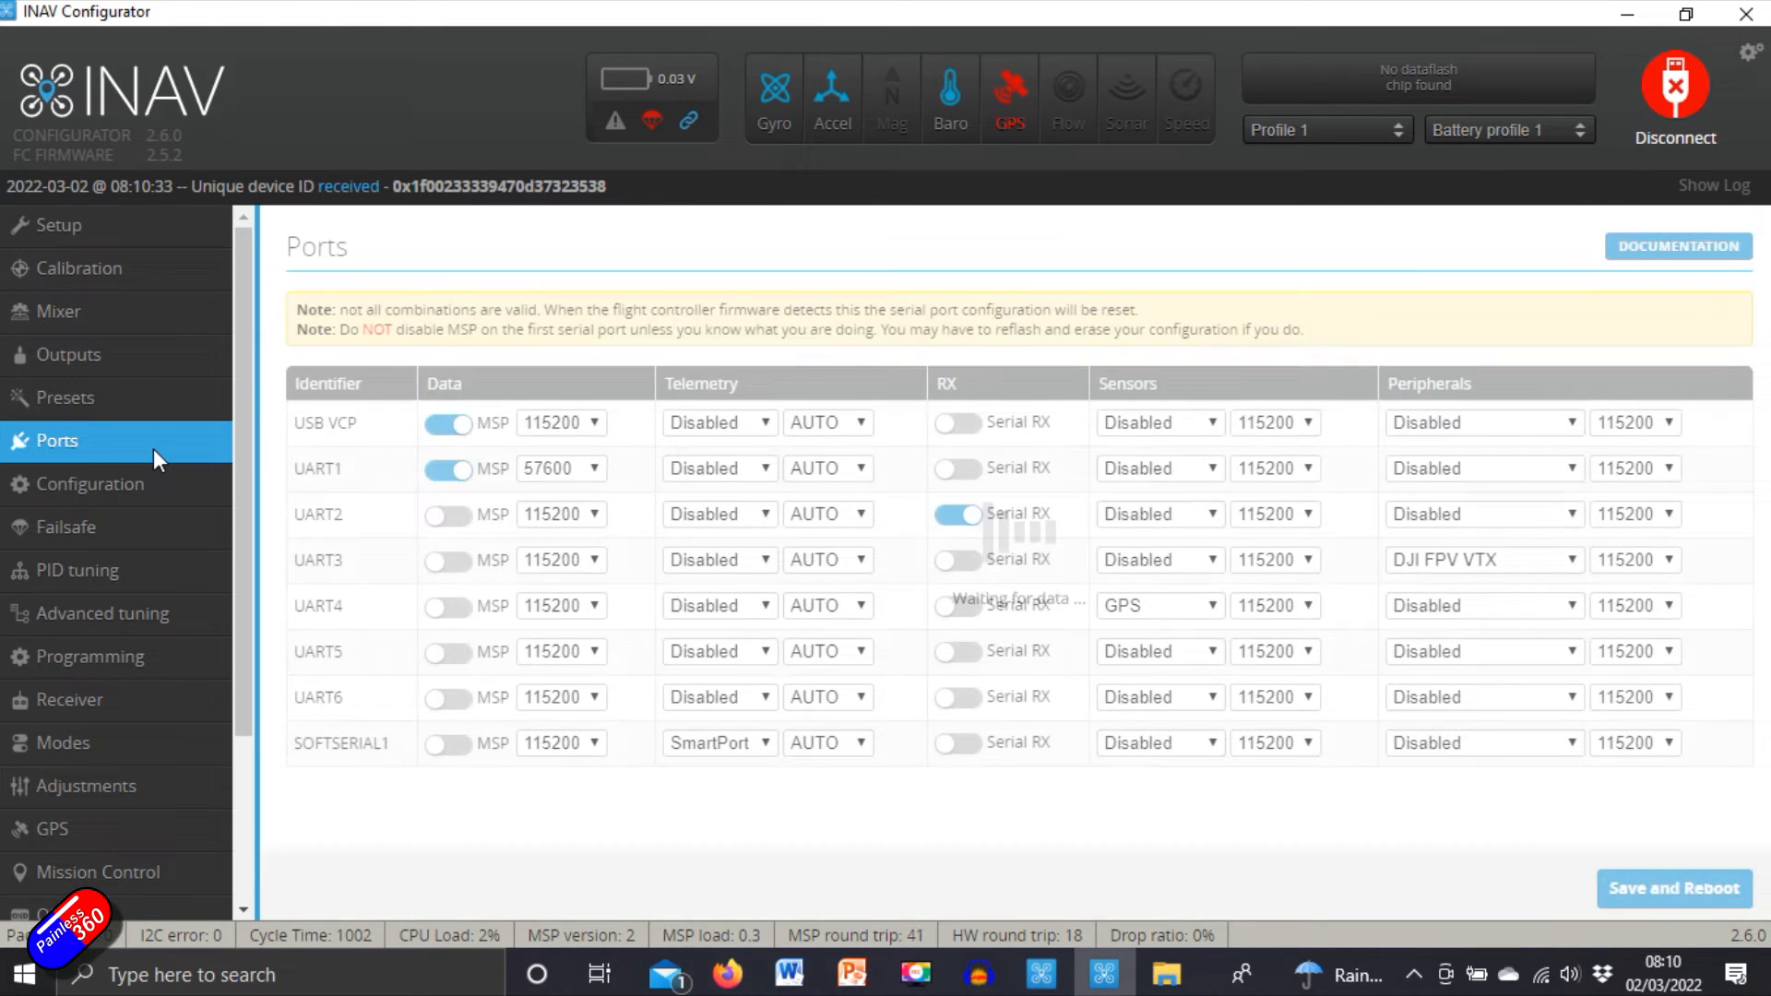
click(91, 483)
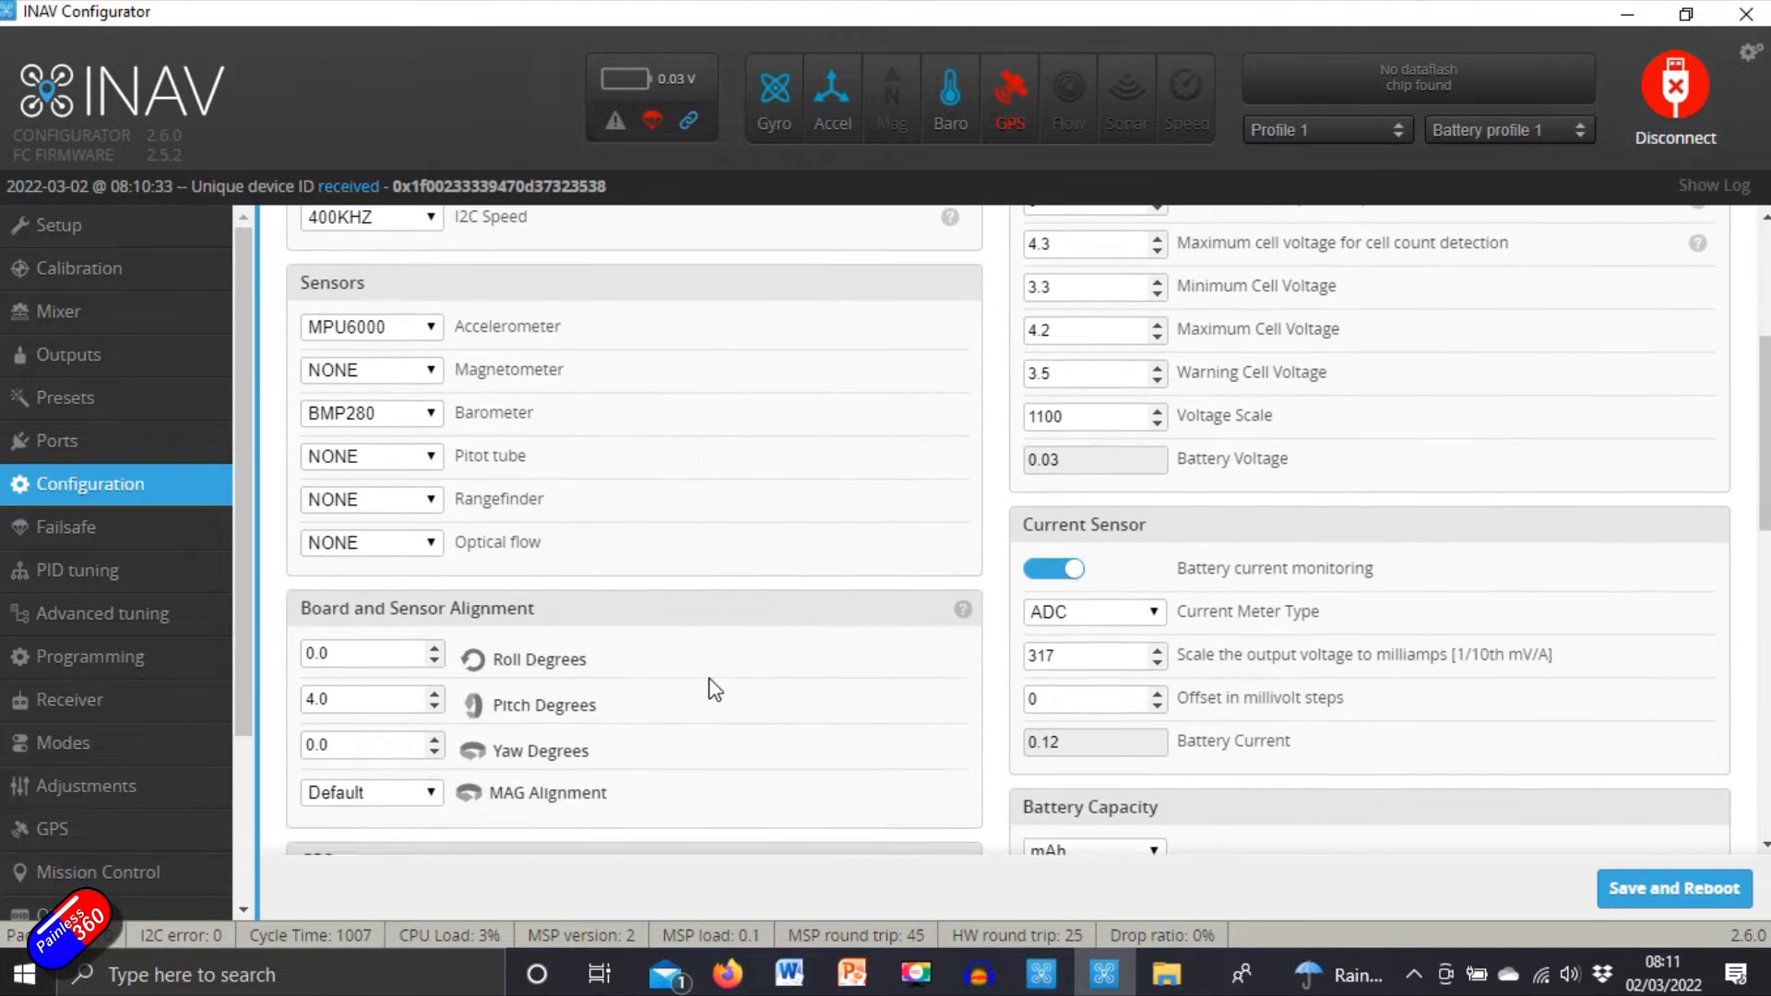
scroll(down, 3)
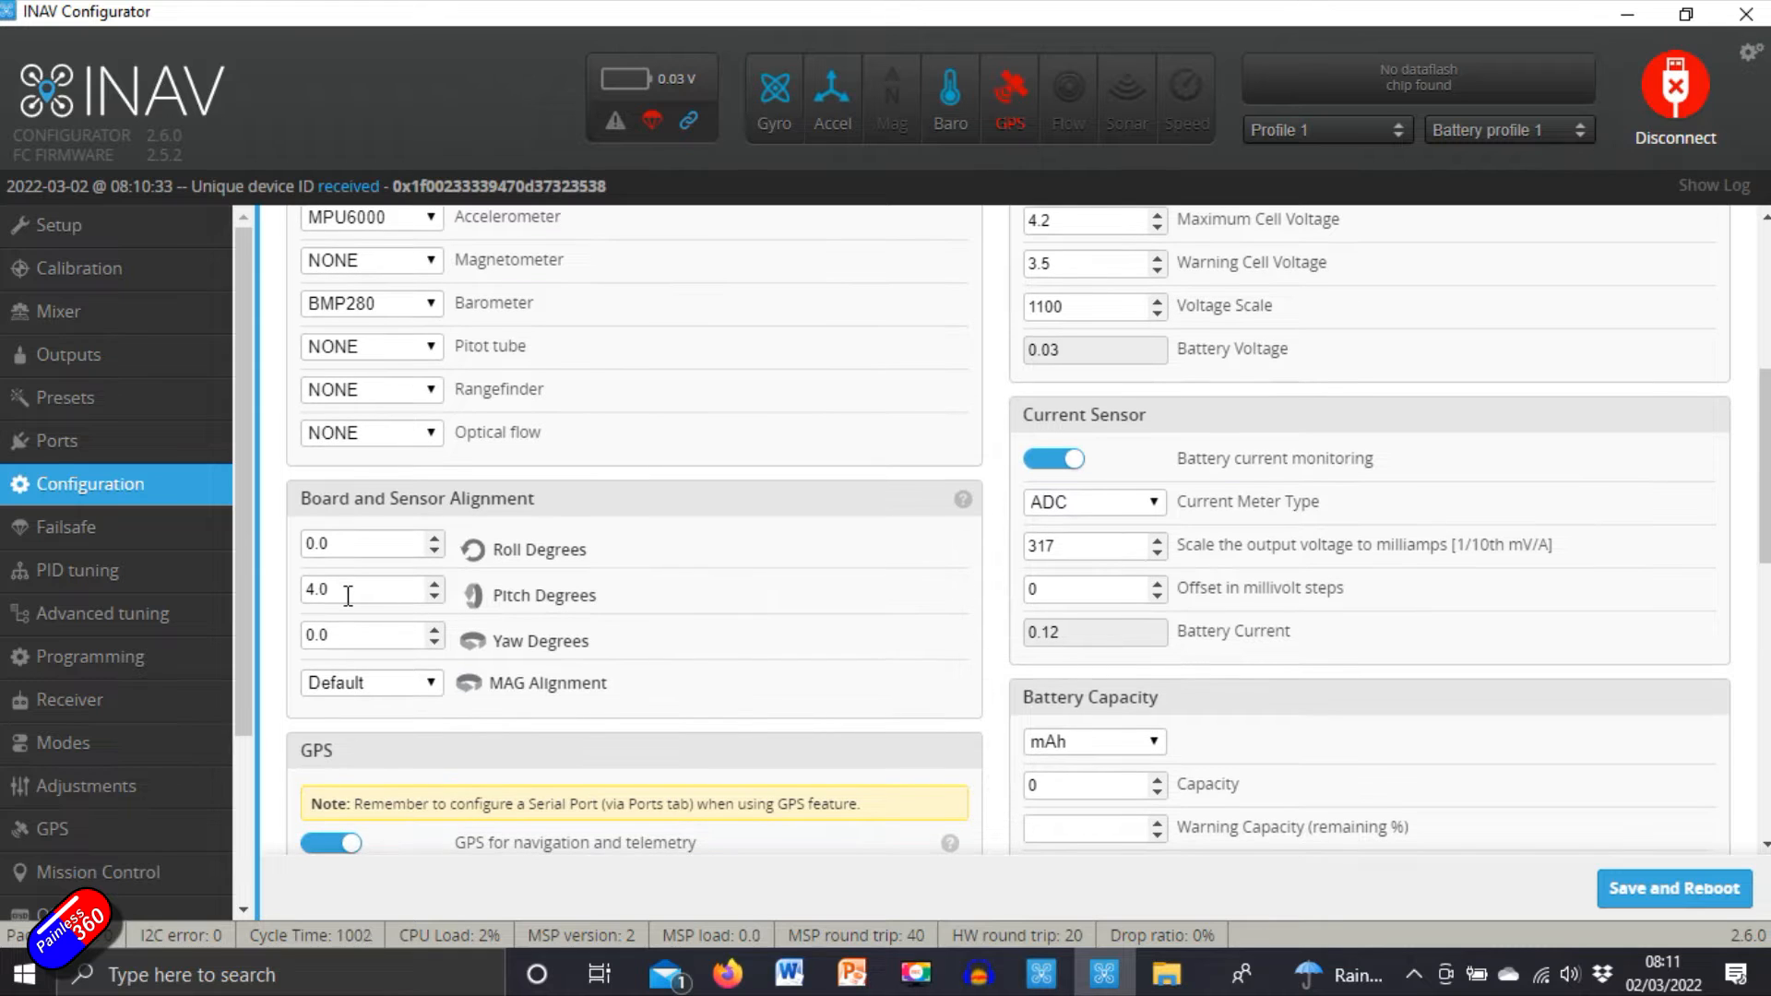
triple_click(356, 589)
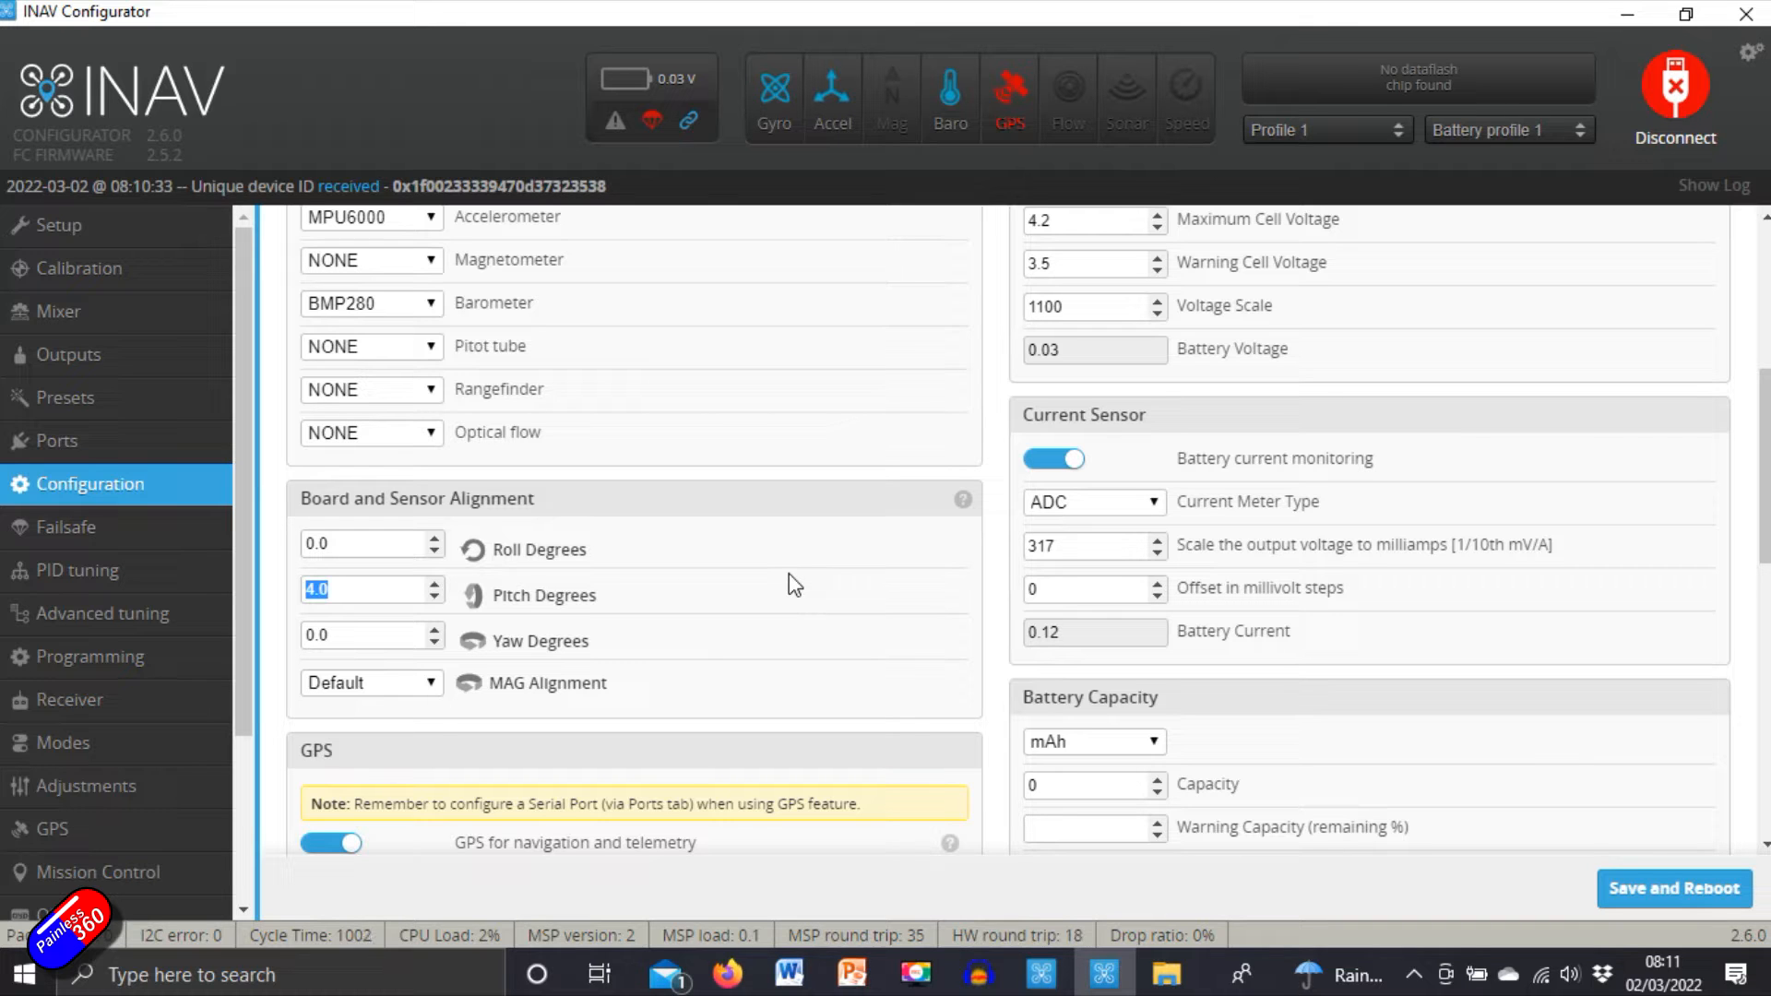
mouse_move(553, 639)
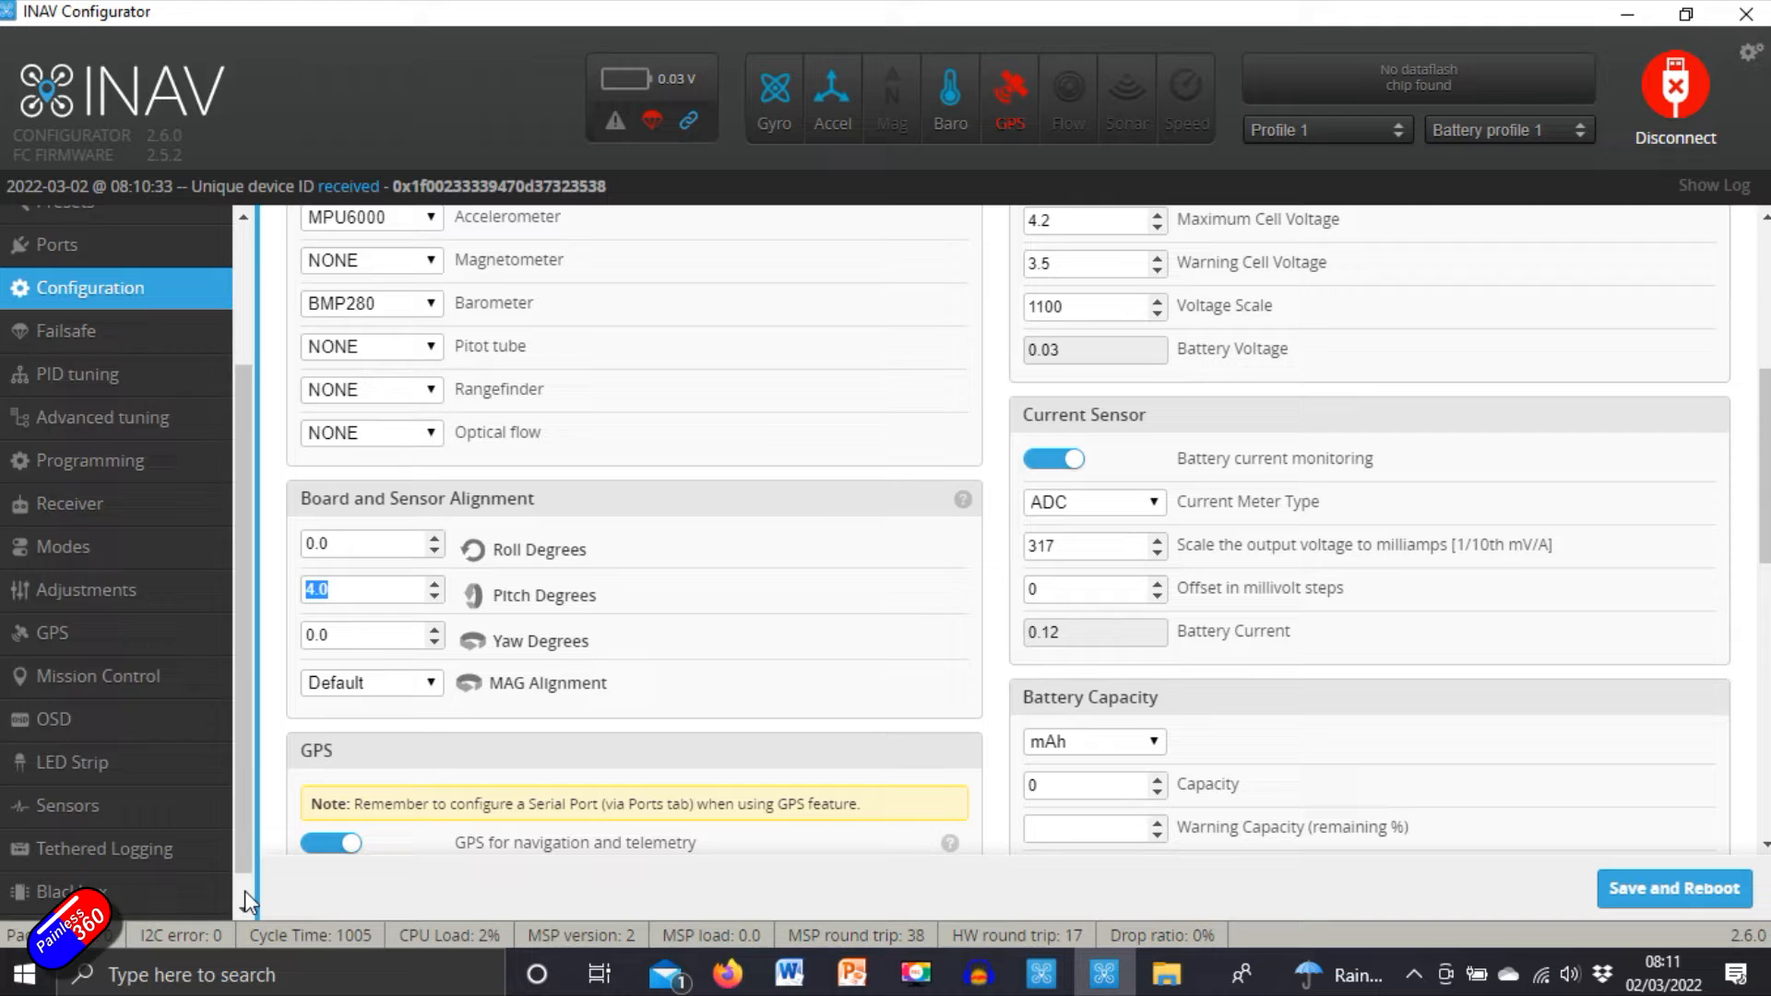
Step: Clear the CLI output and run dump to print the full settings list
click(48, 898)
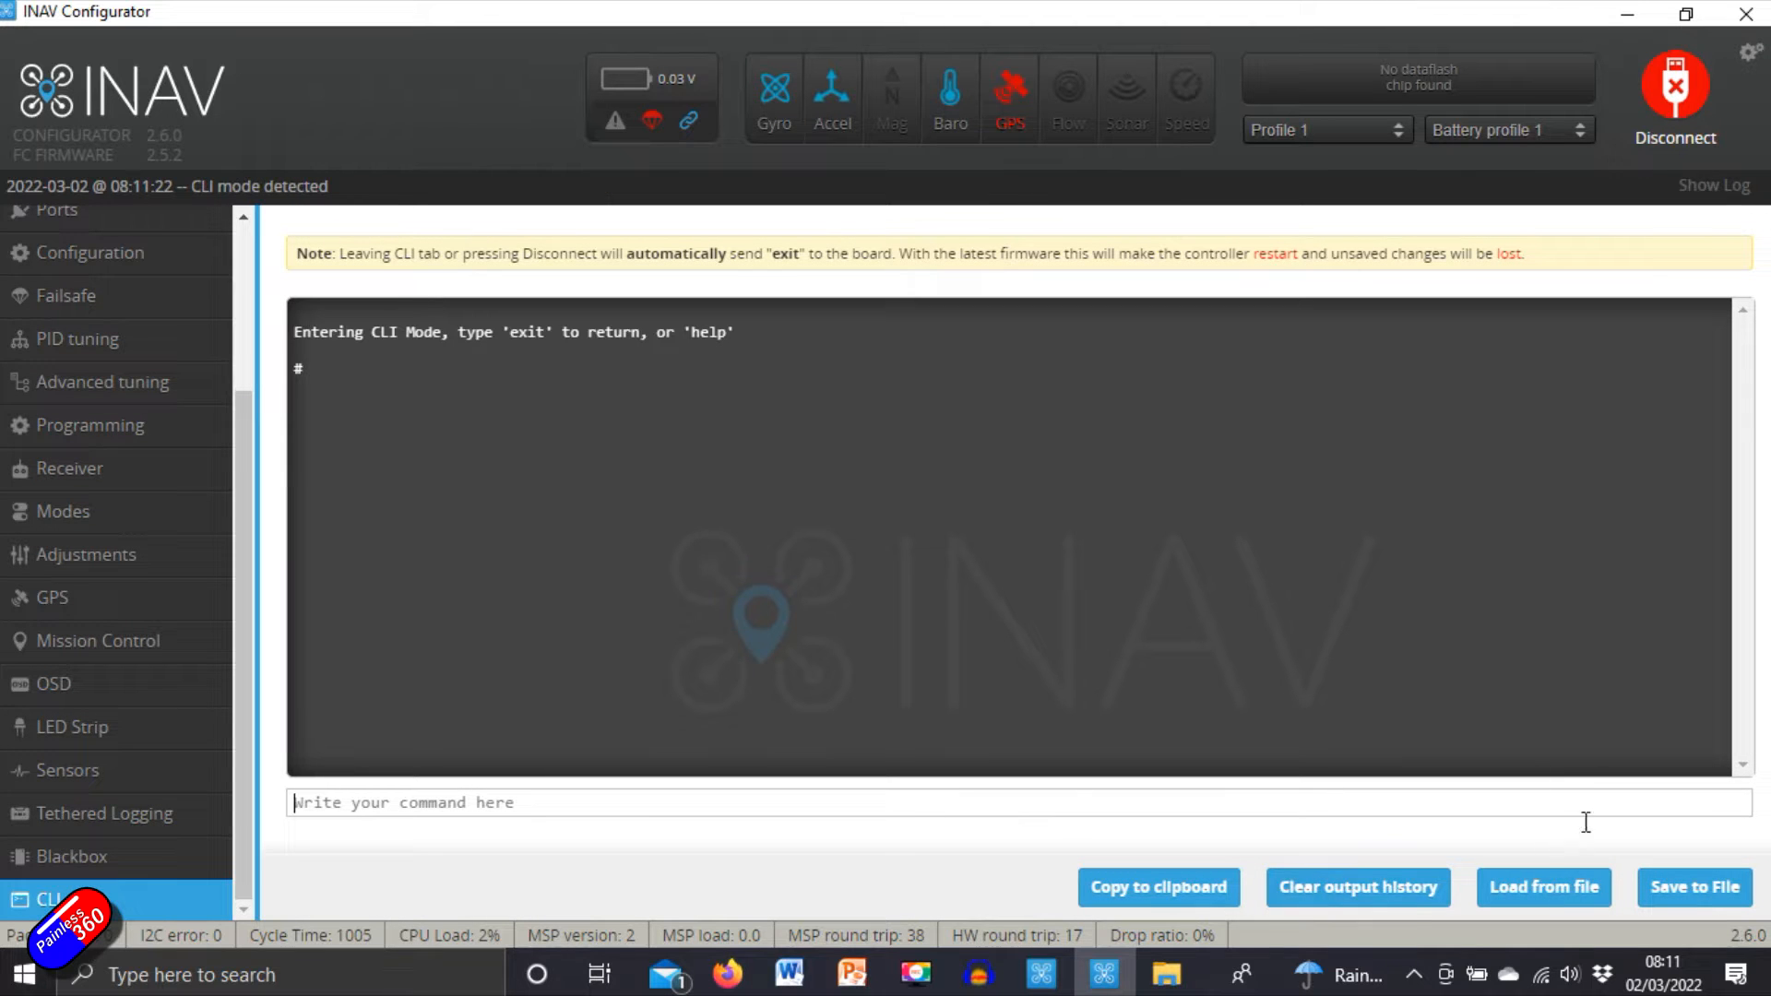
click(1356, 887)
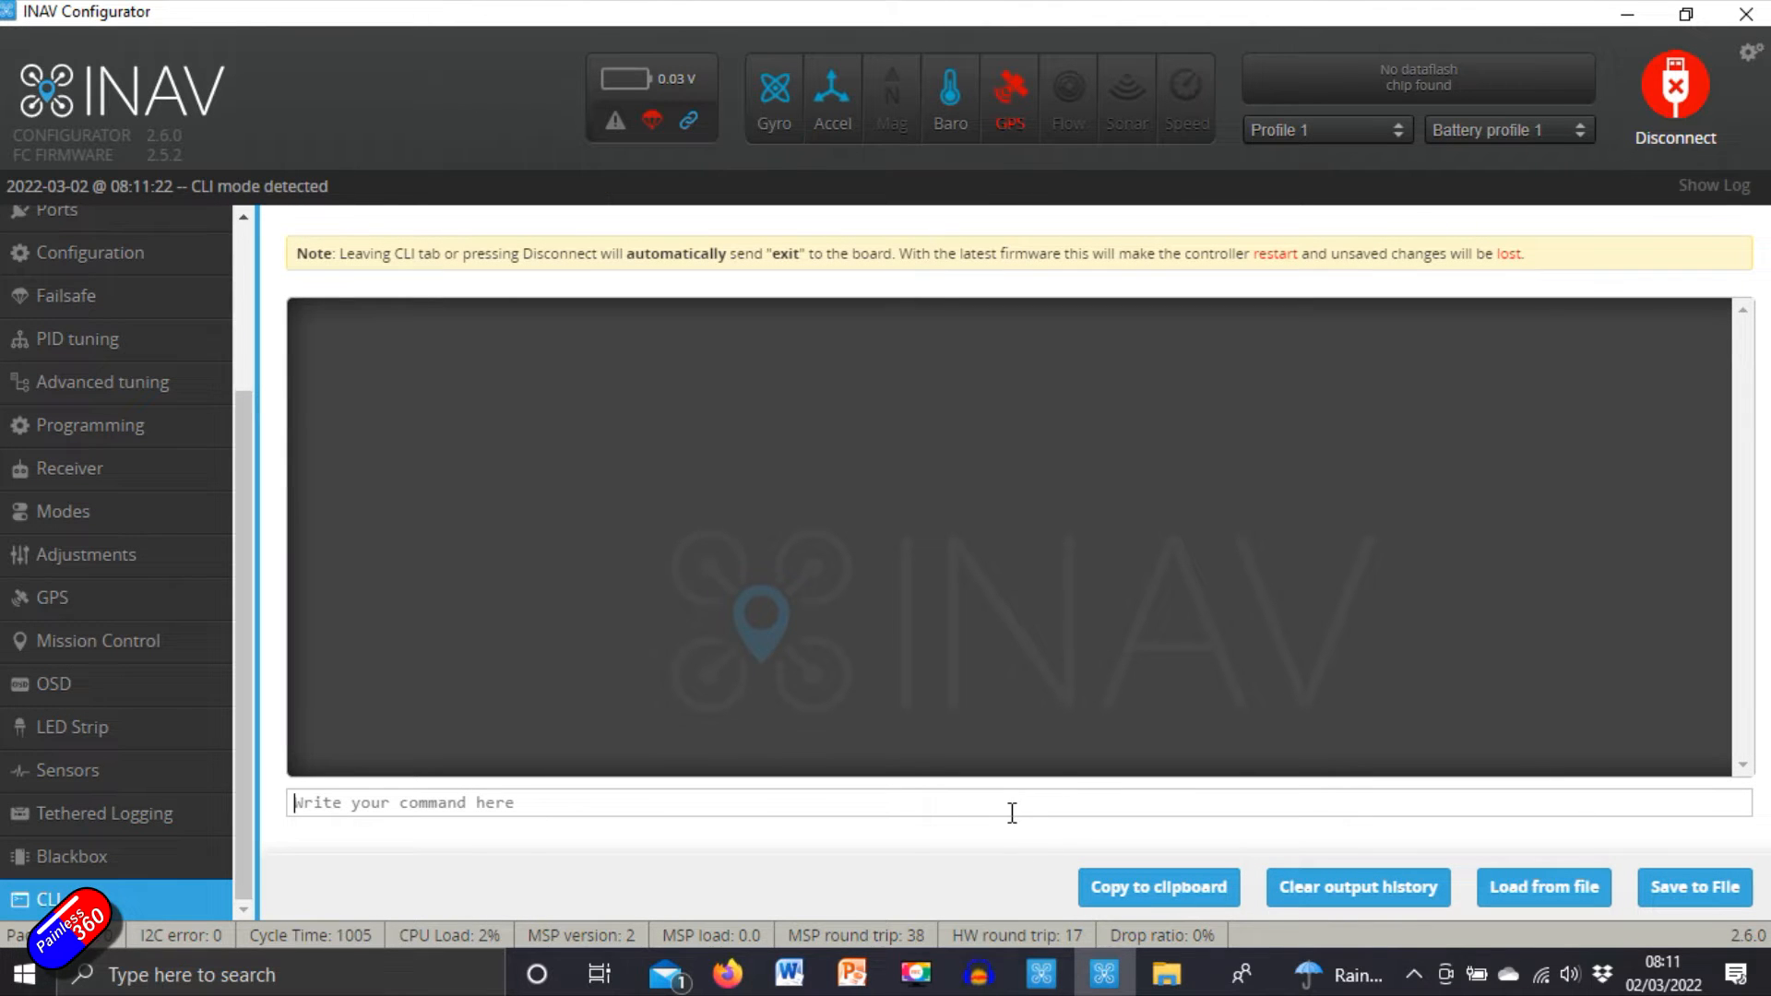
text(dump)
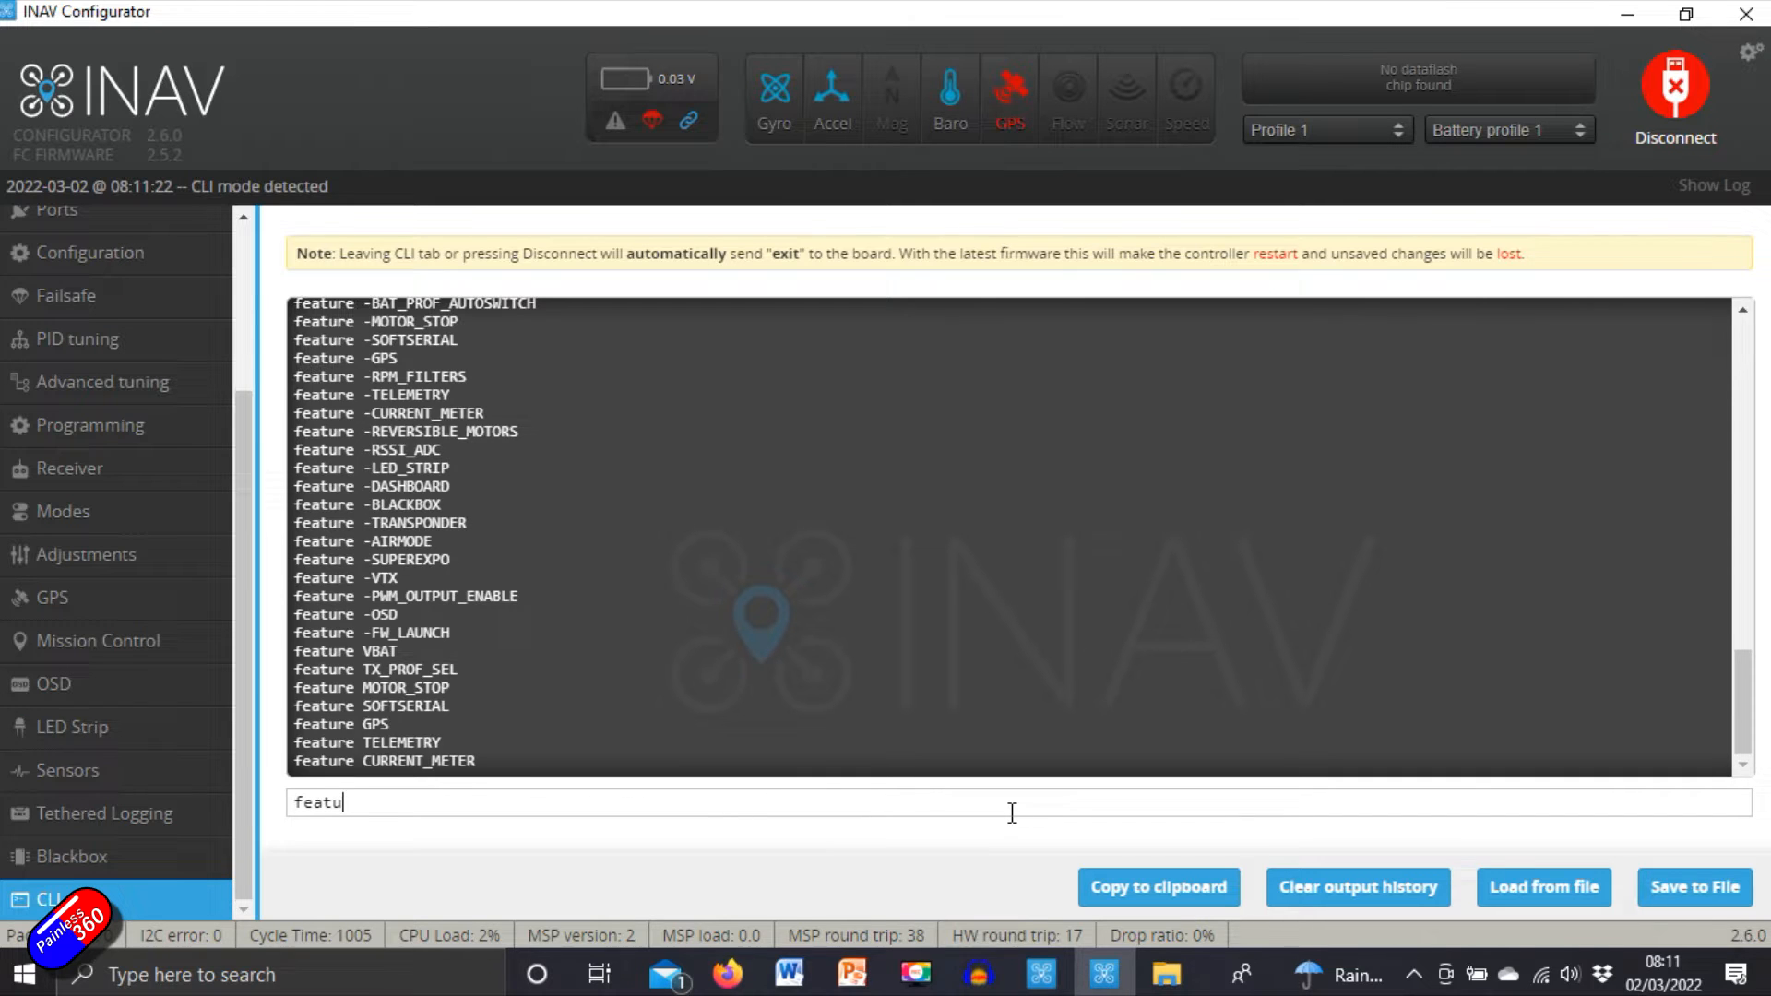
text(osd_layout)
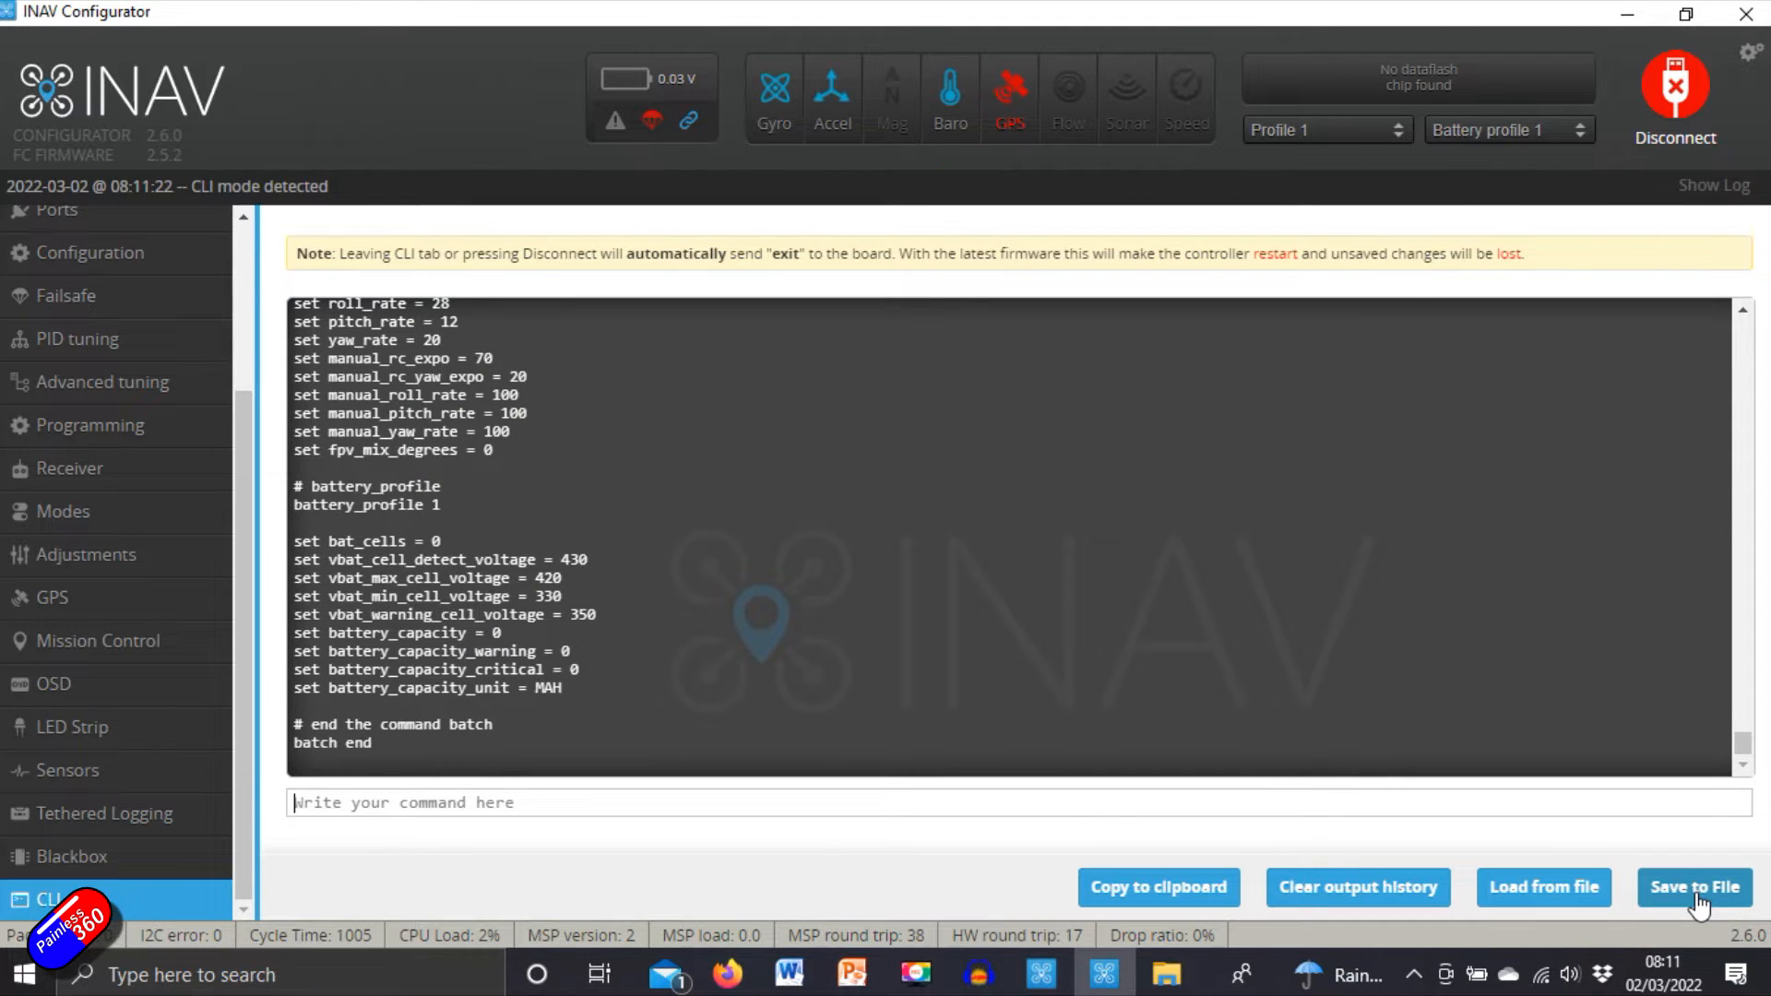
mouse_move(1357, 887)
text(d)
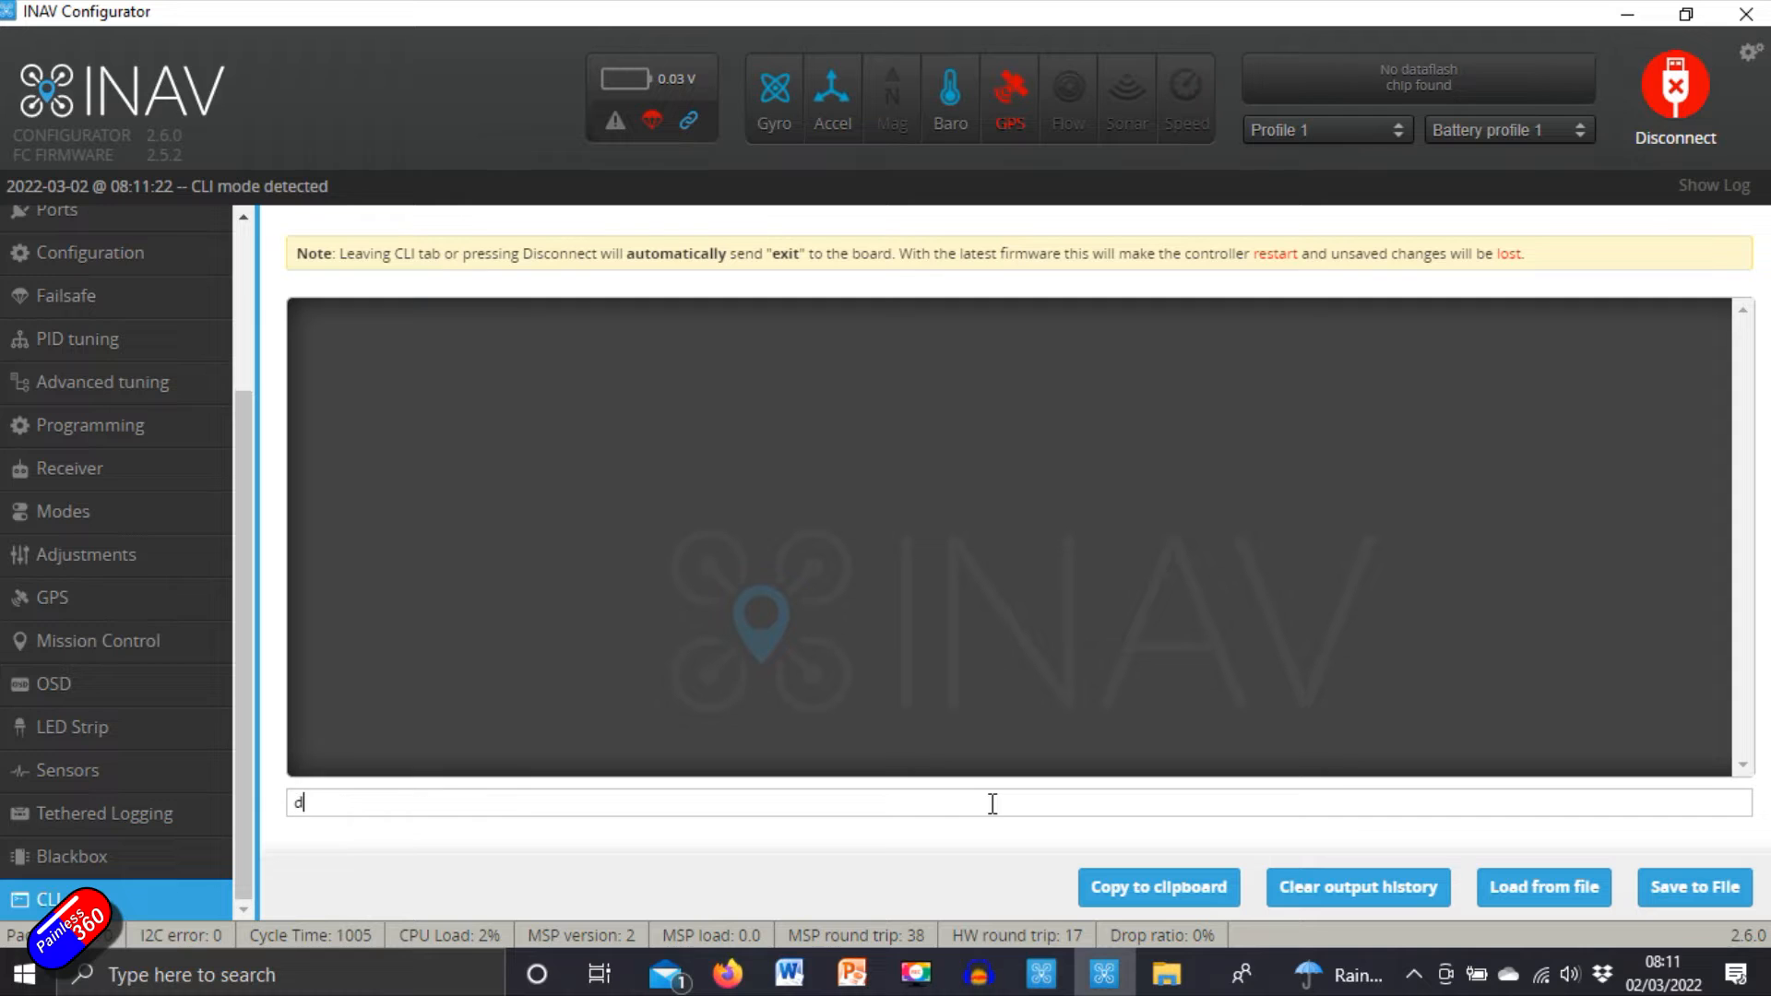
text(reset configuration to default s)
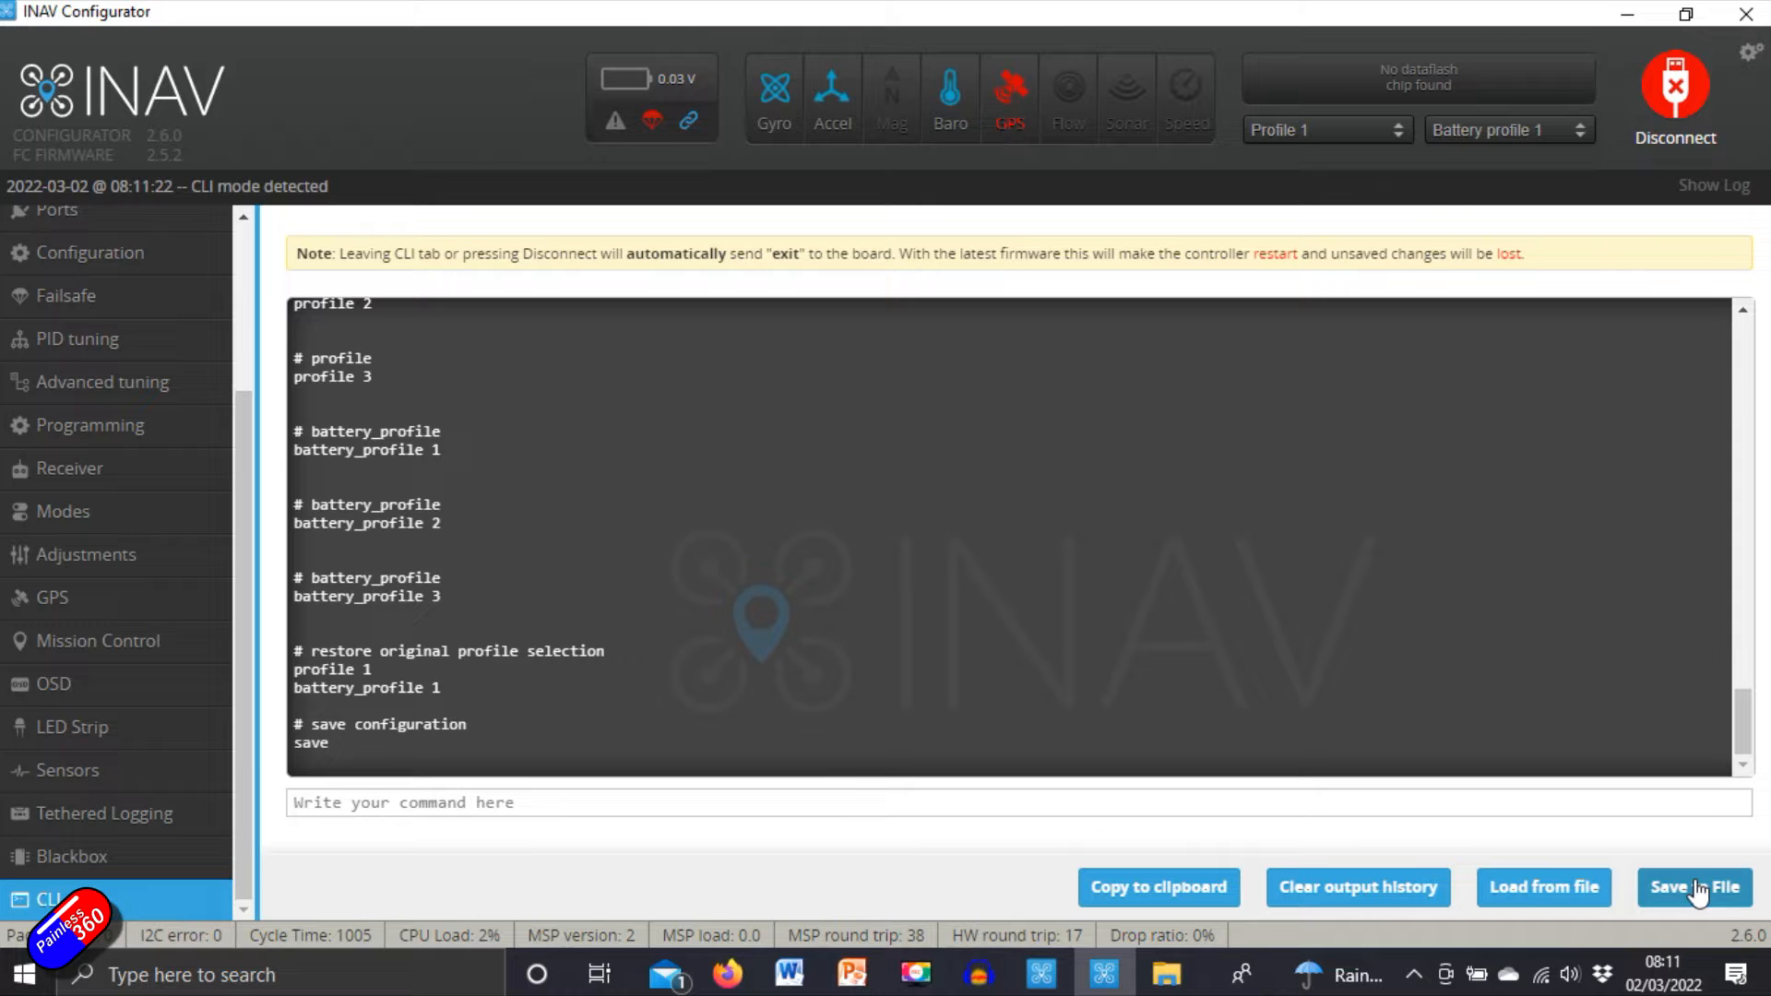
Step: Save the CLI dump as 'diff all' in the AR Wing PRO folder
click(1693, 887)
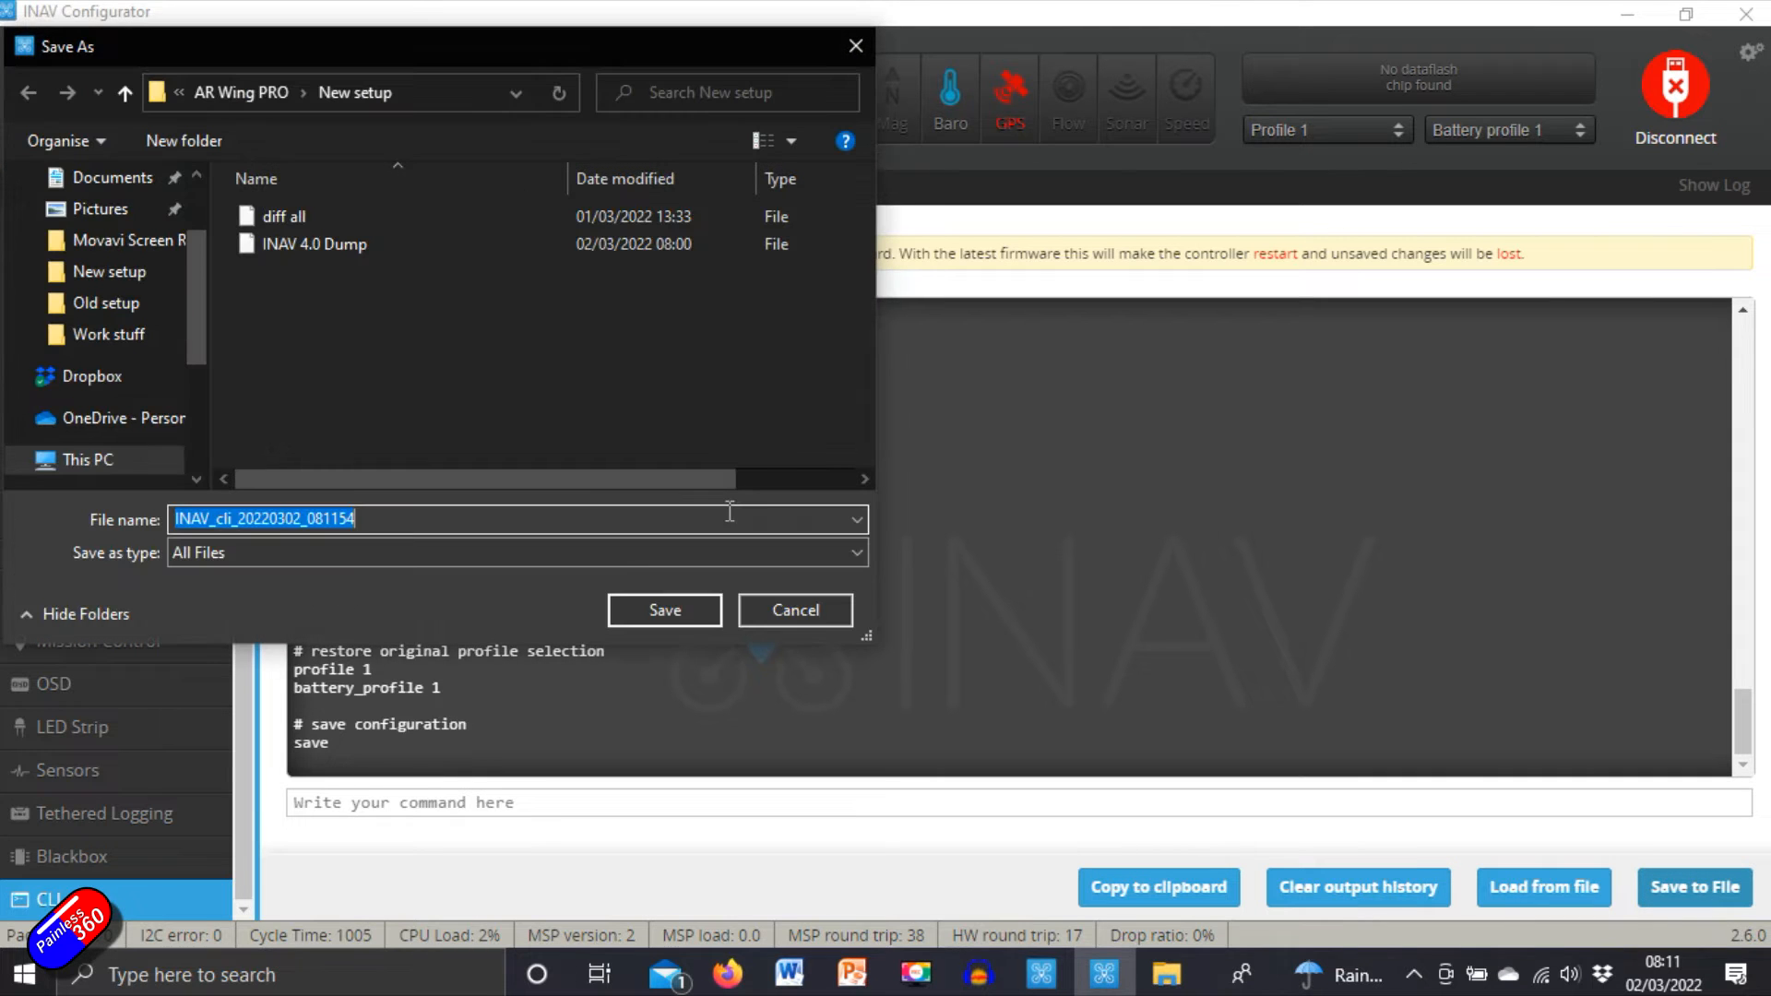
click(126, 92)
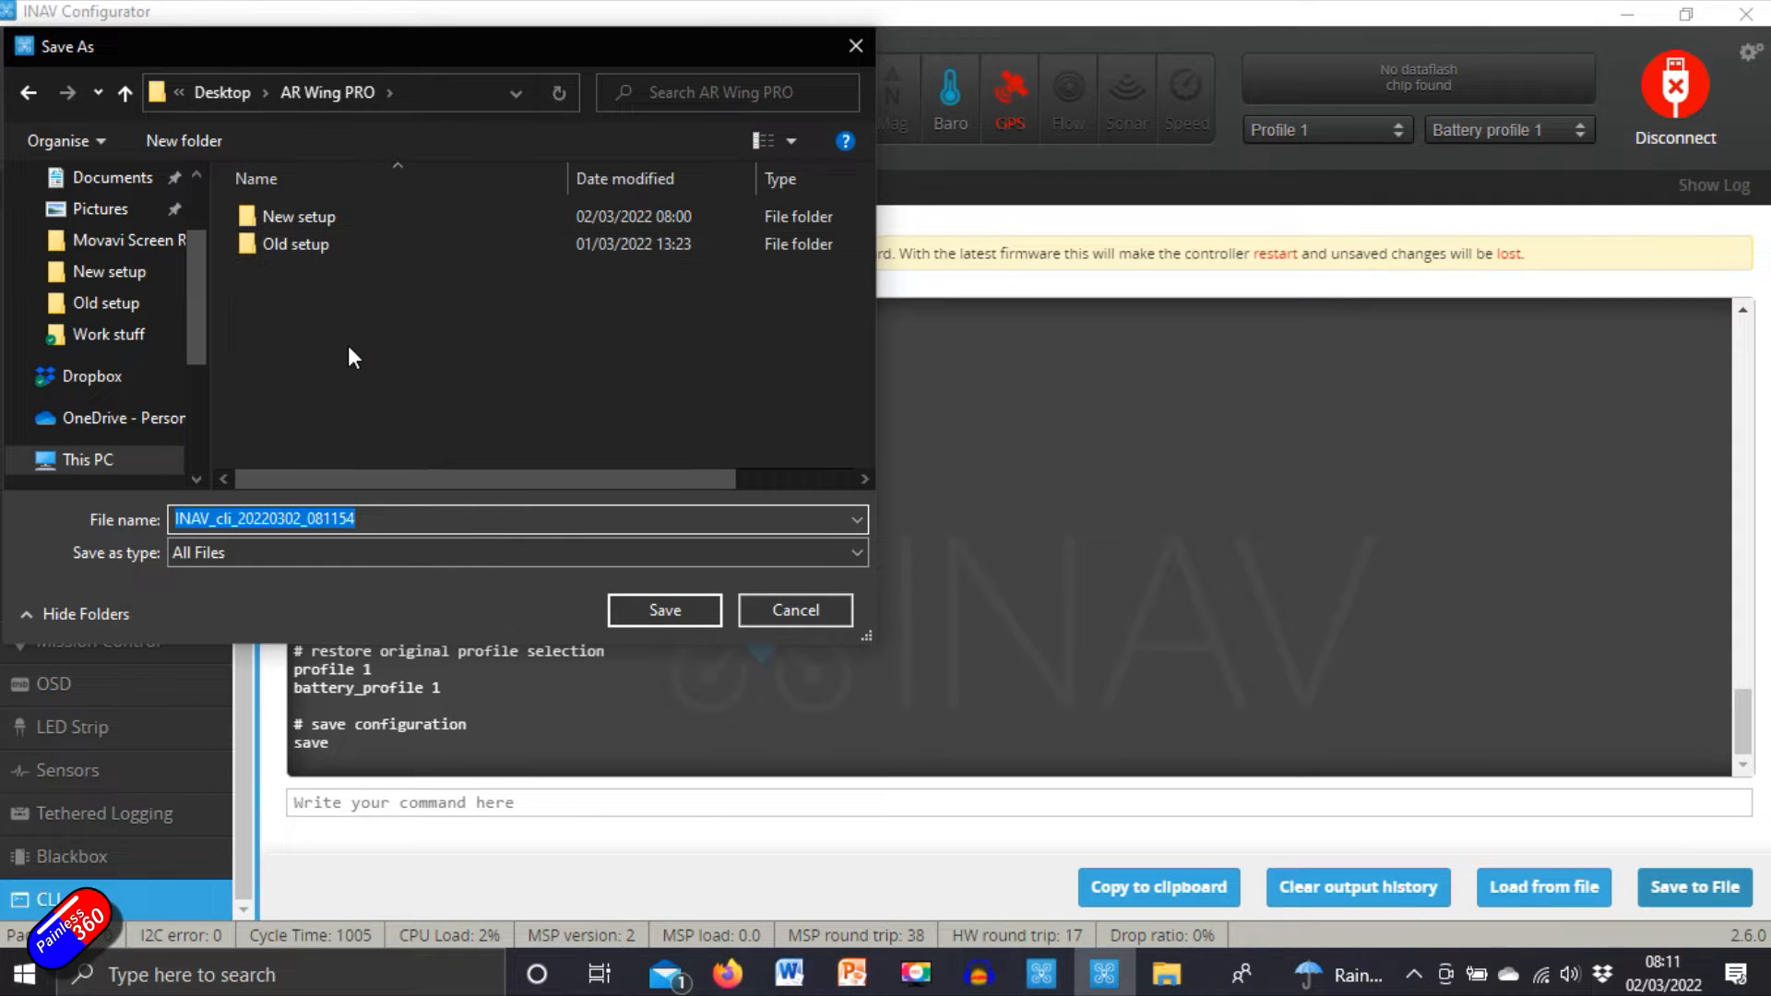
text(d)
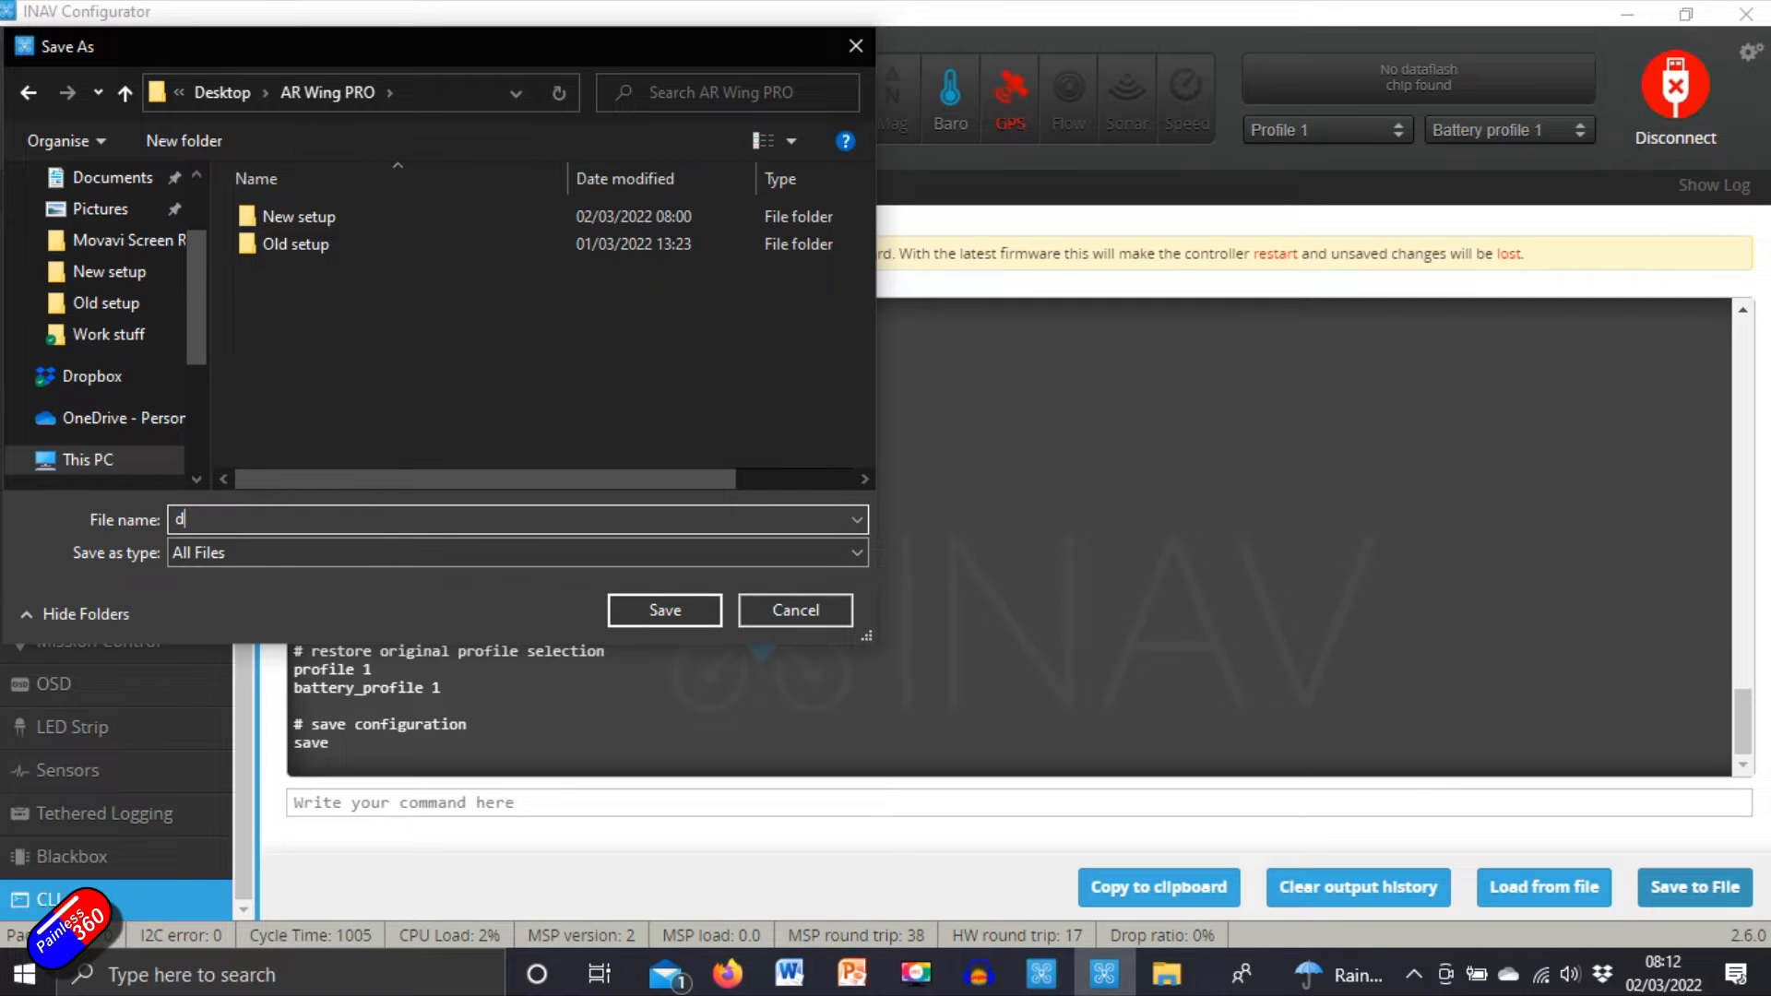
click(793, 611)
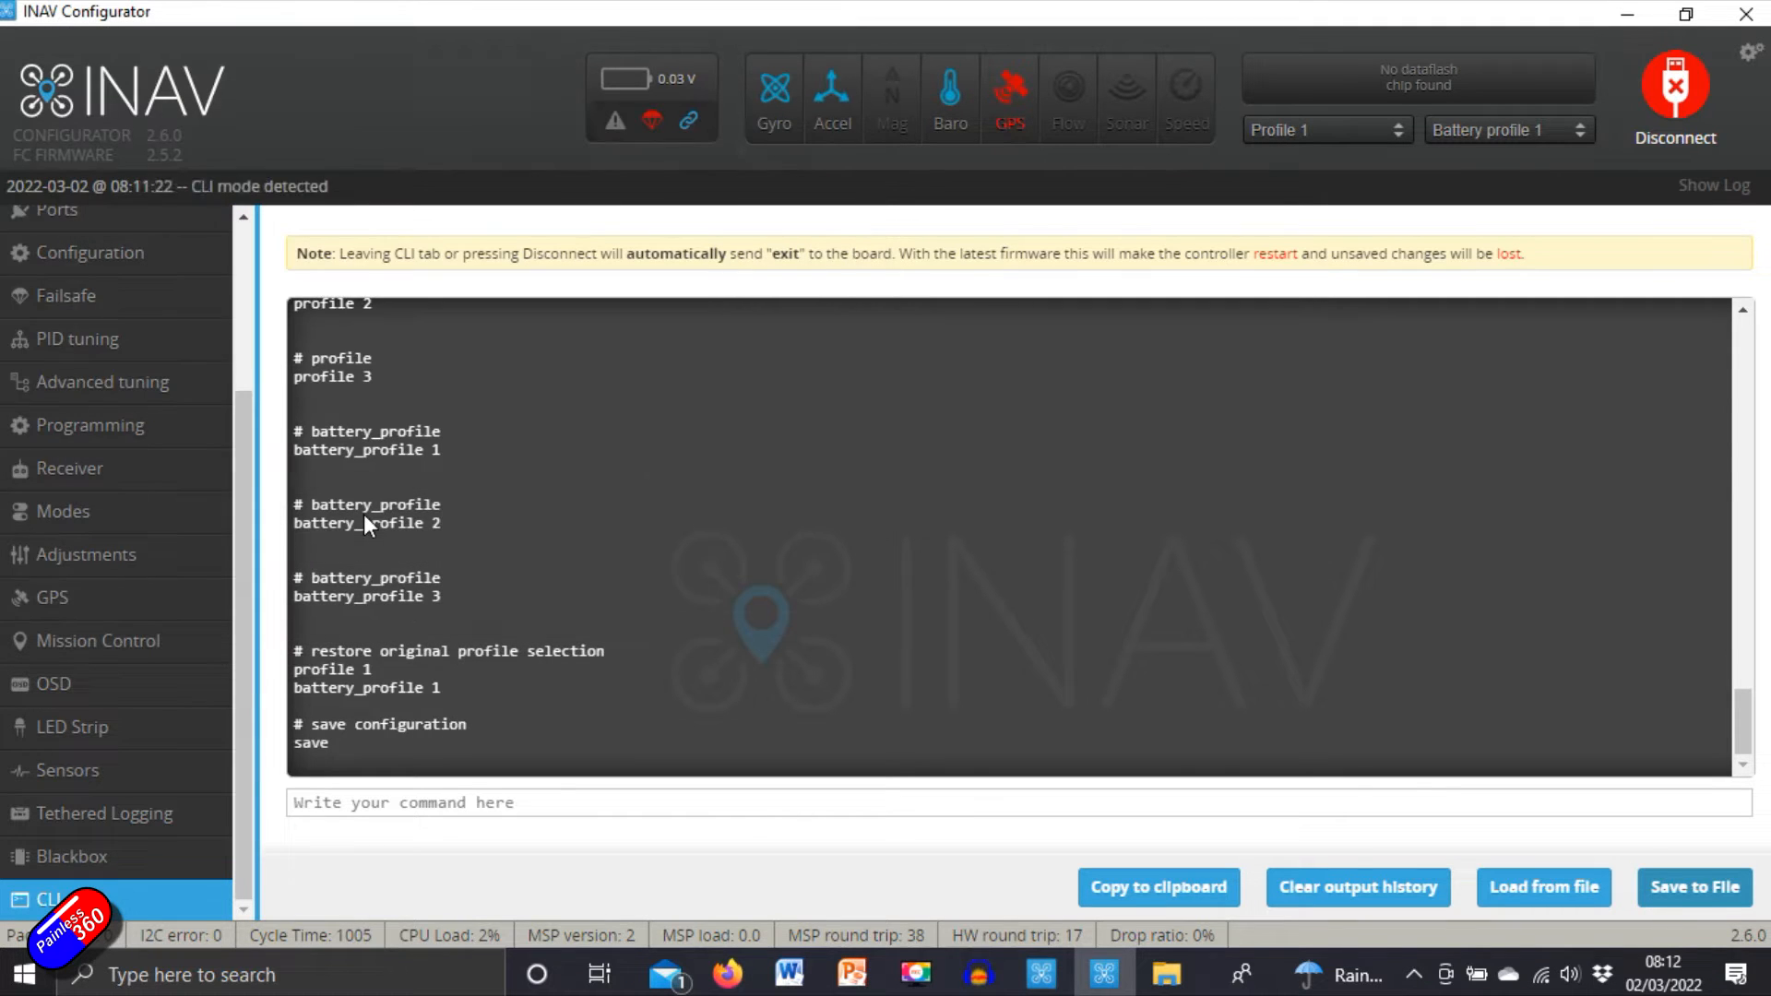
click(1694, 887)
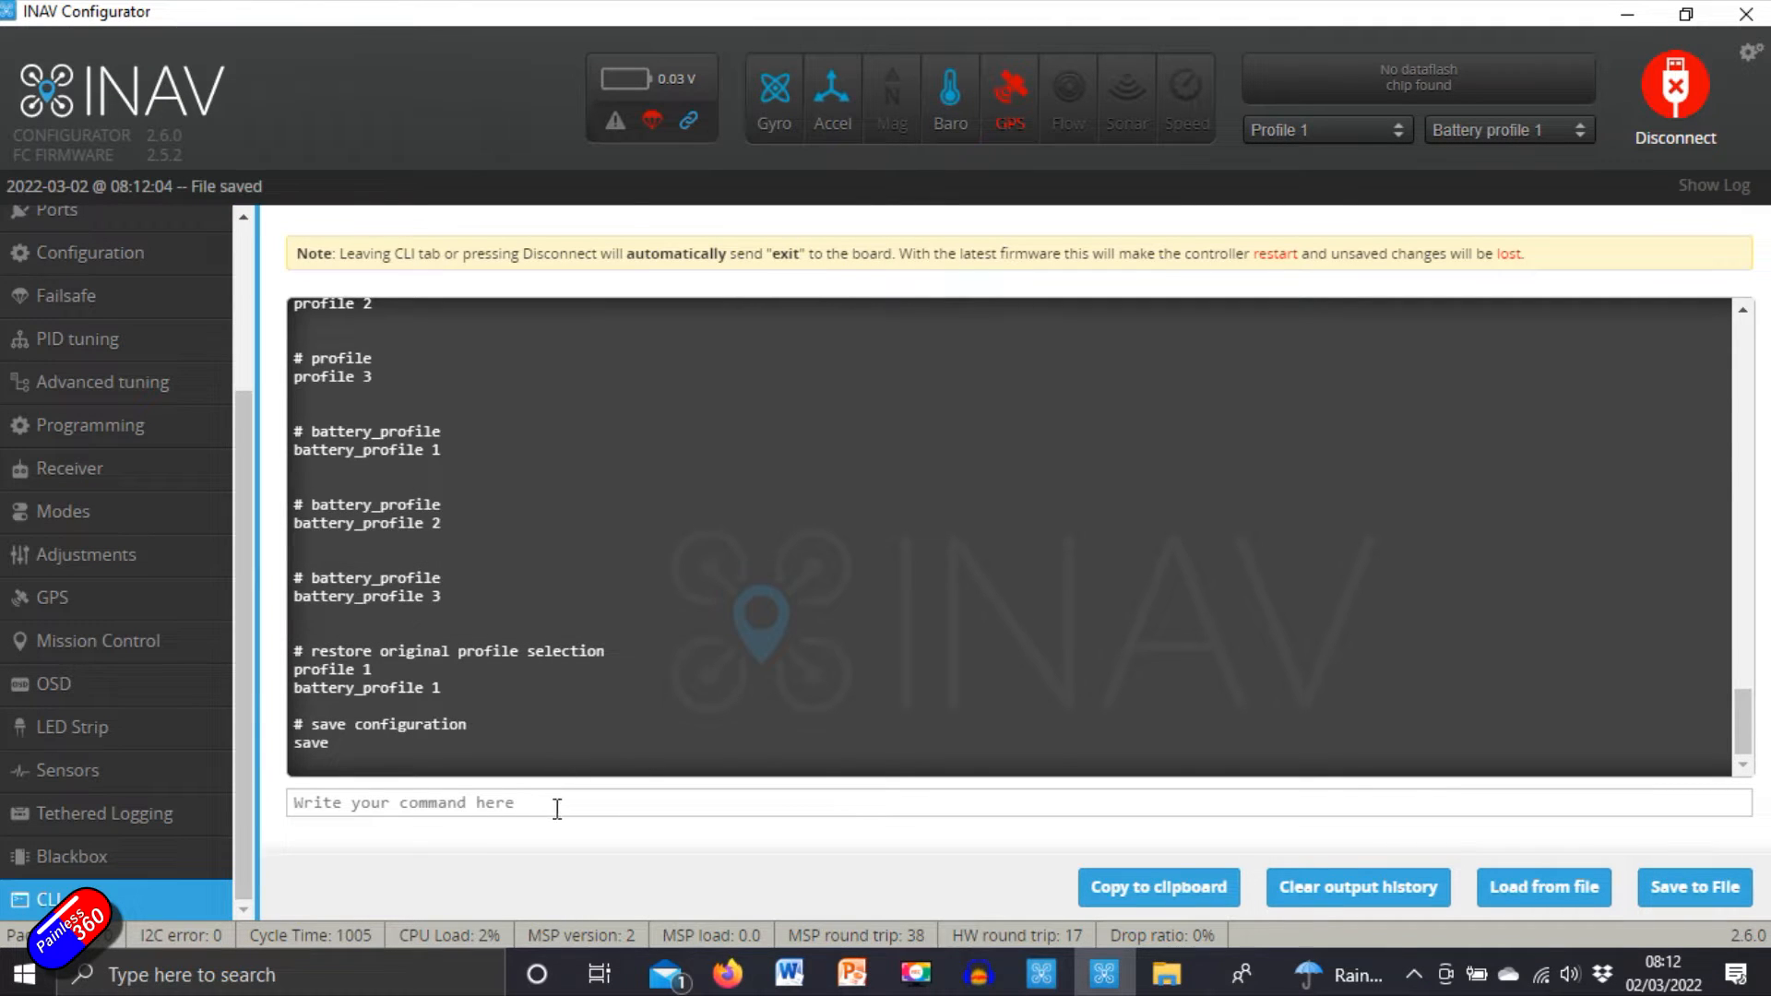
mouse_move(495, 860)
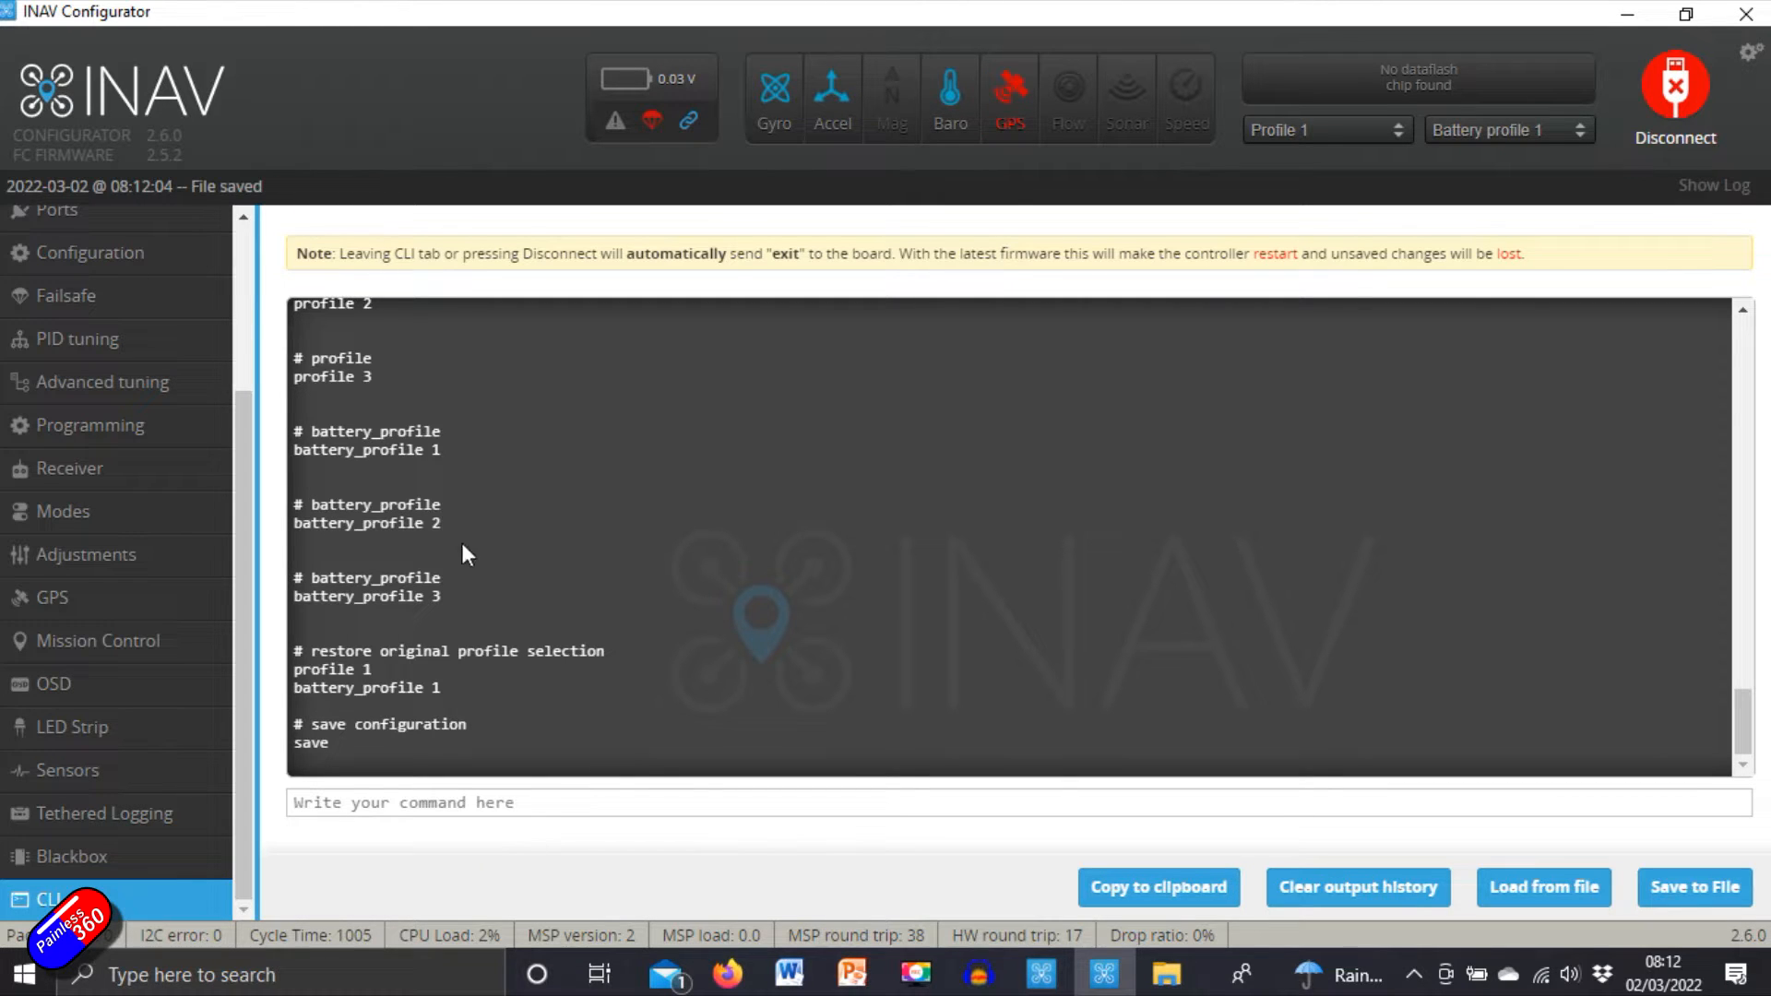
mouse_move(1616, 129)
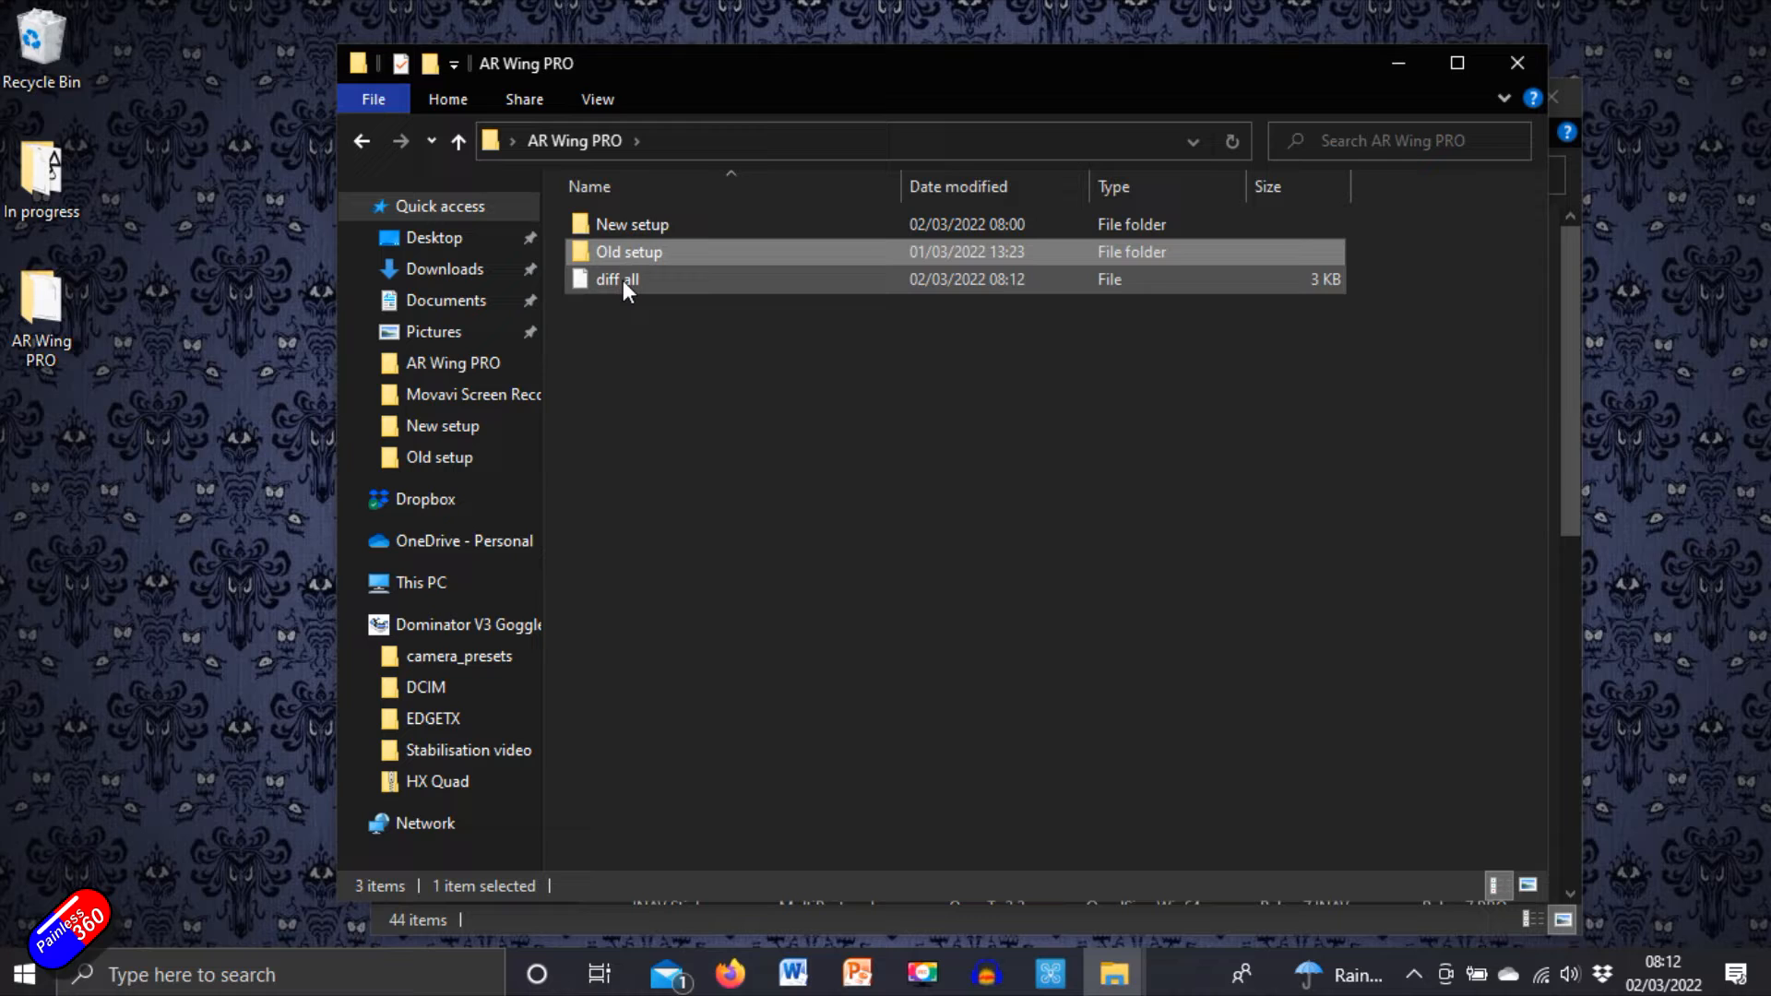
Step: Duplicate the diff all file as 'diff all - Copy' in the AR Wing PRO folder
click(616, 279)
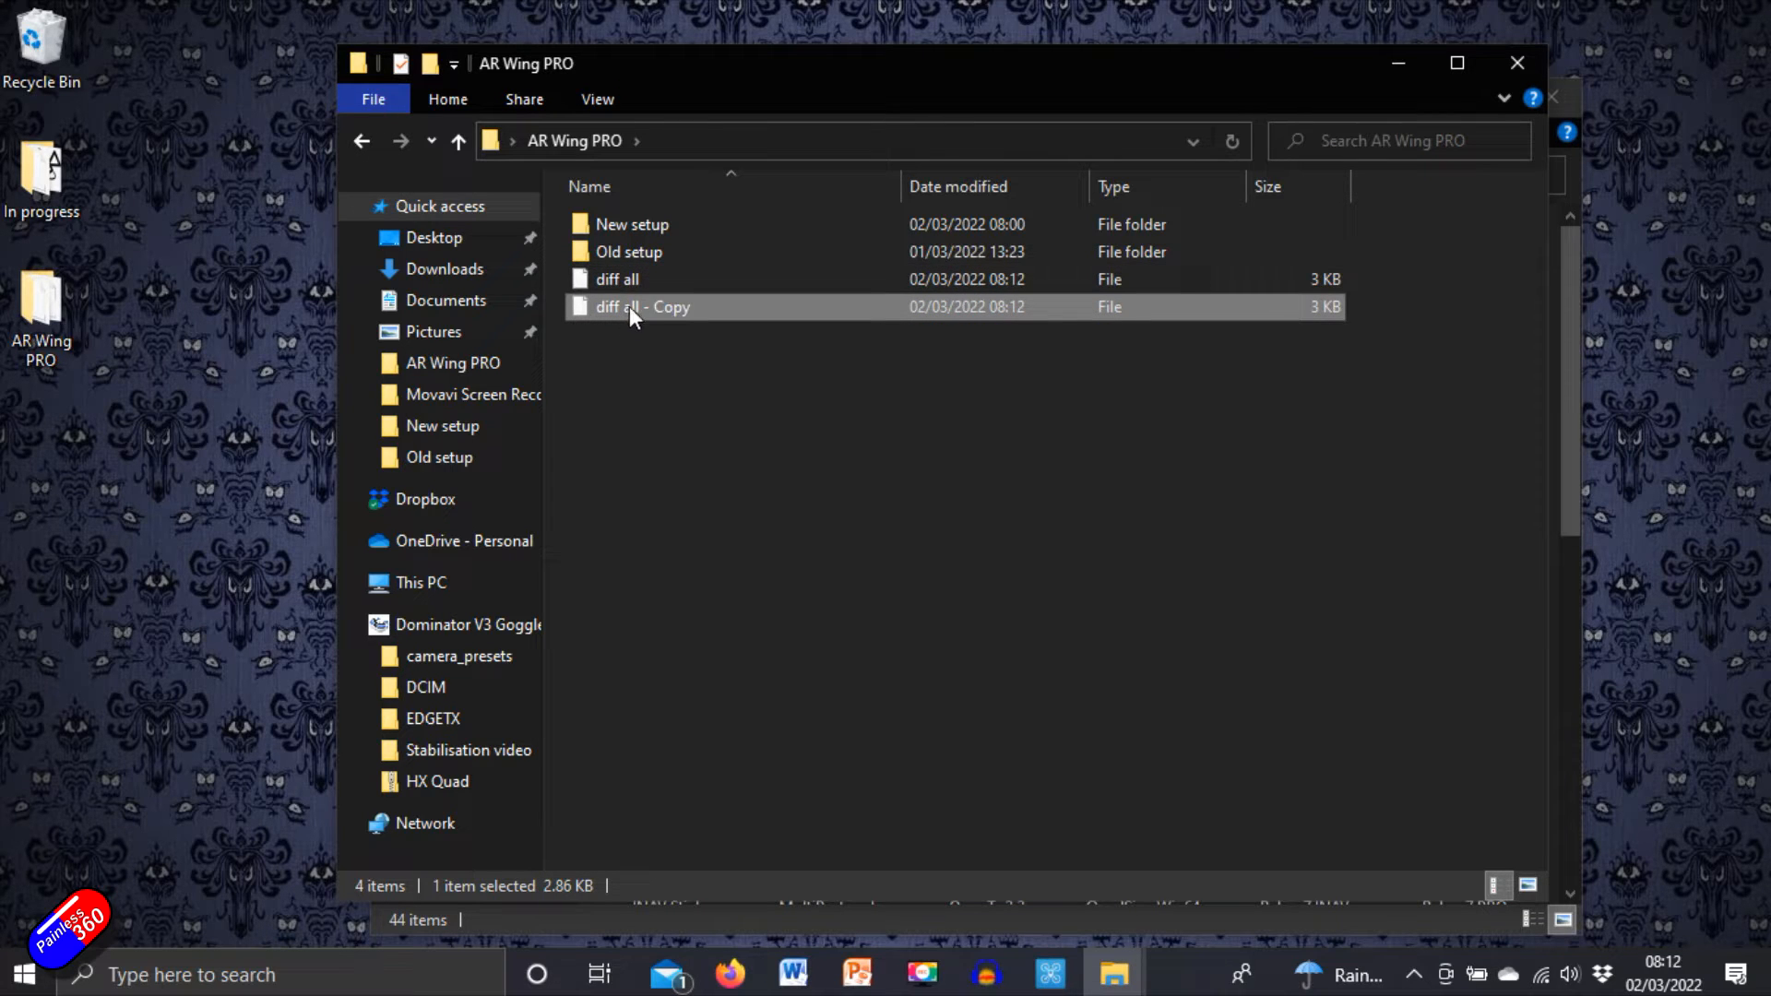
double_click(642, 306)
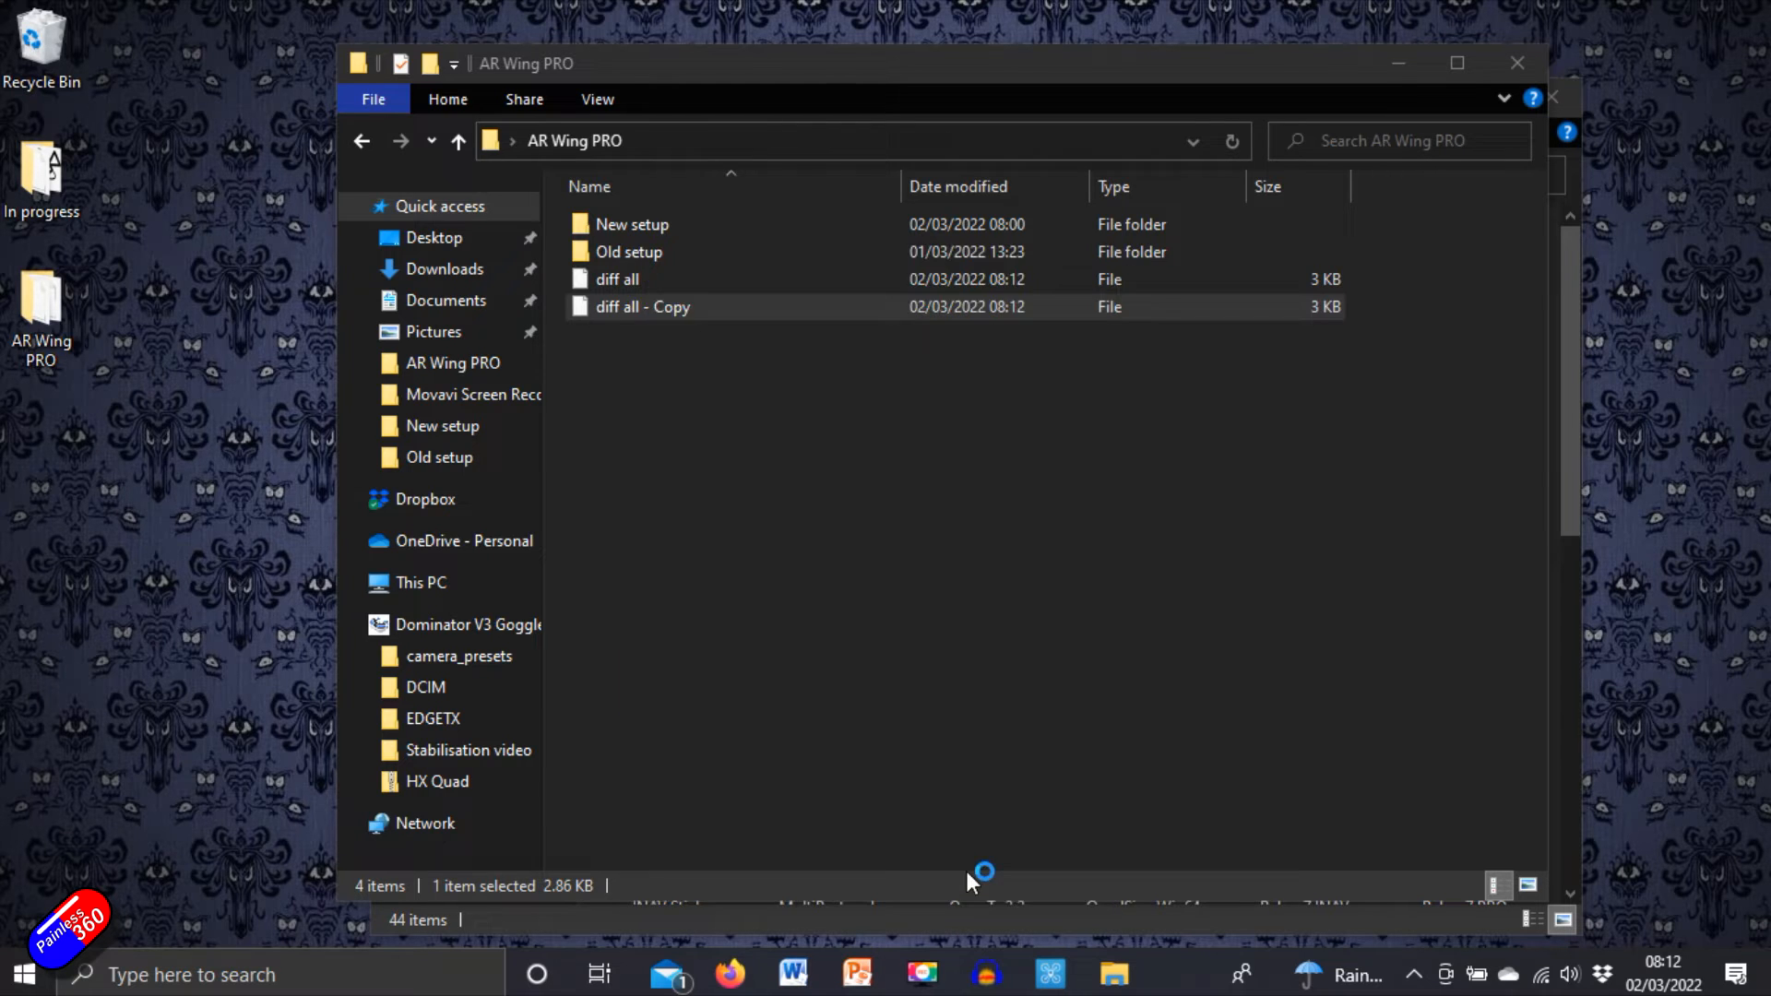
Step: In Notepad, review the servo mix lines of the copy and select the two gyro filter lines for removal
double_click(642, 306)
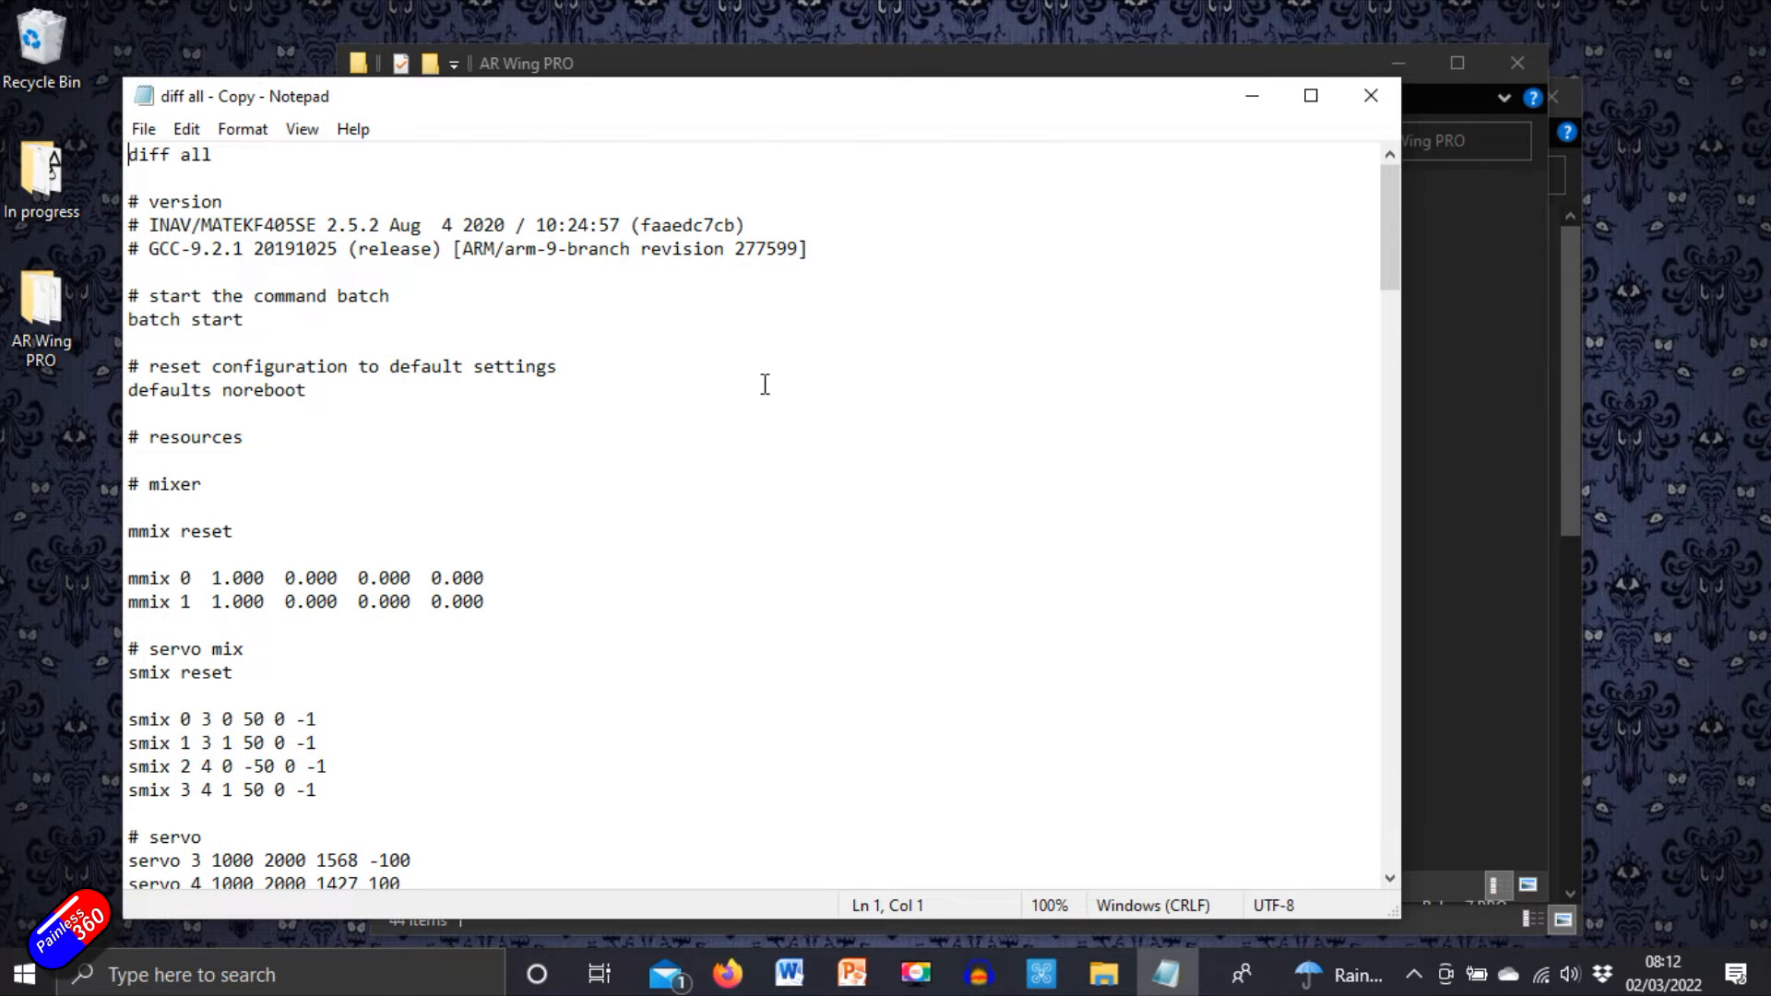
click(129, 672)
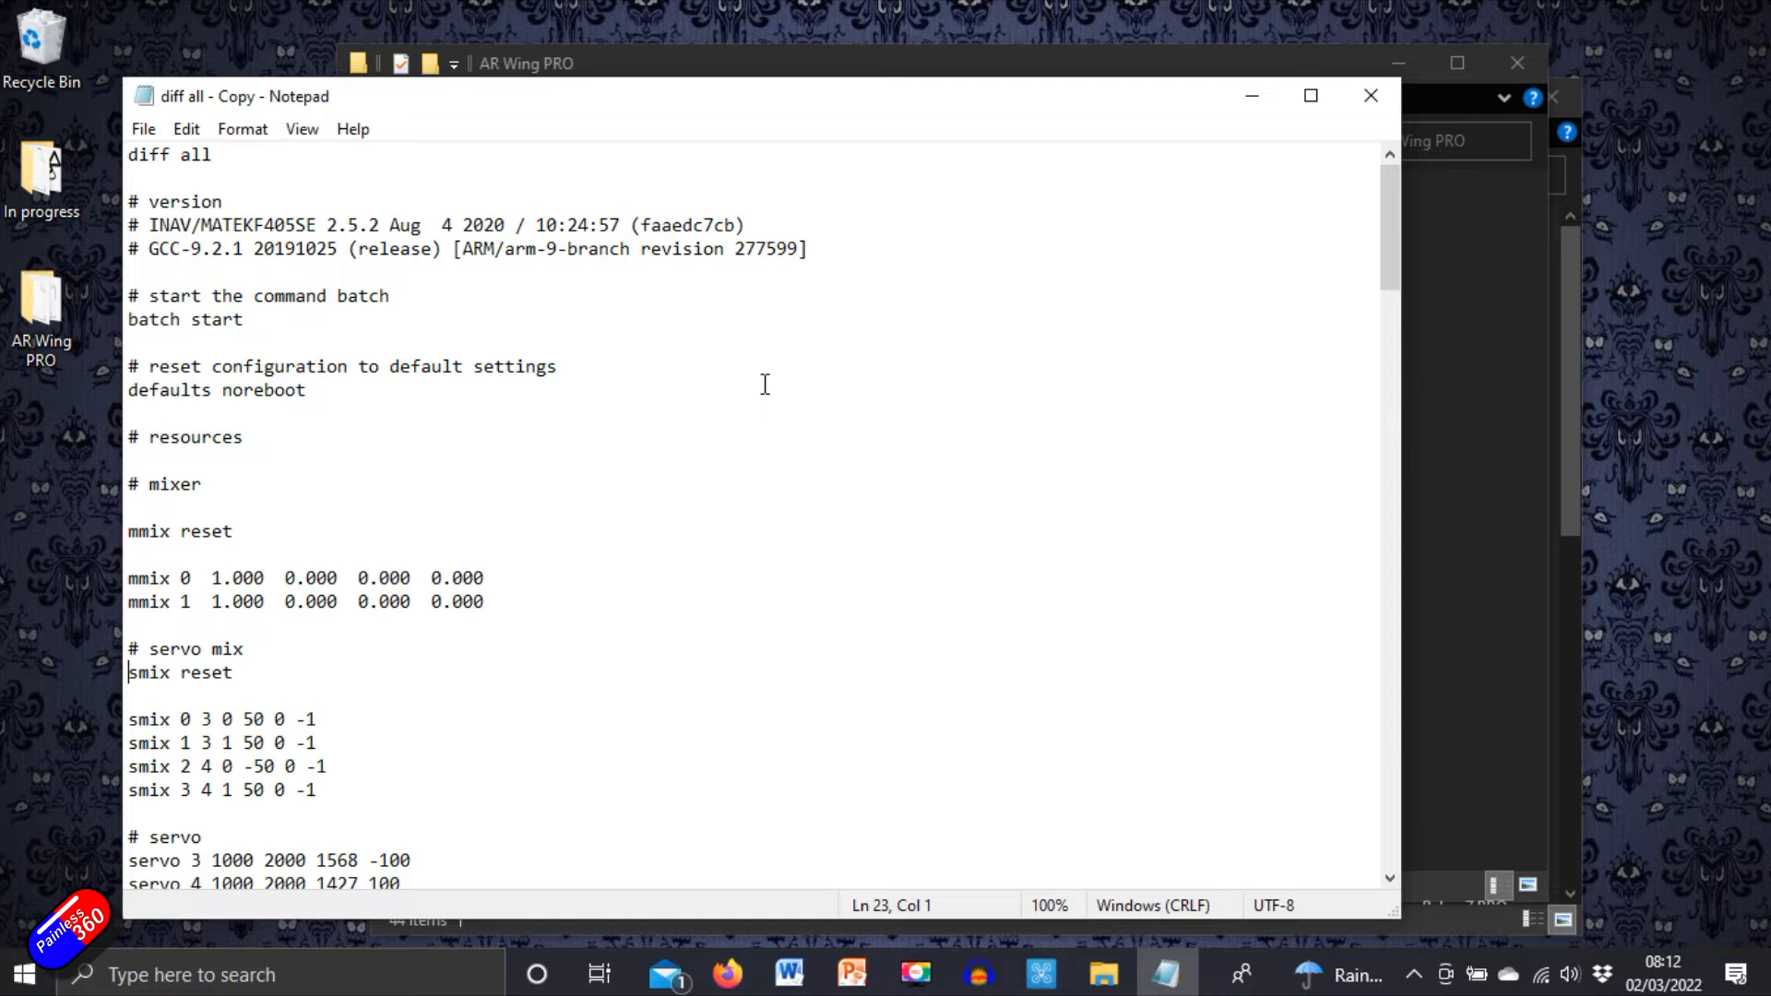
click(129, 790)
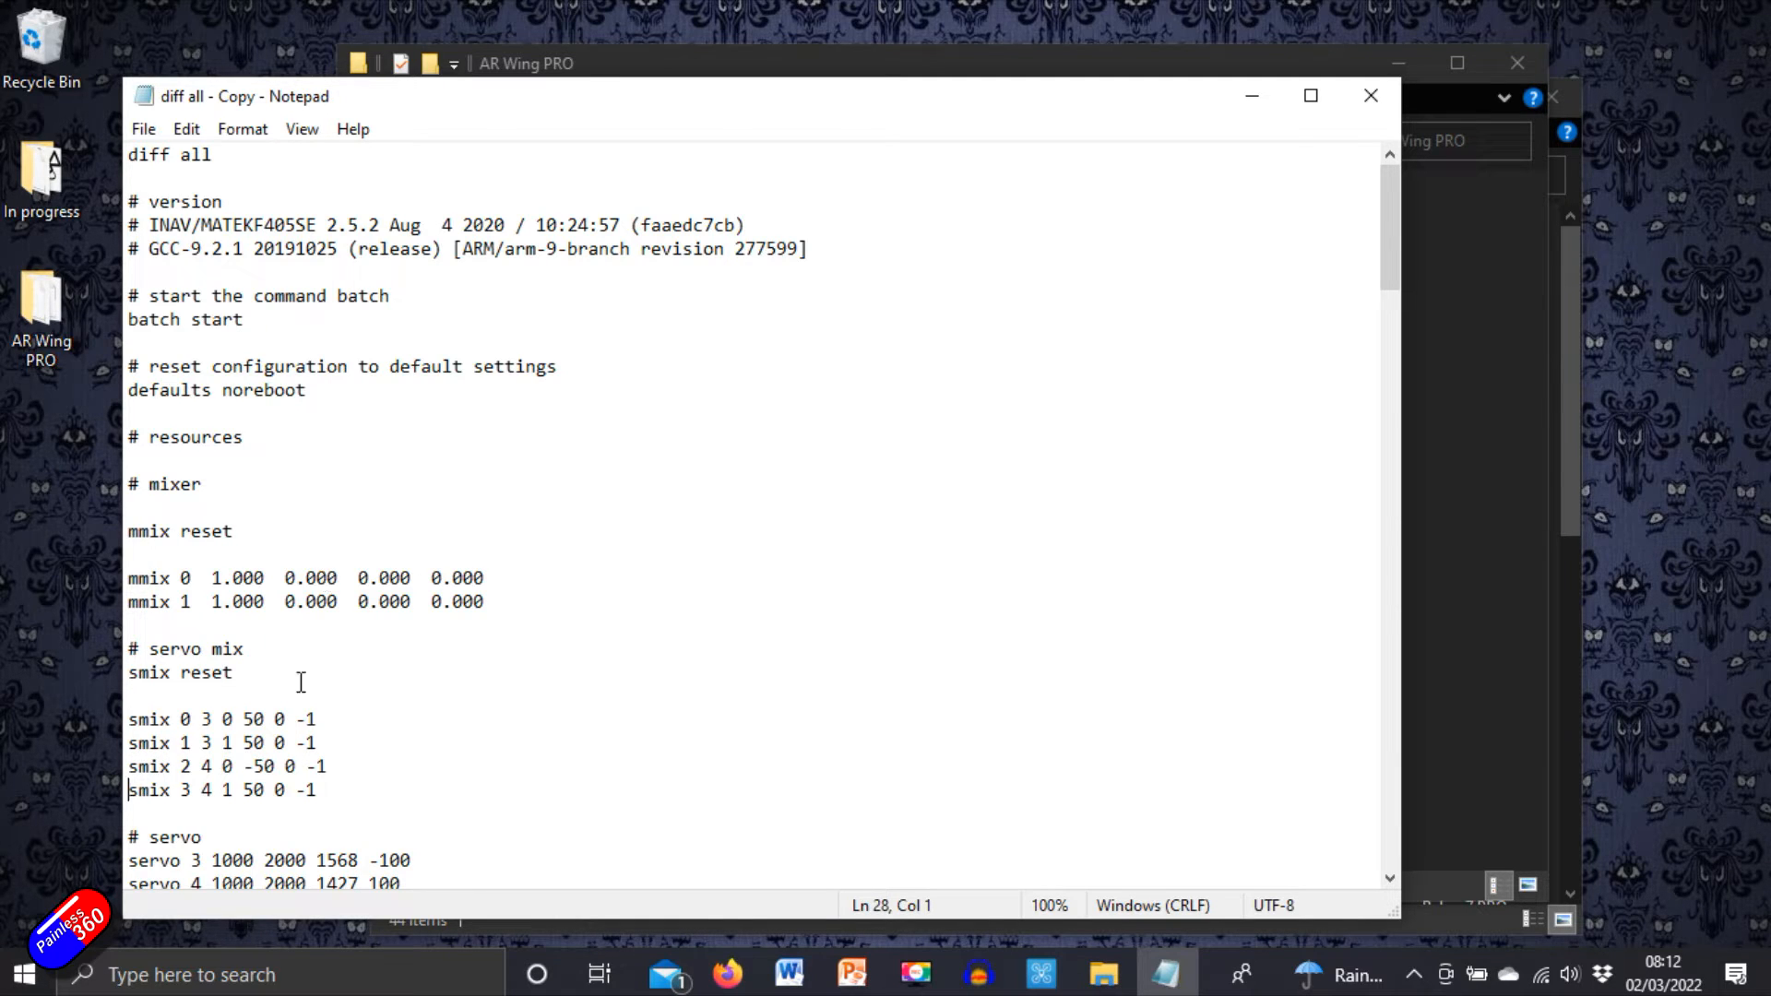
drag(128, 647, 236, 672)
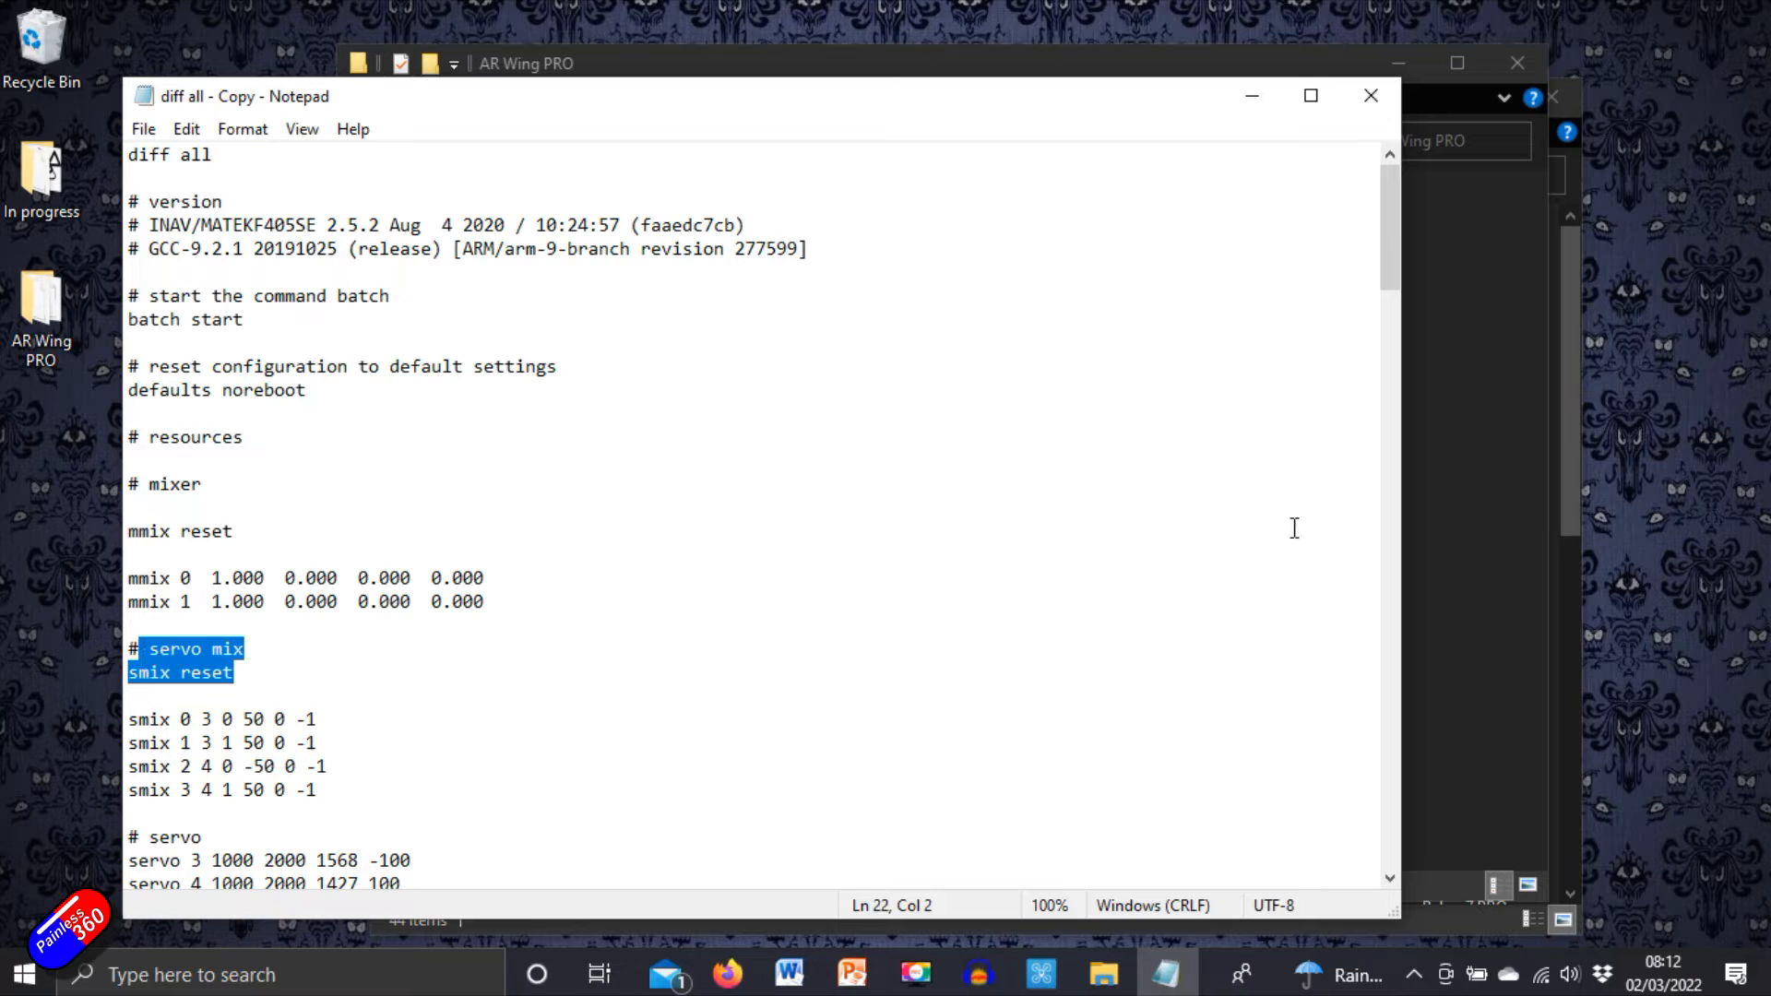
scroll(down, 3)
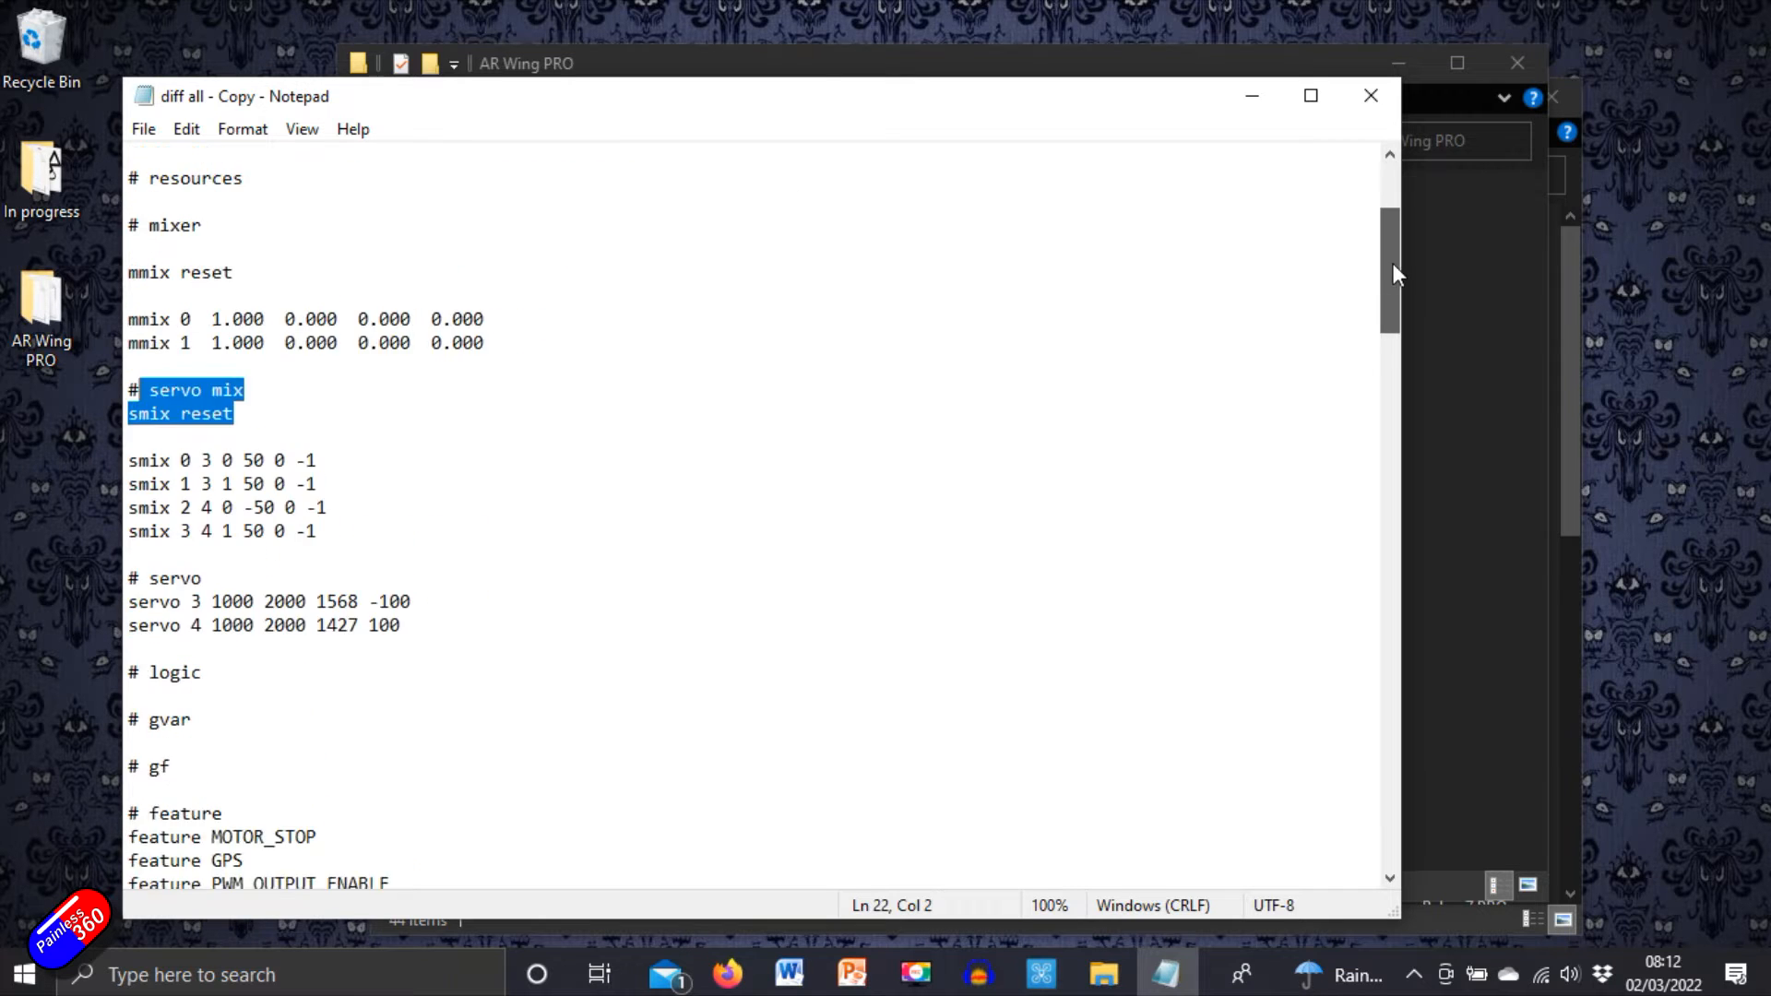
scroll(down, 3)
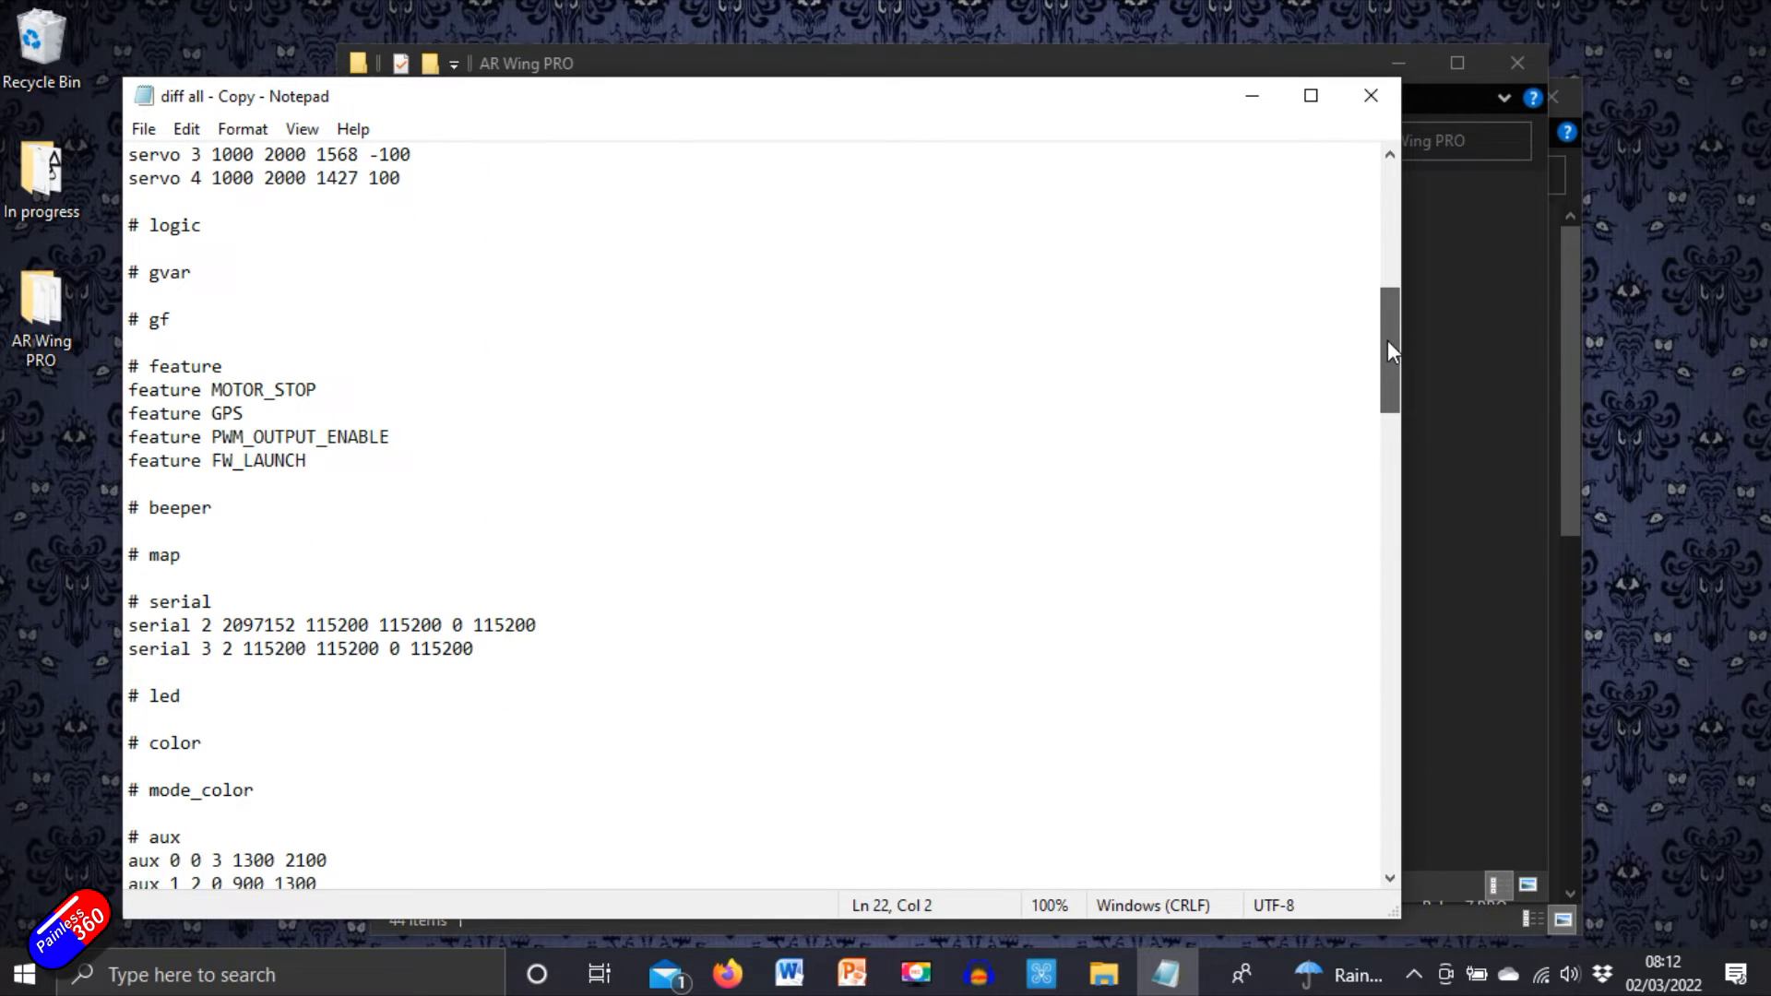
scroll(down, 3)
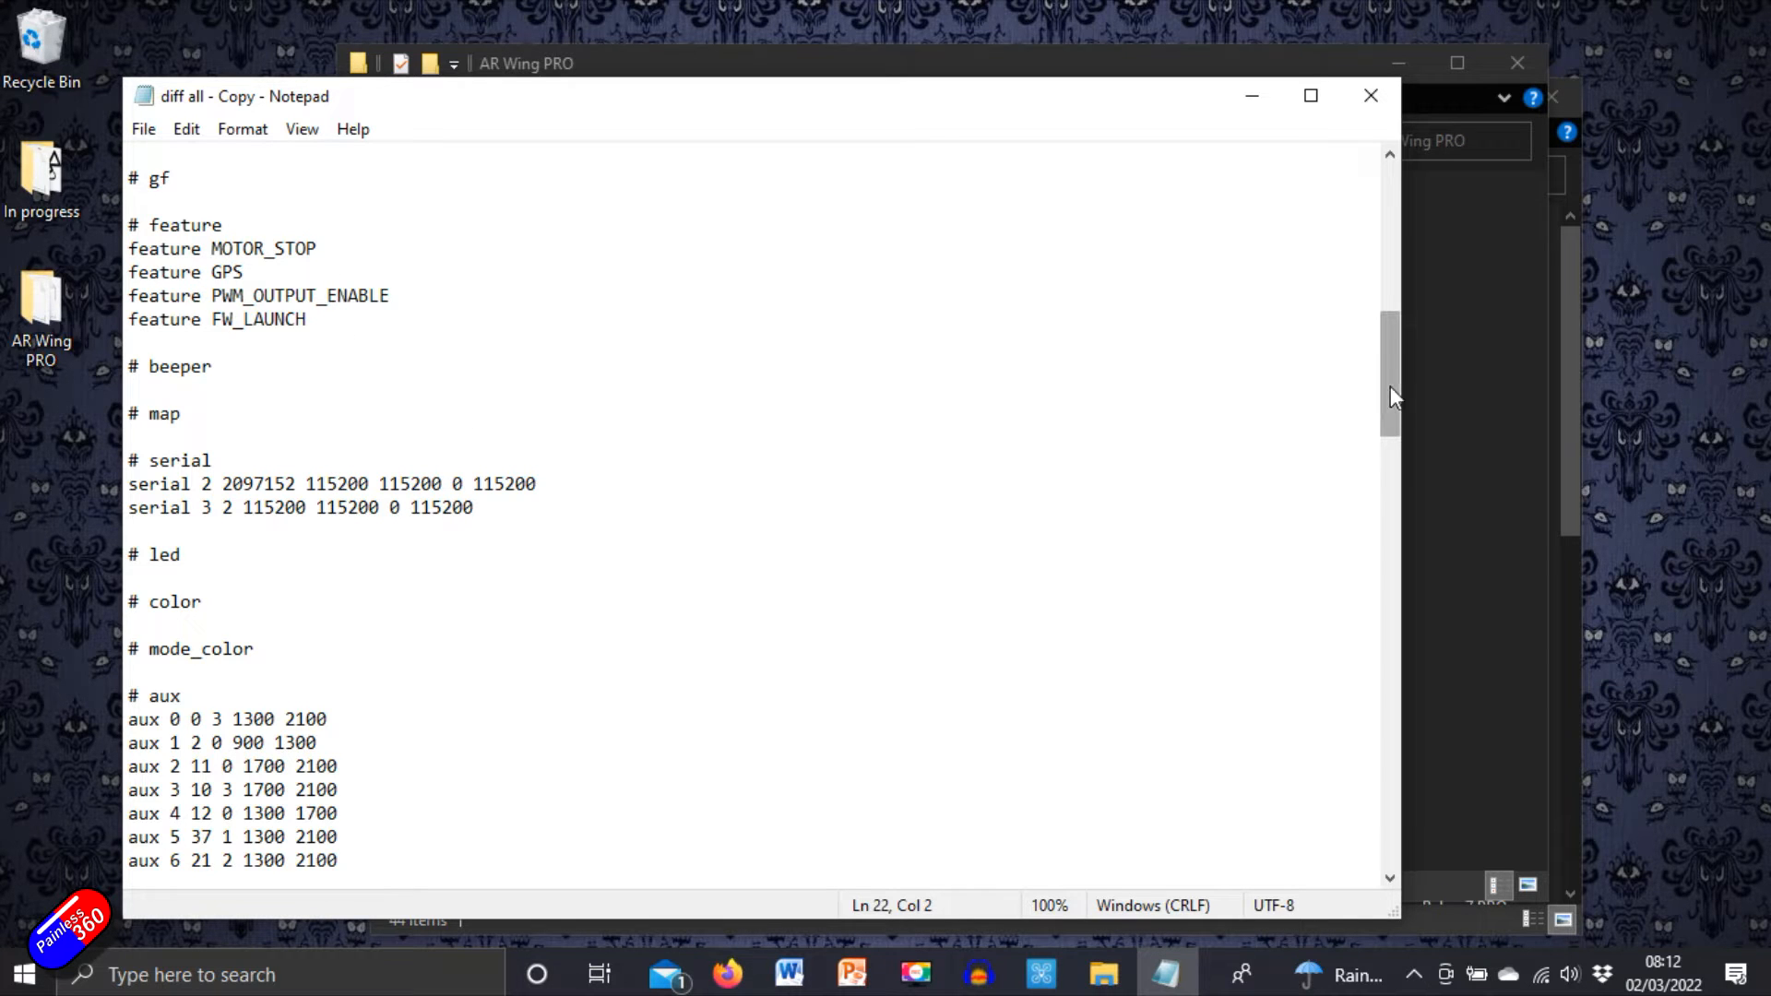
scroll(down, 3)
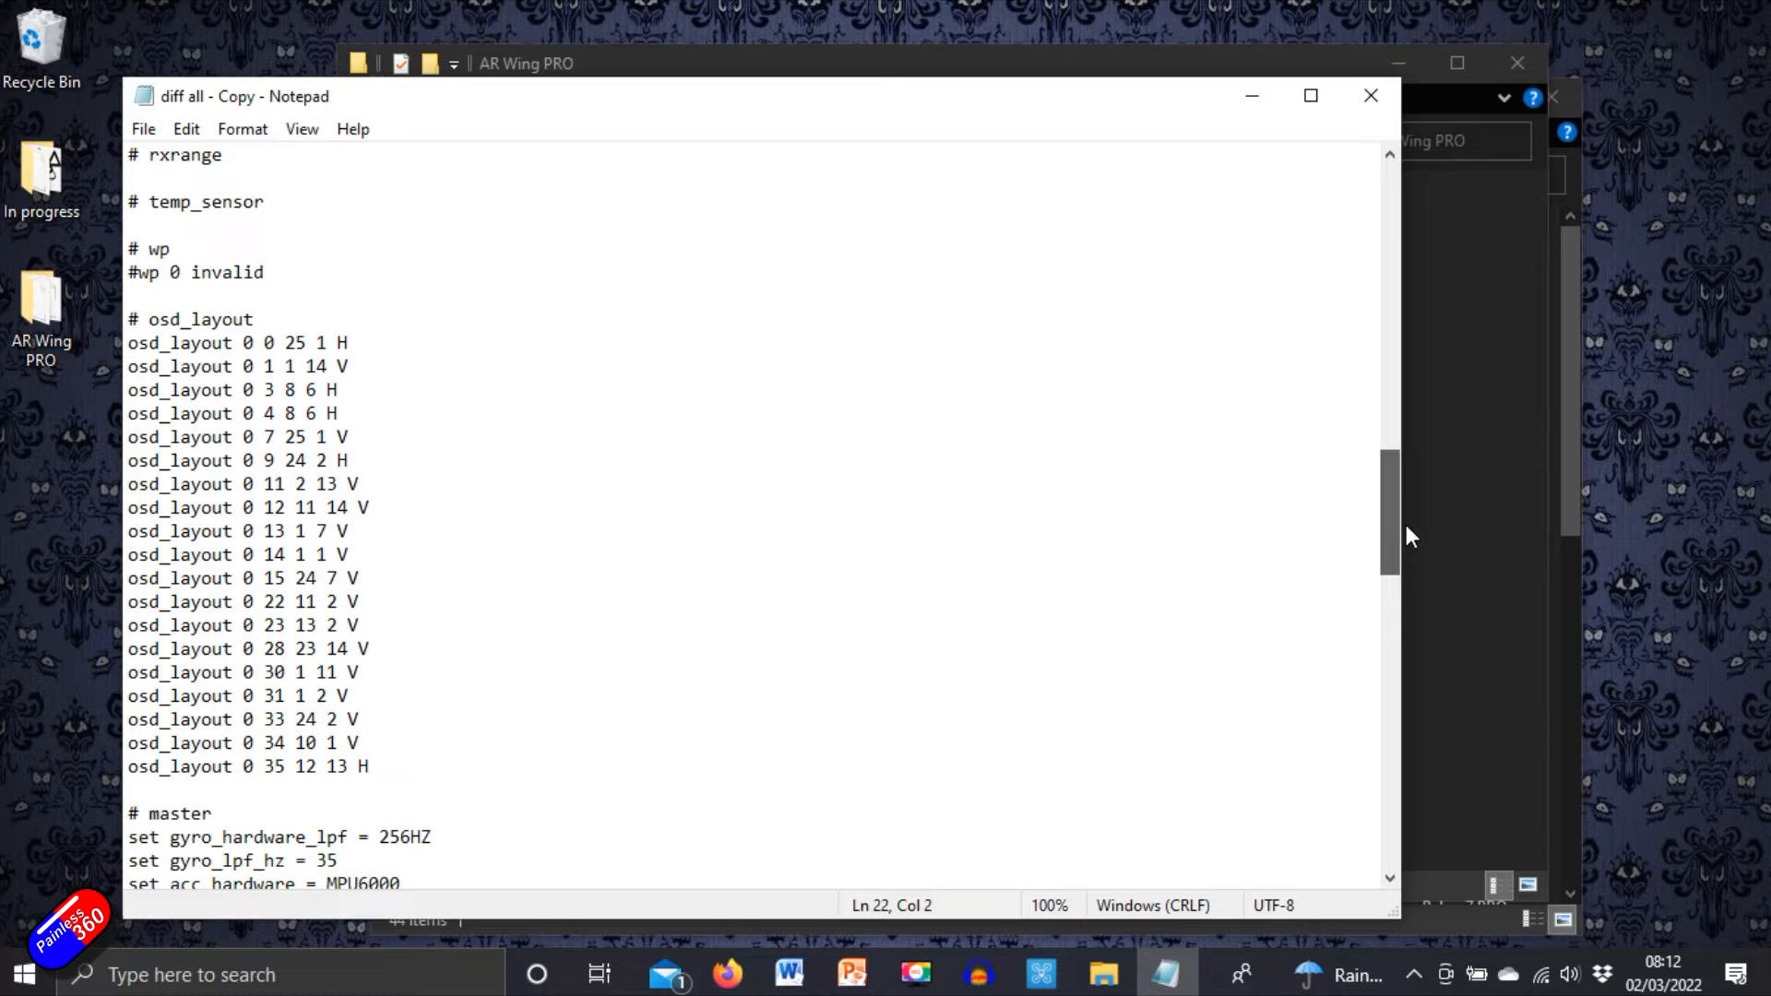
scroll(down, 3)
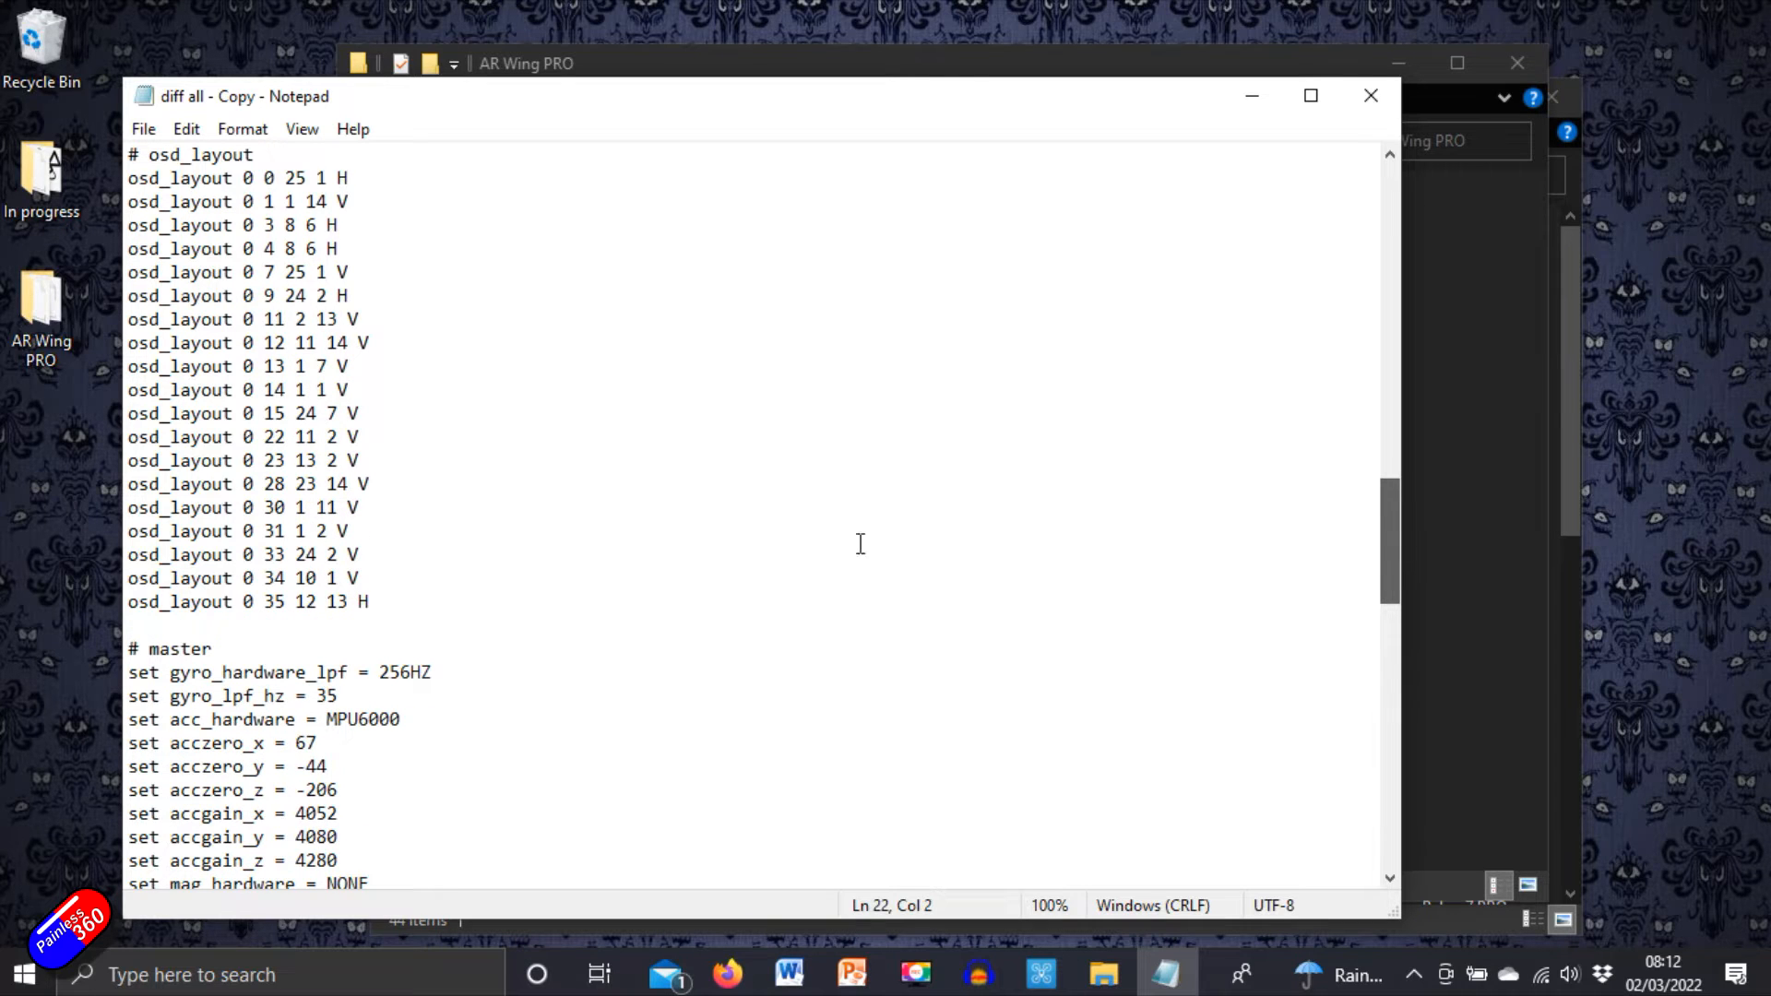
scroll(down, 3)
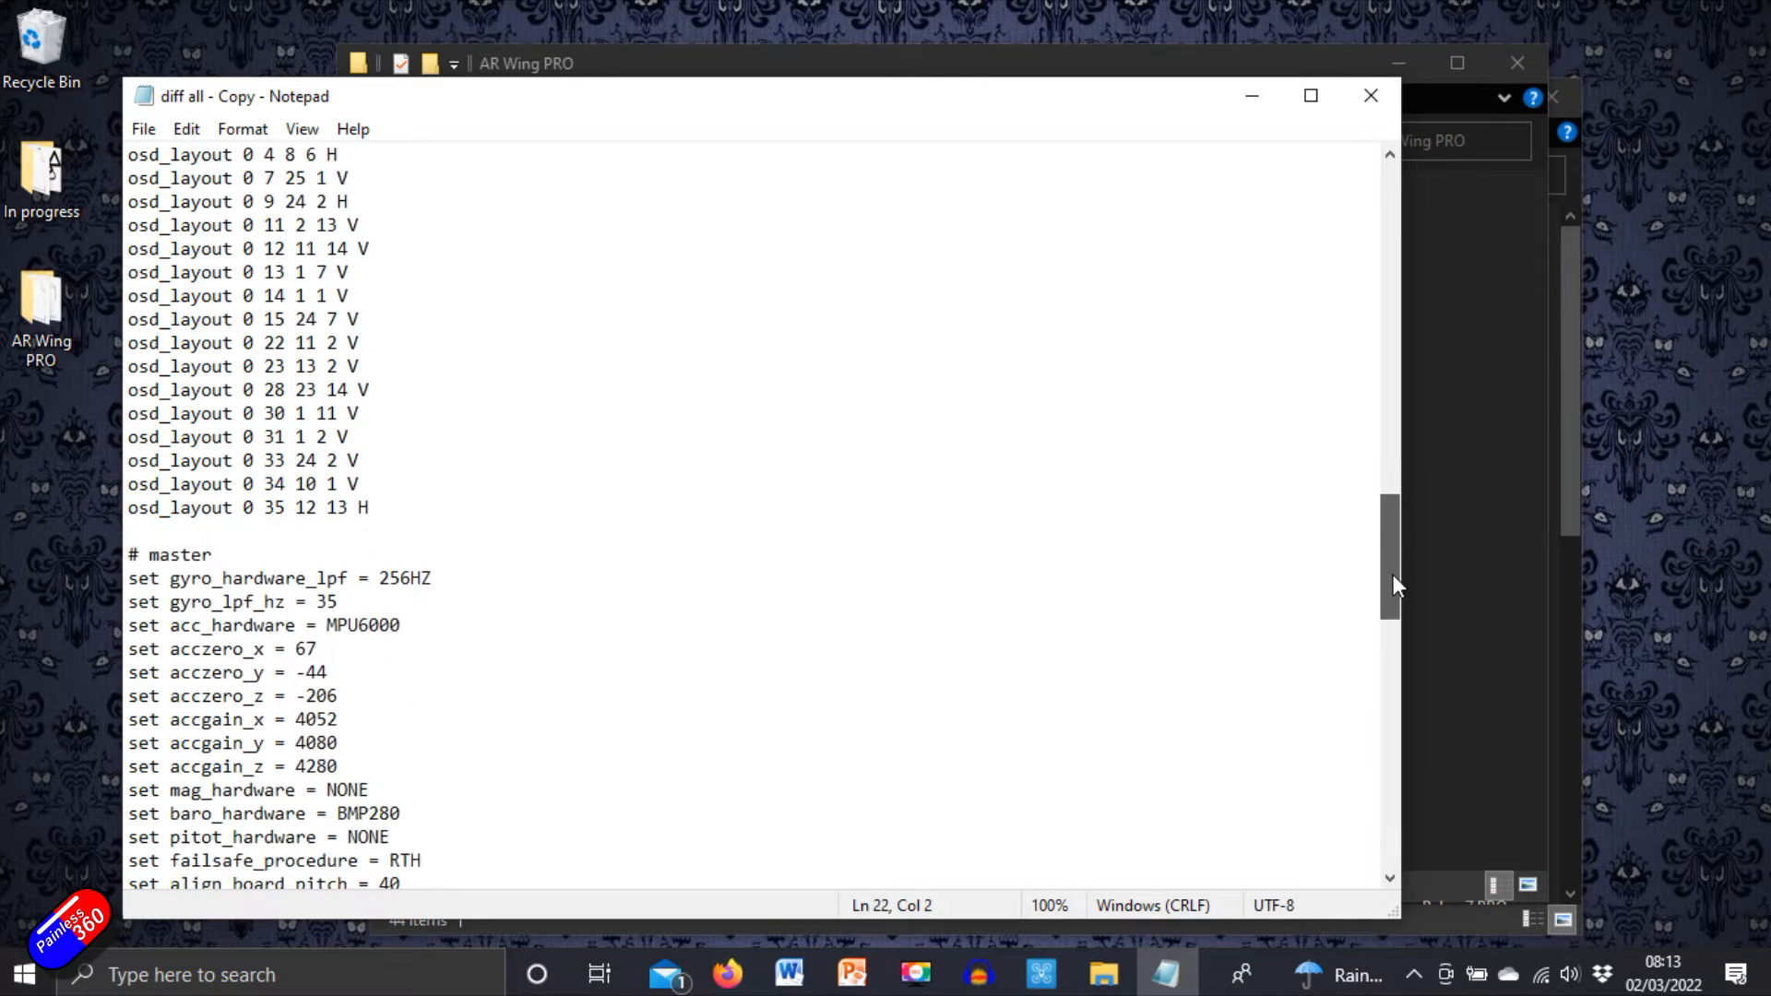
scroll(down, 3)
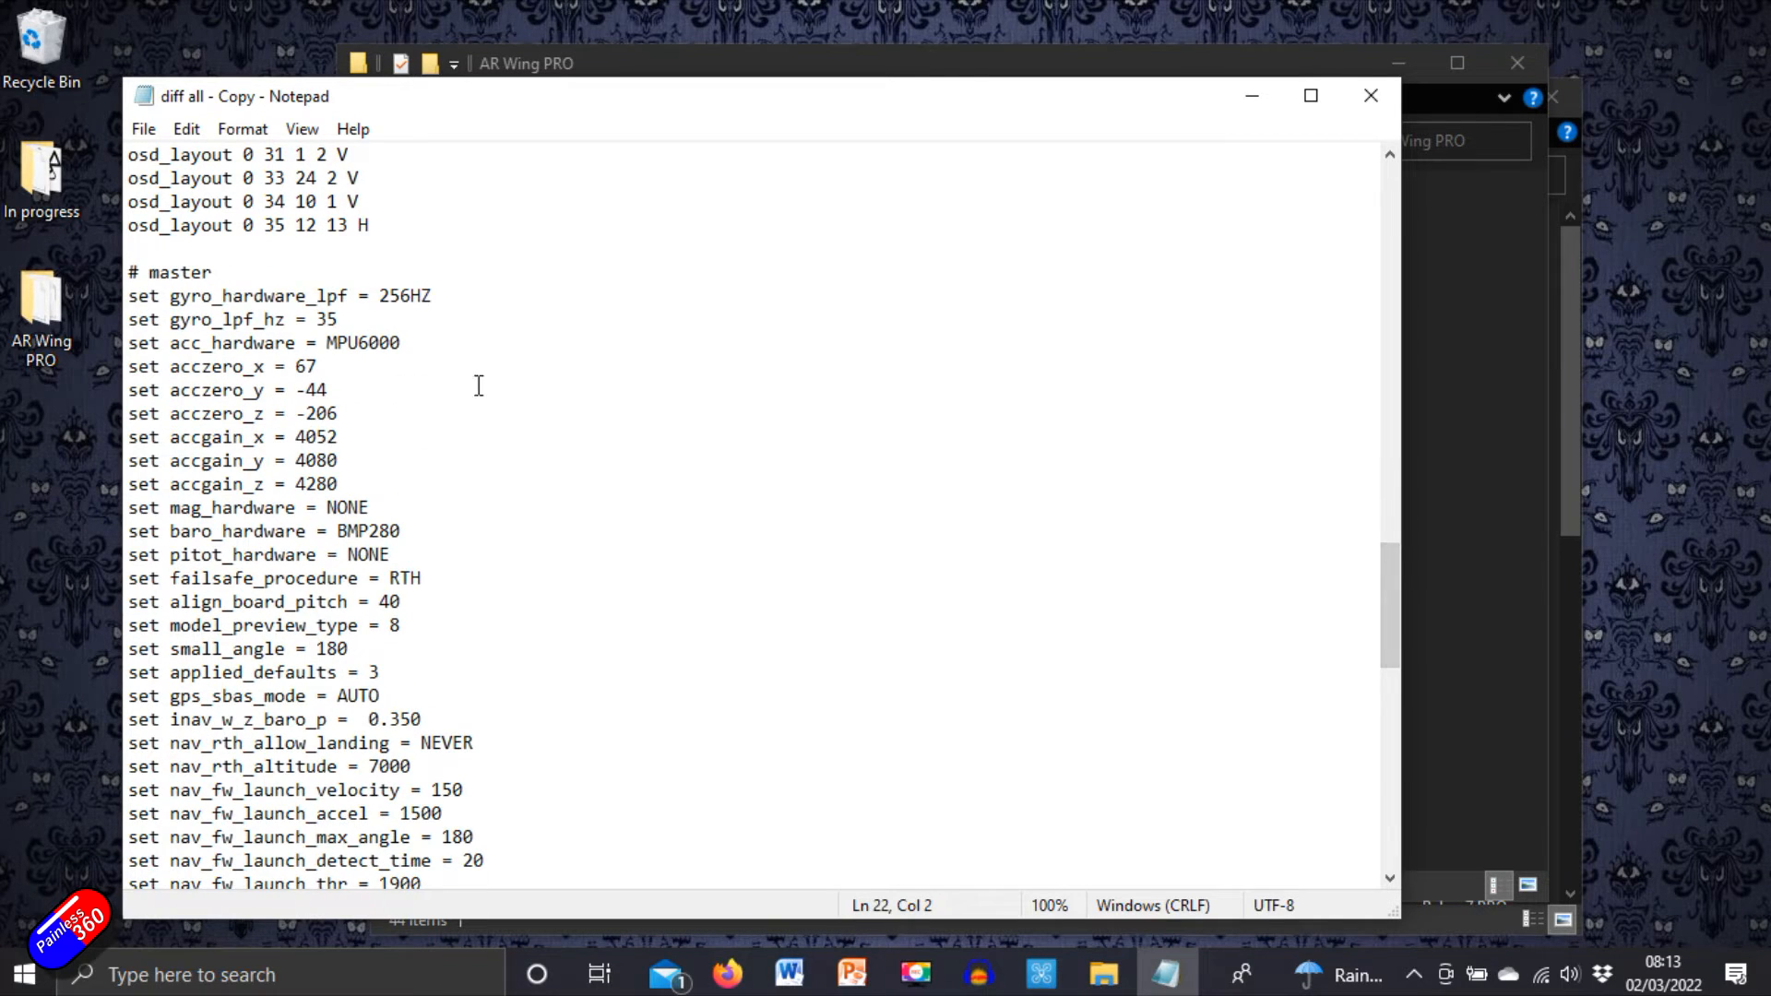
mouse_move(520, 445)
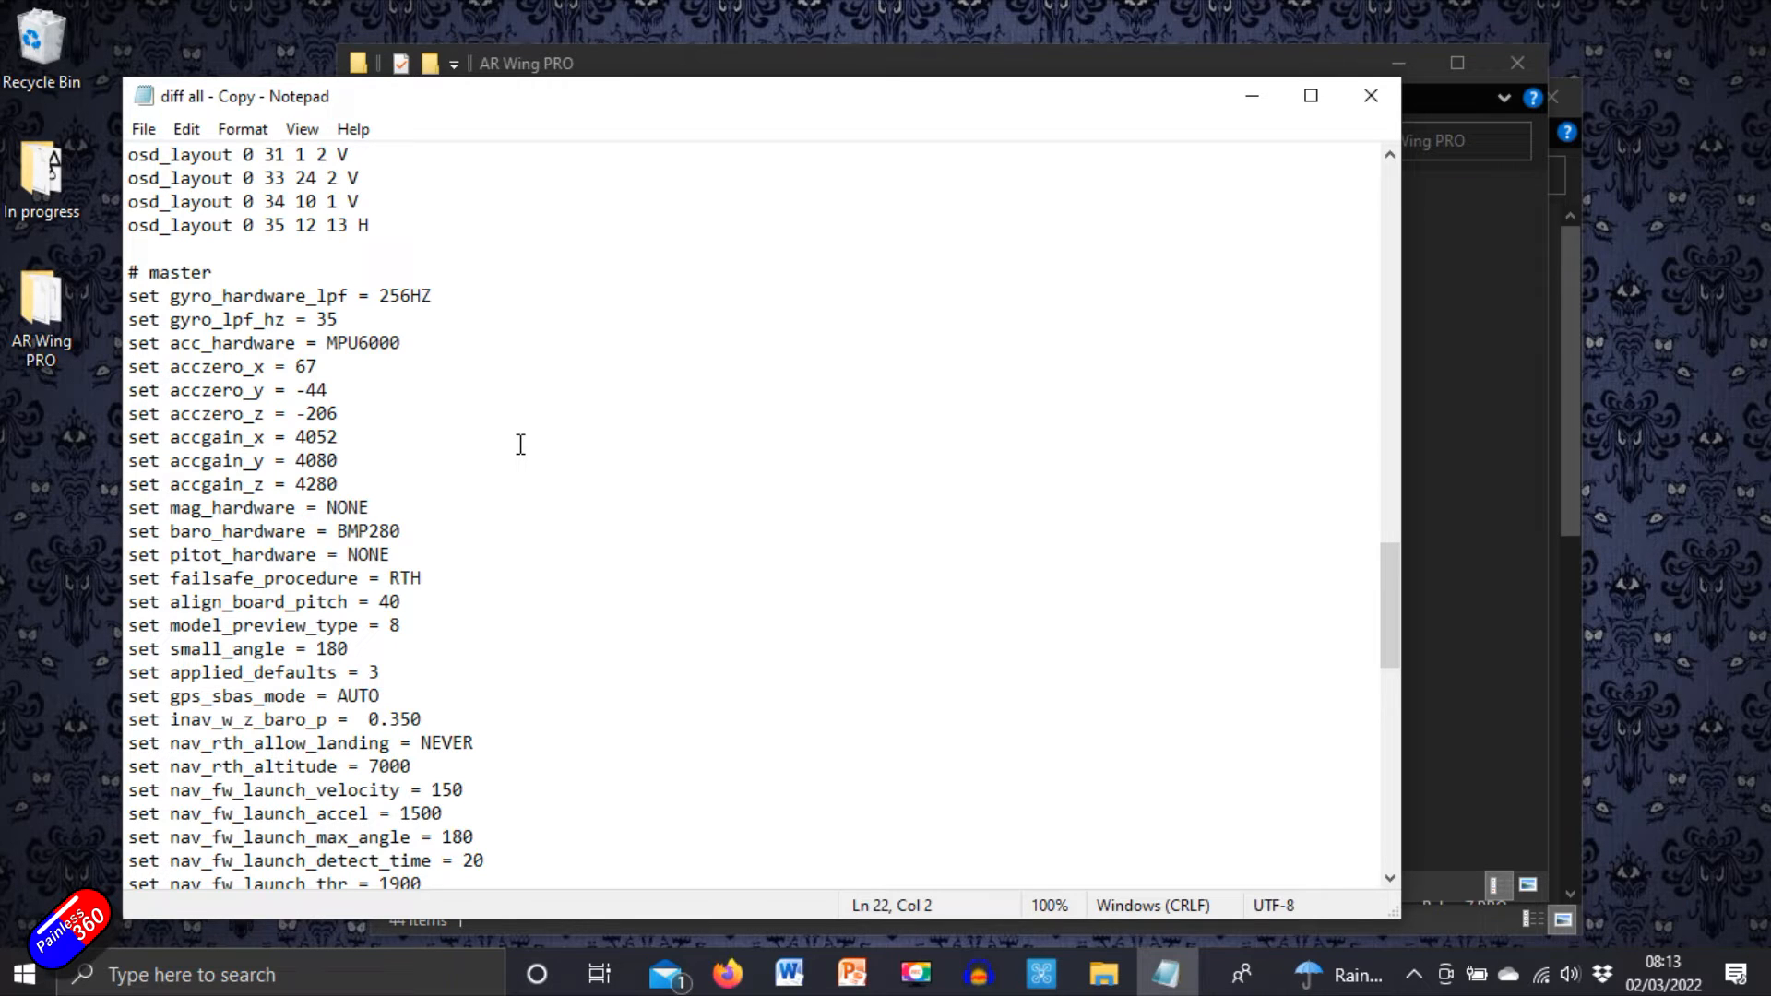
drag(165, 295, 339, 319)
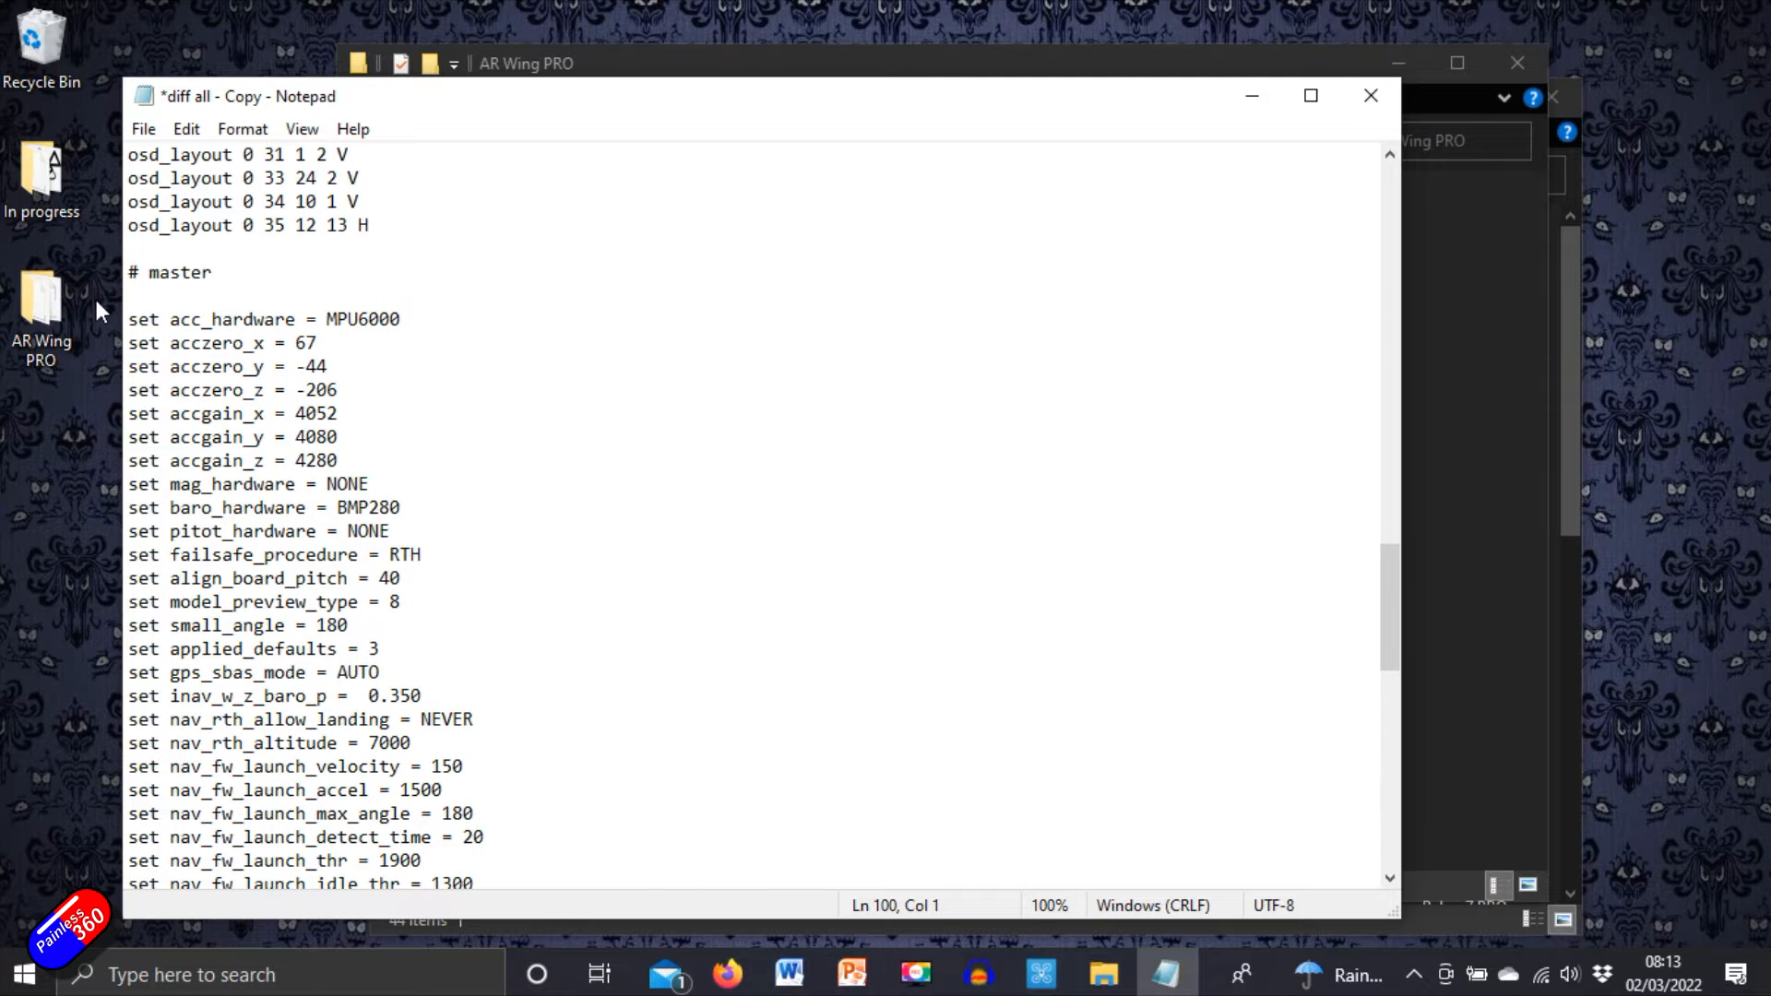
Step: Delete the five fixed-wing gain lines under profile 1 and the align_board_pitch line
scroll(down, 3)
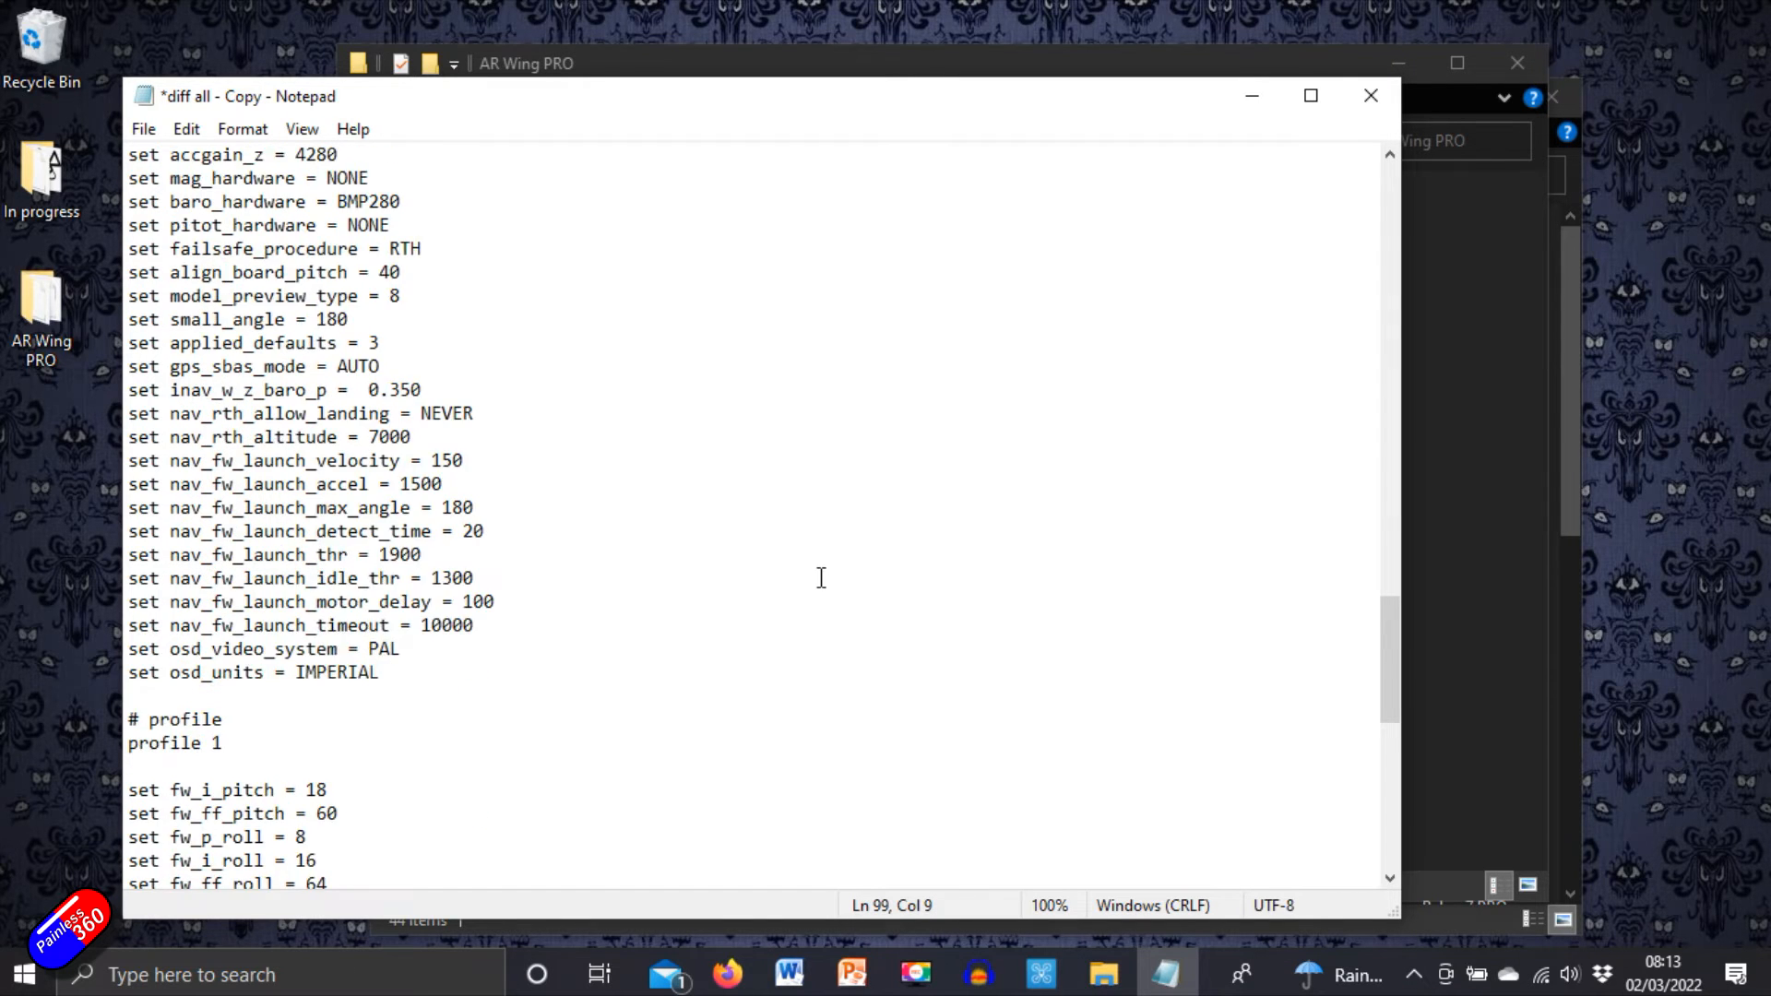
scroll(down, 3)
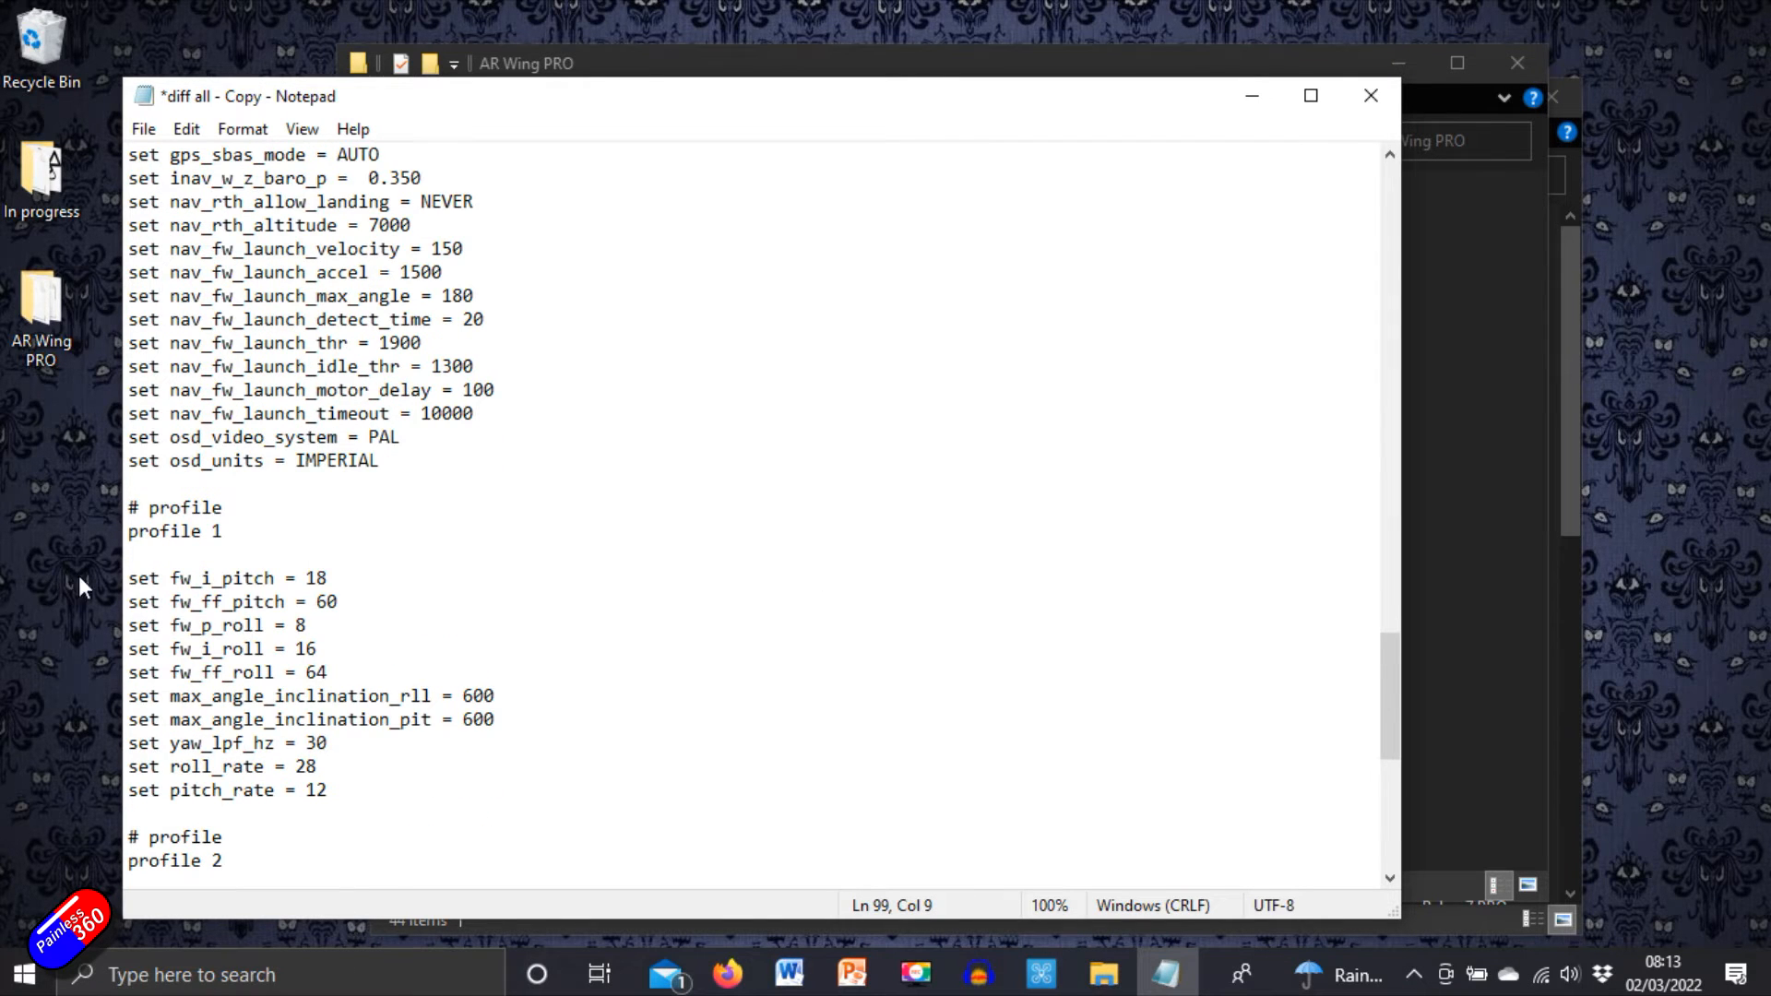
drag(127, 417, 350, 522)
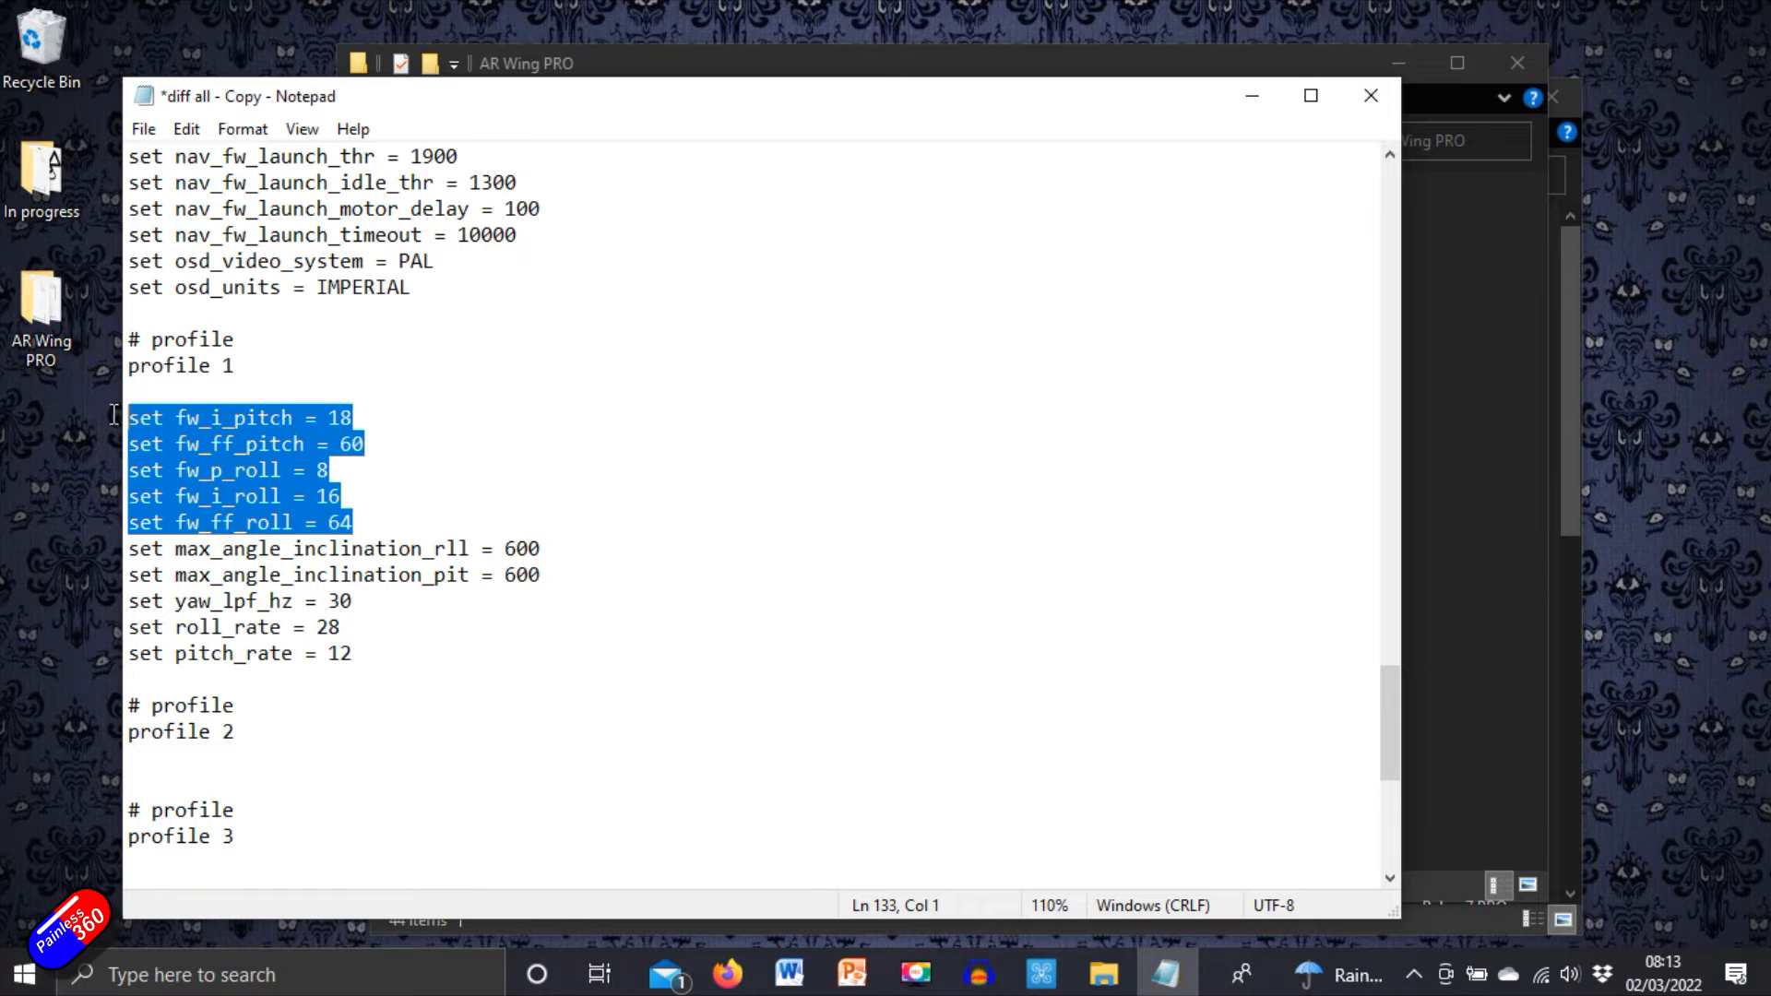
key(Delete)
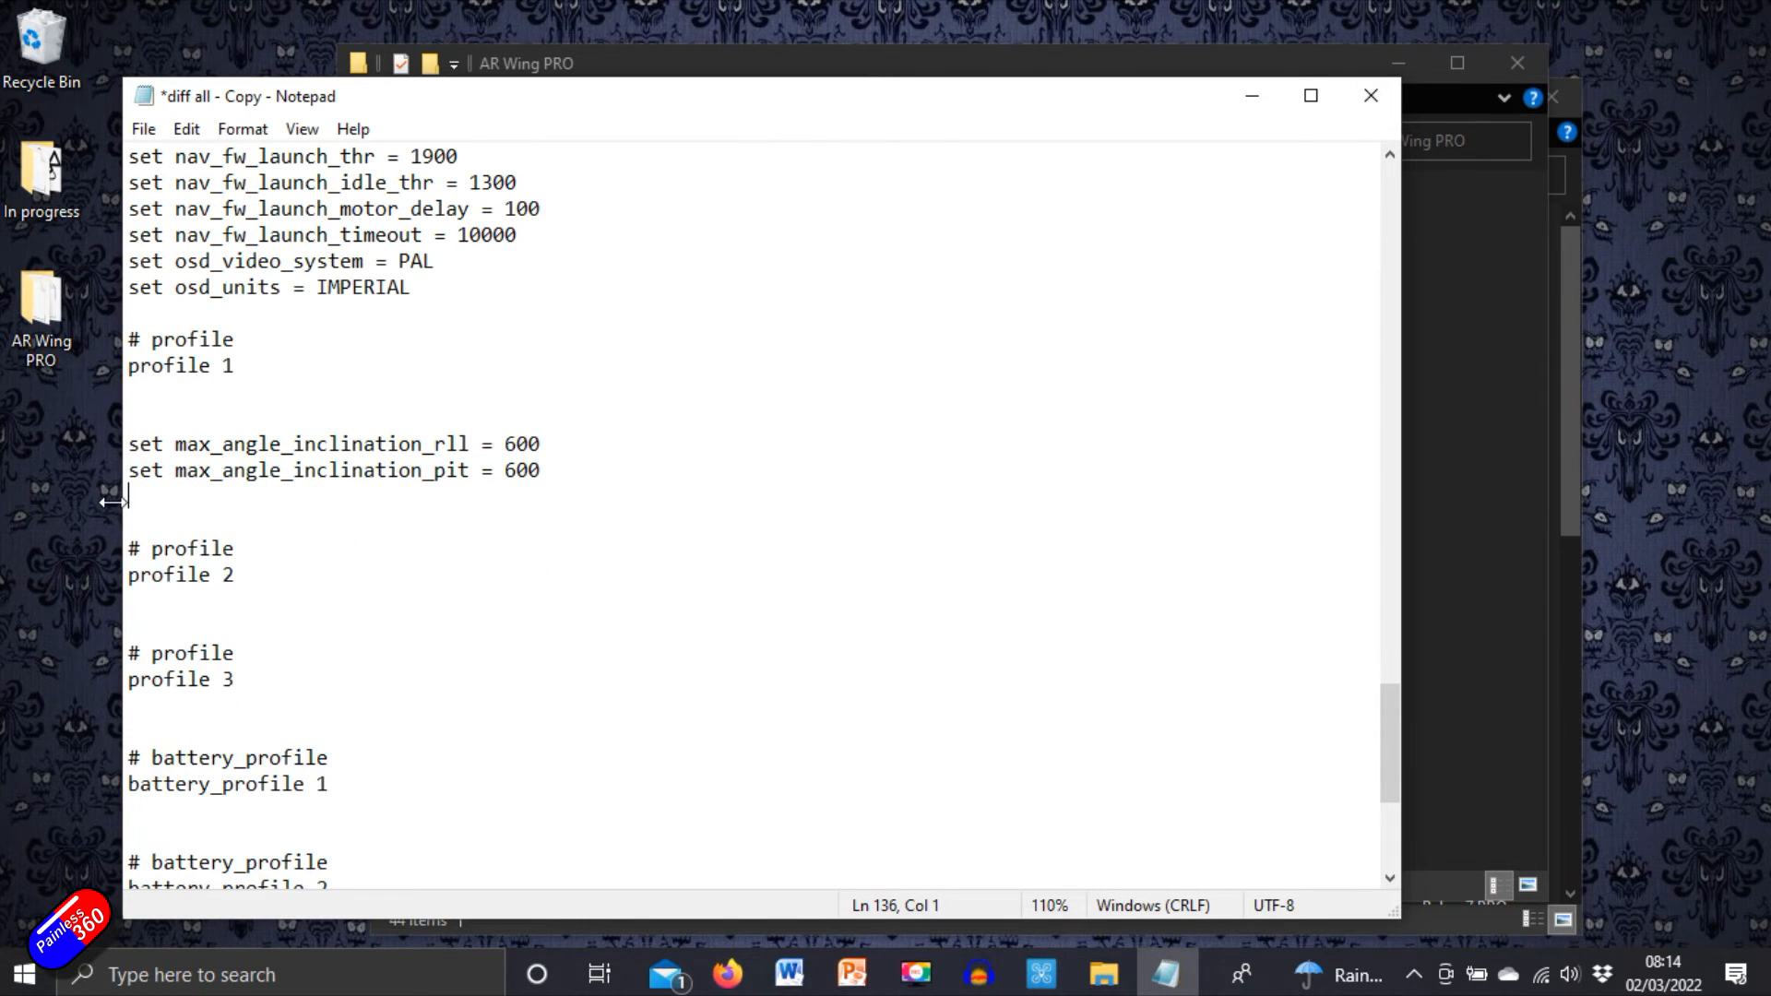
scroll(down, 3)
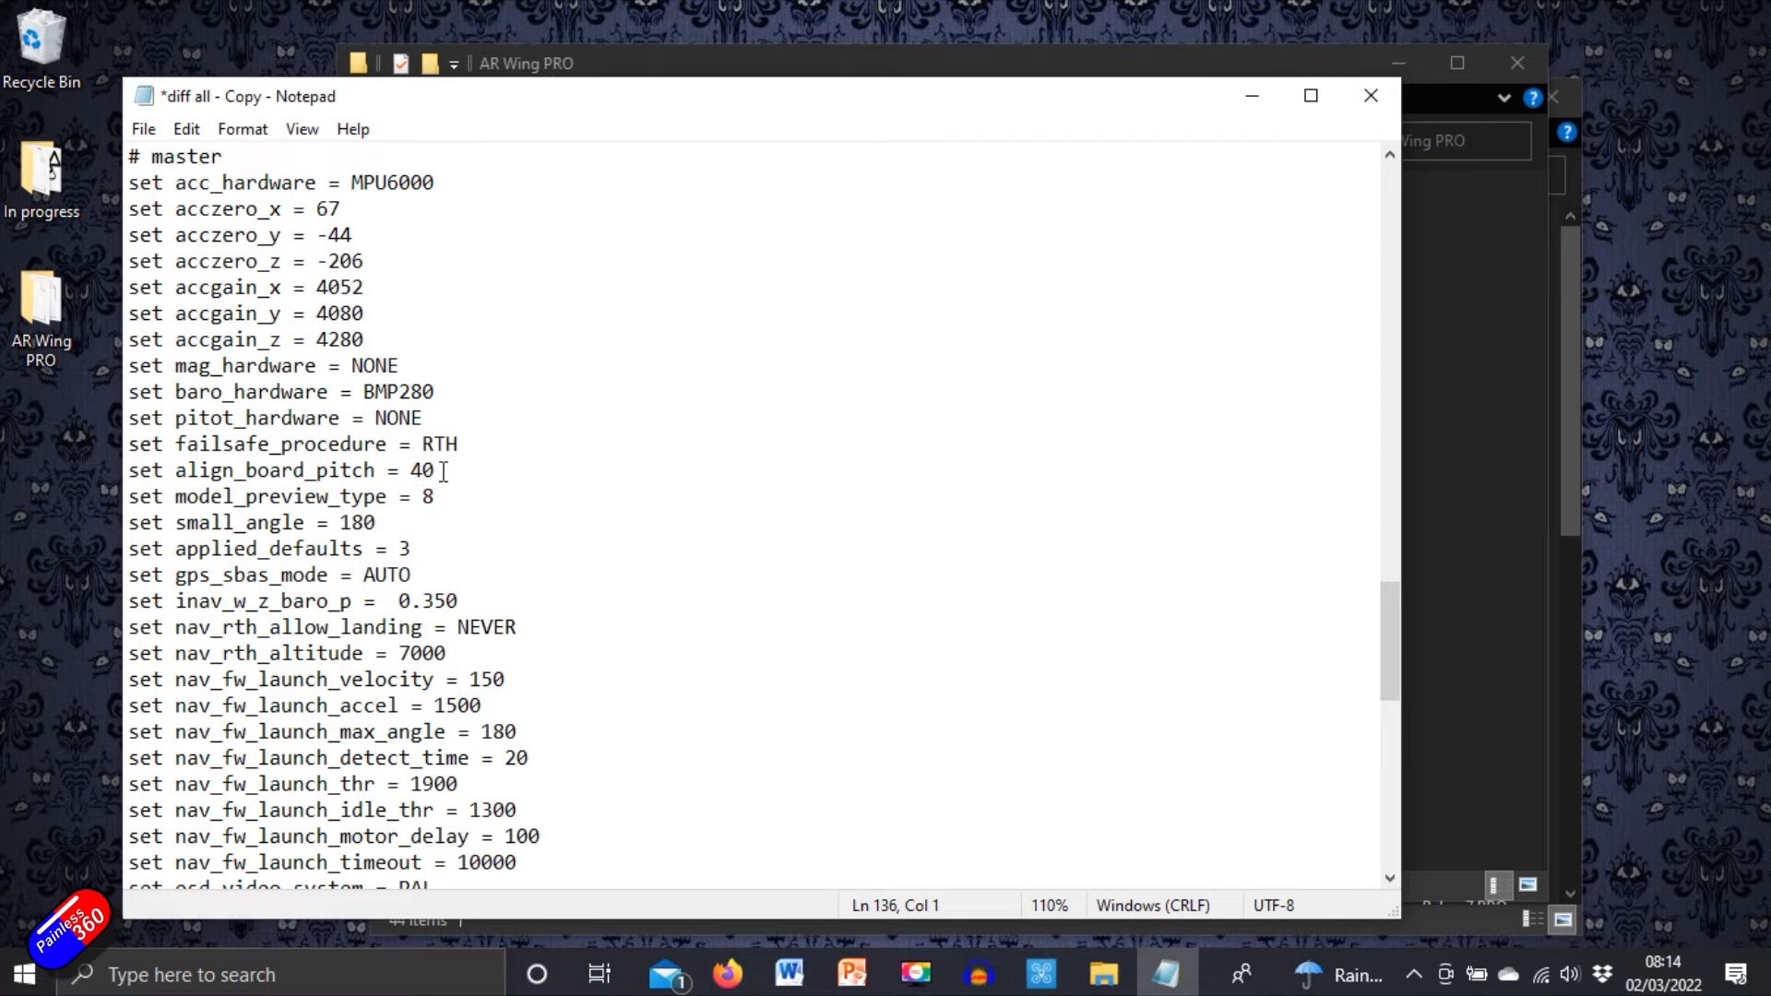
triple_click(283, 470)
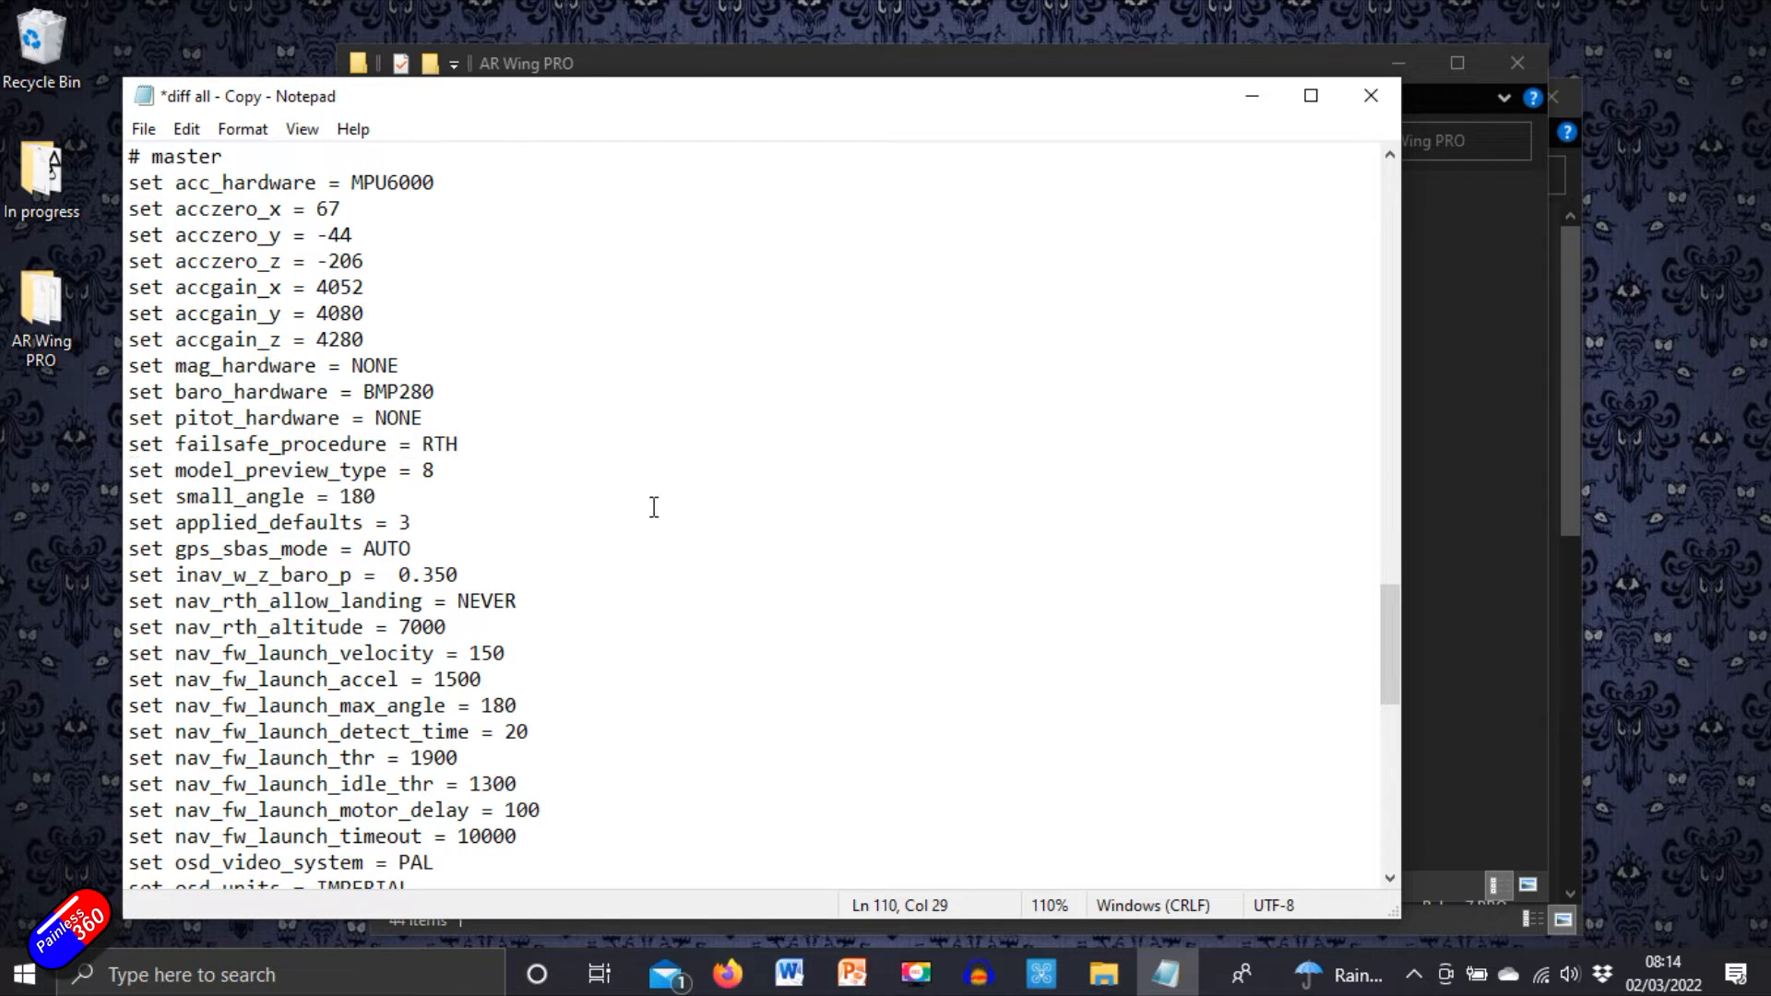
Step: Remove the trailing save command and save the edited settings file
scroll(down, 3)
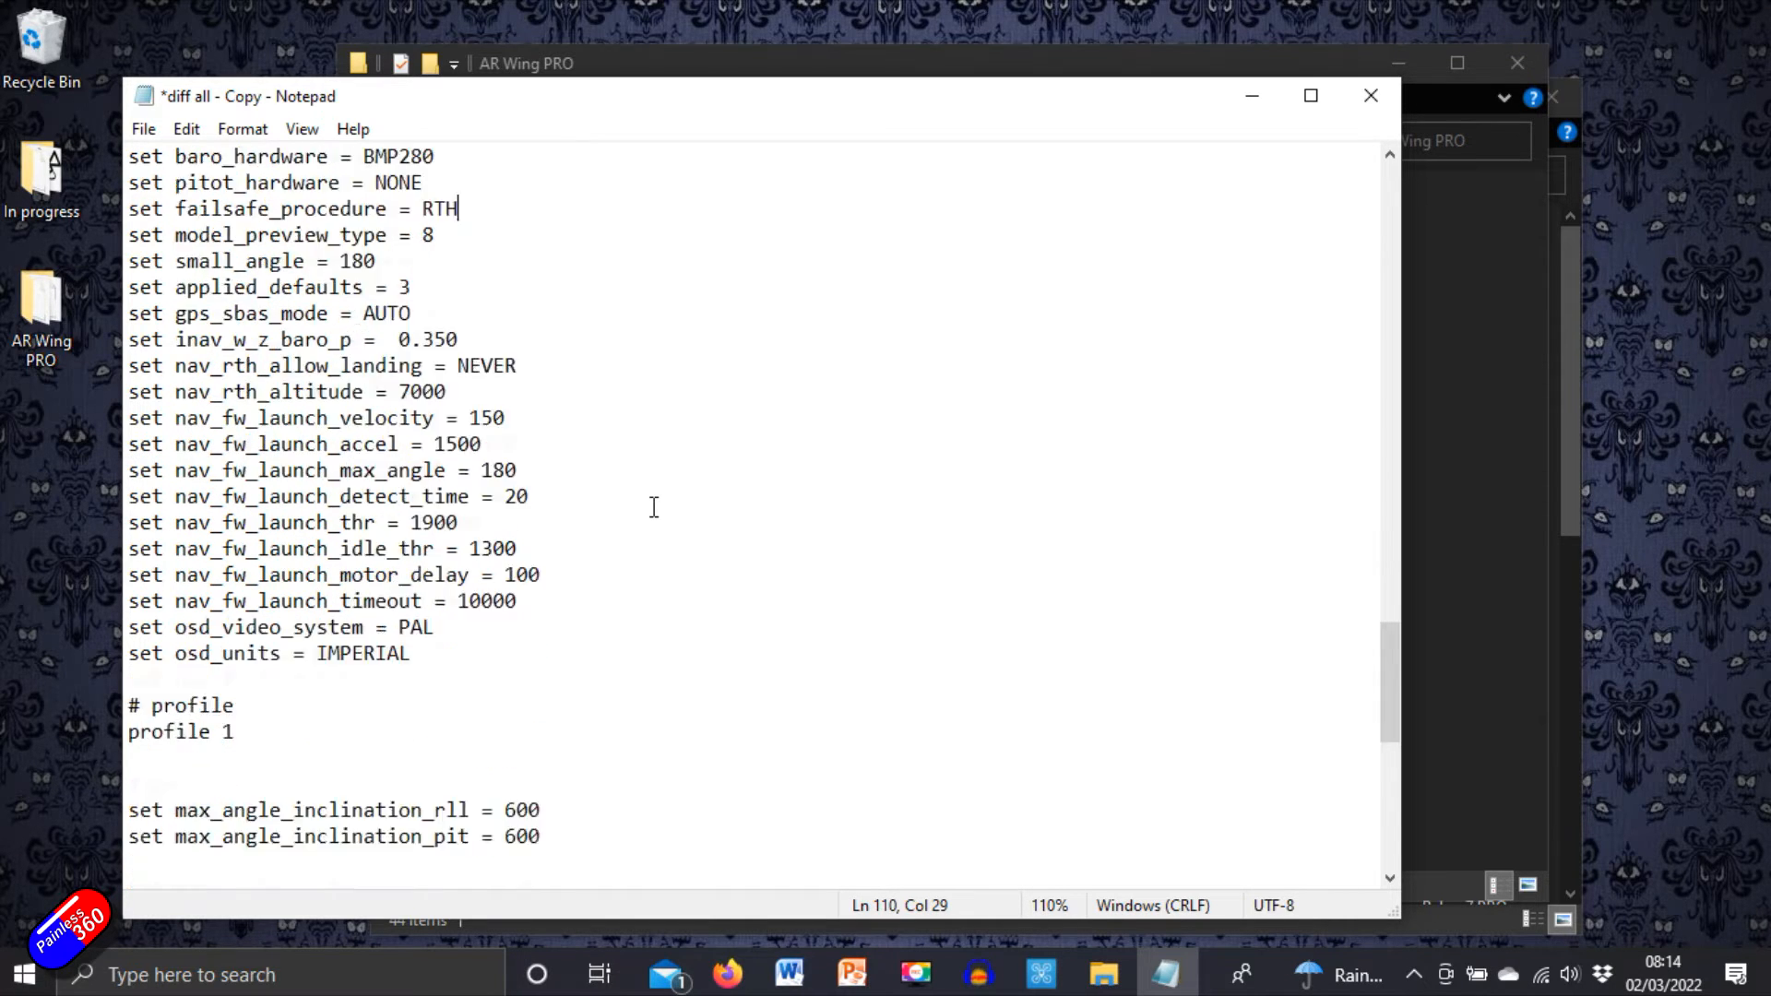
scroll(down, 3)
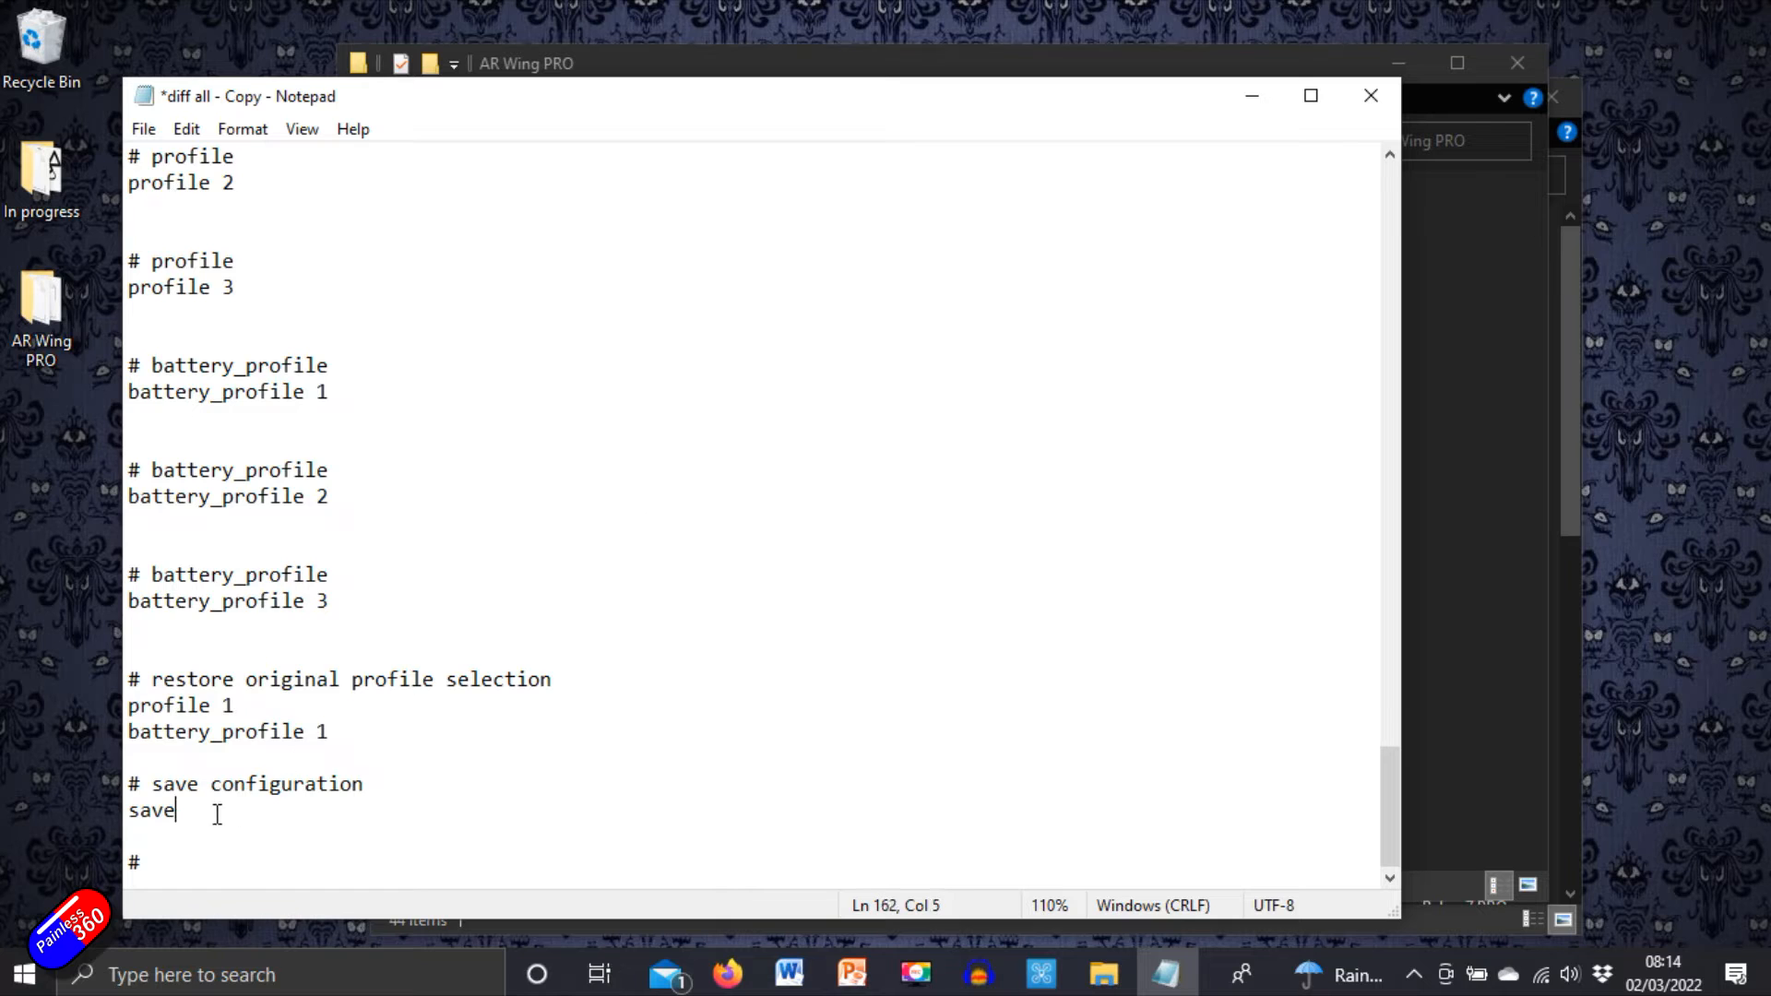
double_click(150, 810)
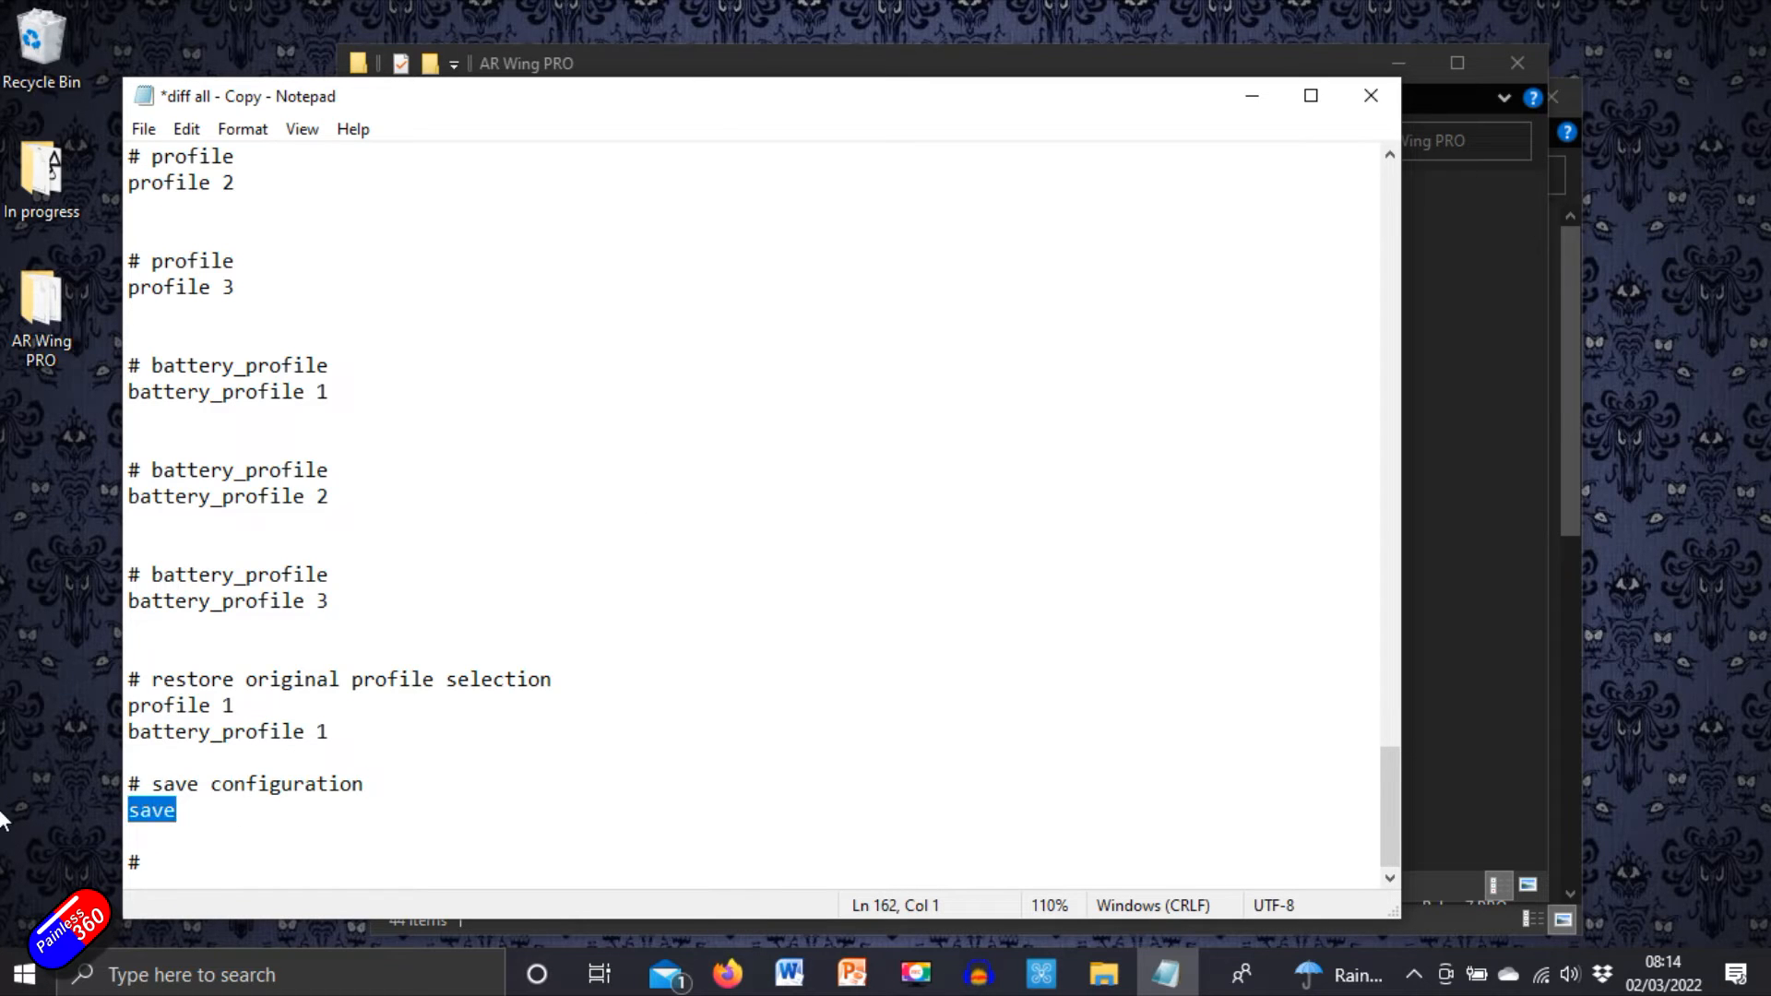
click(142, 127)
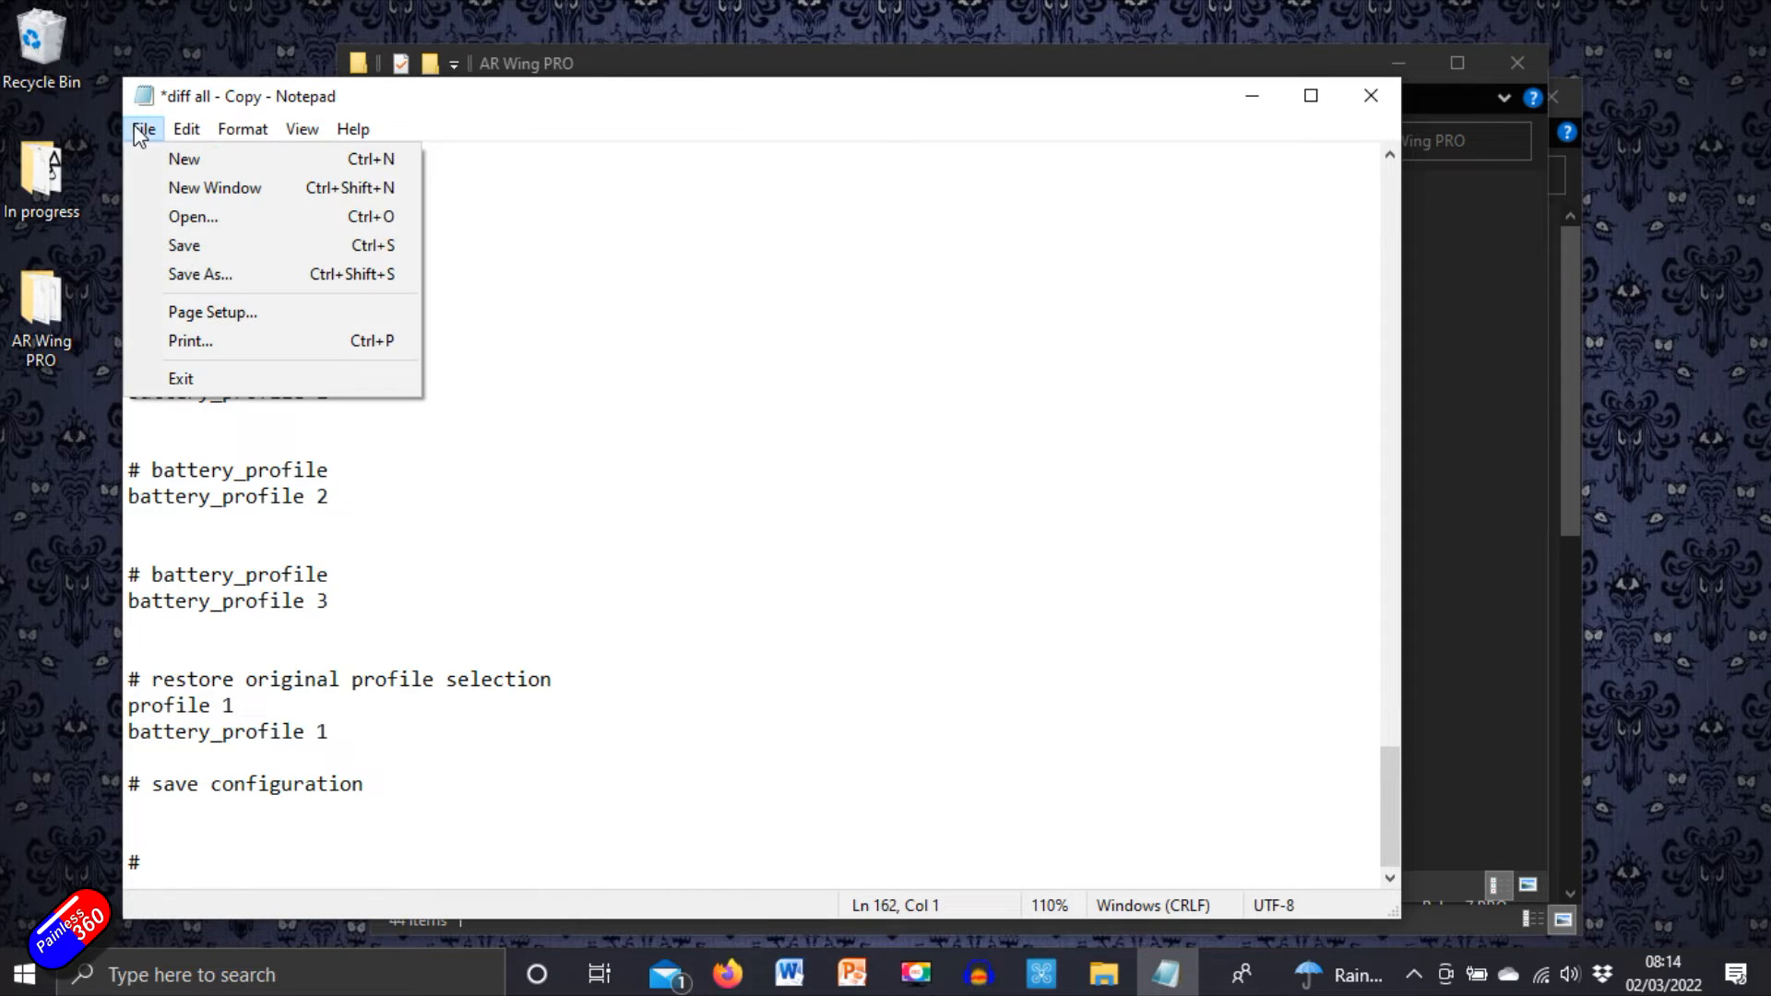
click(182, 245)
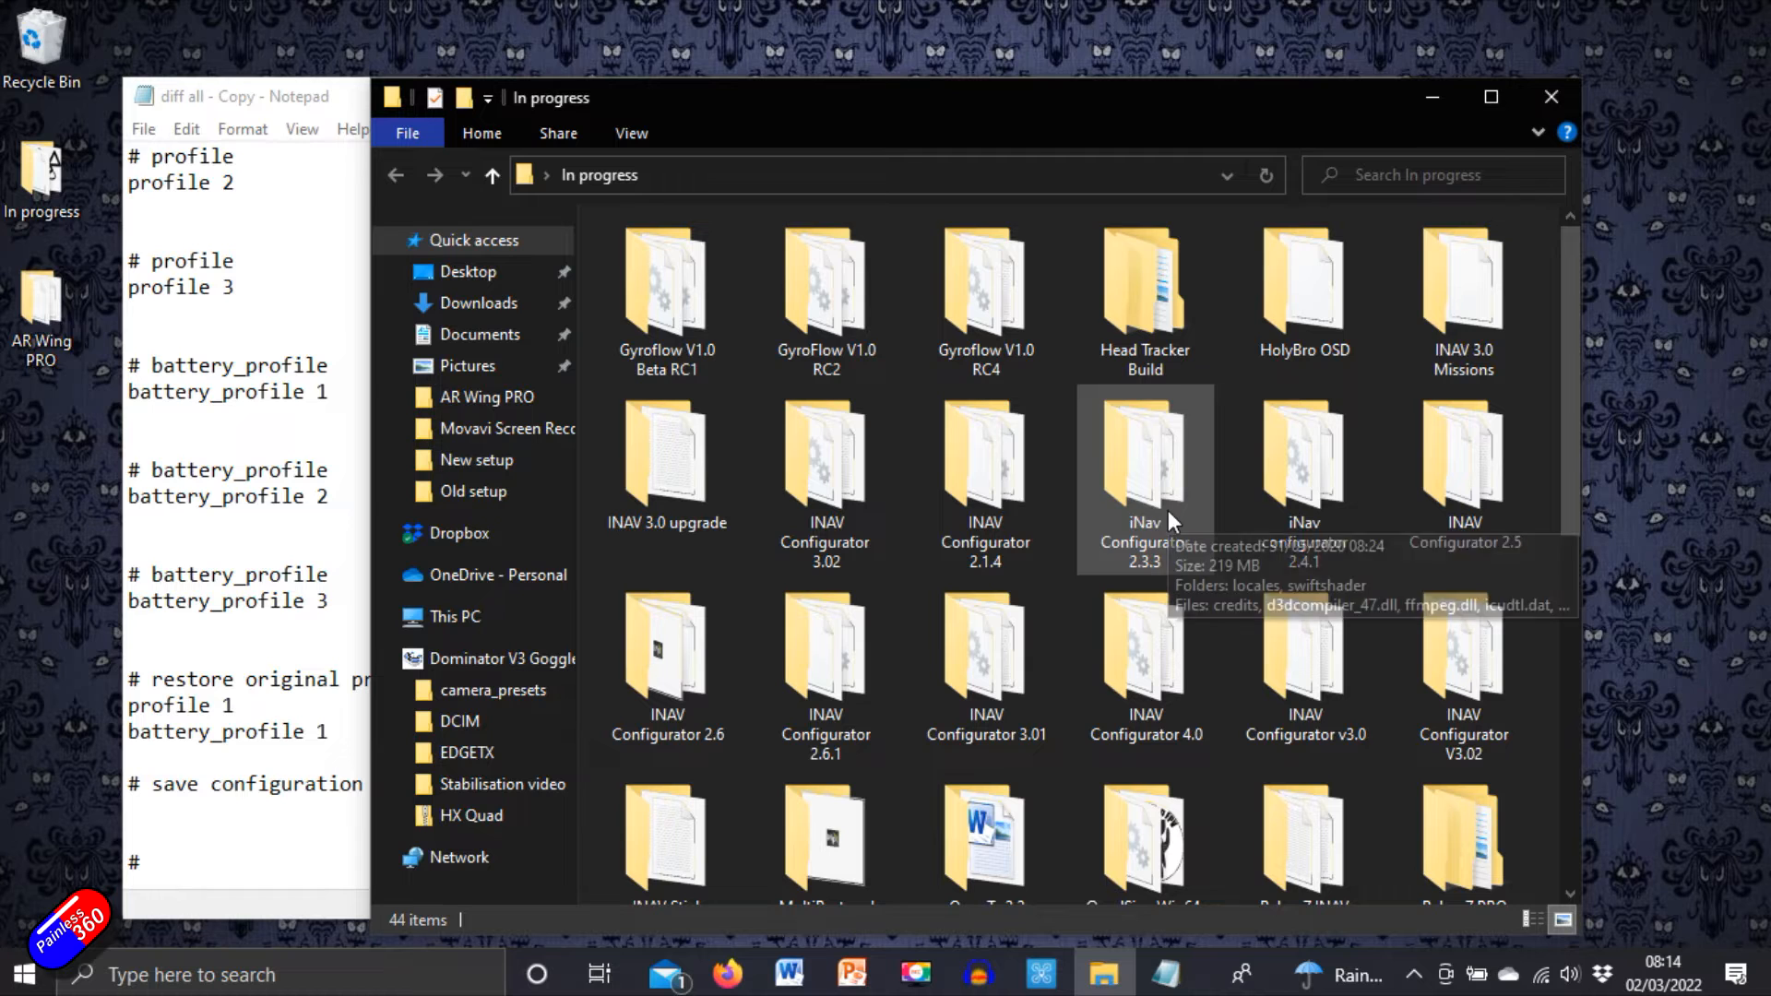
mouse_move(1175, 456)
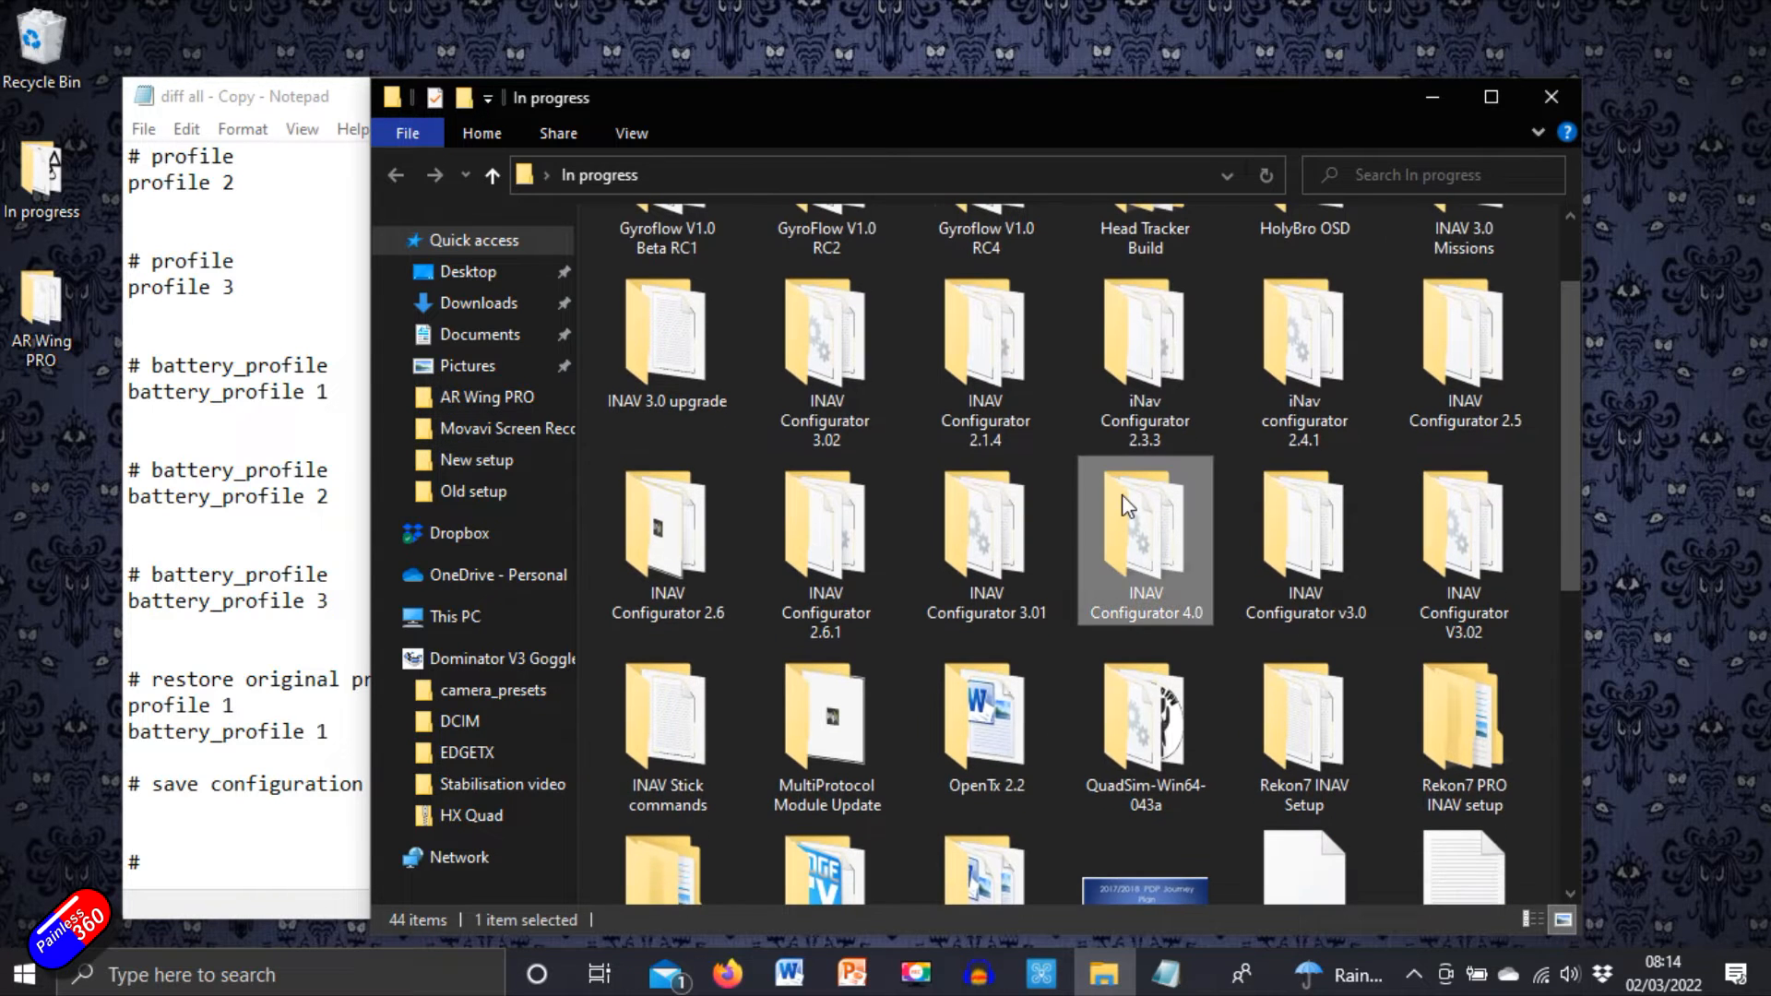
Step: Launch INAV Configurator 4.0 from its folder and dismiss the new-version notice
double_click(1143, 540)
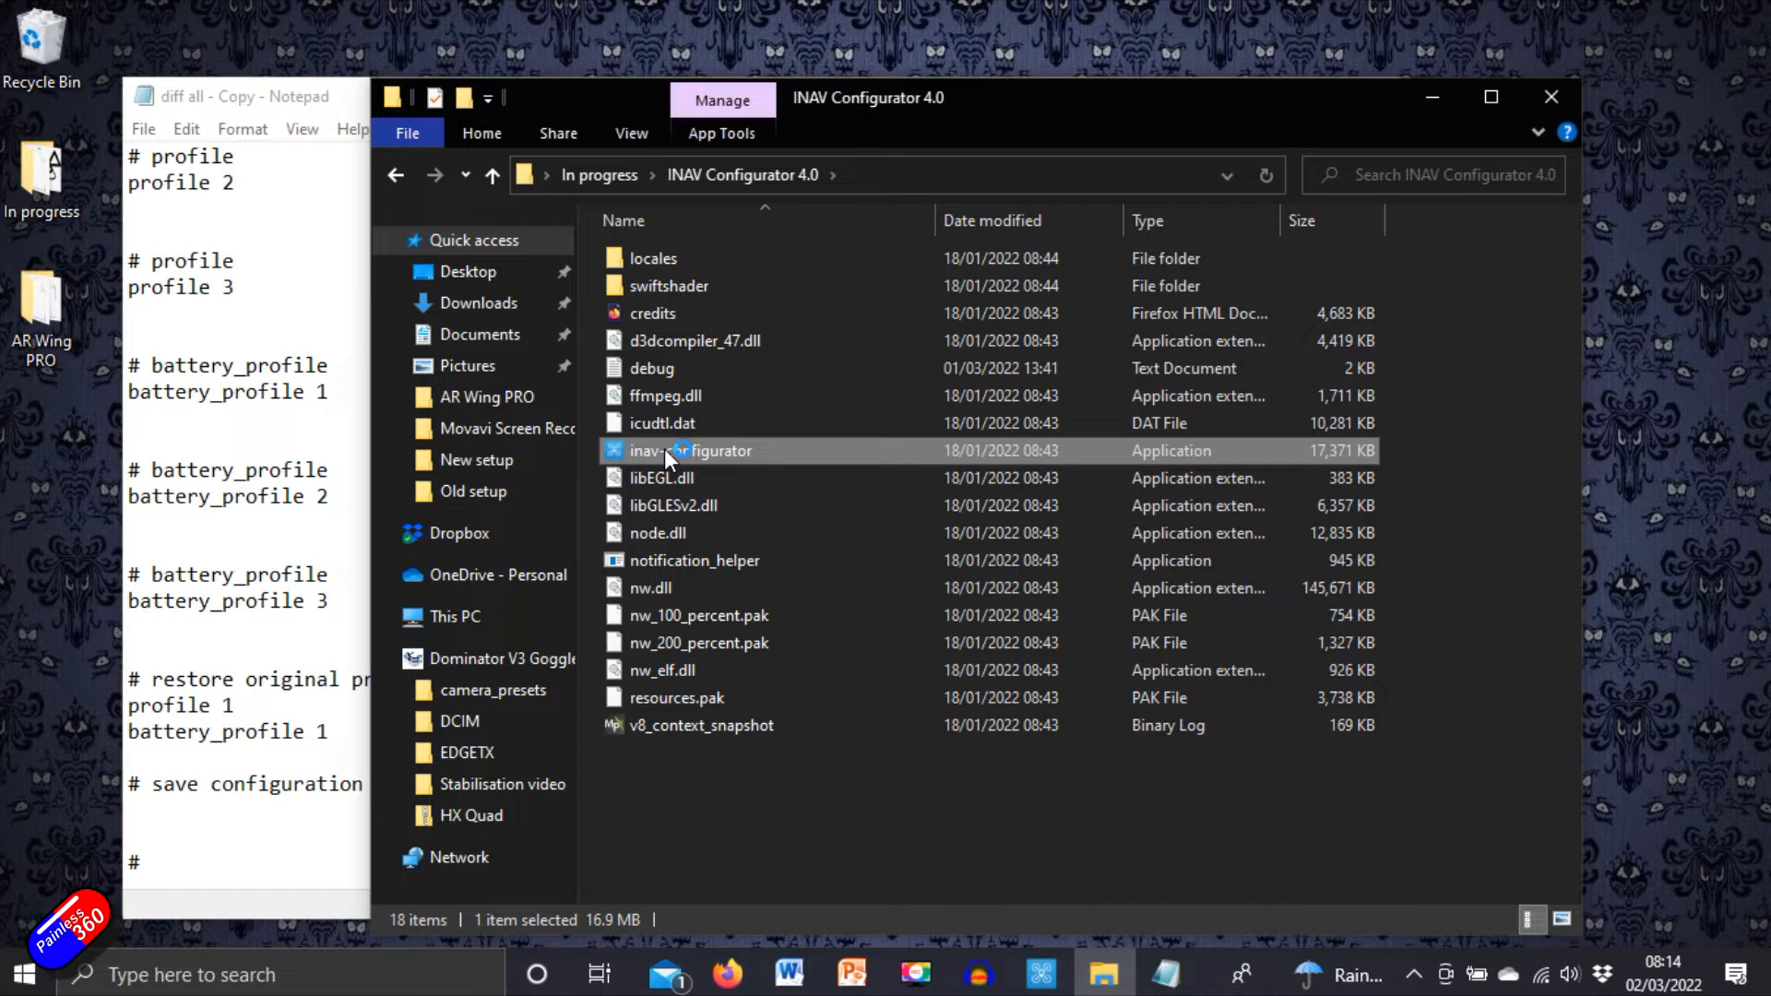
double_click(690, 450)
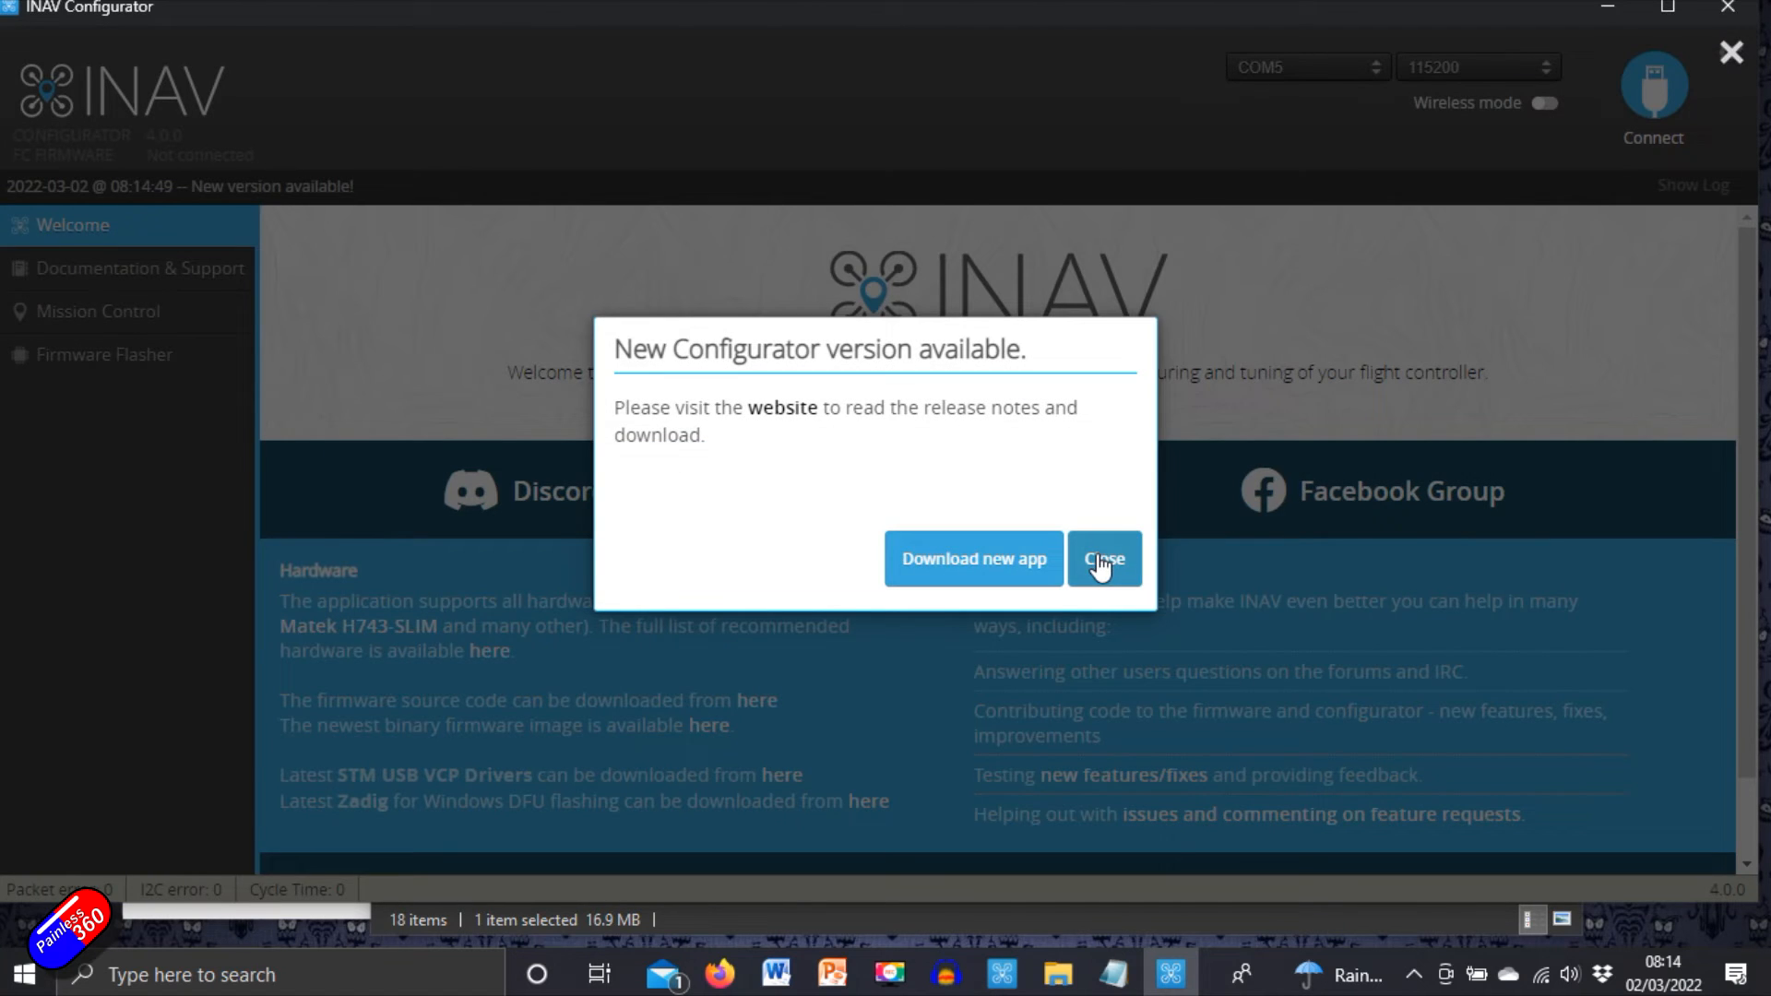
click(1103, 557)
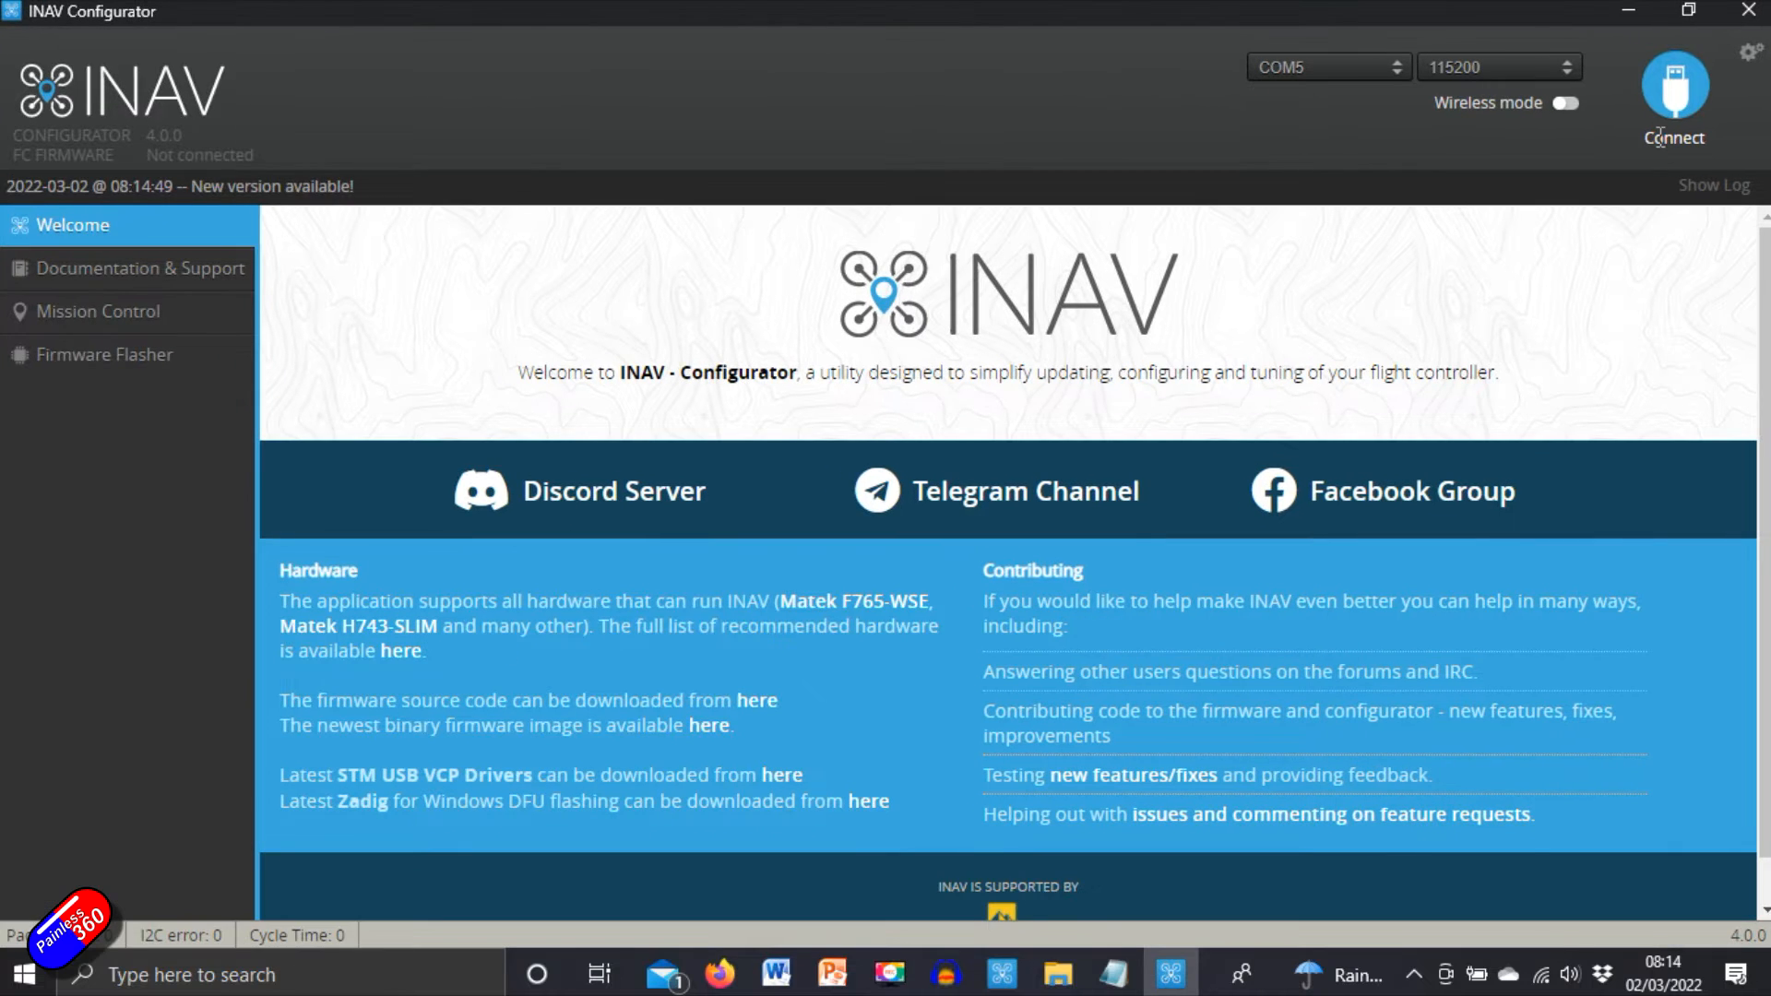
Step: In Firmware Flasher, search 405, choose MATEKF405SE with the 4.0 release and flash it
click(107, 354)
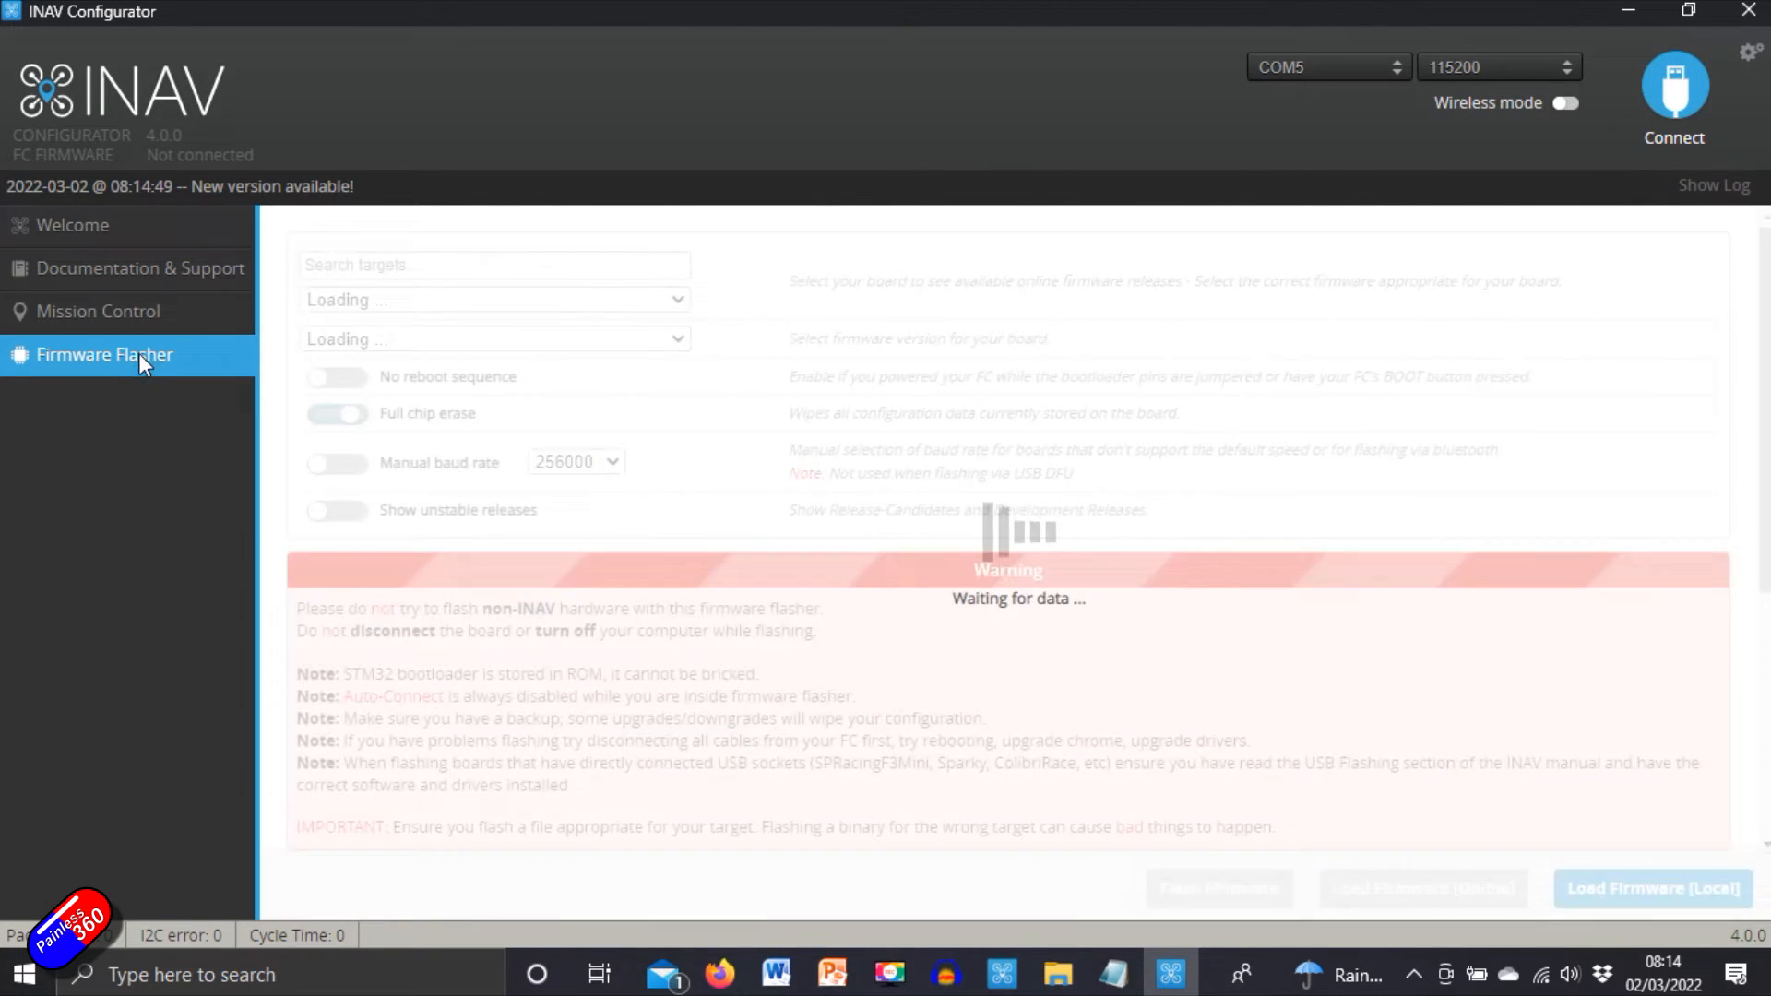
text(4)
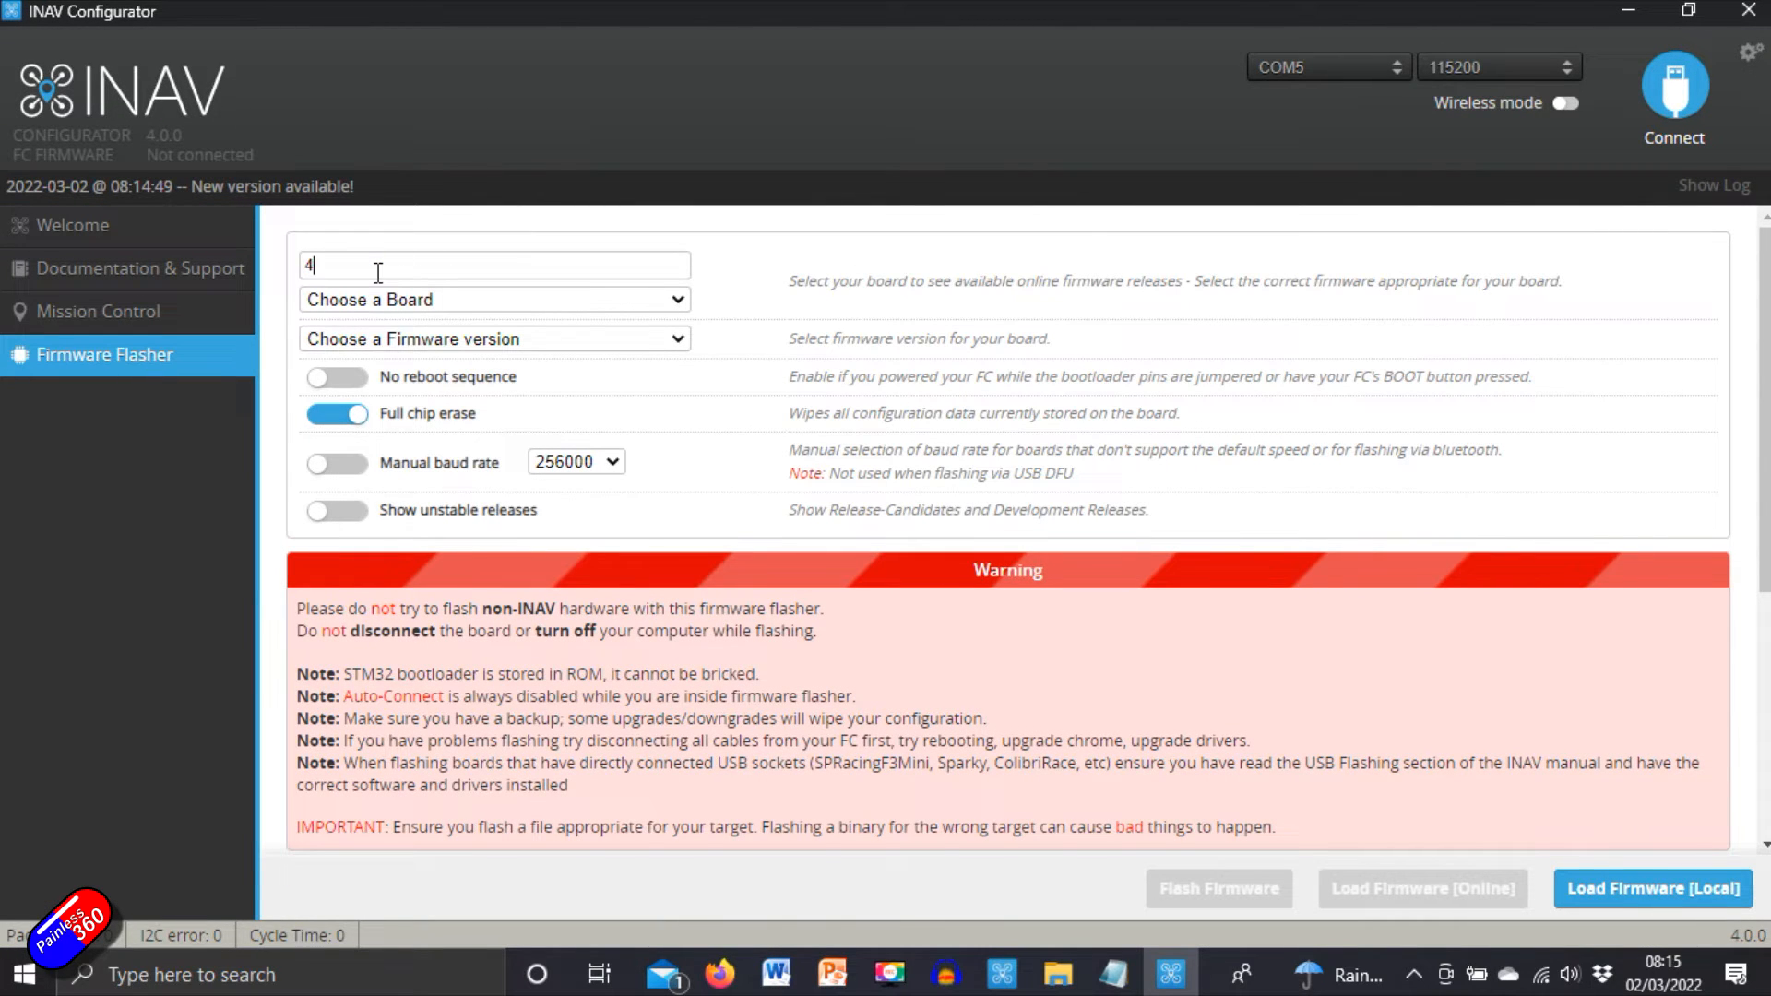
text(05)
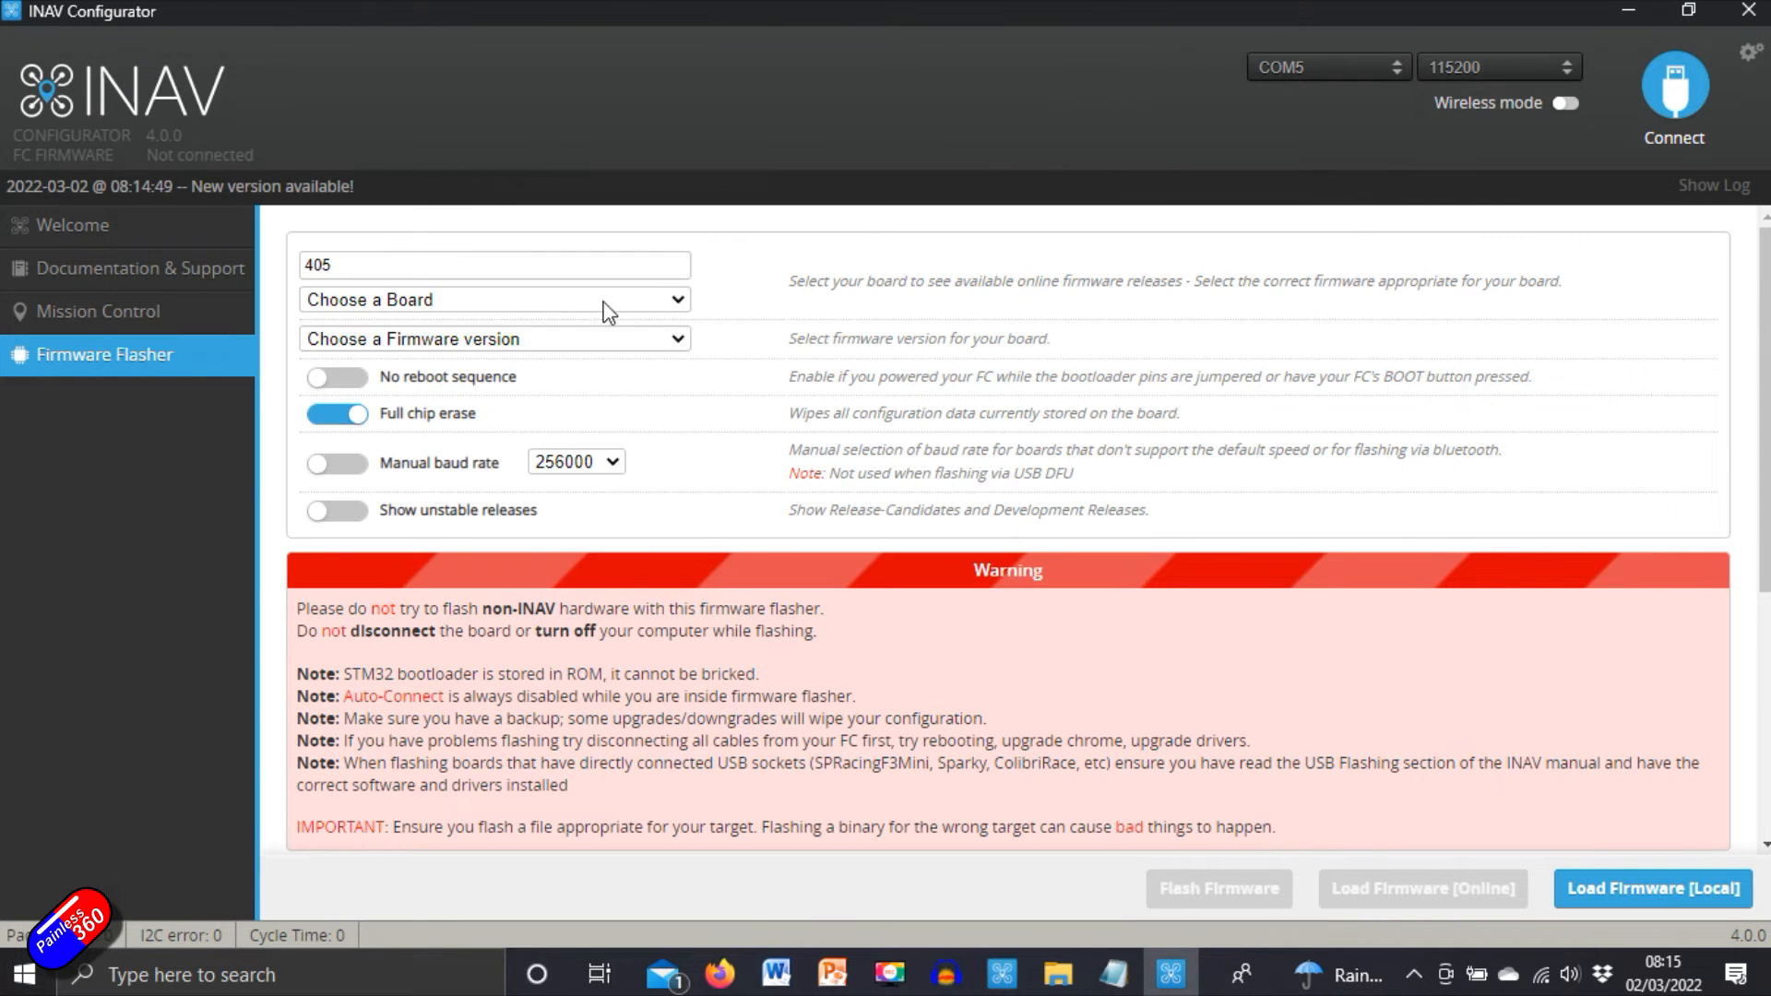
click(491, 299)
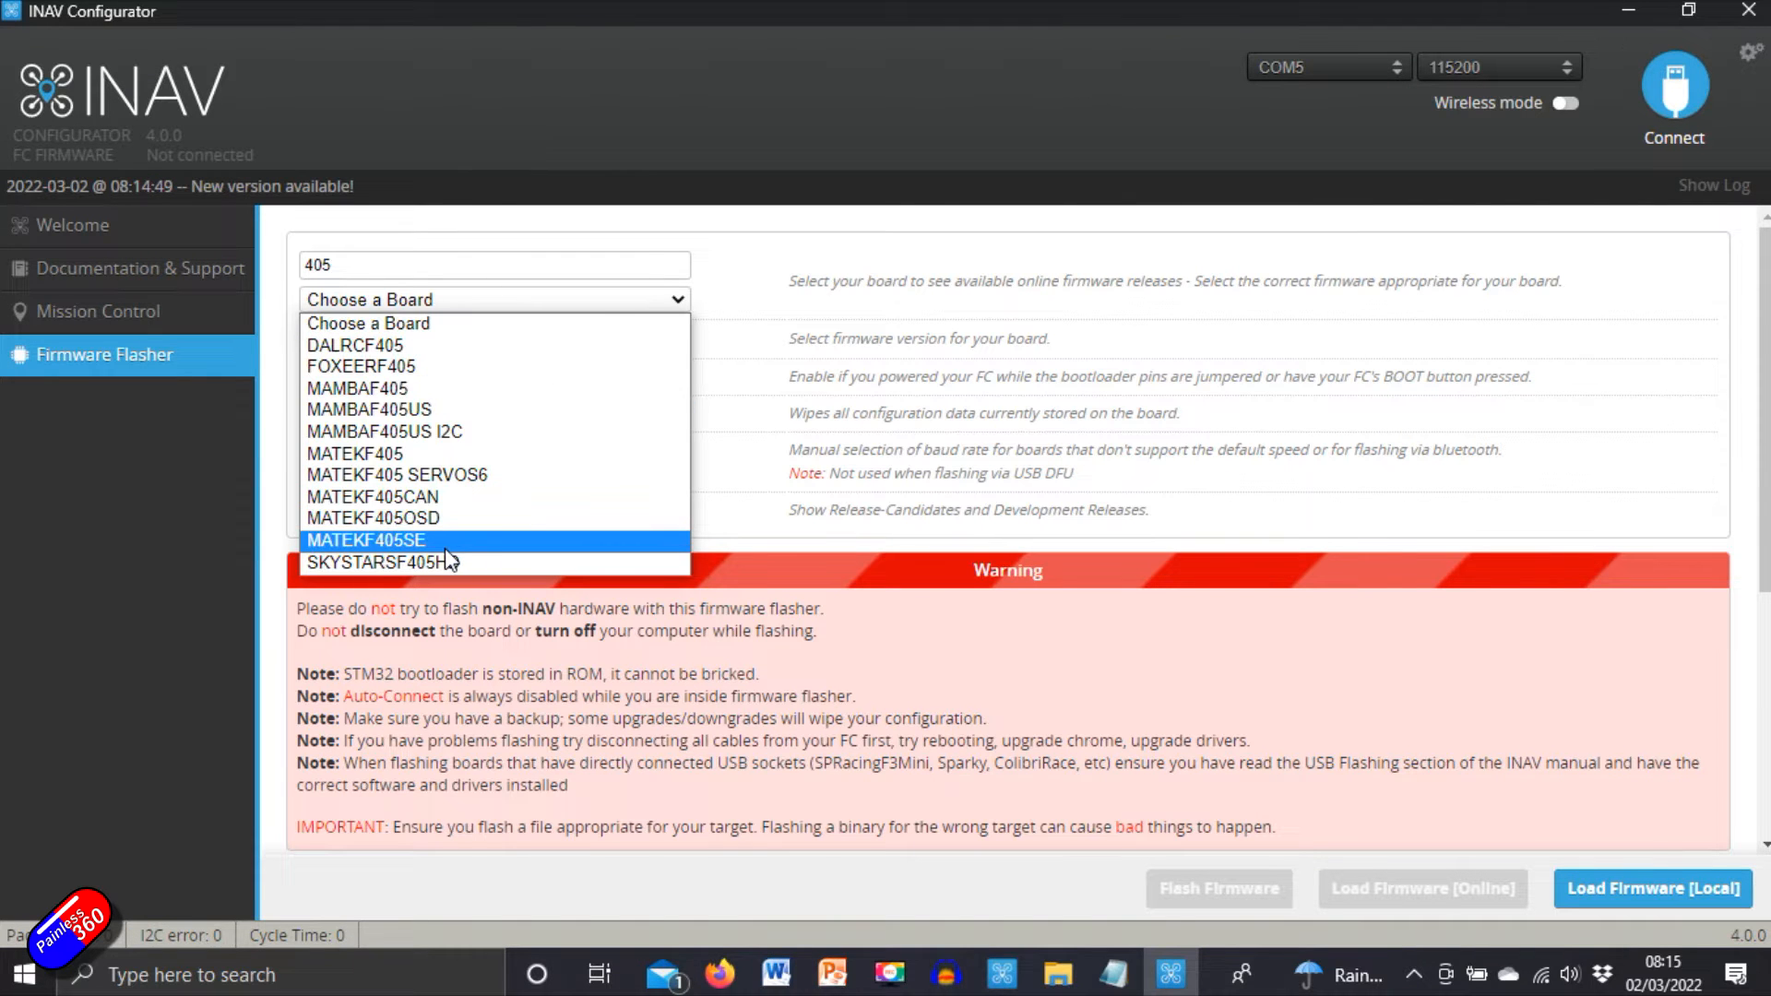
click(365, 541)
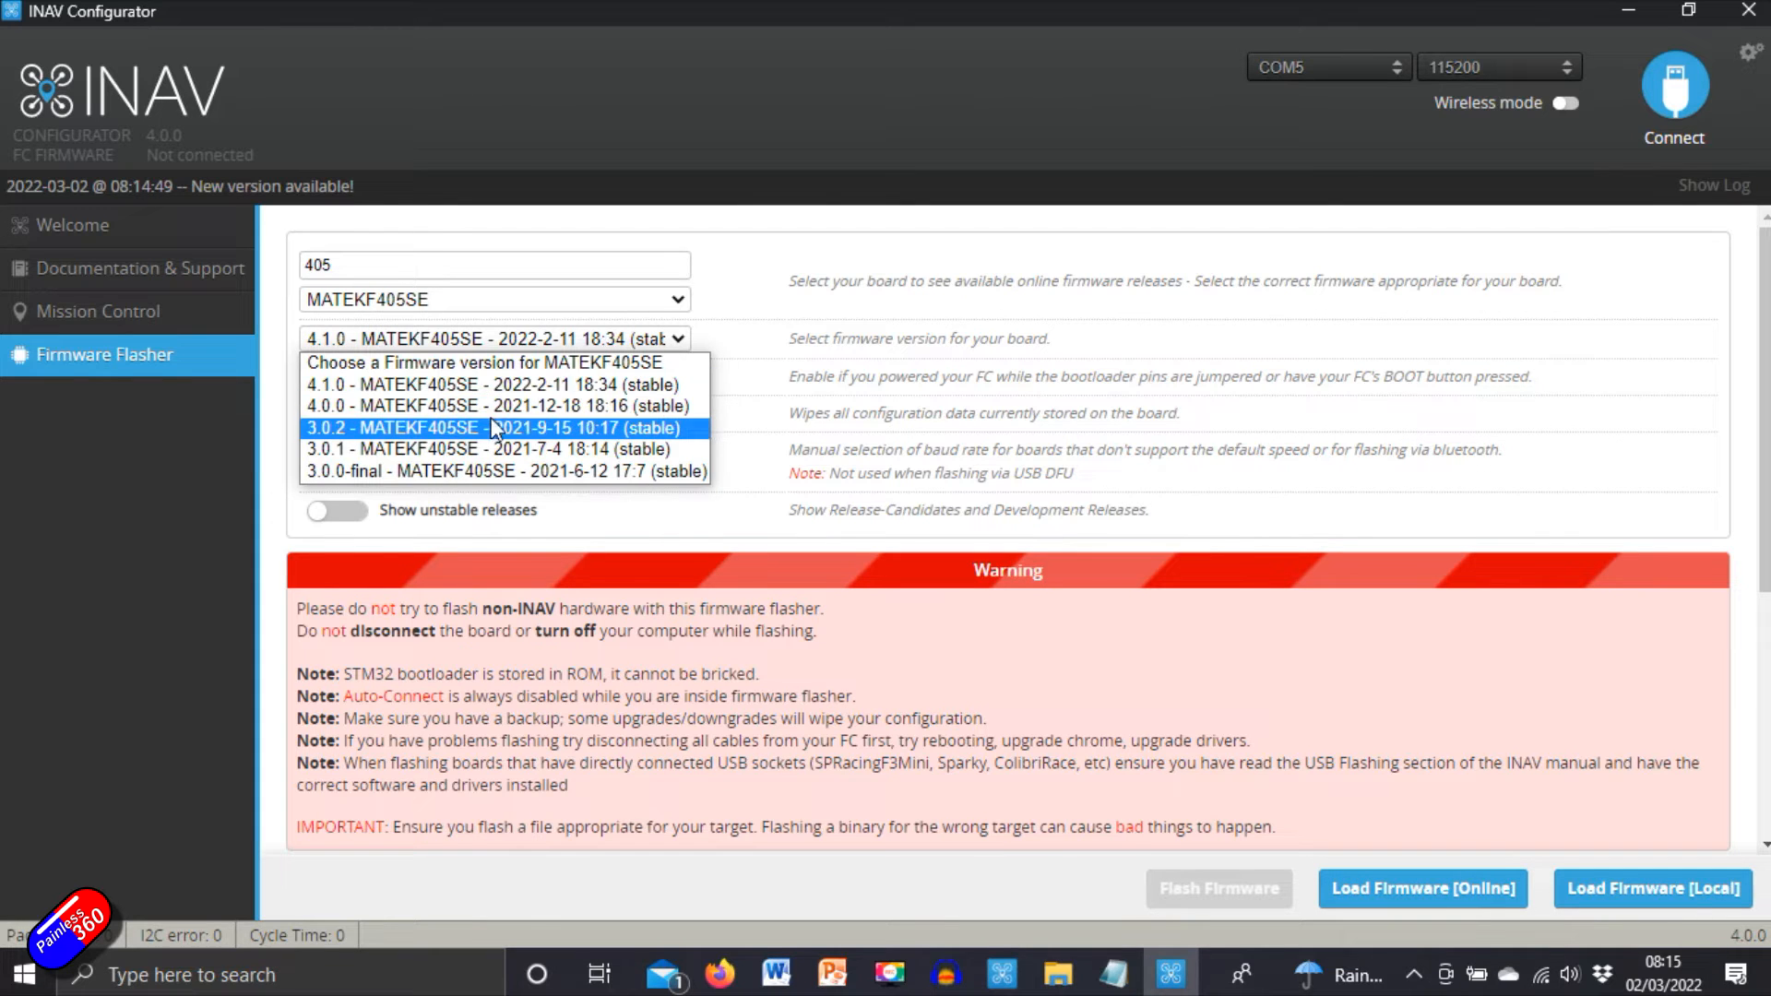
click(494, 406)
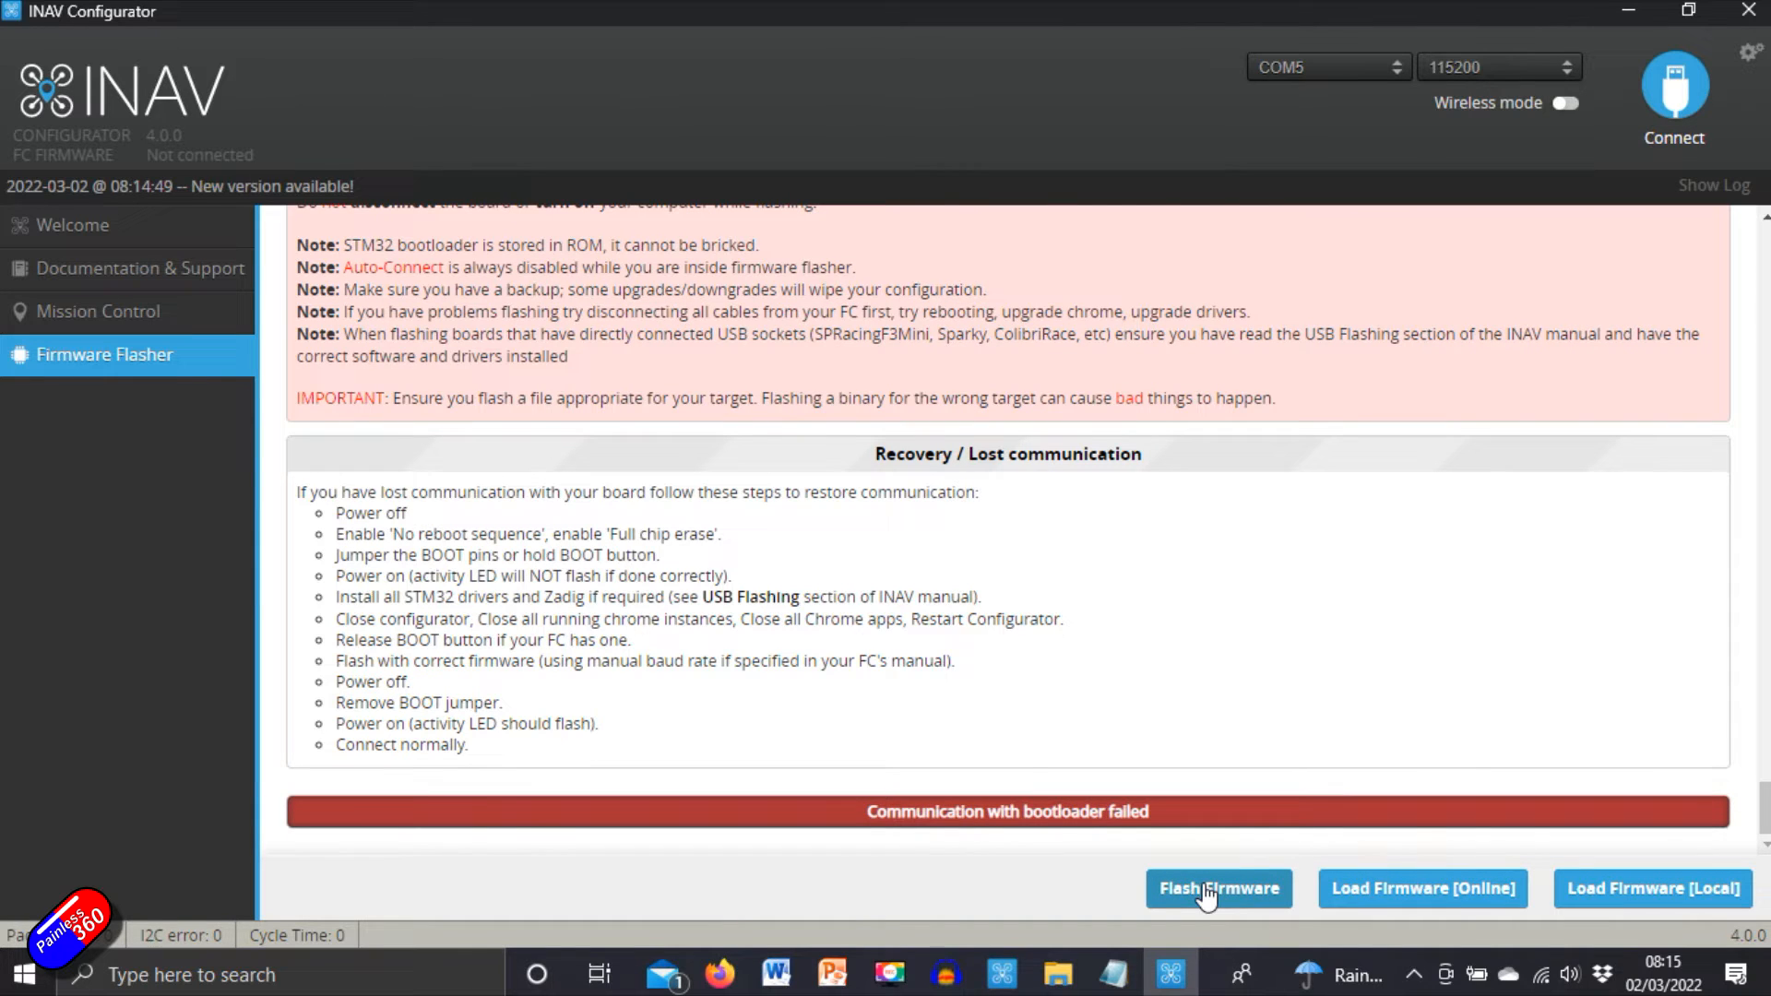
click(1219, 887)
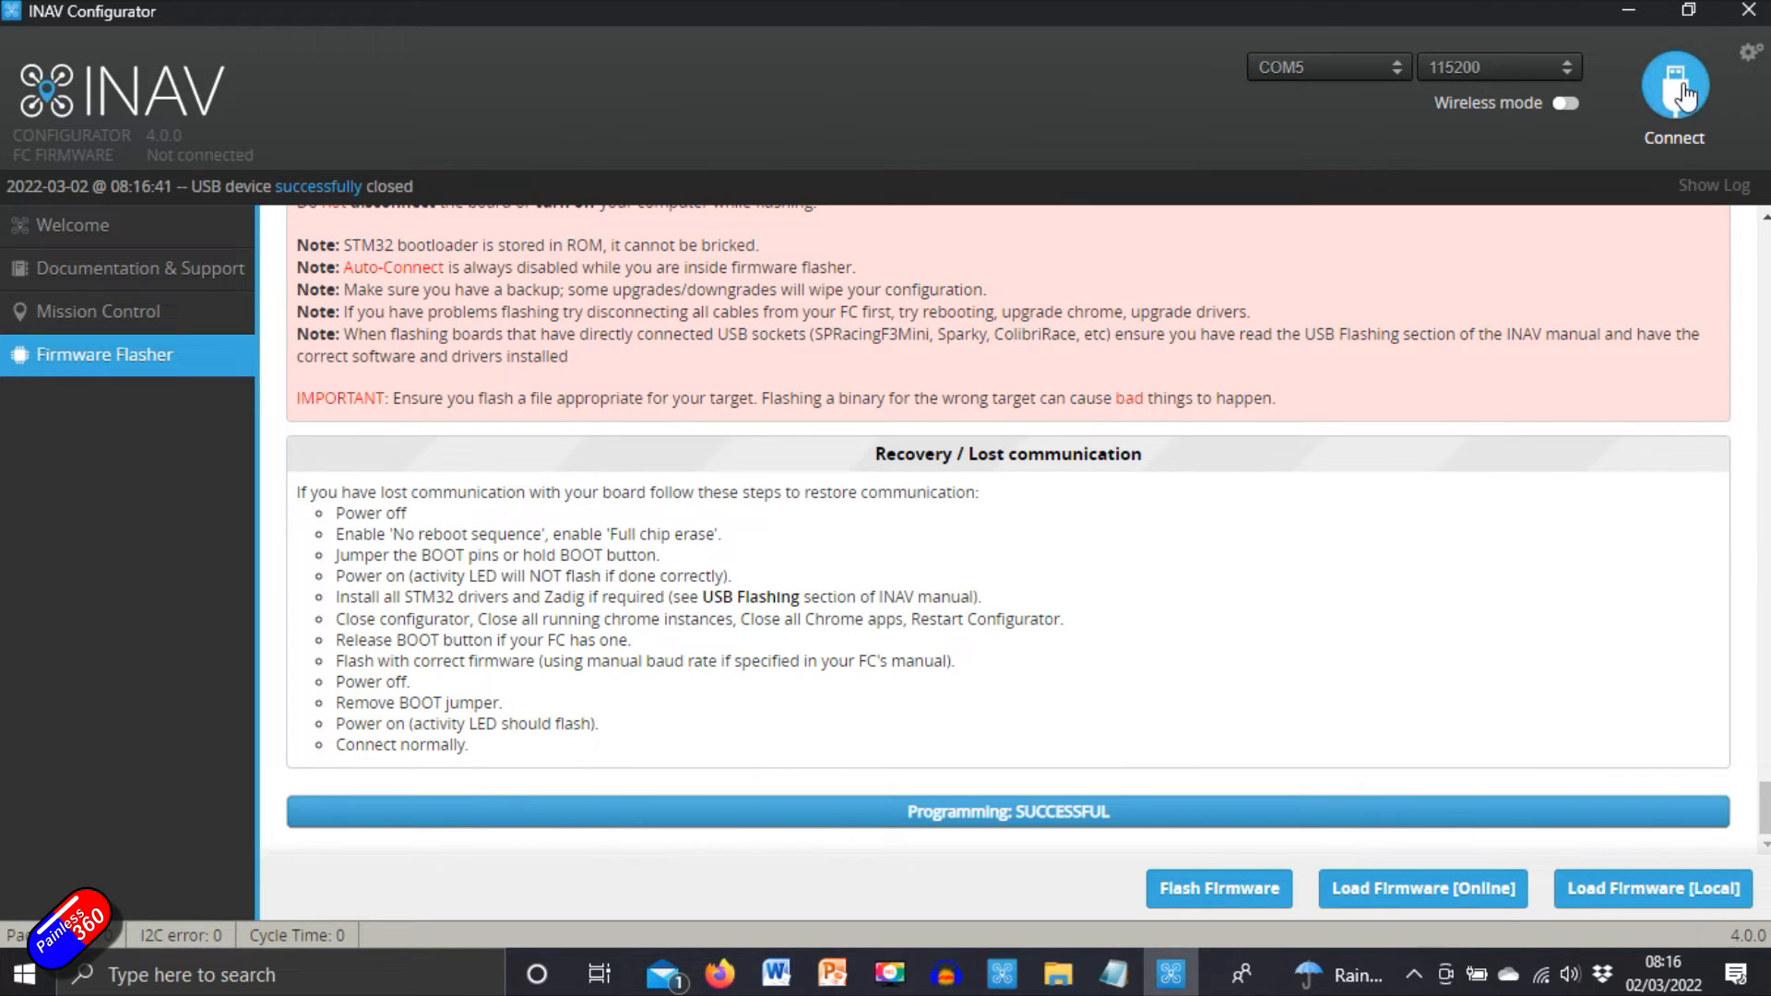
Step: Connect to the board and apply defaults for an Airplane without a Tail
click(1675, 88)
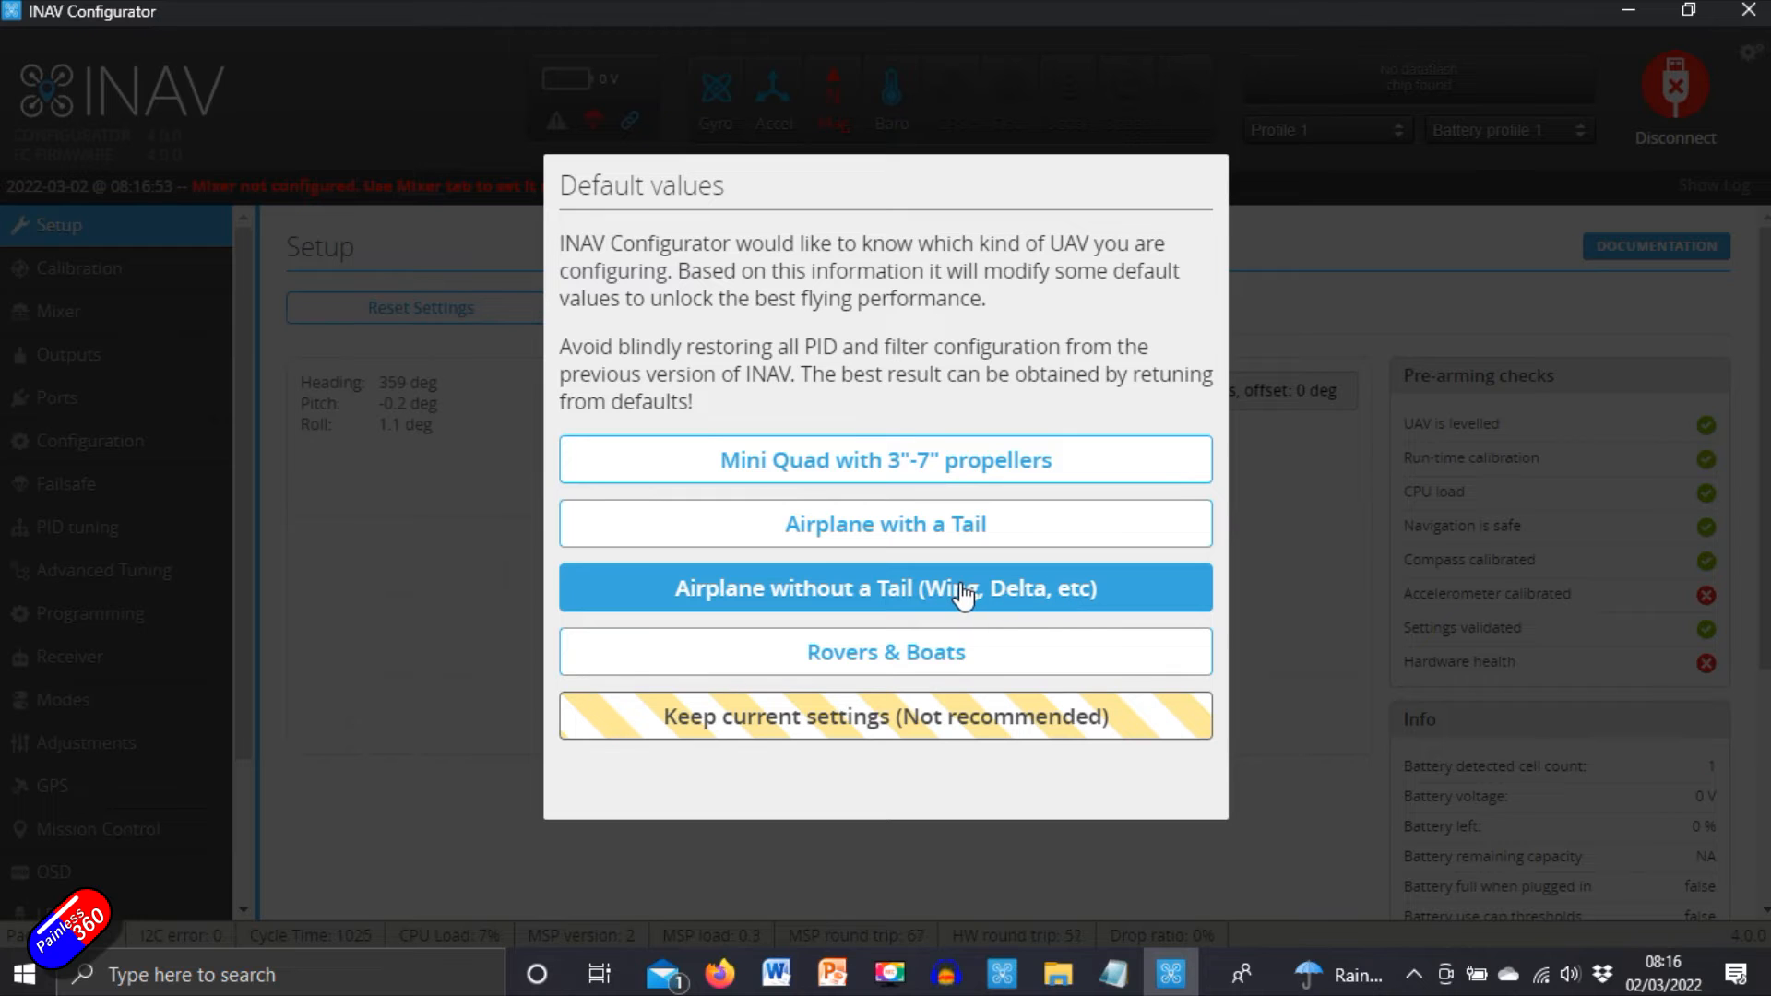
click(886, 586)
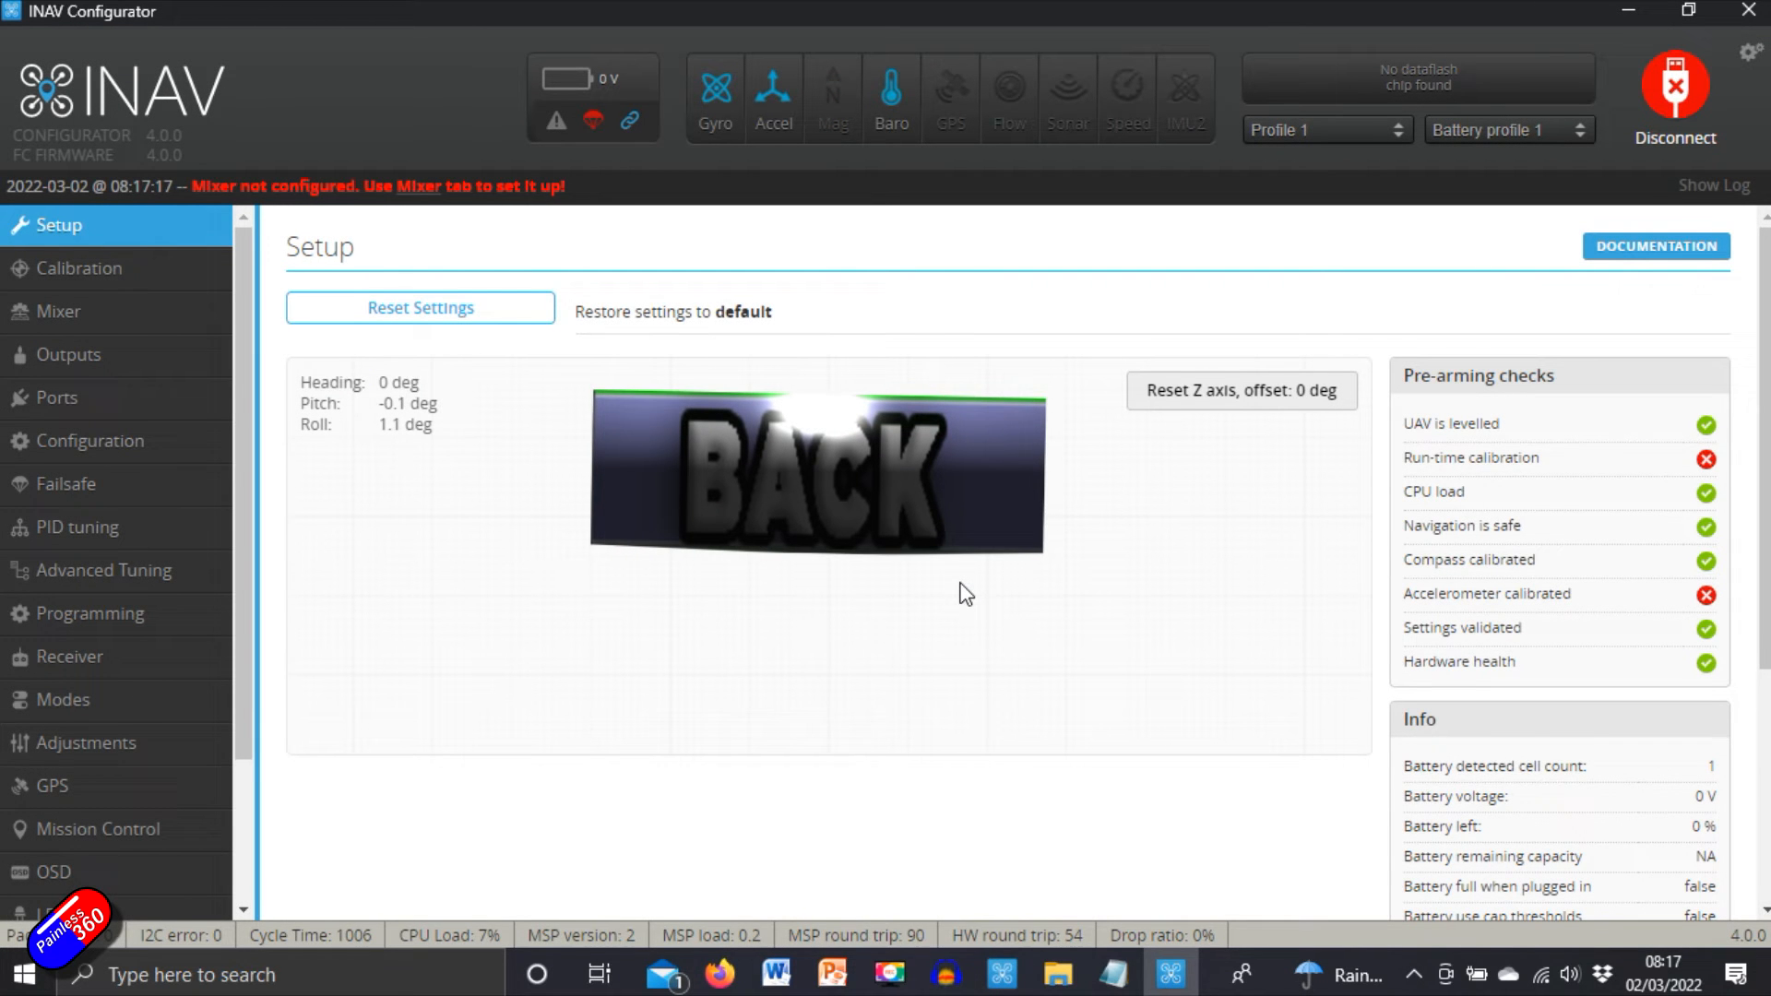
Step: Paste the edited diff all settings dump into the CLI and apply it, returning to Setup
scroll(down, 3)
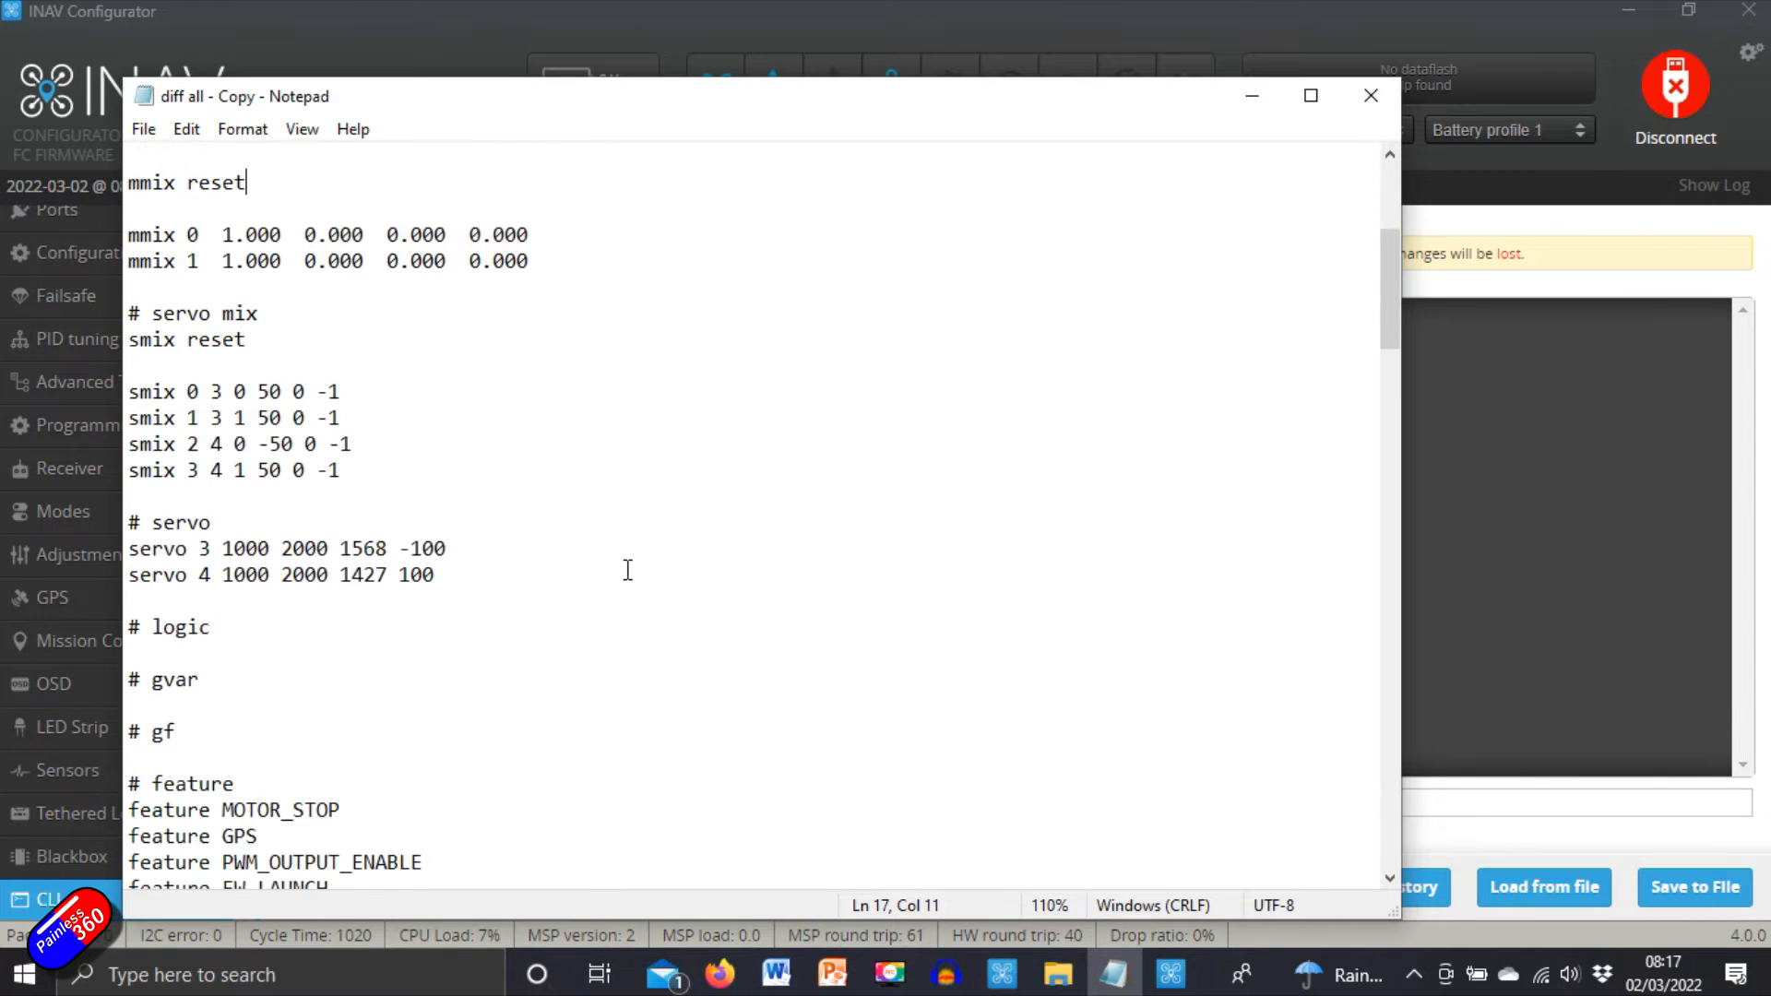
scroll(down, 3)
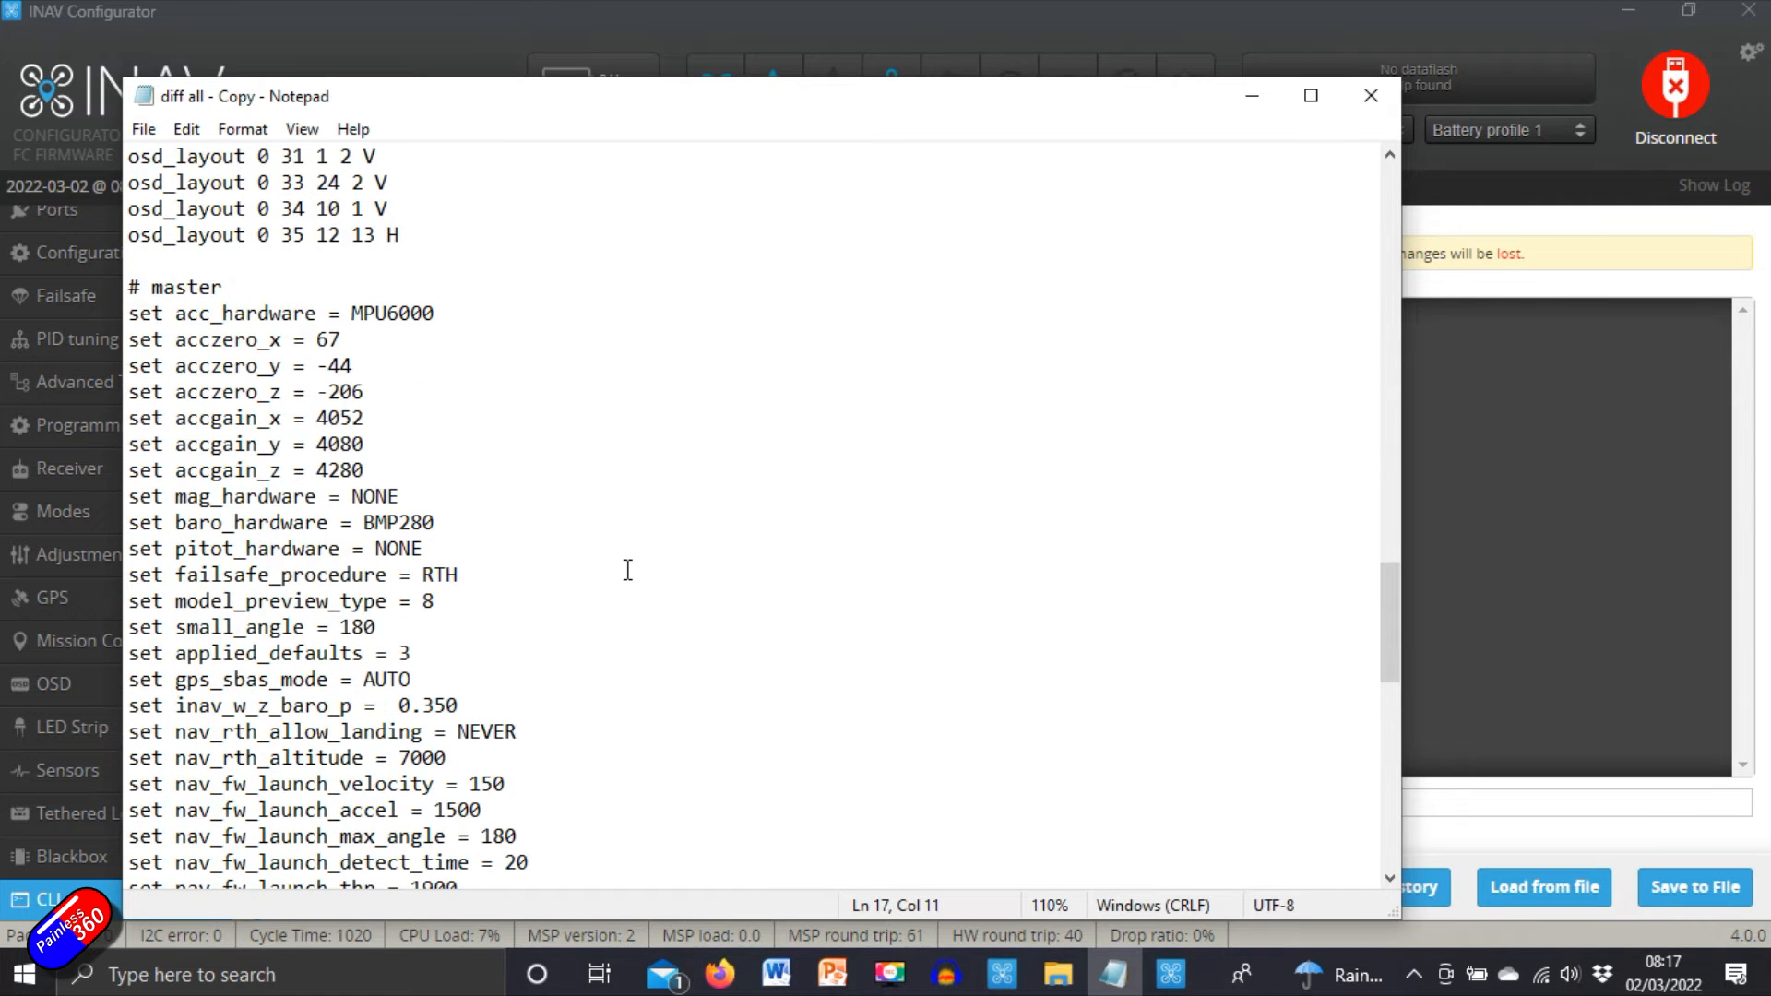
scroll(down, 3)
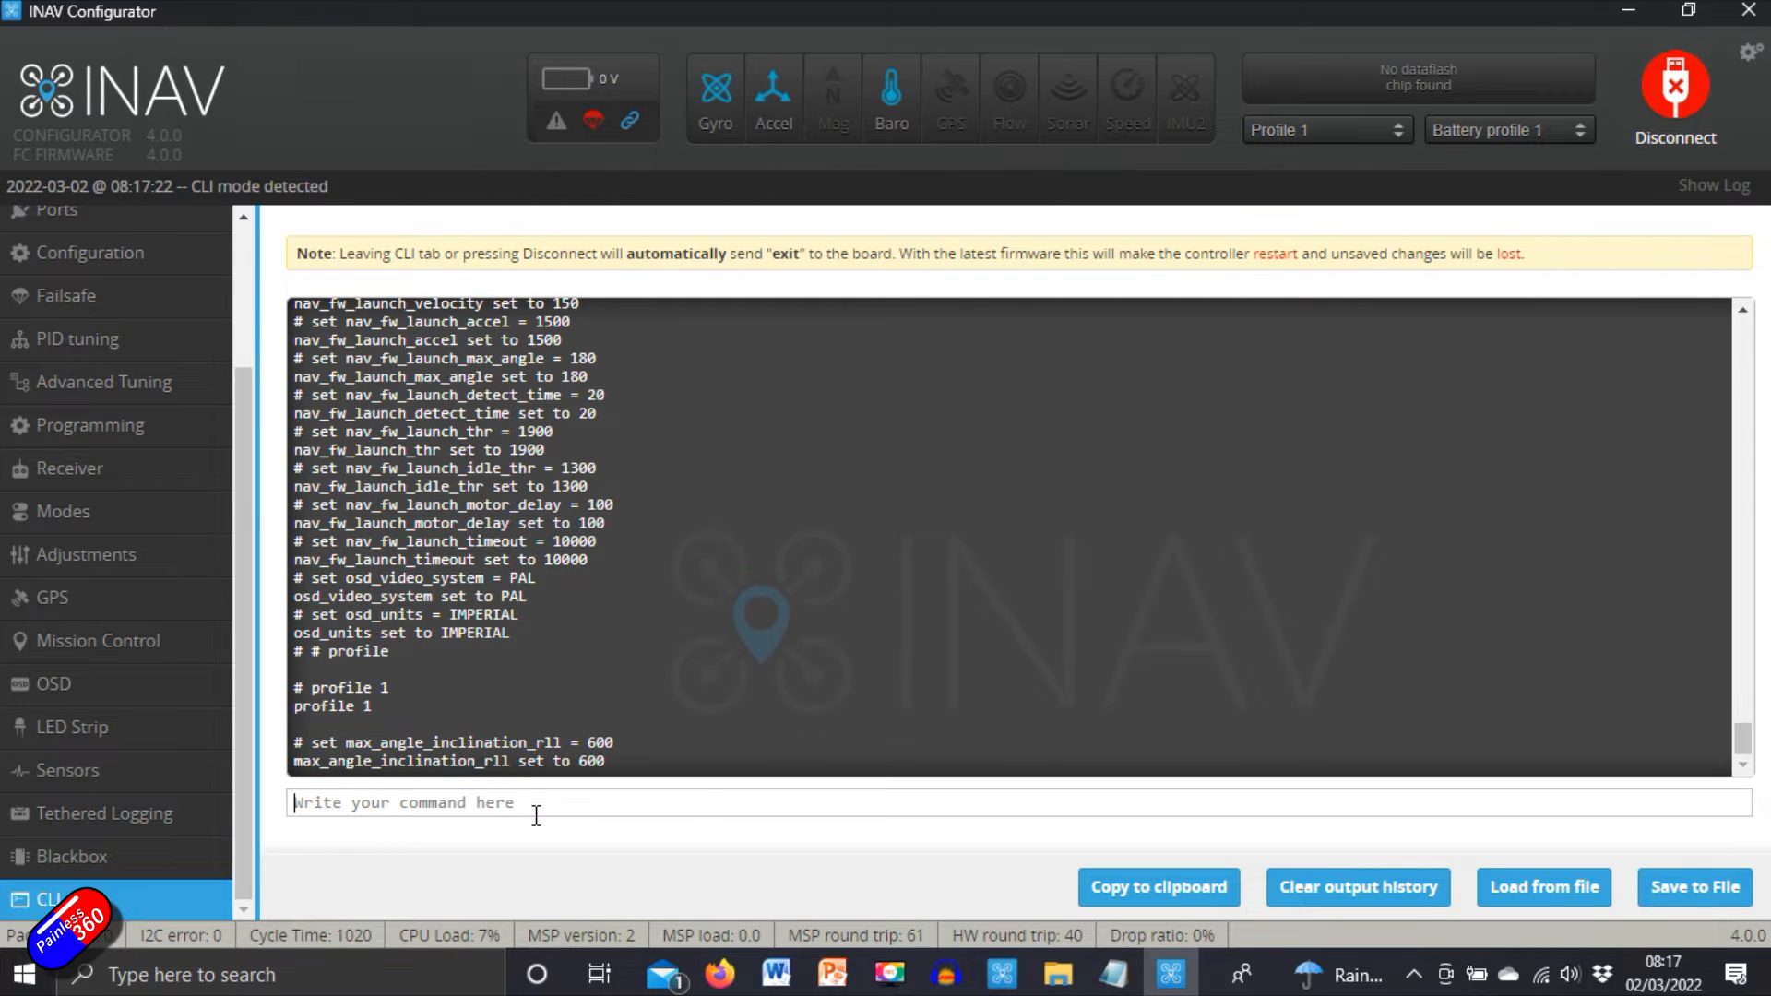
scroll(down, 3)
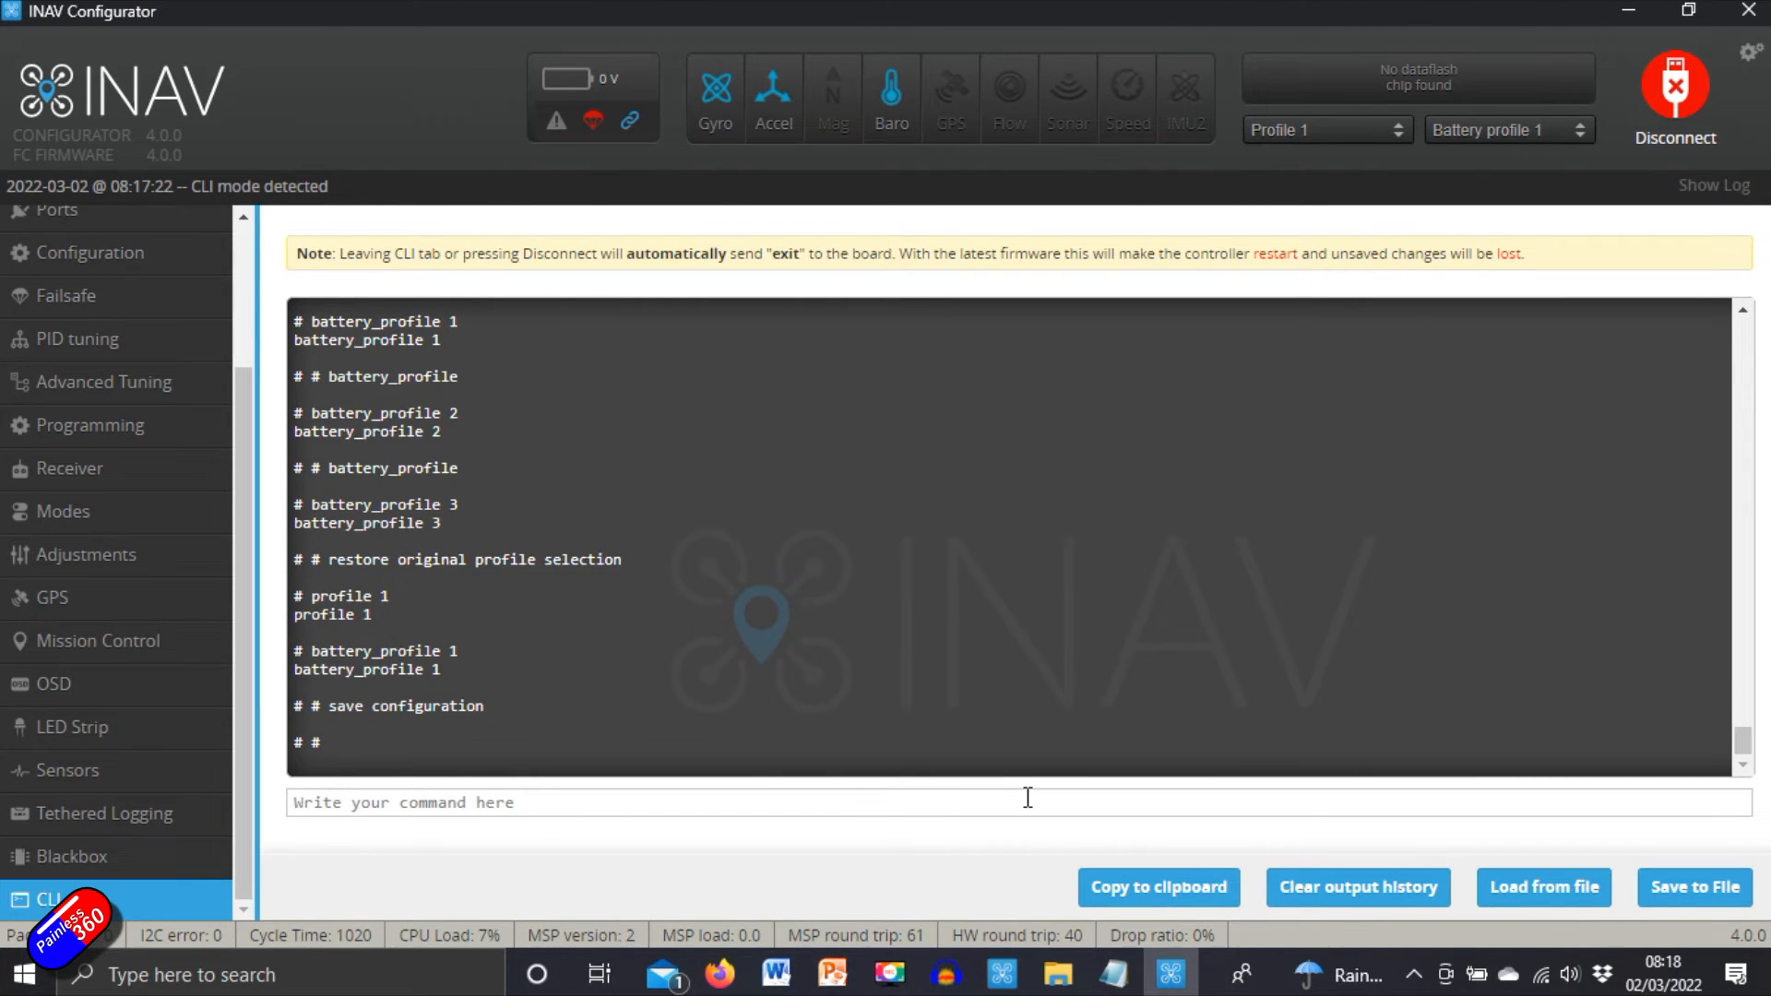
click(1675, 96)
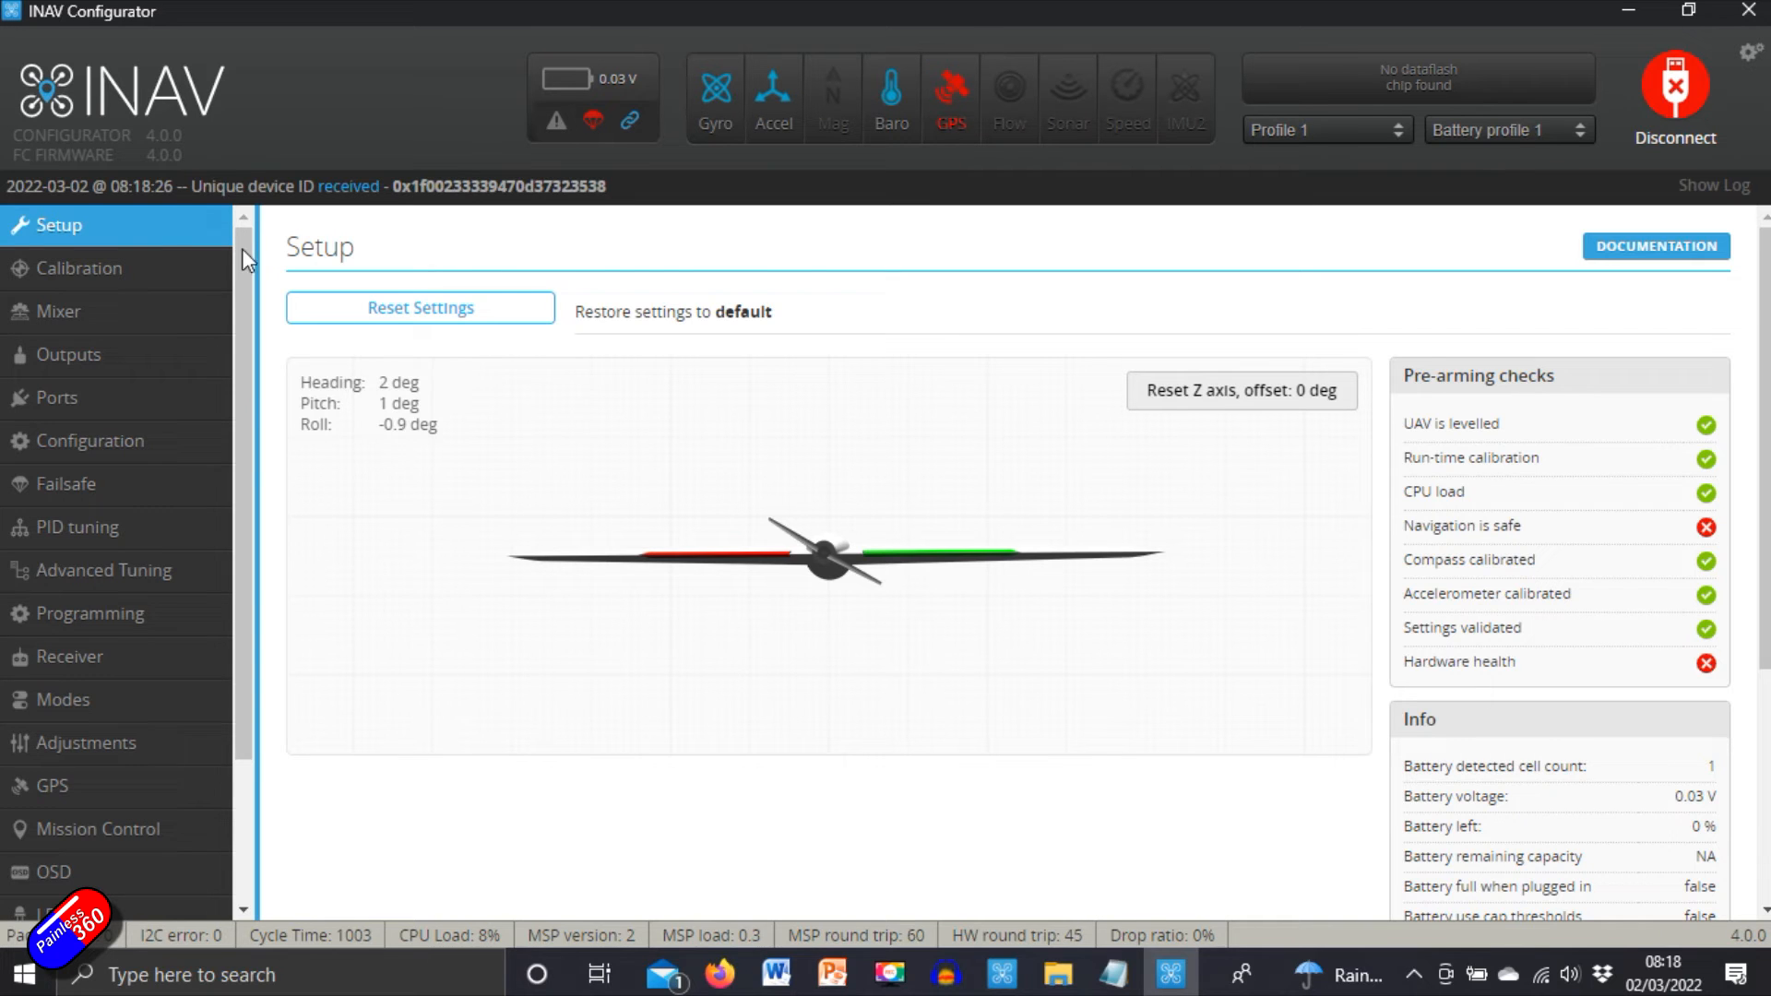
Step: Review the Calibration and Mixer pages and close the settings notes window
click(79, 268)
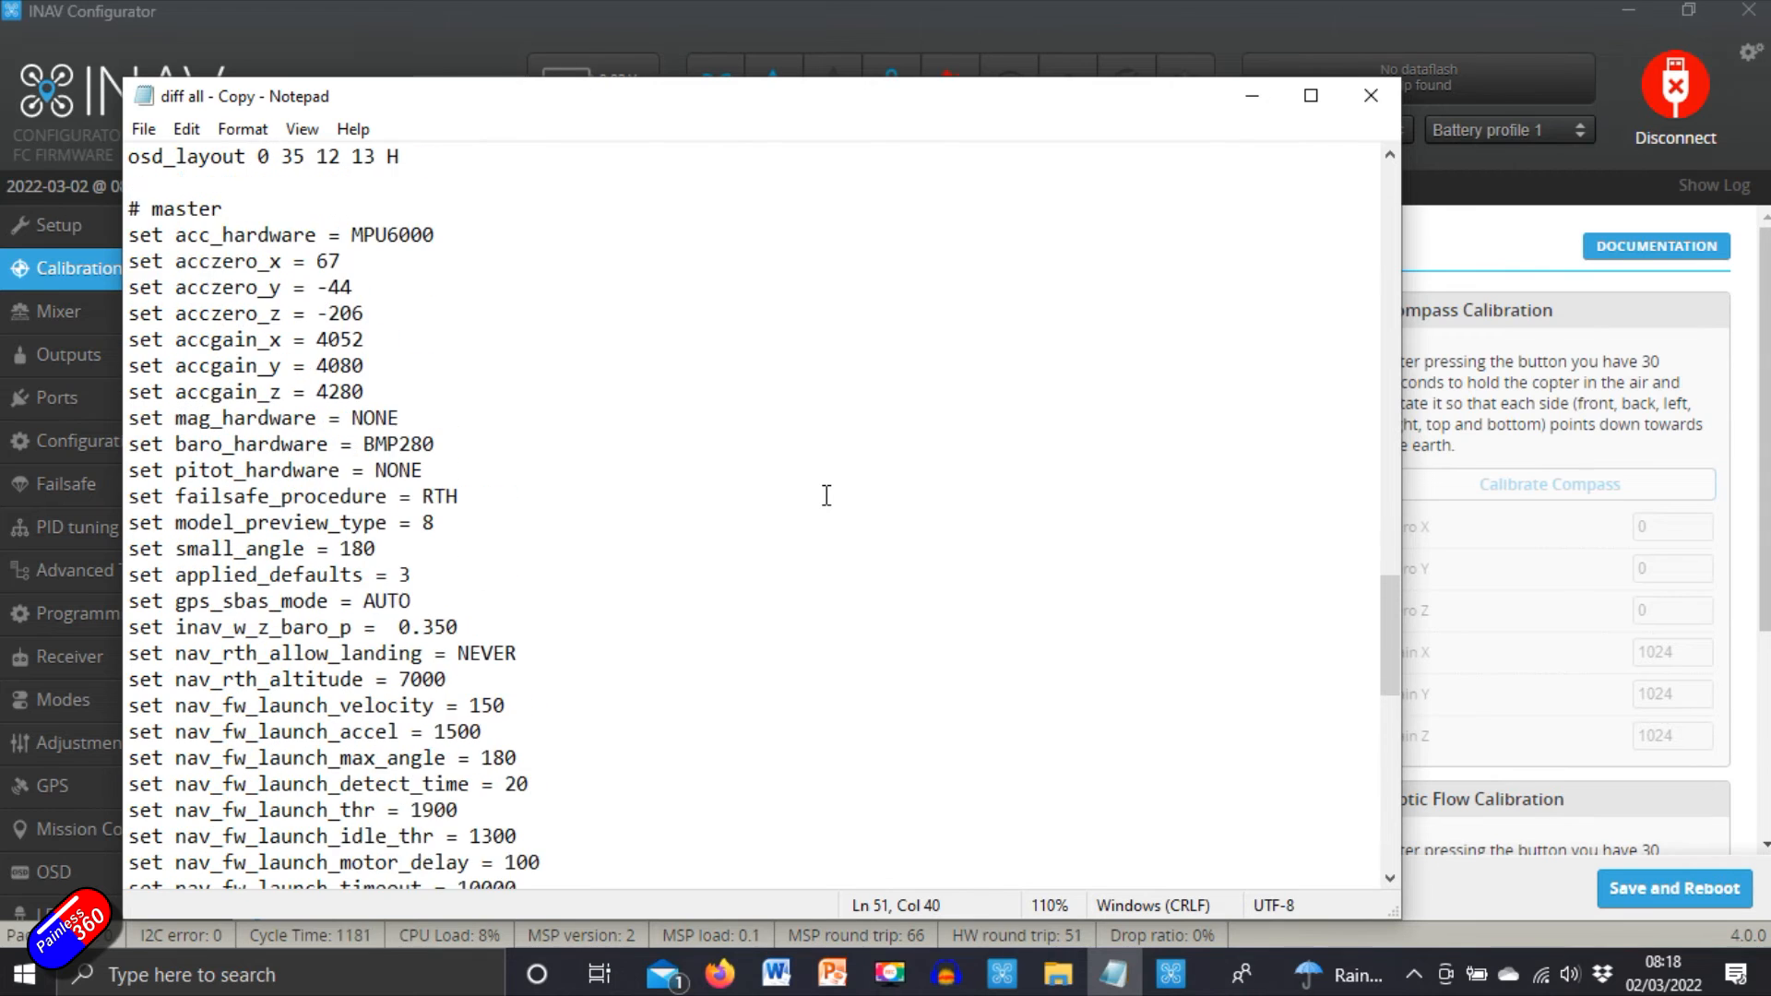
scroll(down, 3)
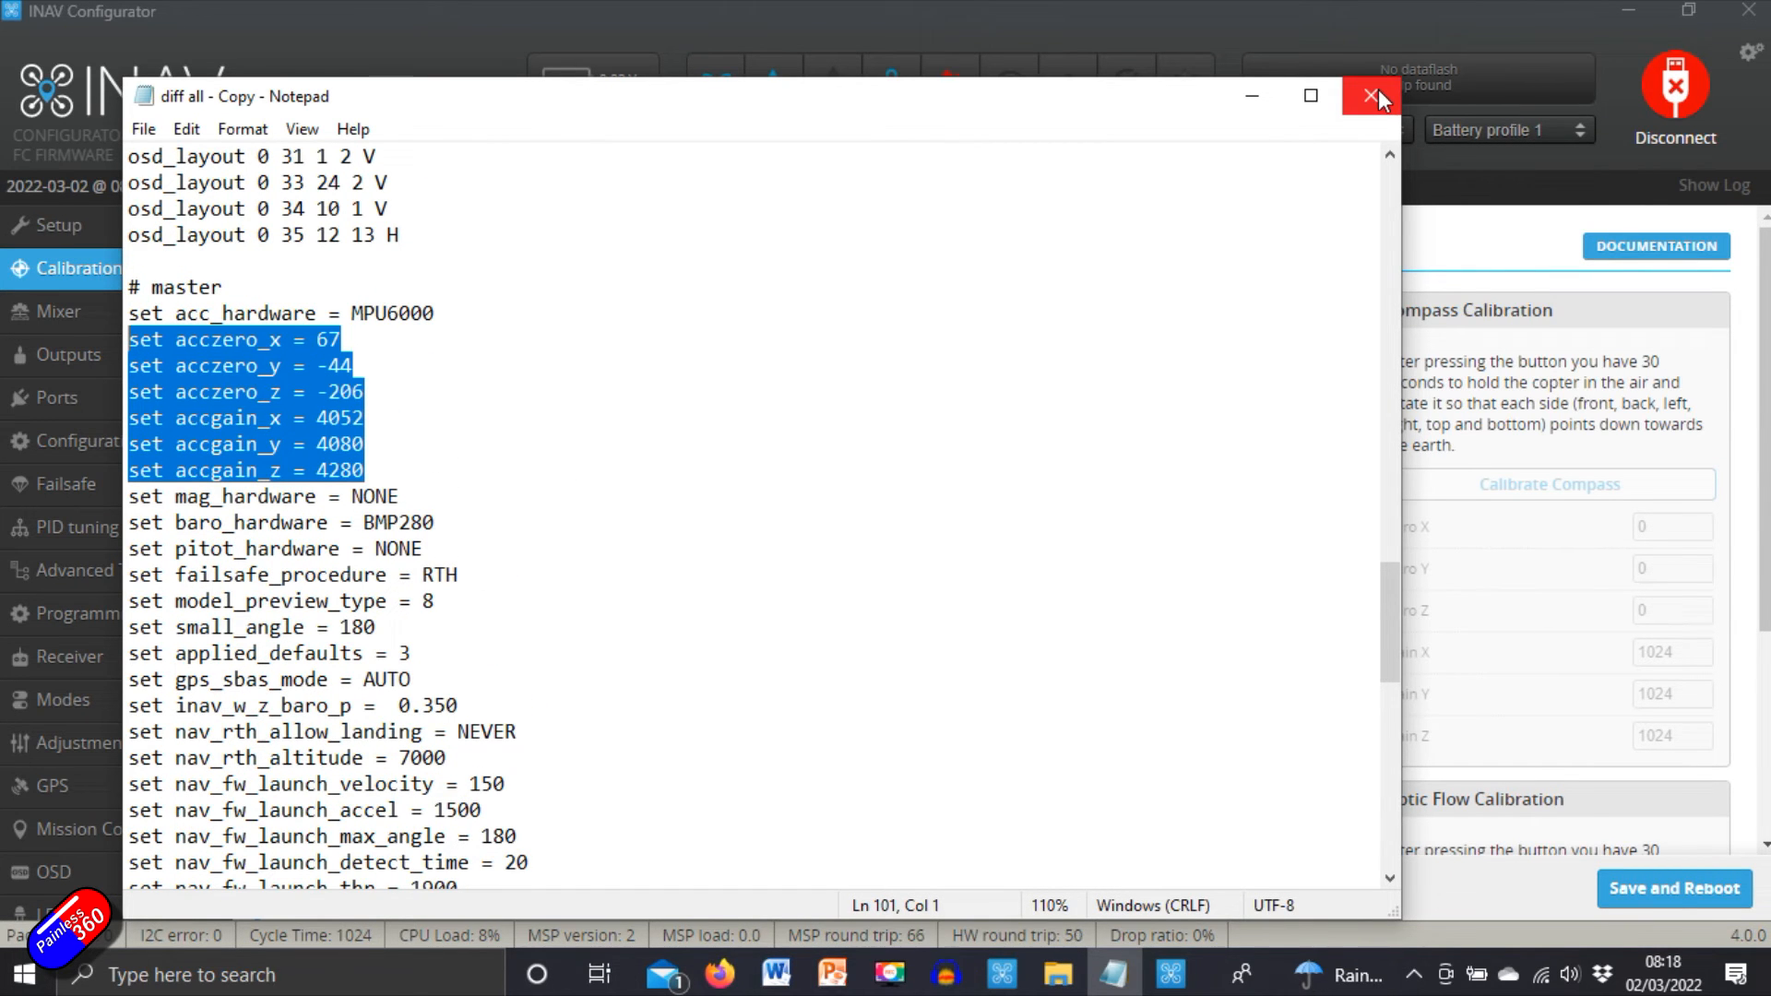
click(1373, 94)
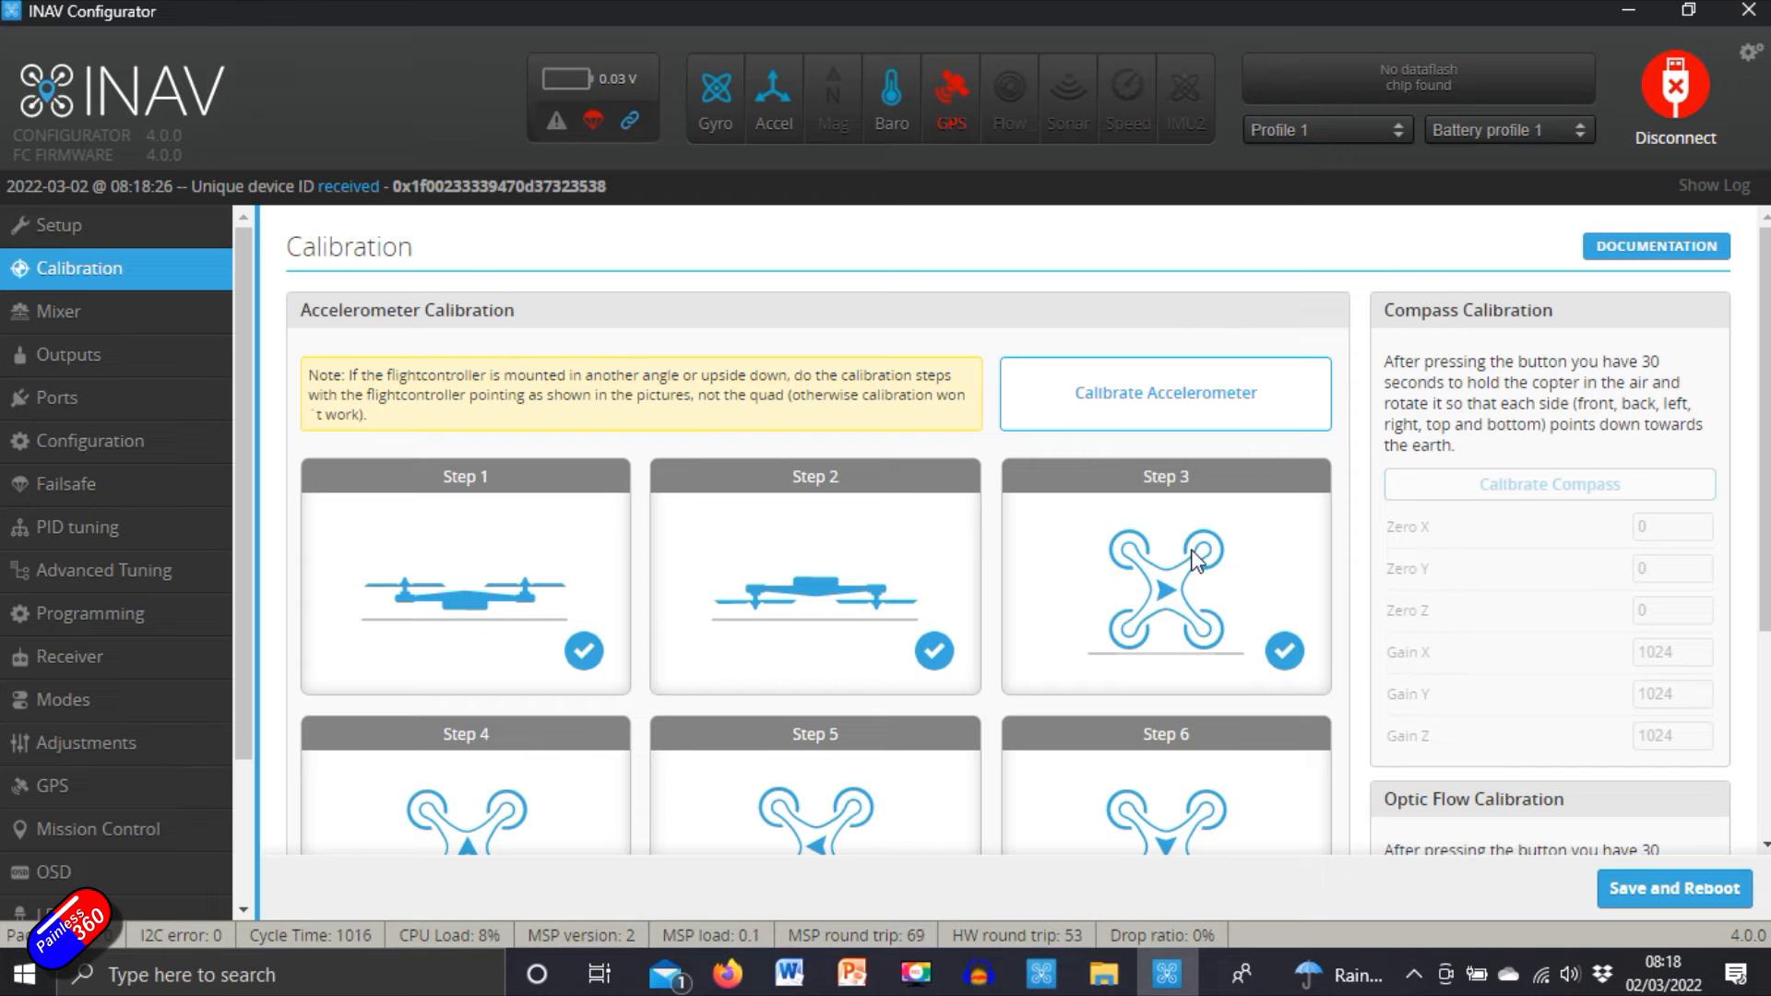
click(57, 310)
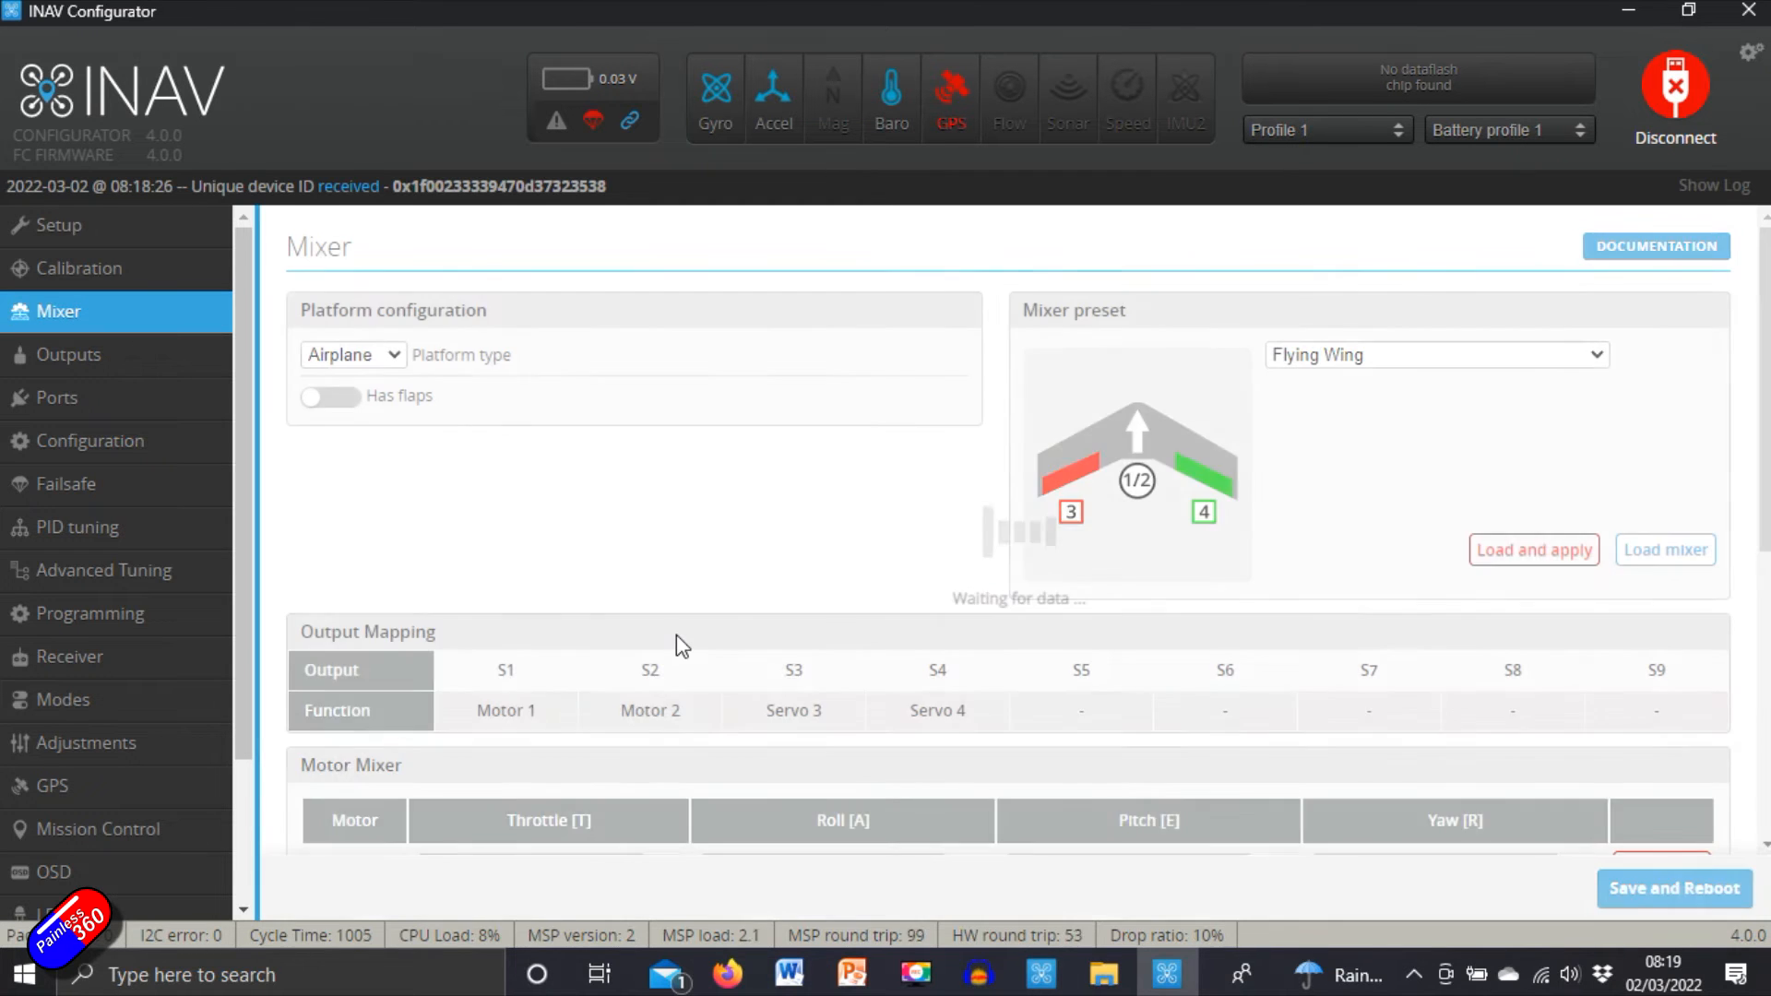
scroll(down, 3)
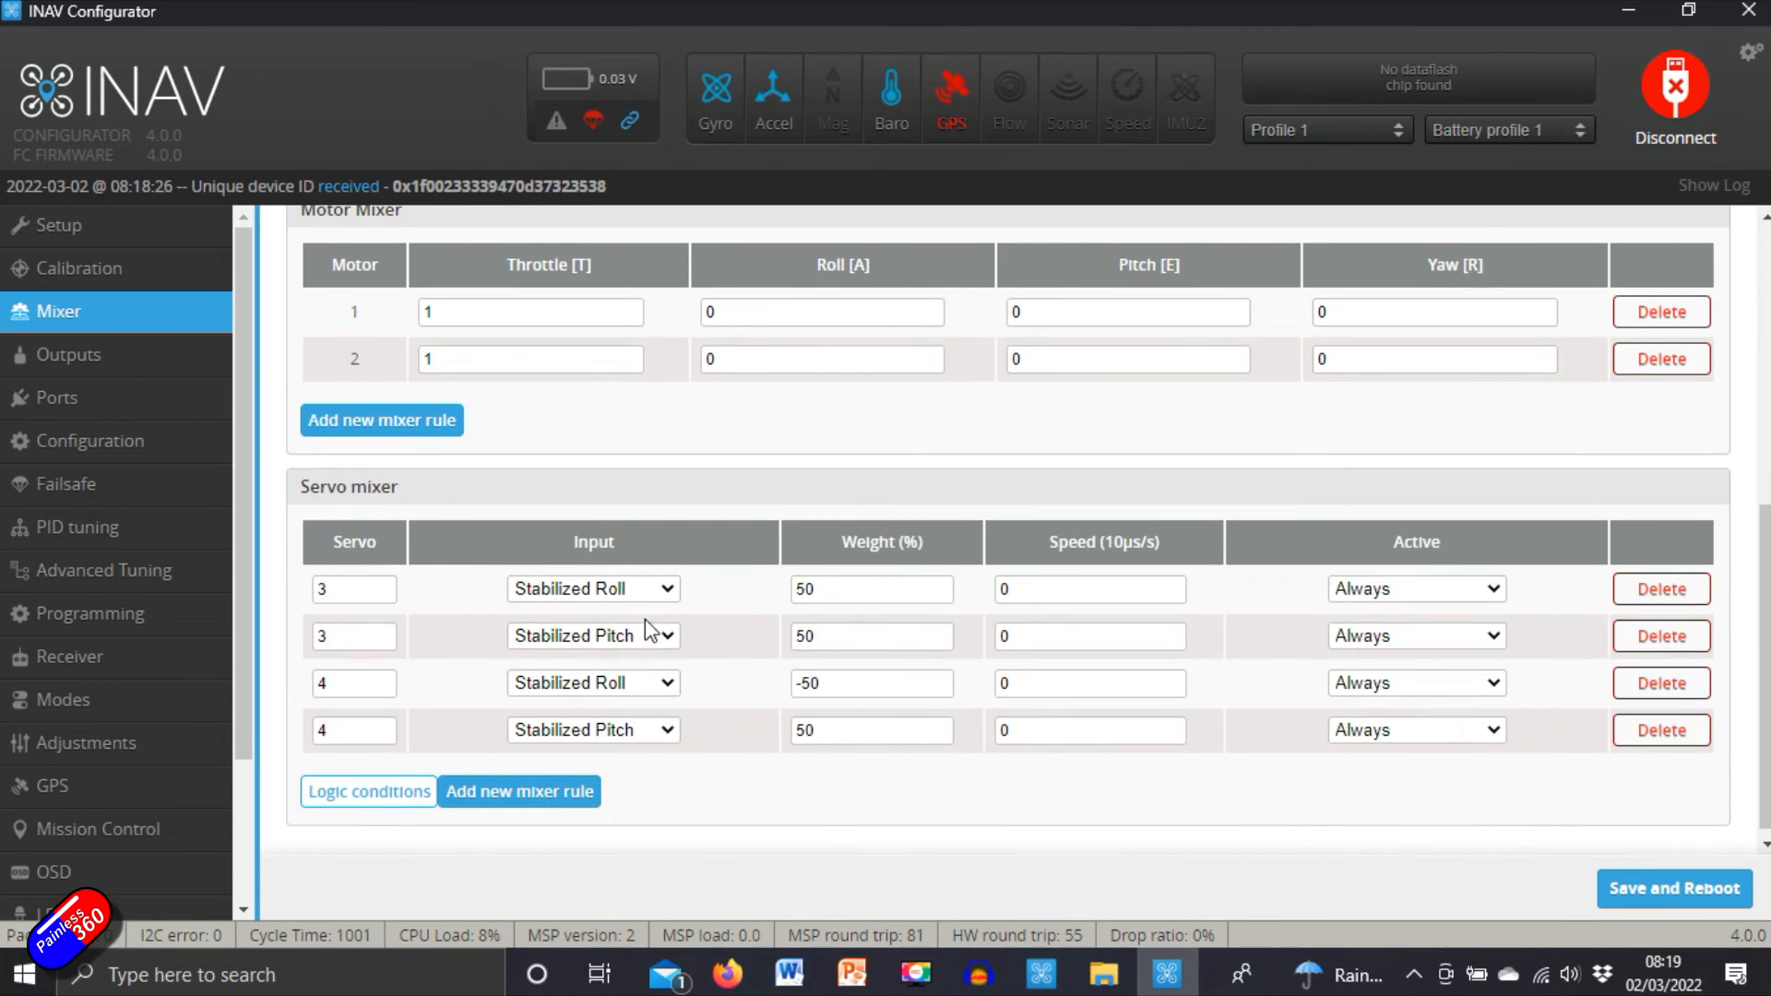
Step: Set the ESC protocol to STANDARD on the Outputs page and save it
click(69, 354)
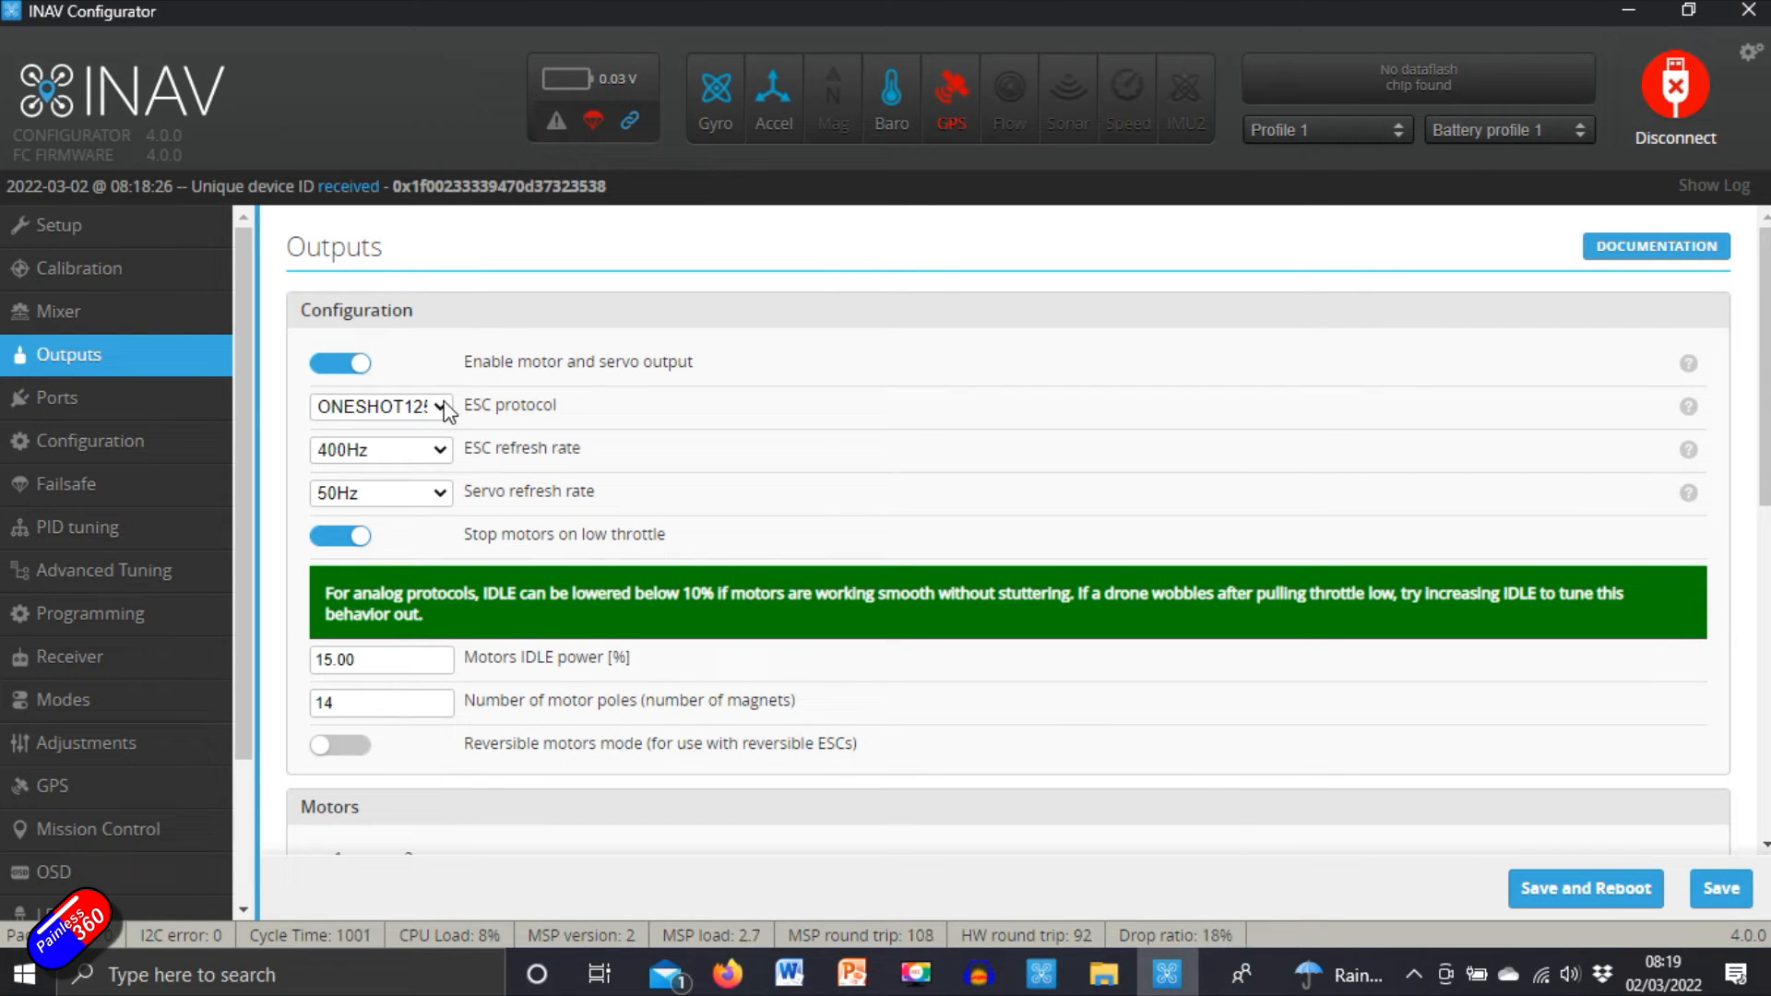
click(380, 406)
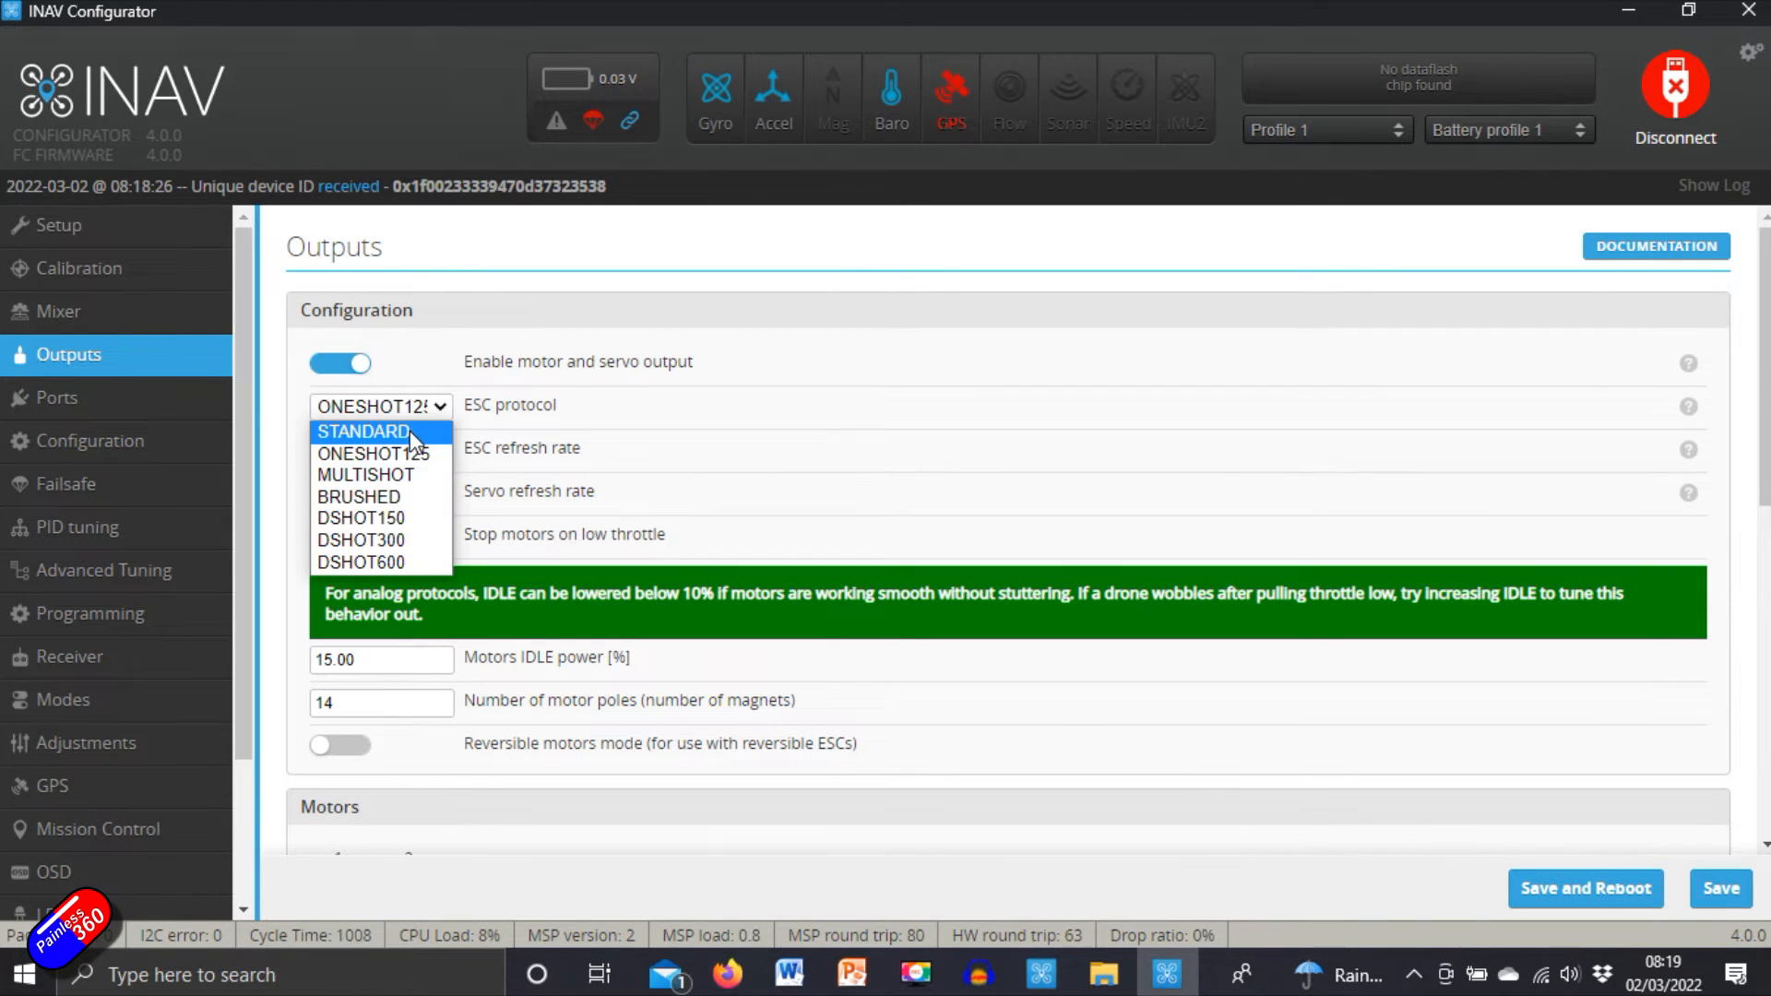
click(363, 432)
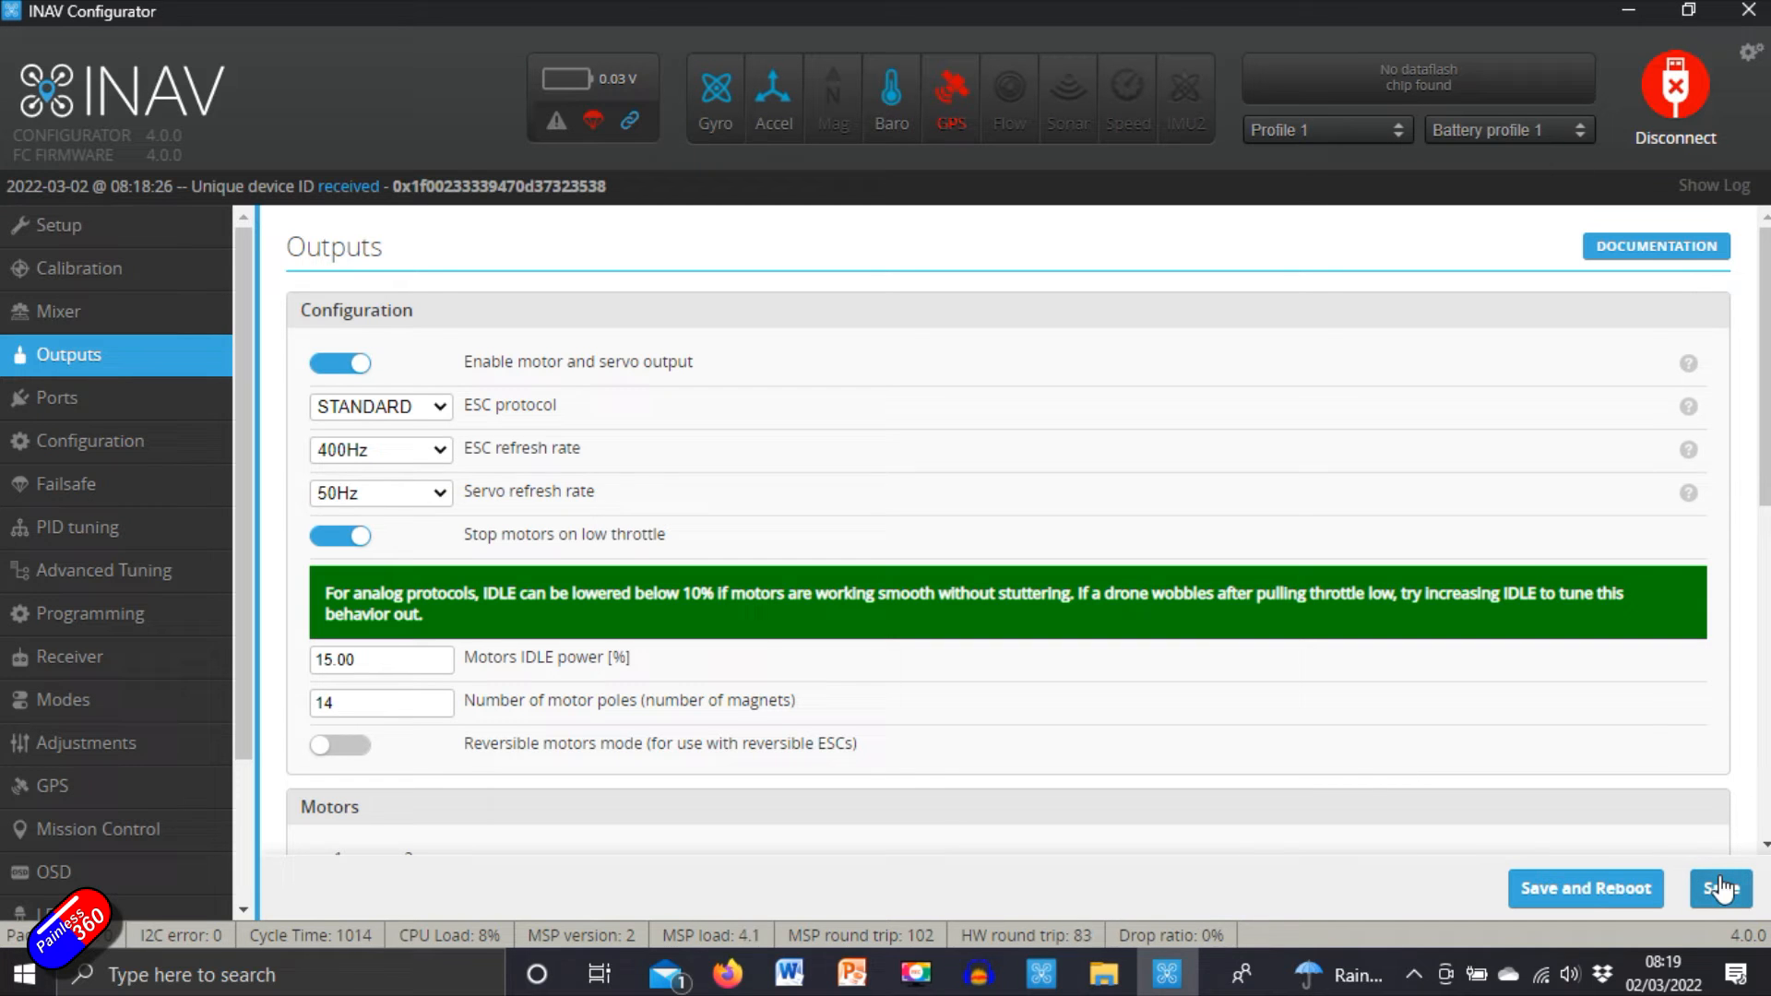
click(57, 399)
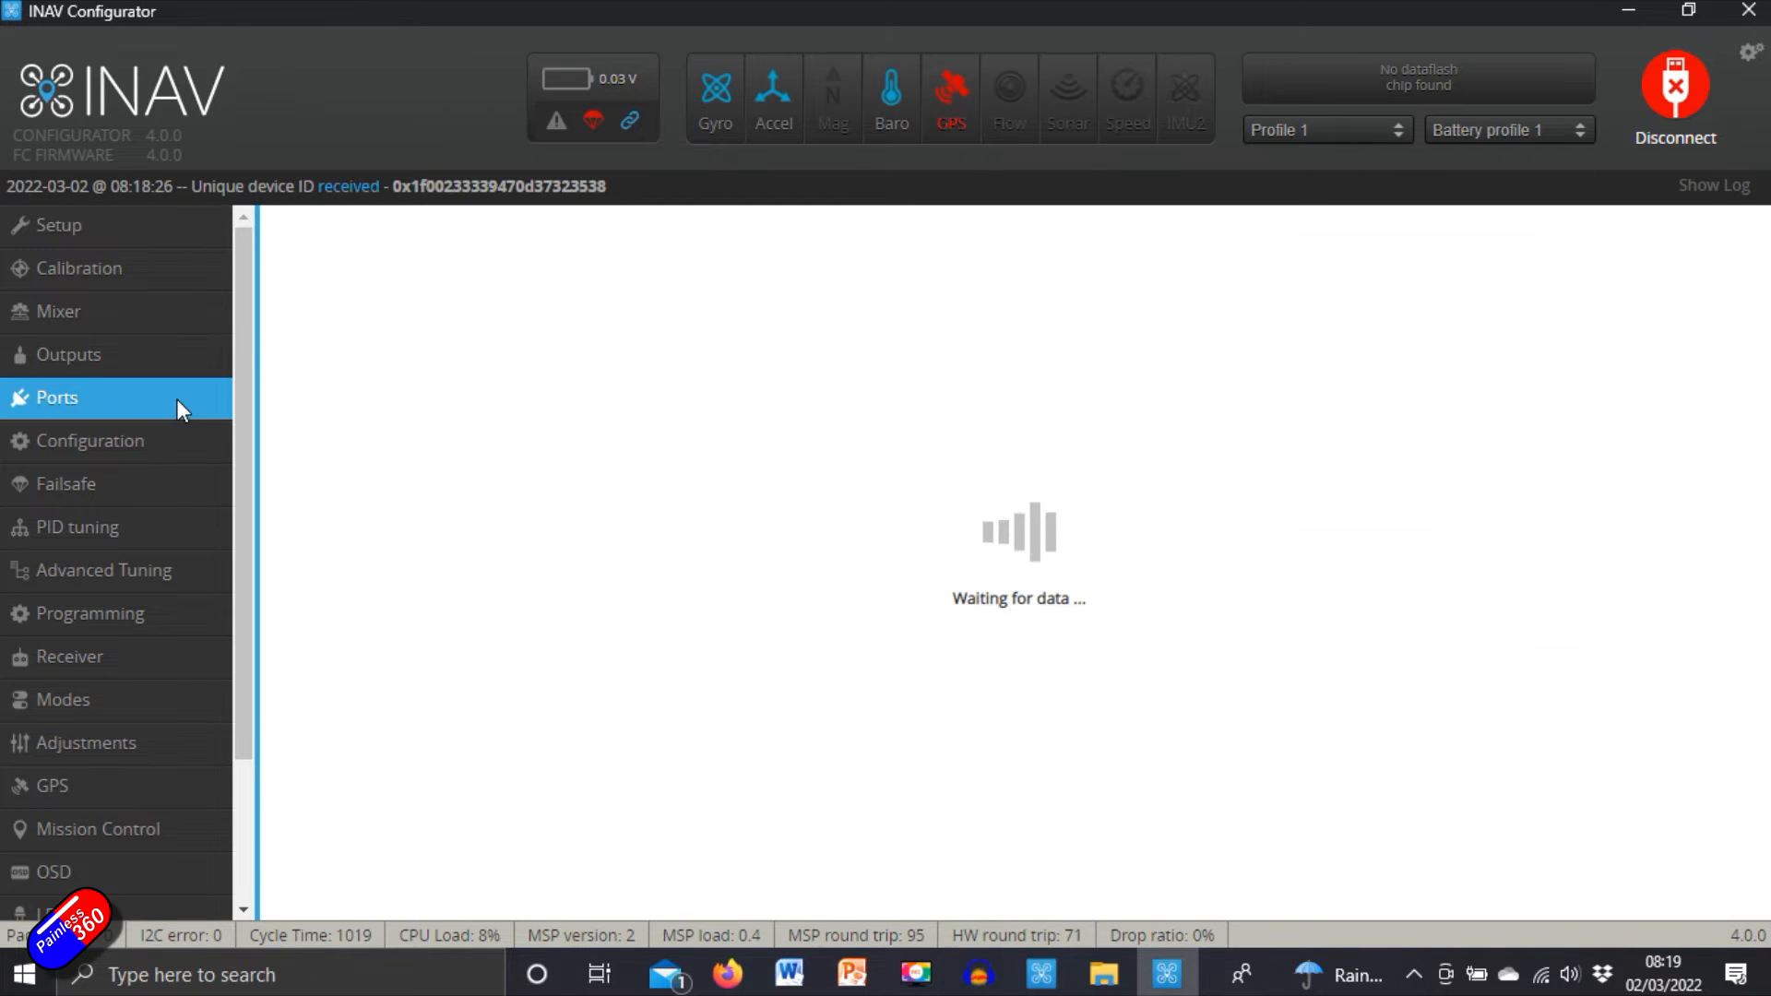
Step: Review the Ports and Configuration pages, ending on the CLI page
click(57, 398)
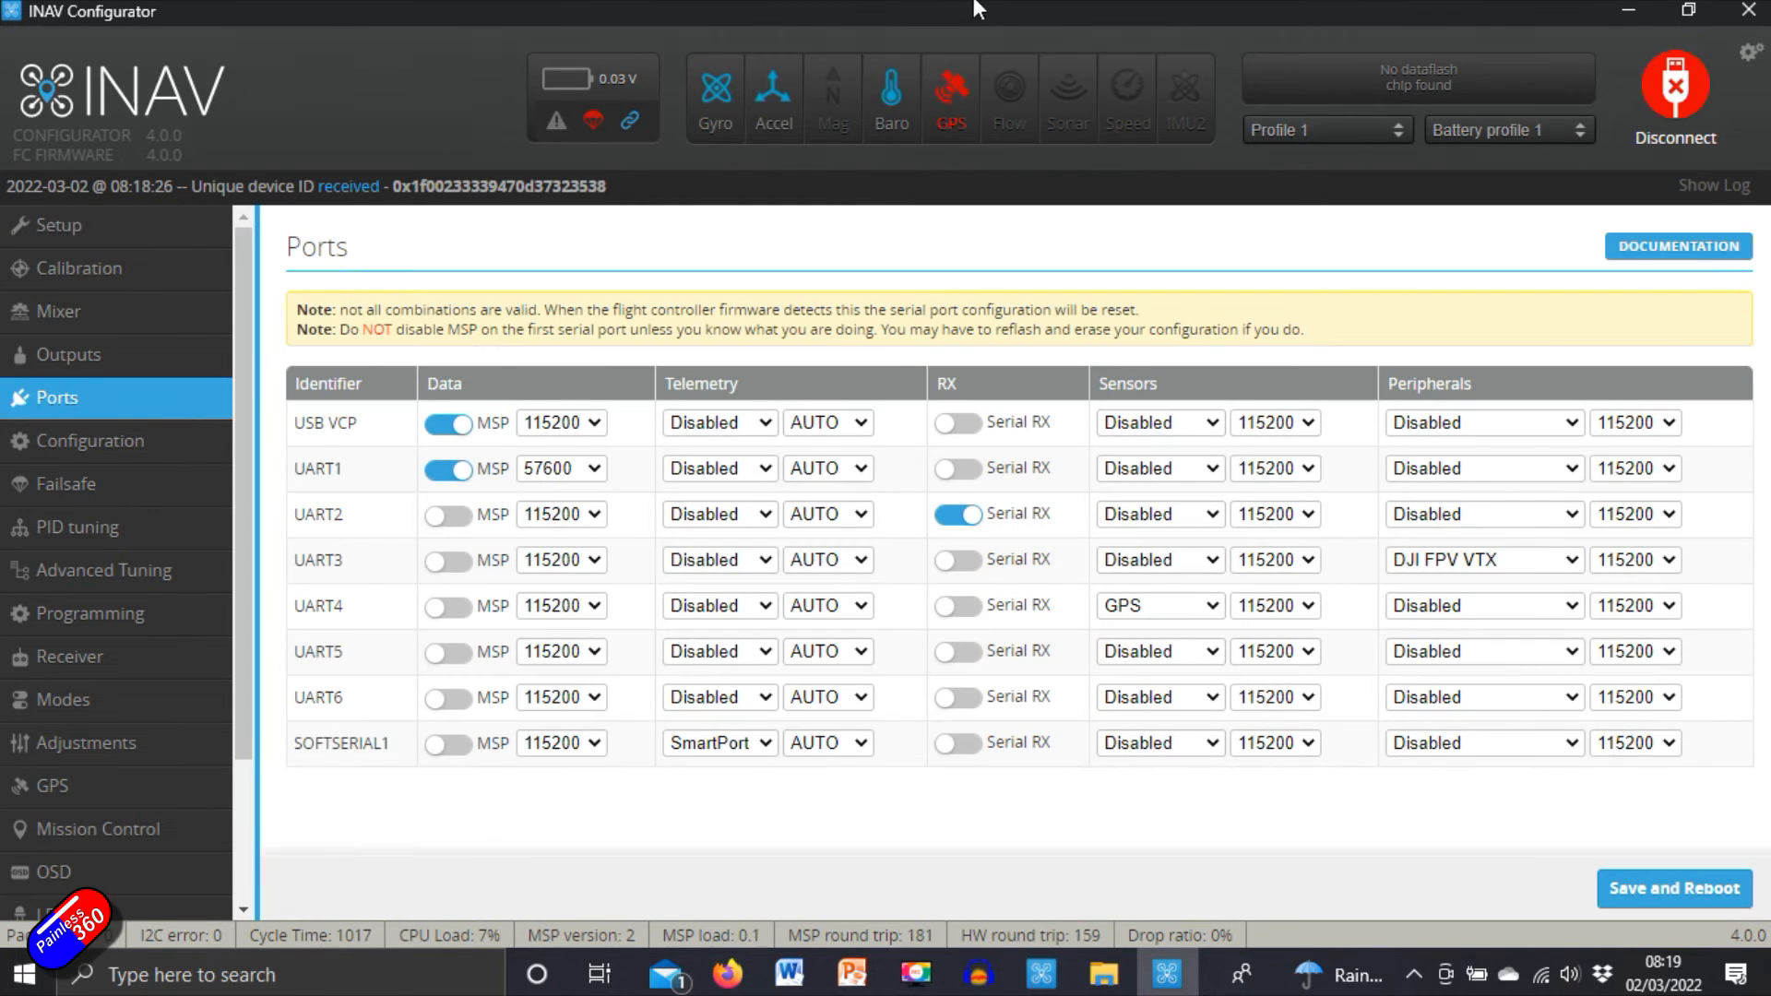
mouse_move(284, 374)
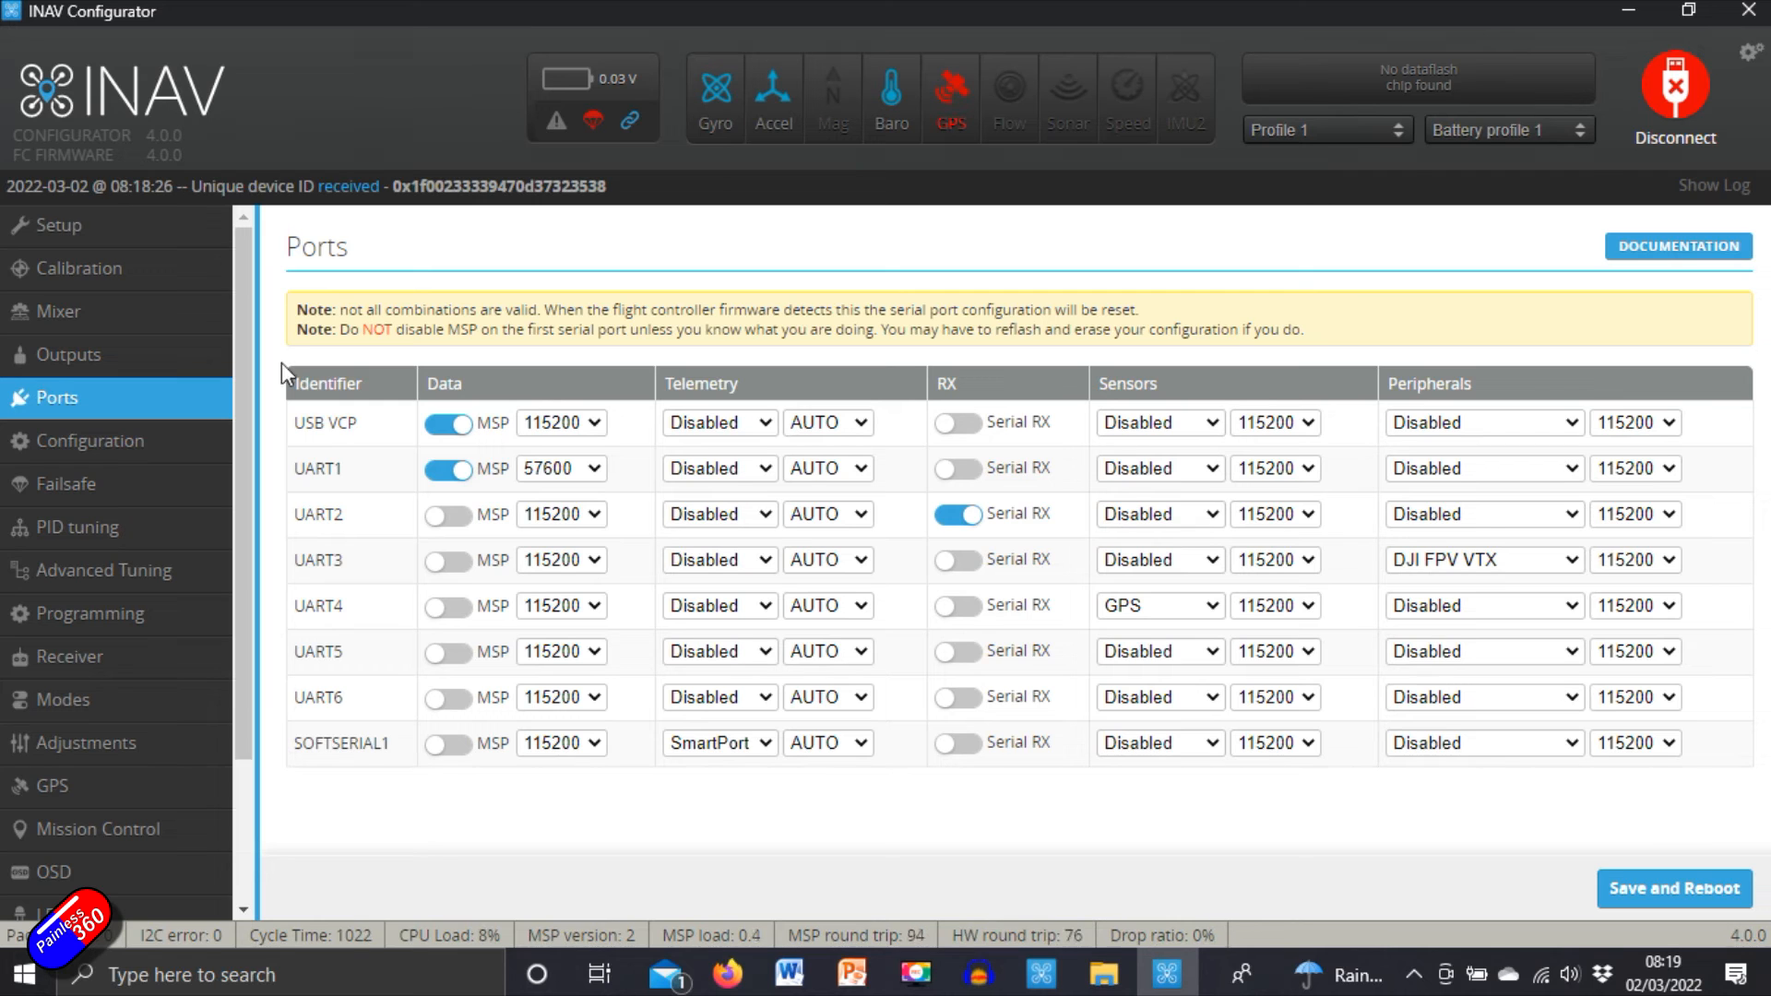
click(90, 441)
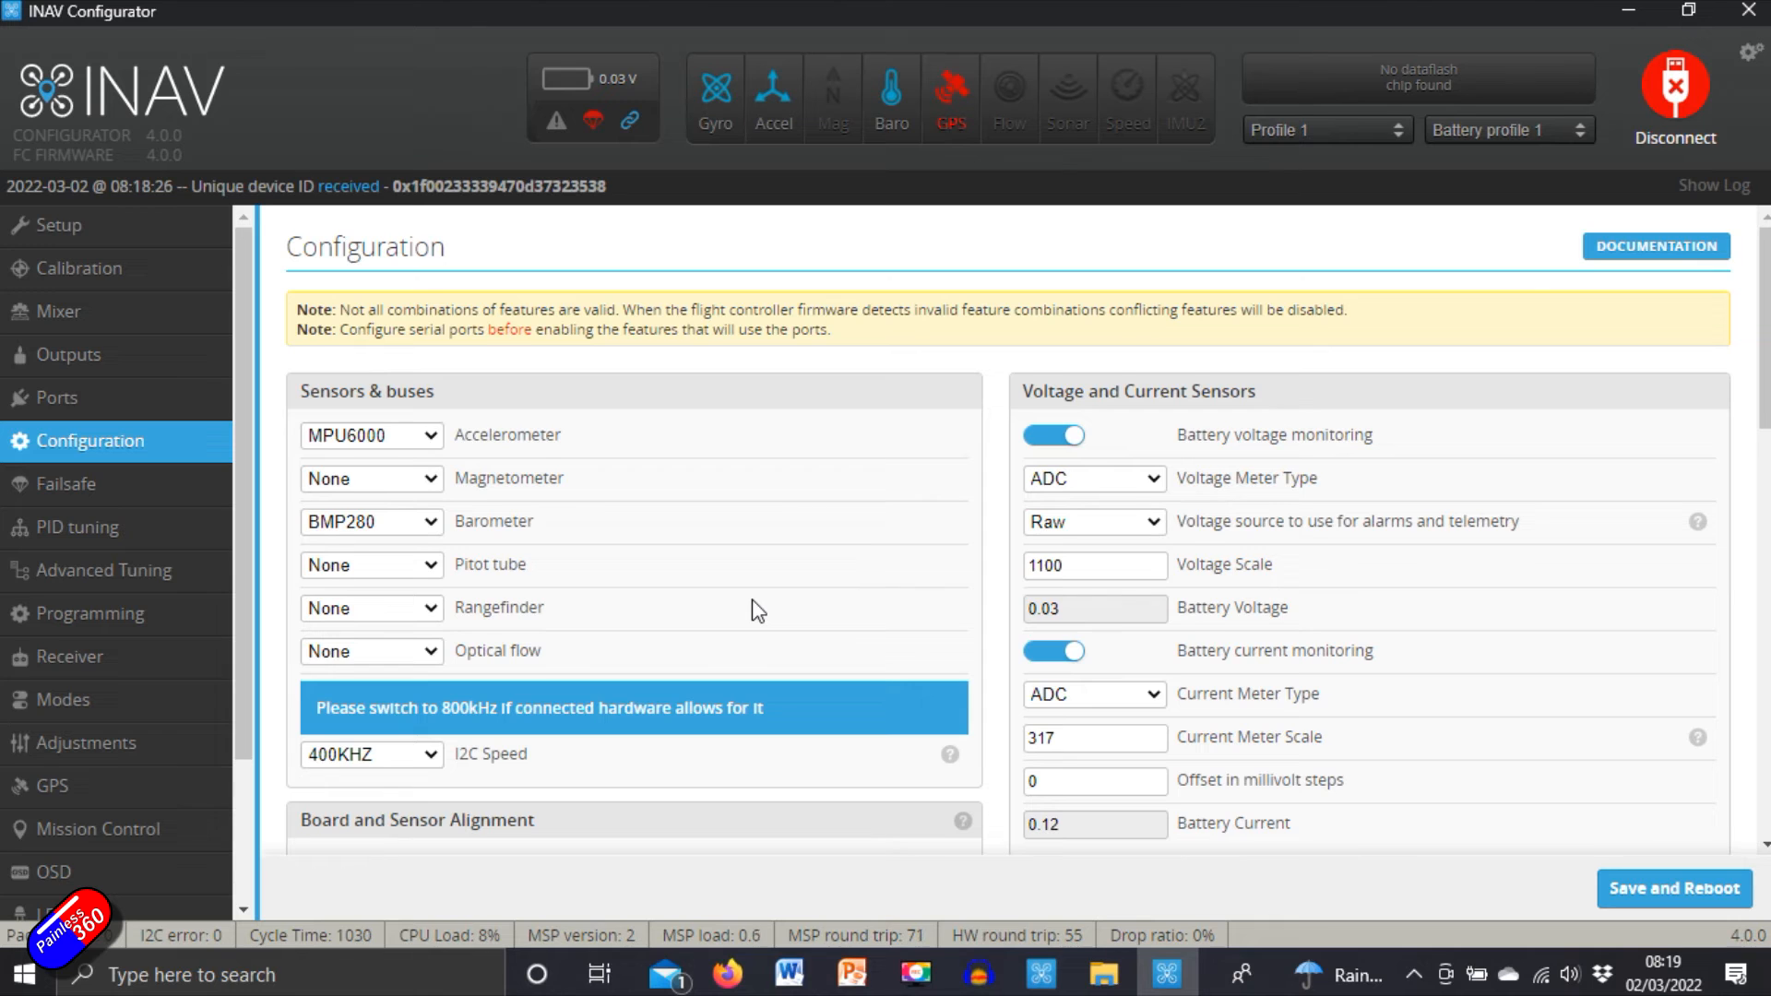
scroll(down, 3)
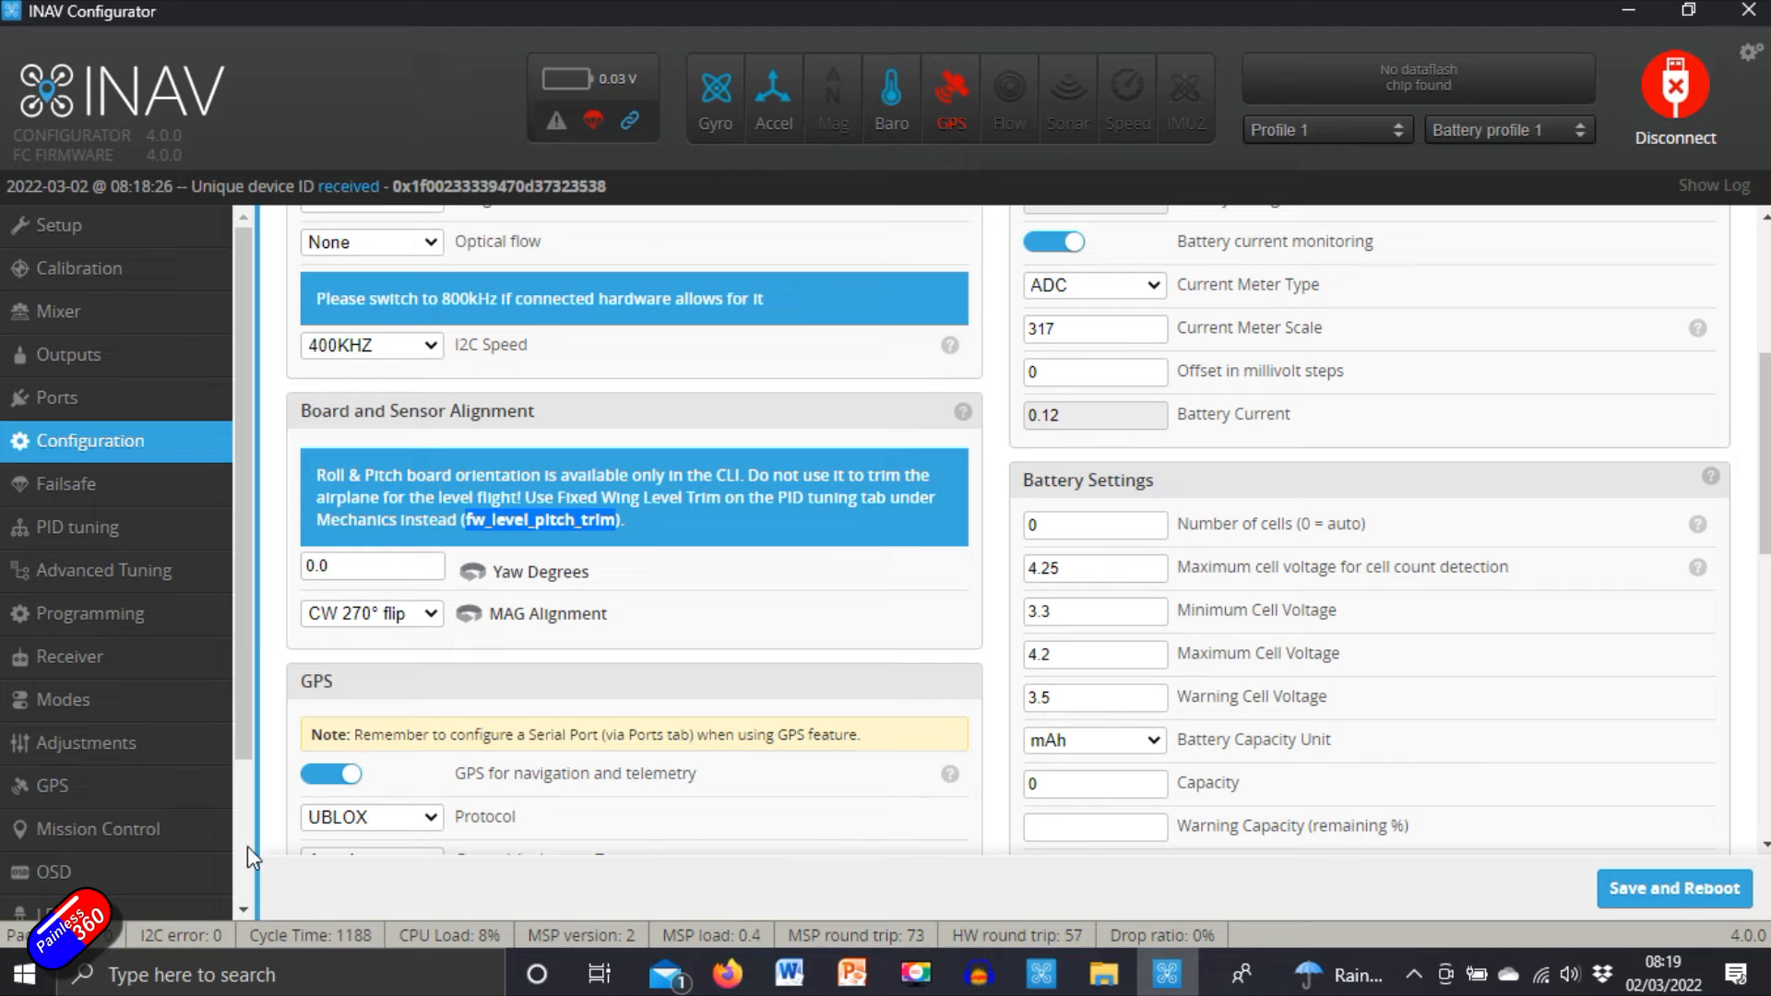
click(48, 898)
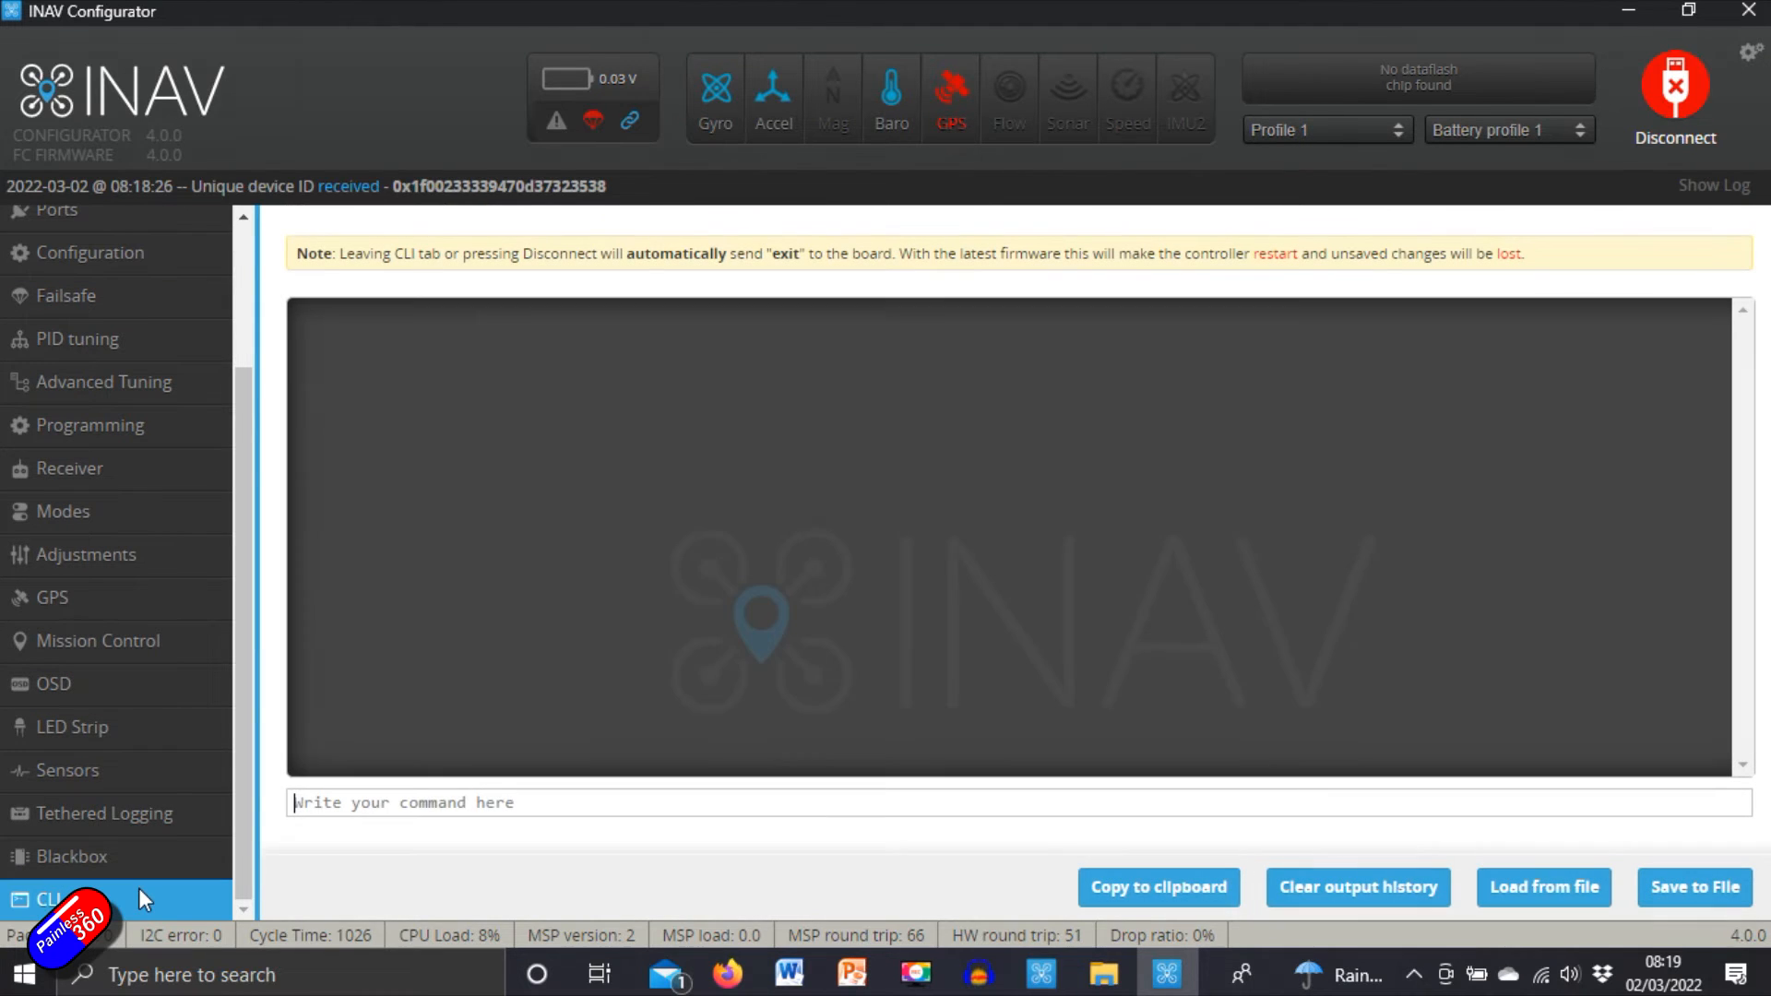
Step: Set fw_level_pitch_trim = 4.0 in the CLI, save and reconnect to the board
text(get)
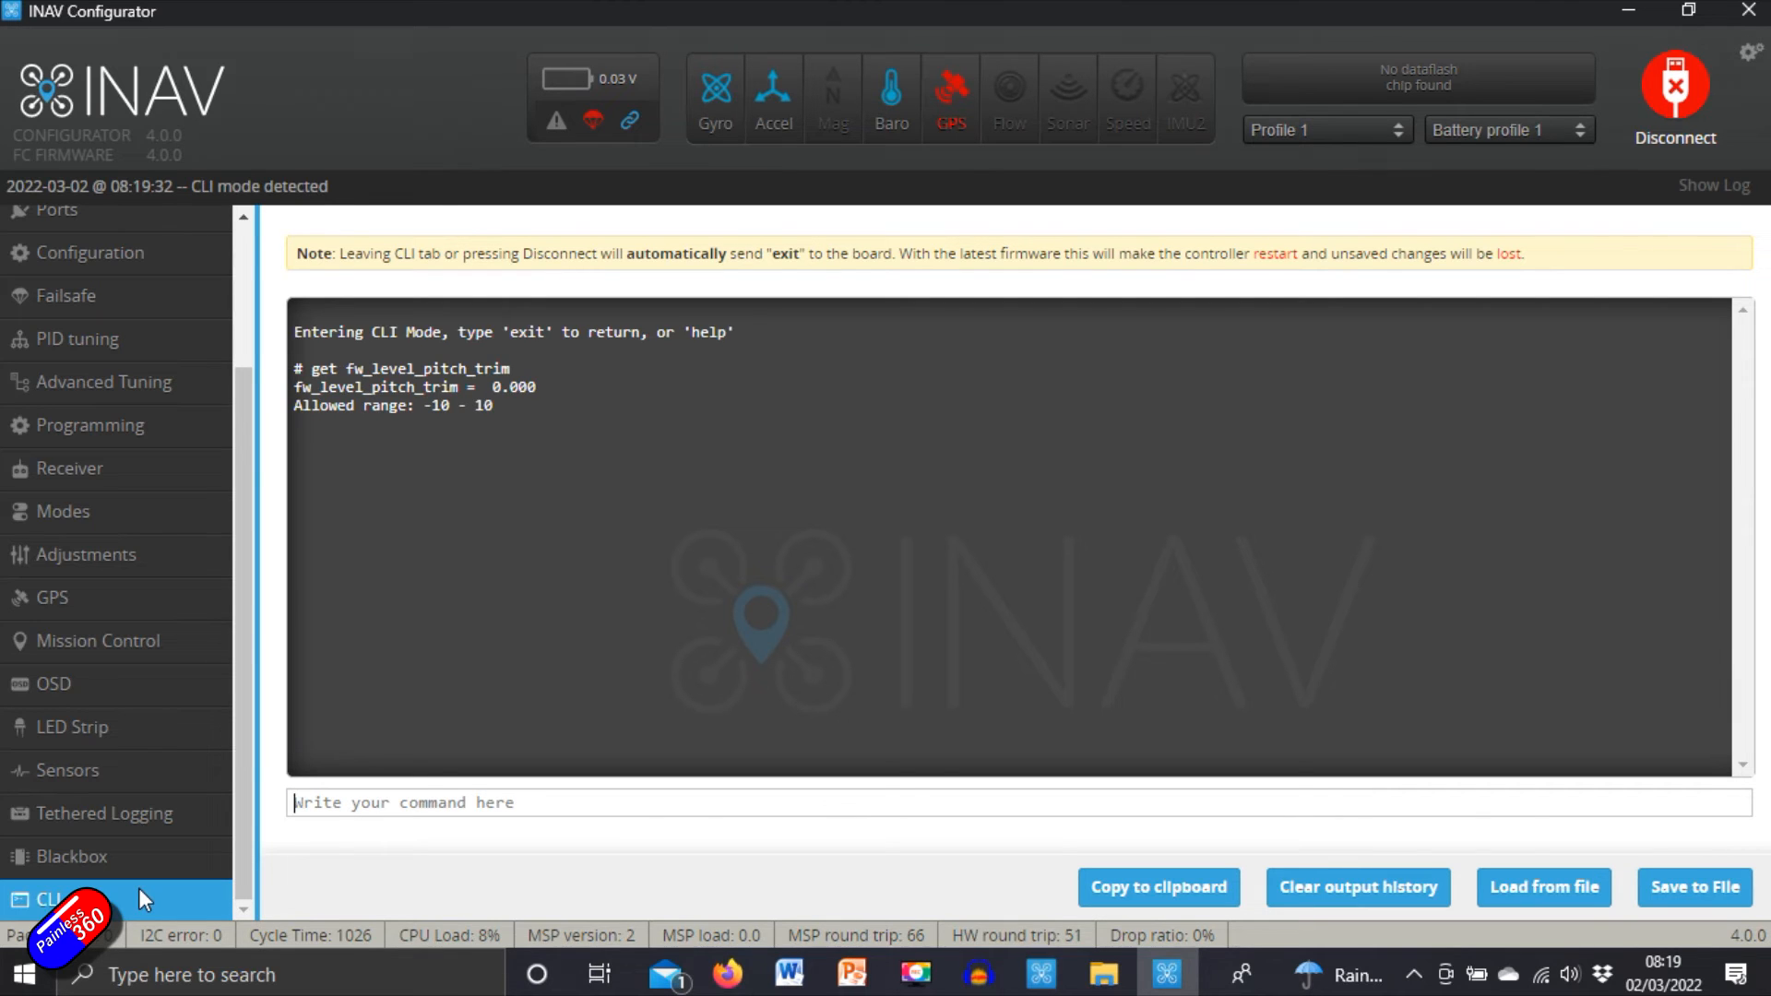
text(set fw_level_pitch_trim)
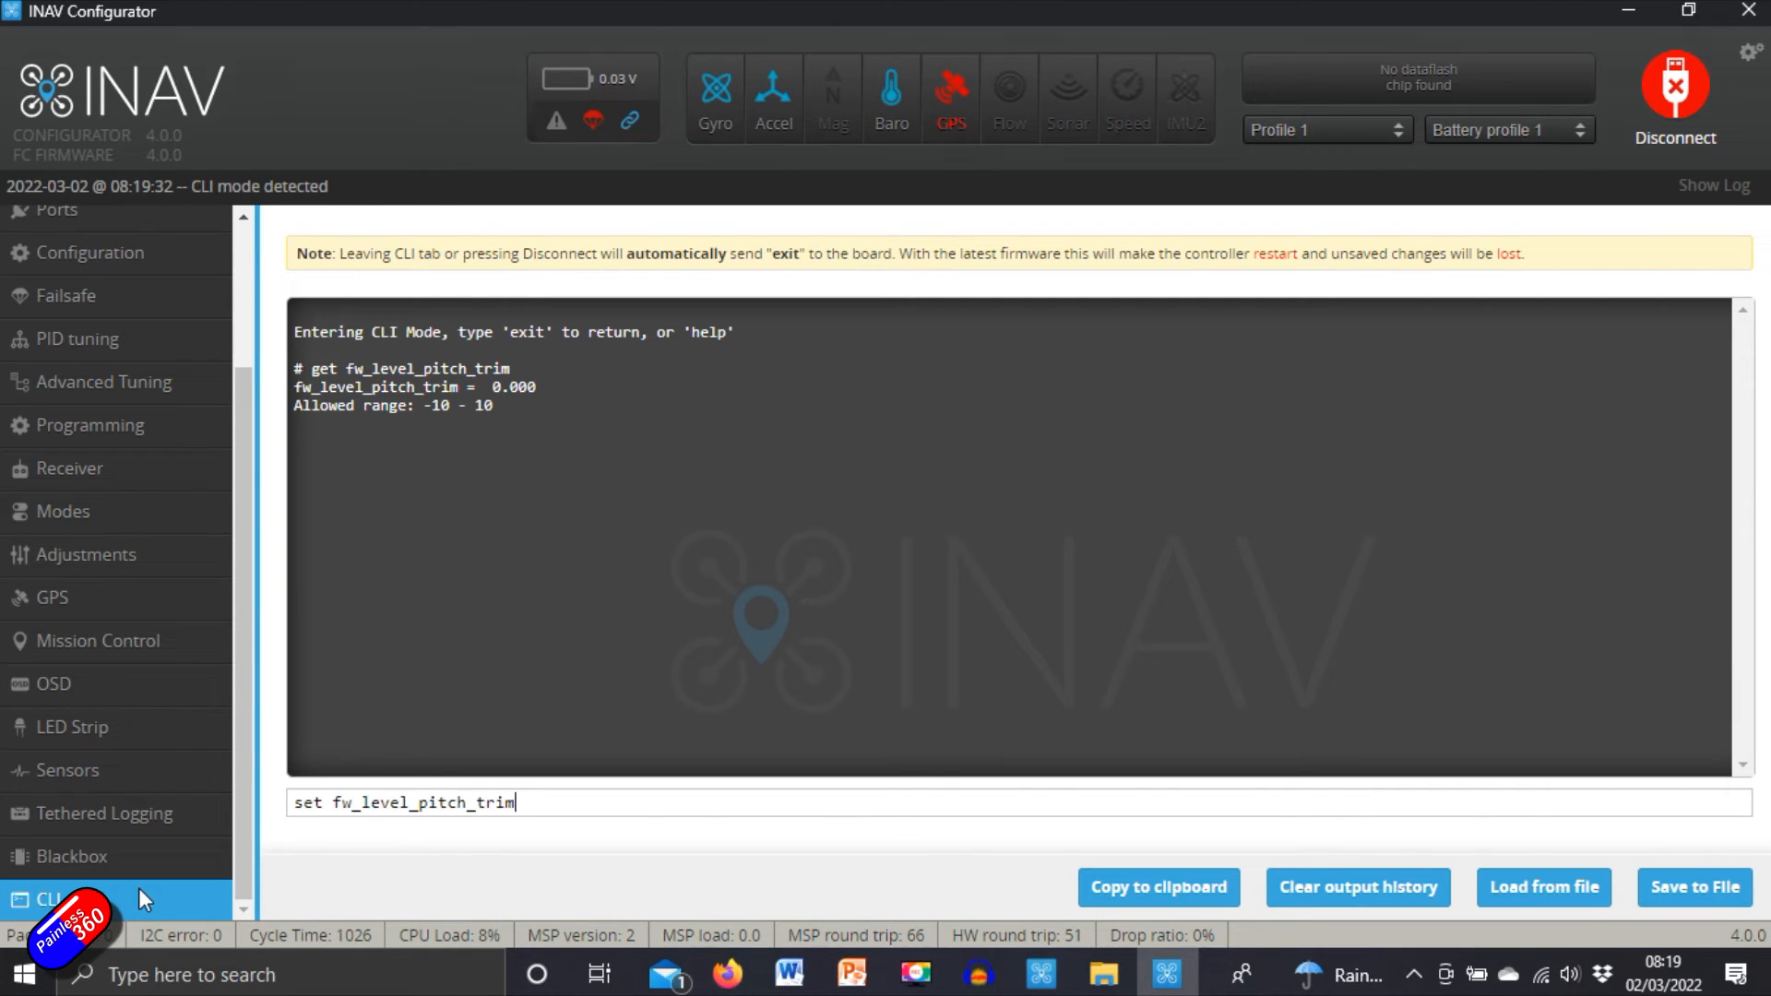
text(= 4)
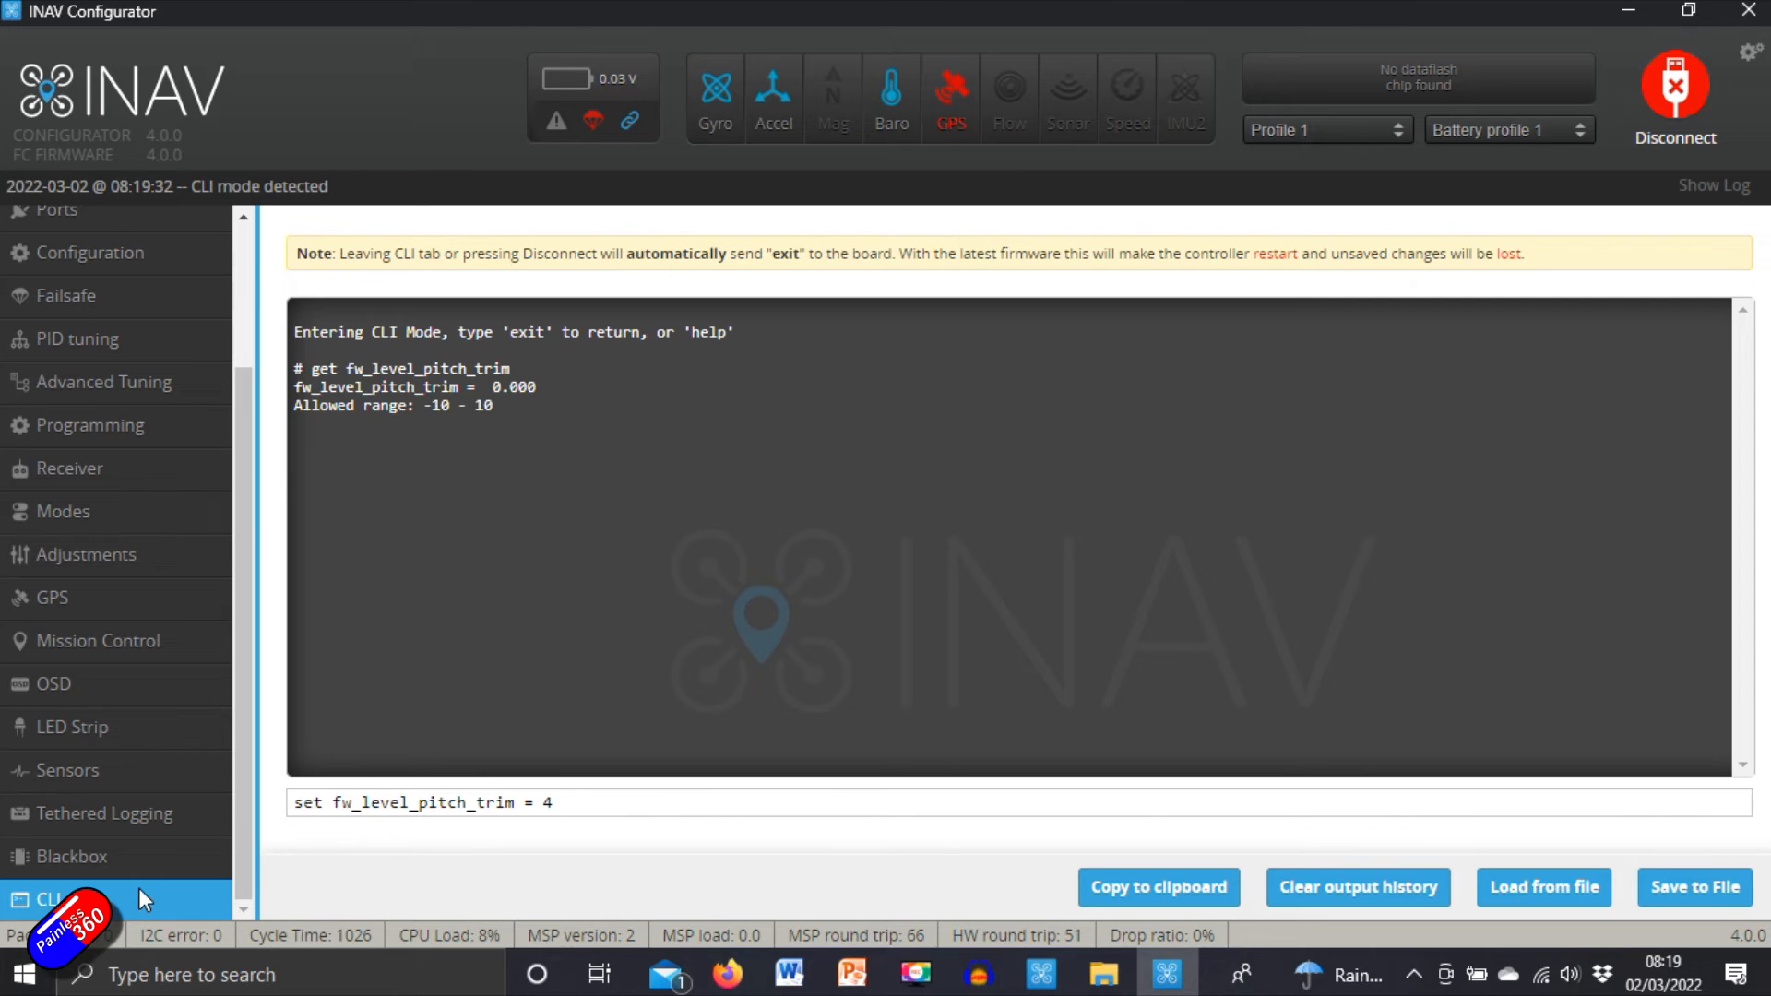
text(.0)
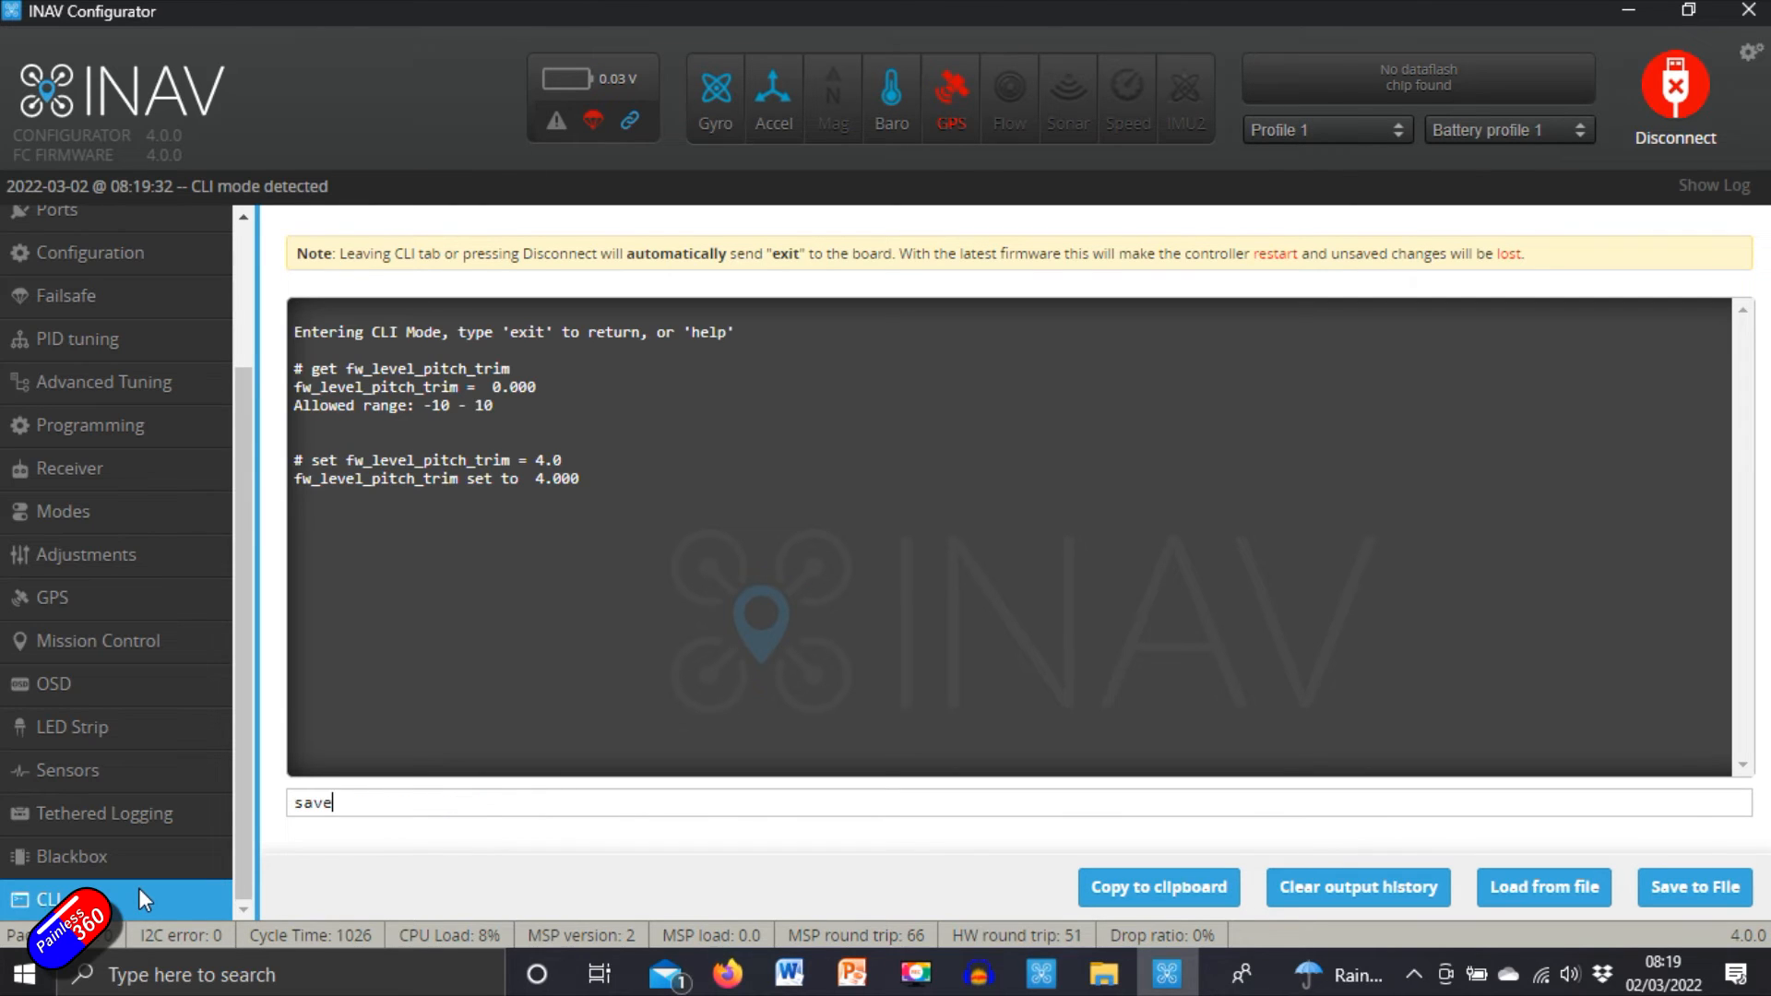
click(1675, 96)
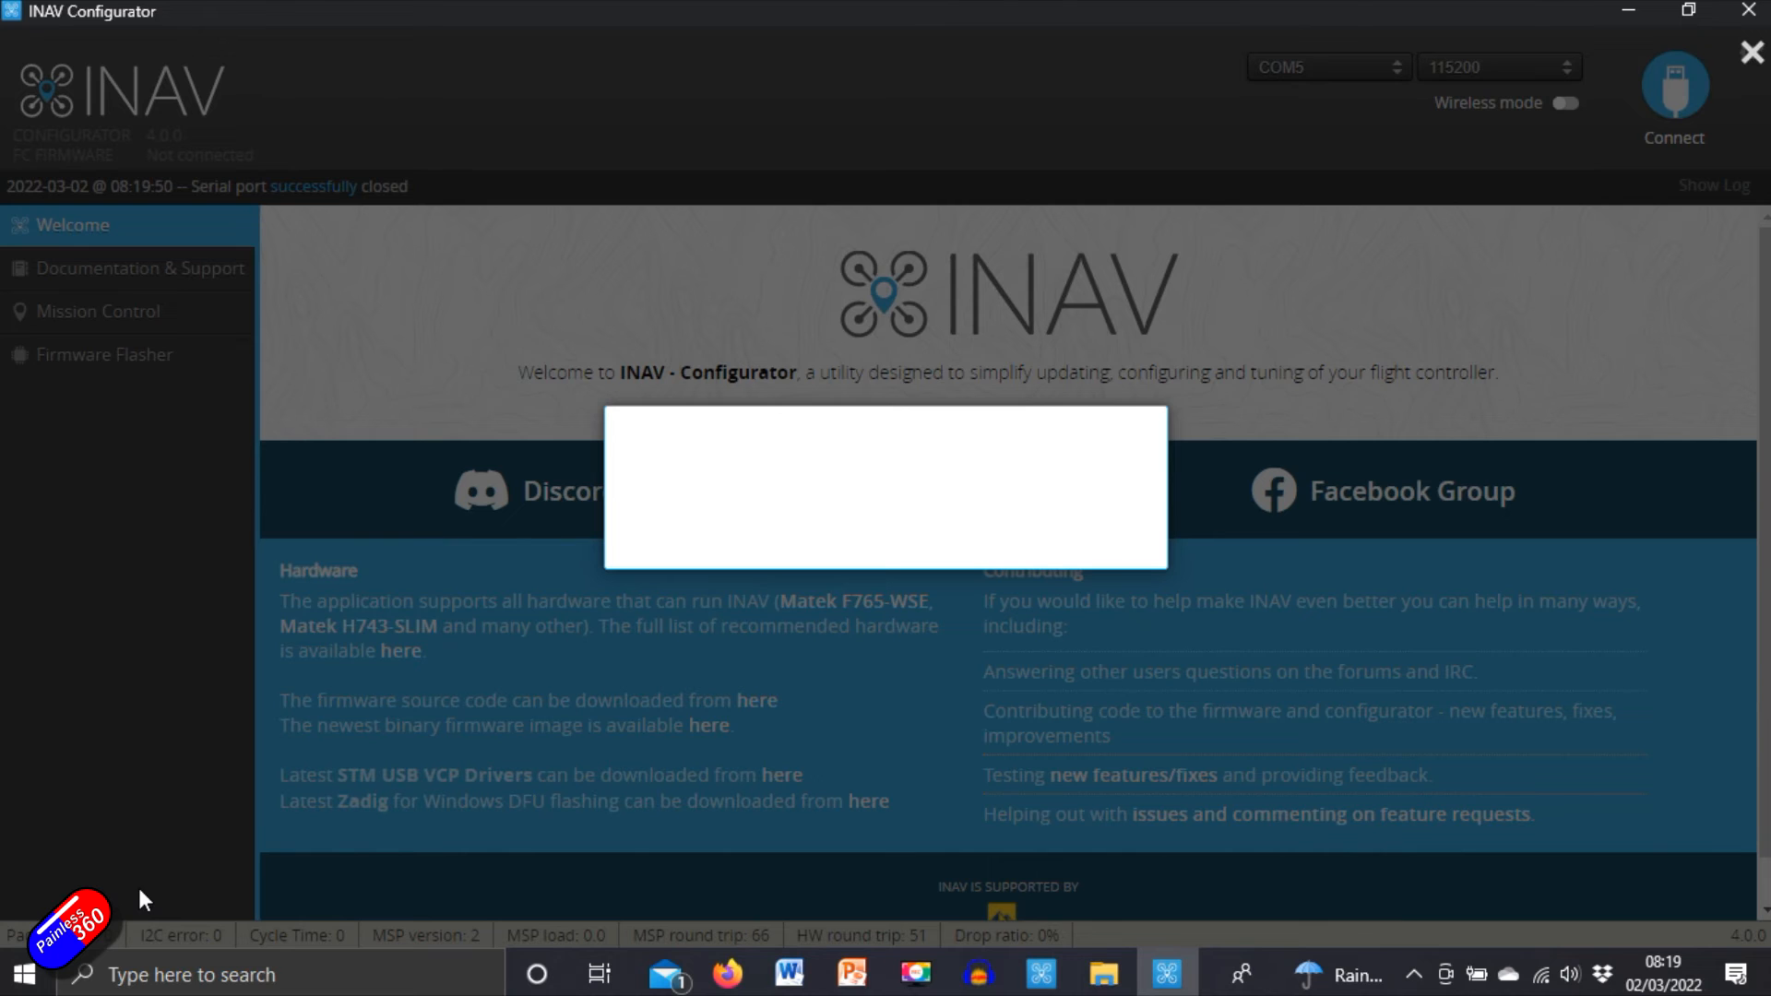
click(1675, 85)
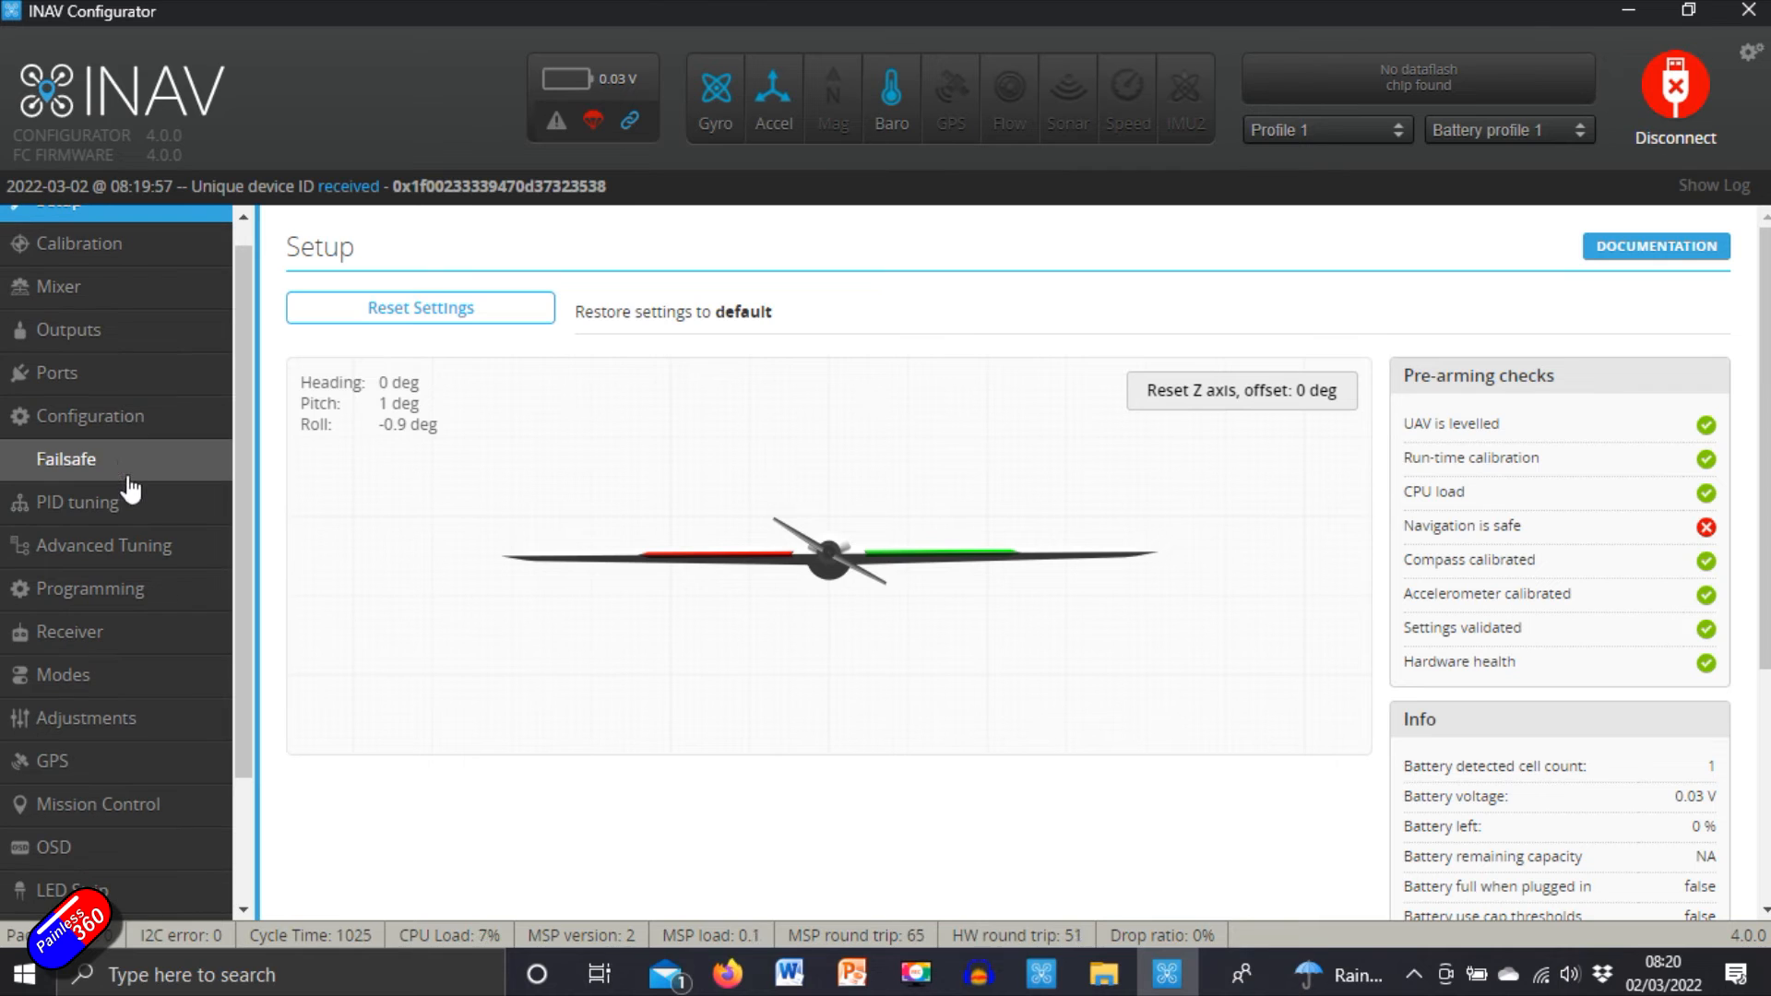
Step: Enable 'Gps use Galileo Satellites' on the Configuration page
click(90, 415)
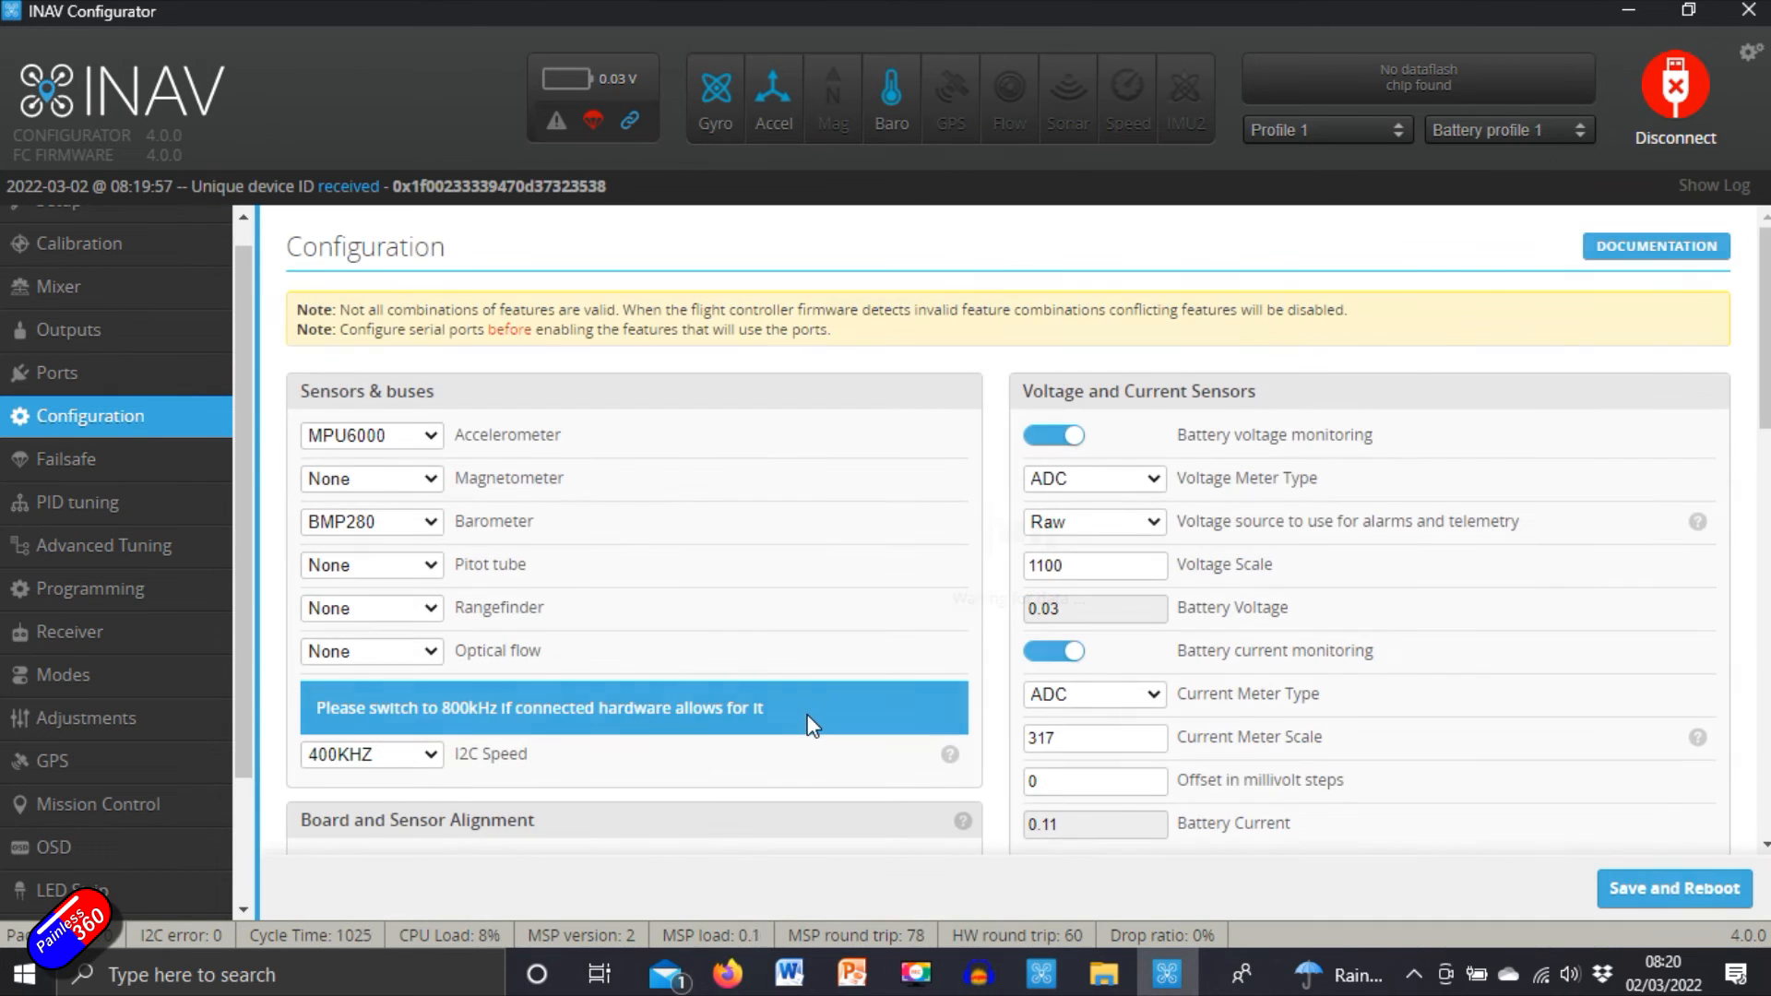
scroll(down, 3)
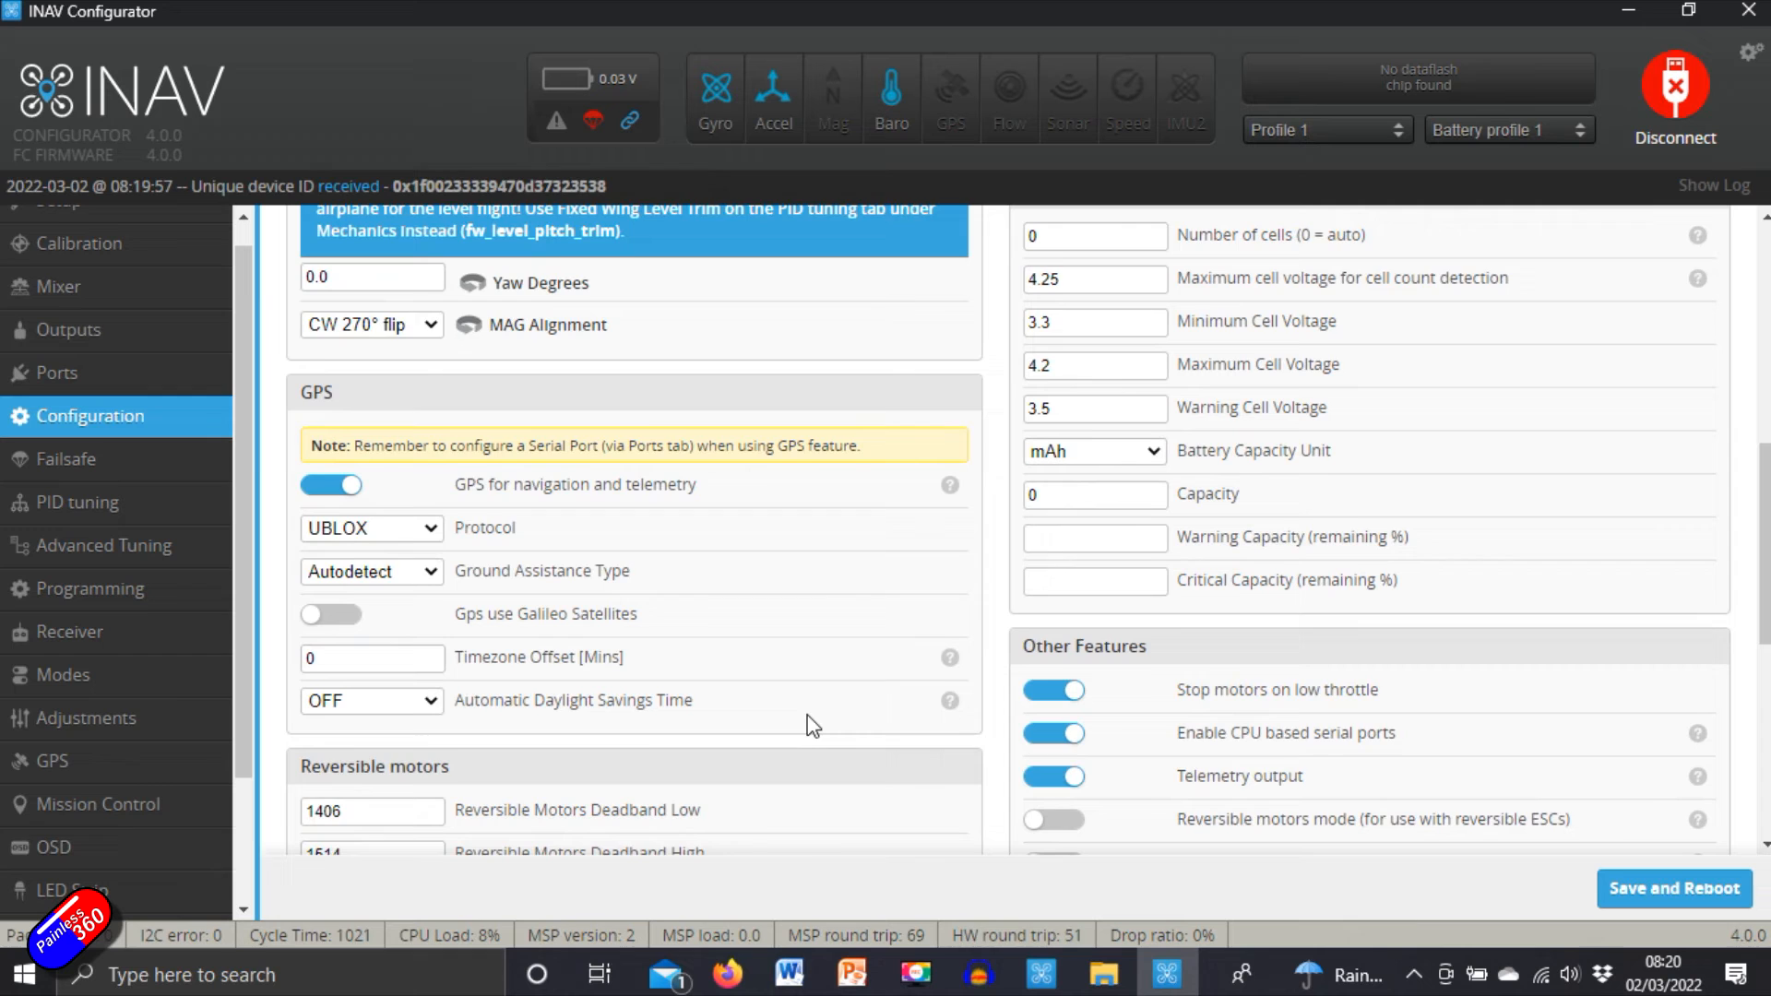
scroll(down, 3)
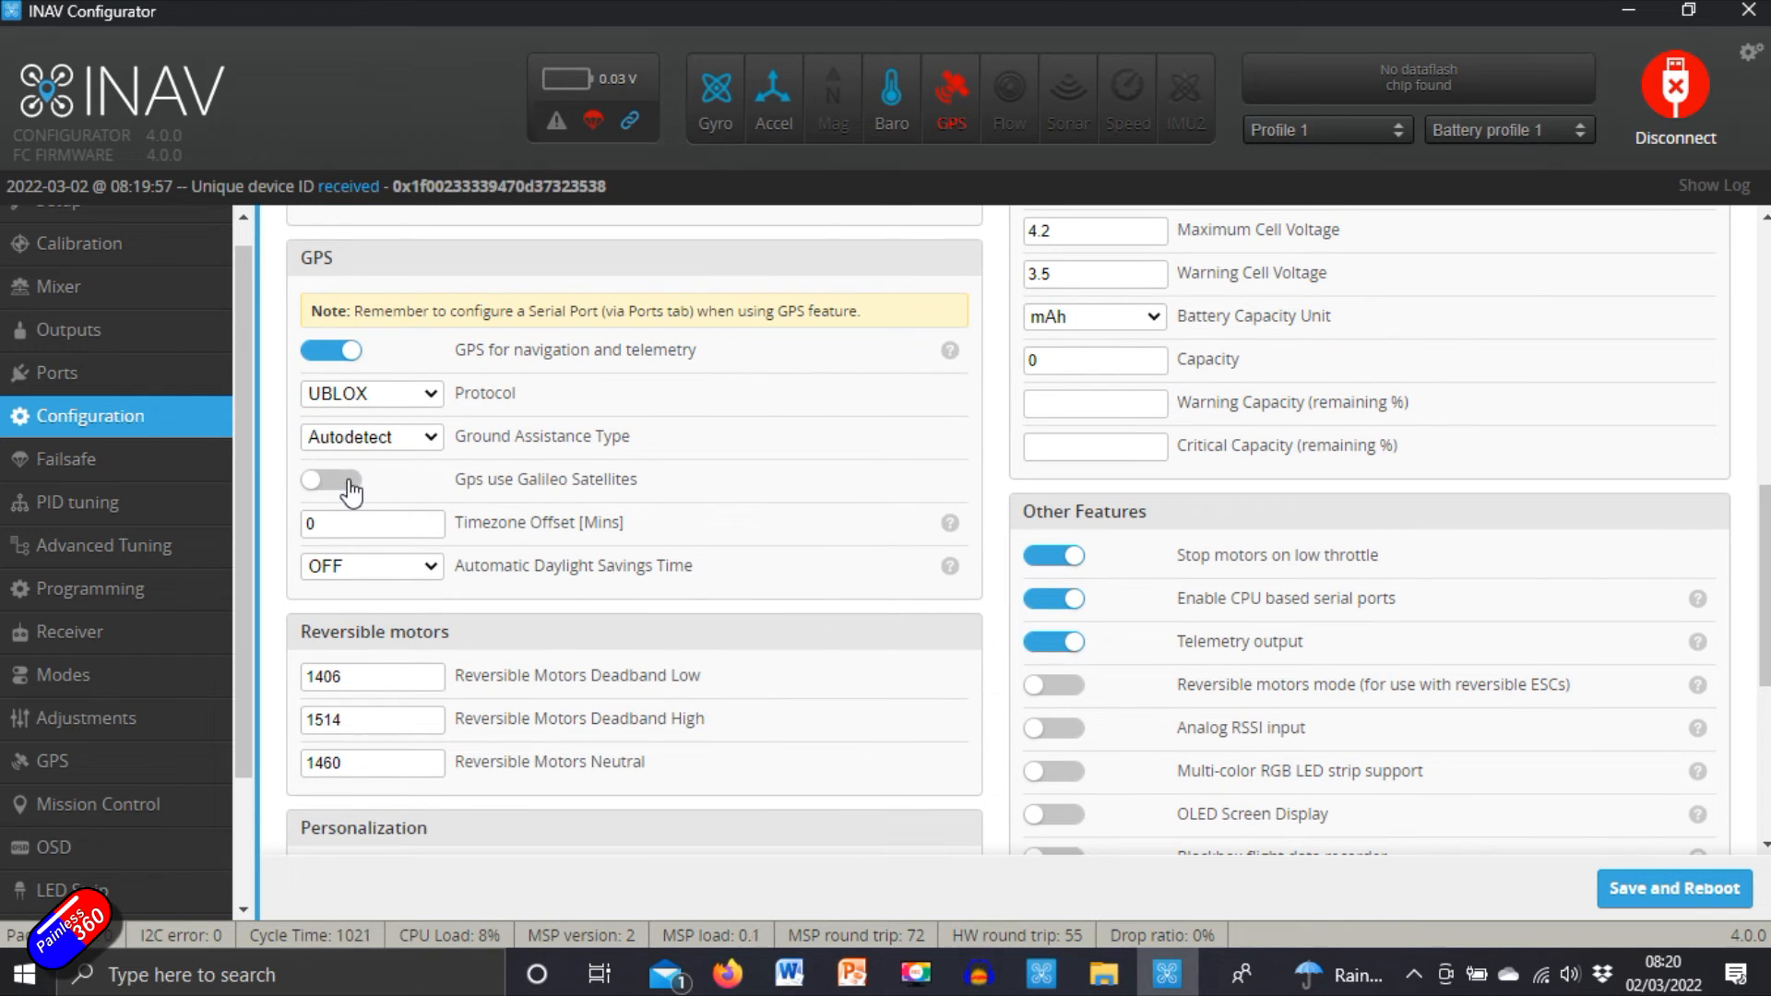
click(330, 479)
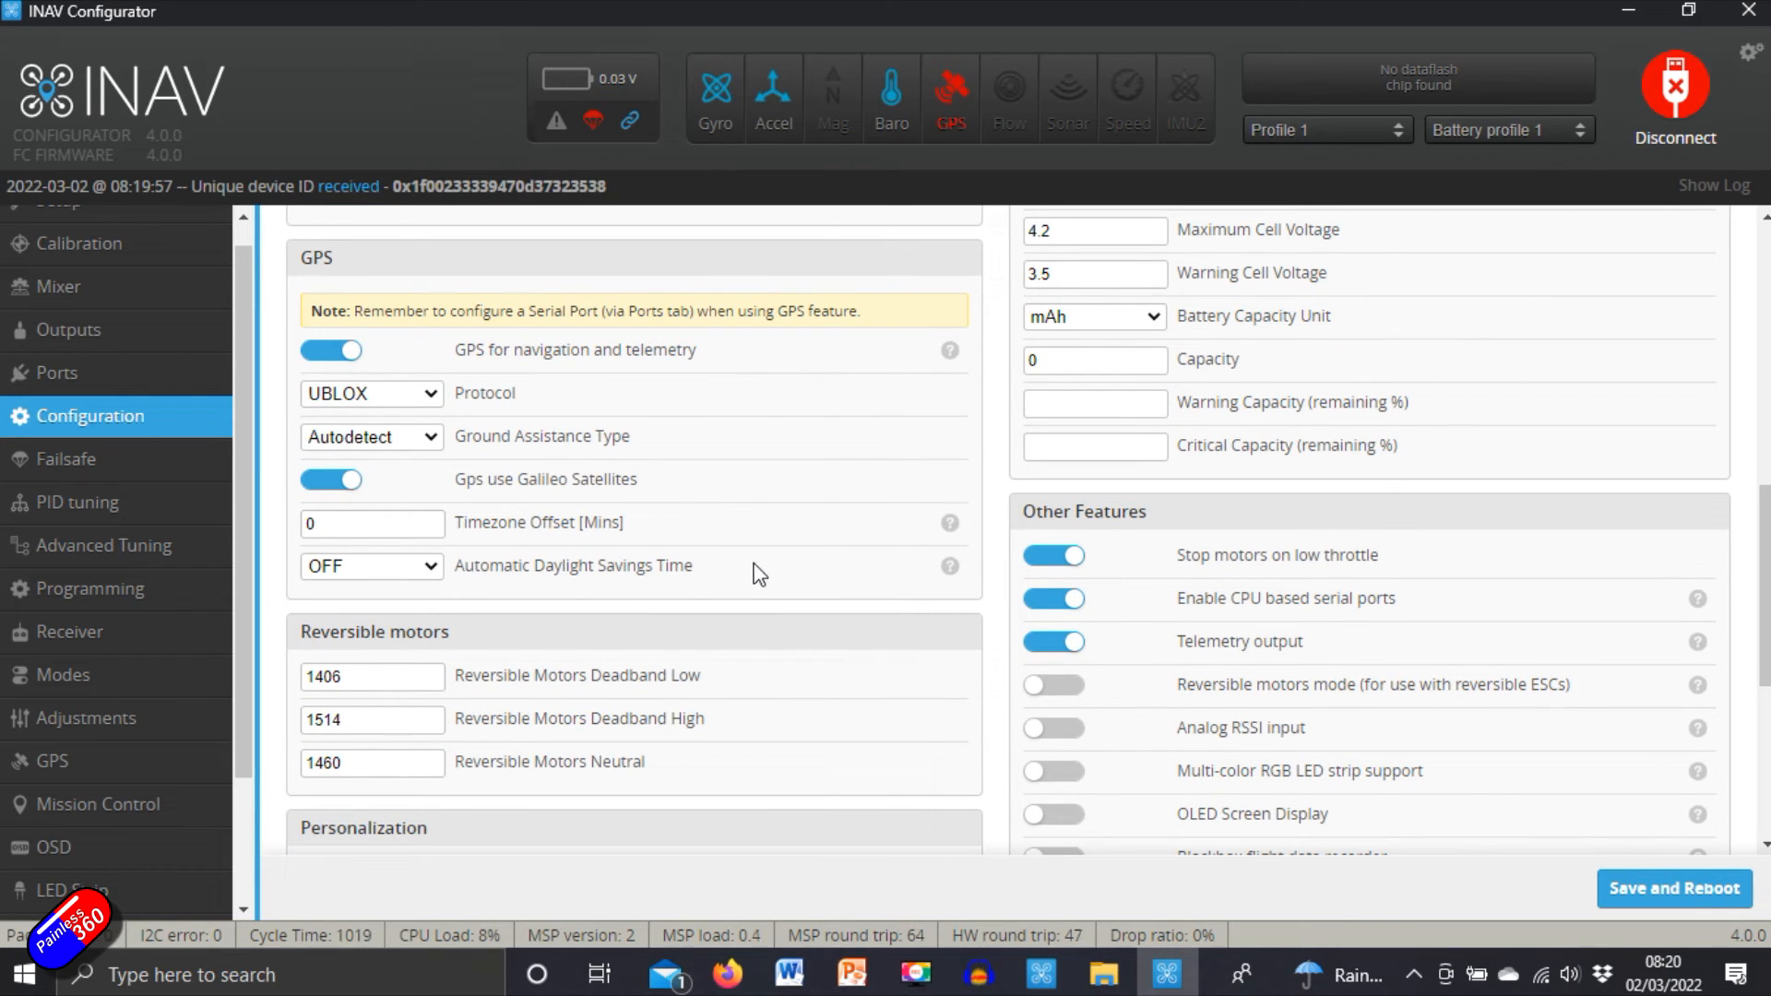
Step: Name the craft ':W', save with a reboot, reconnect and move to Failsafe
scroll(down, 3)
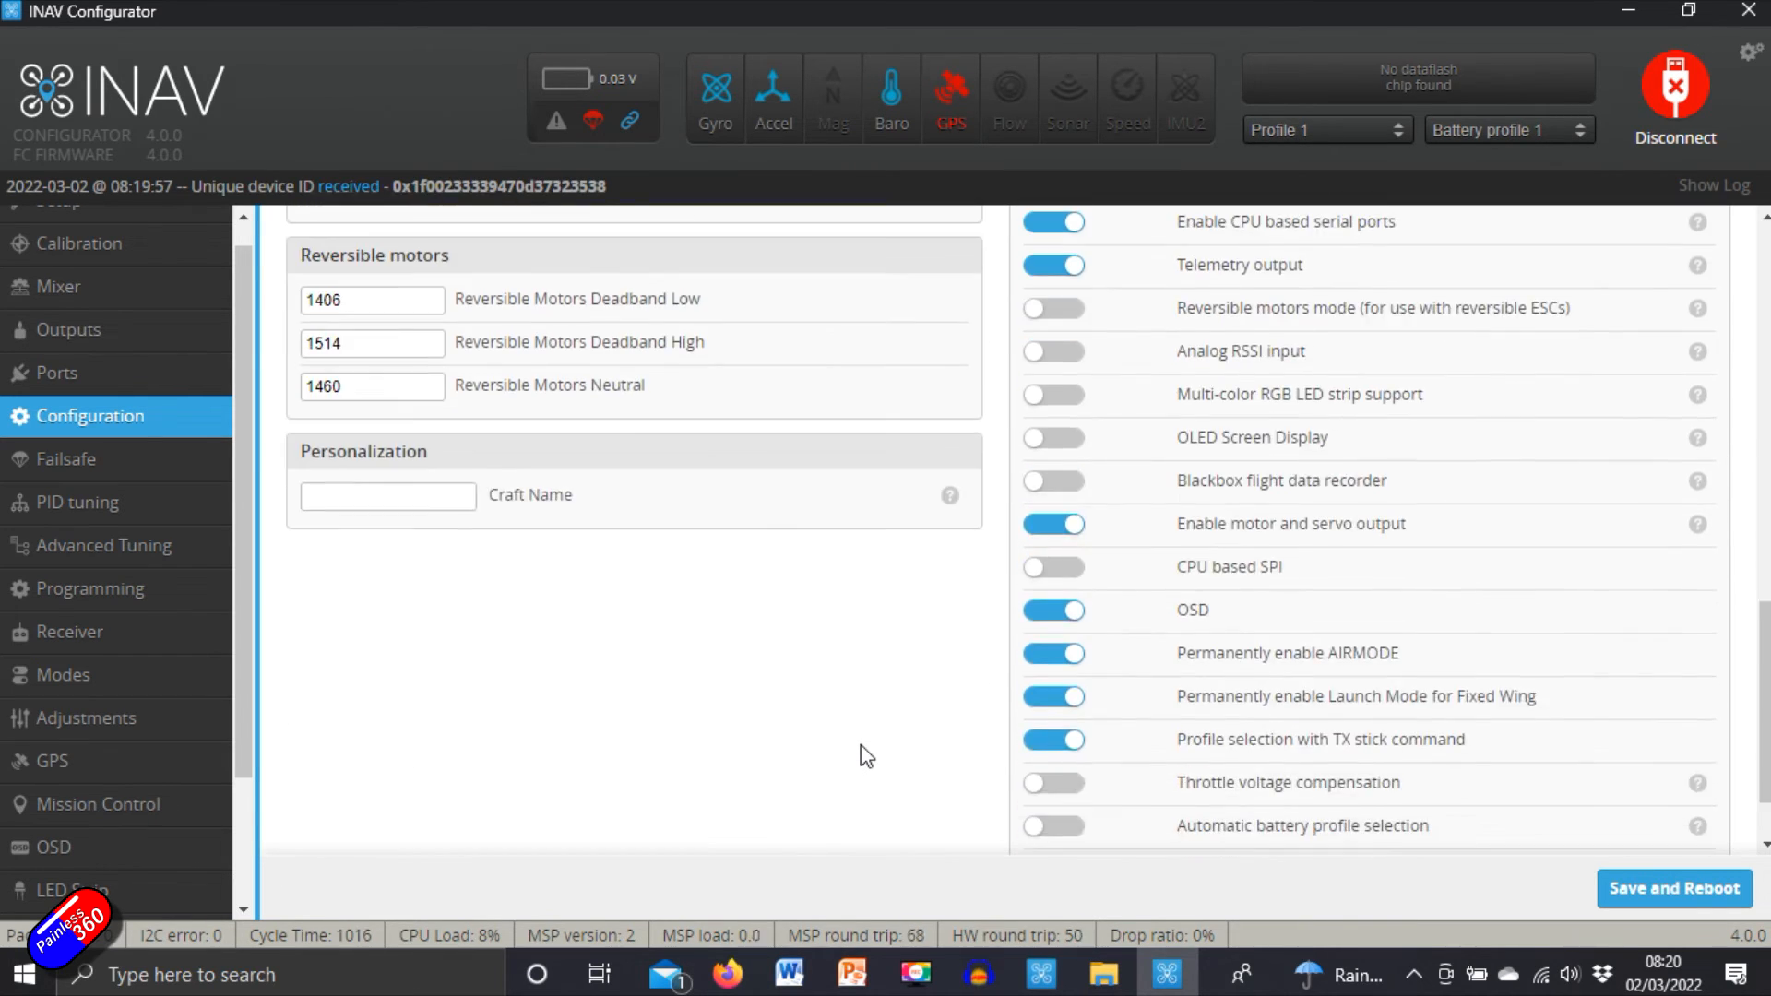
scroll(down, 3)
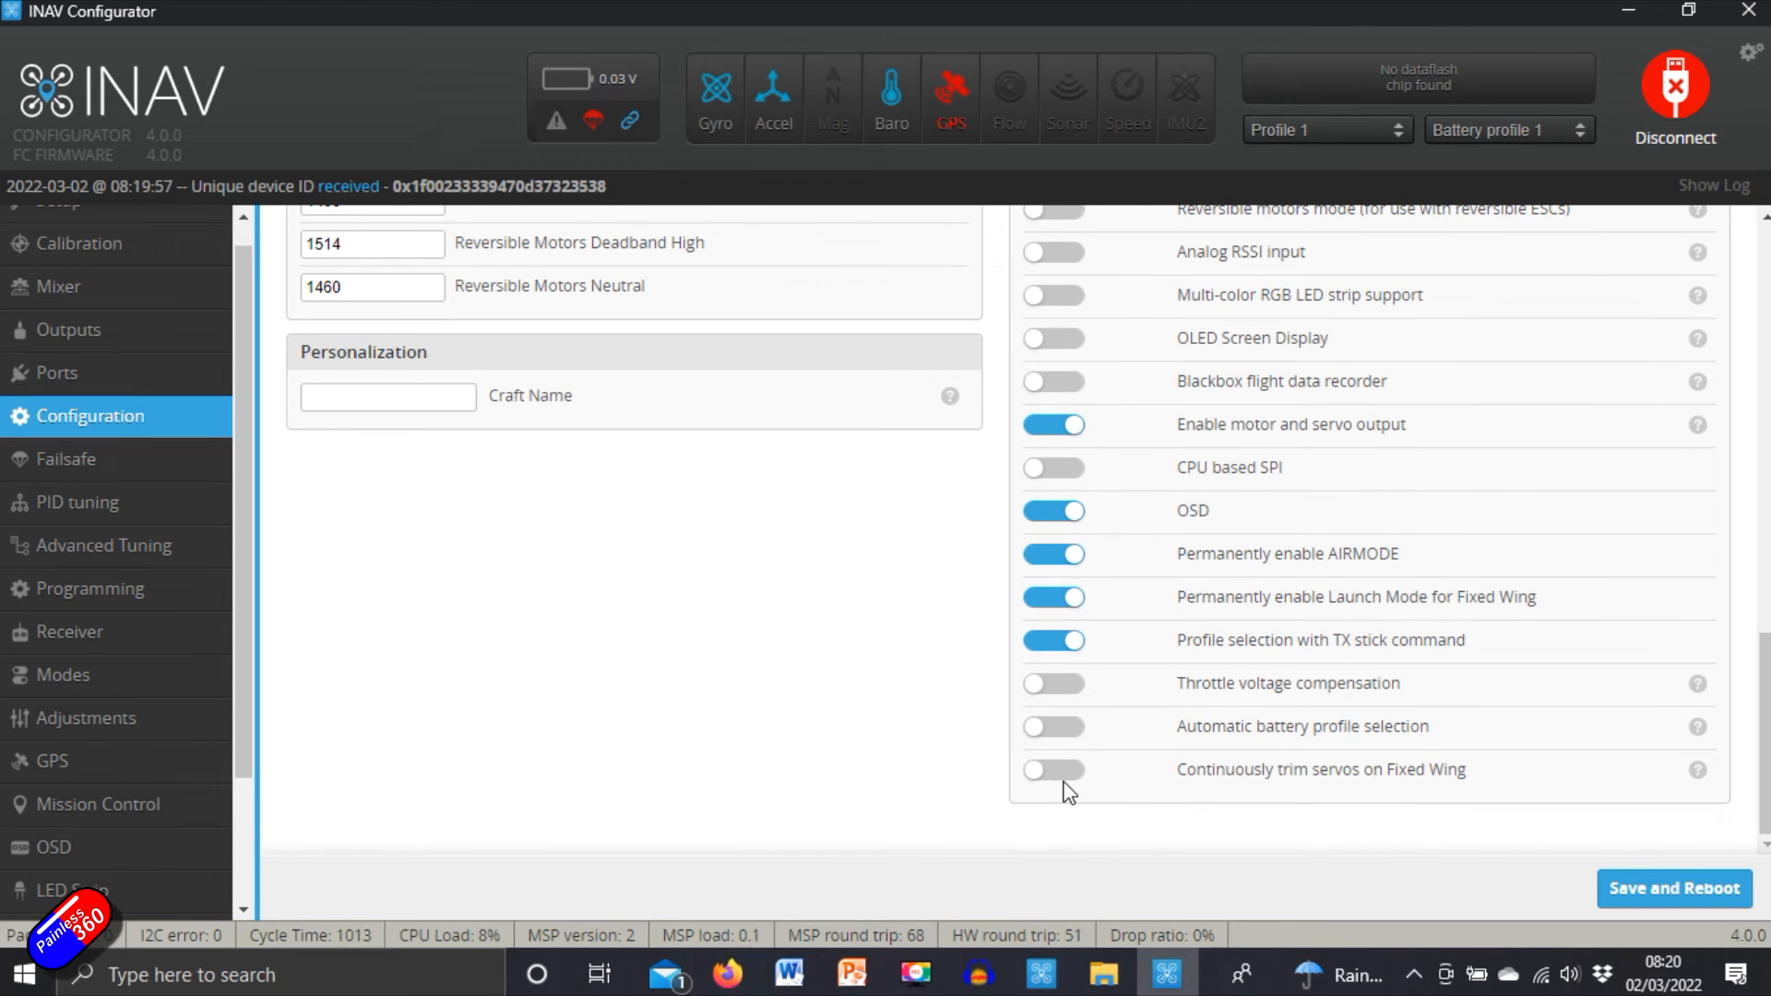
click(1052, 770)
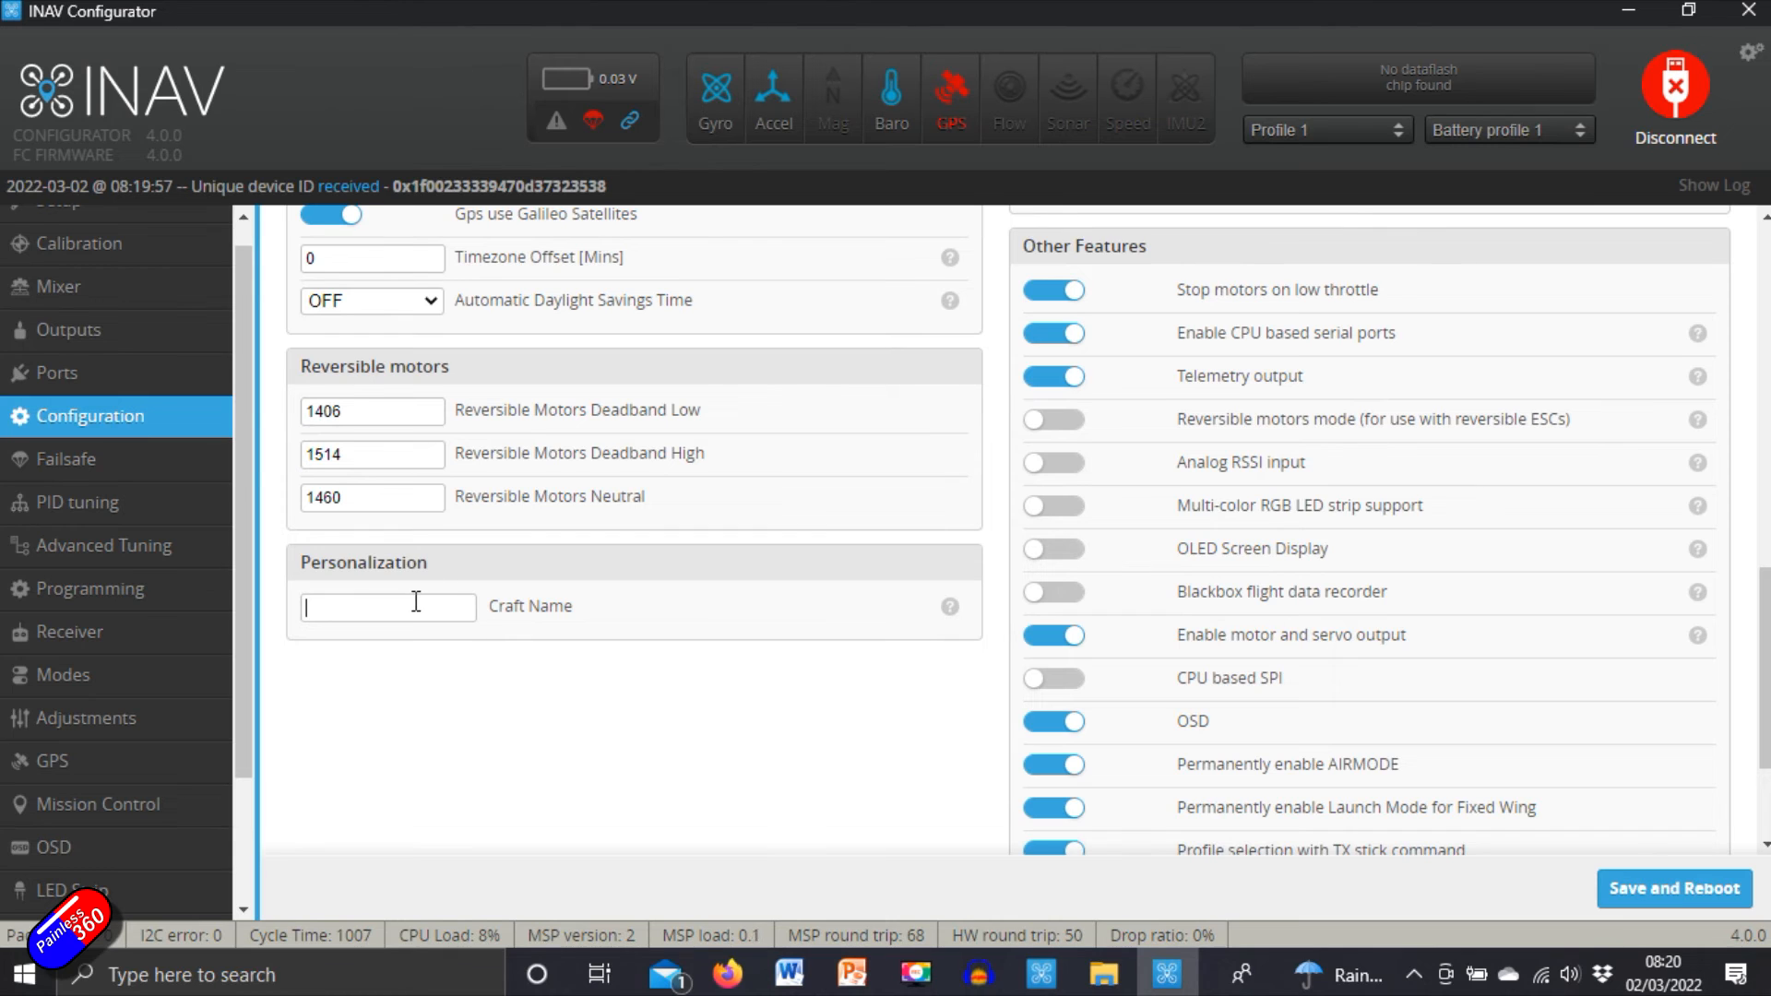
text(:W)
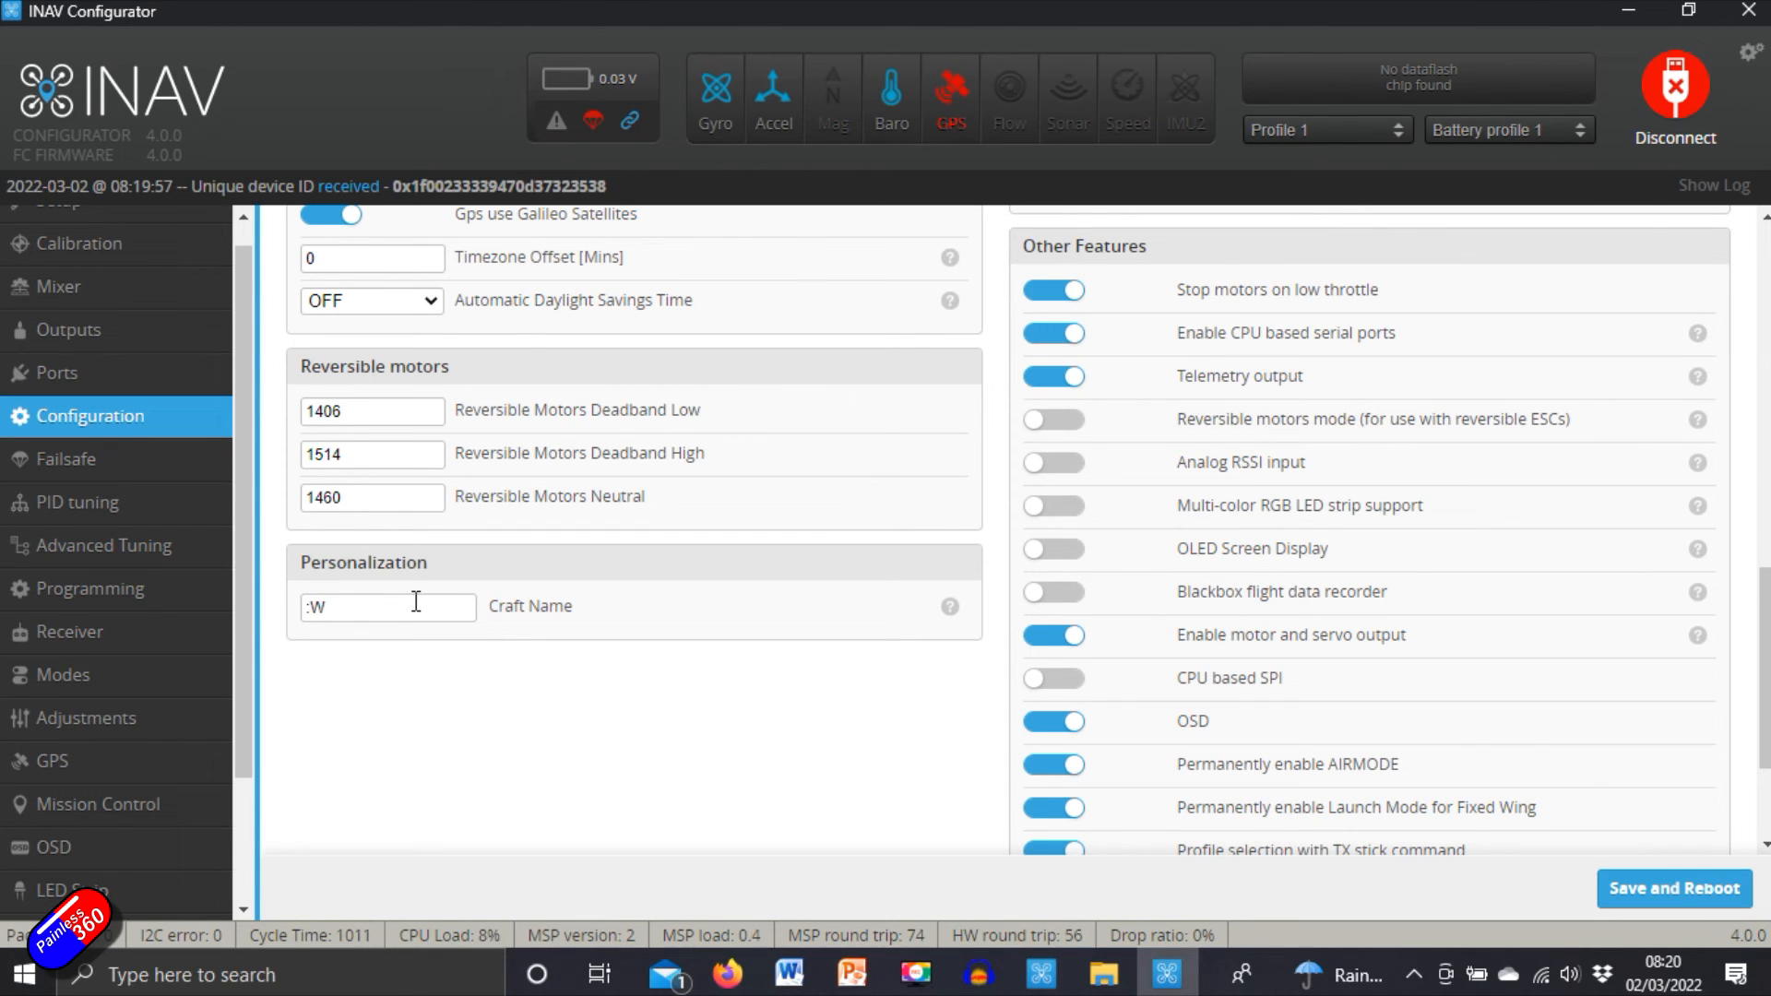
mouse_move(920, 692)
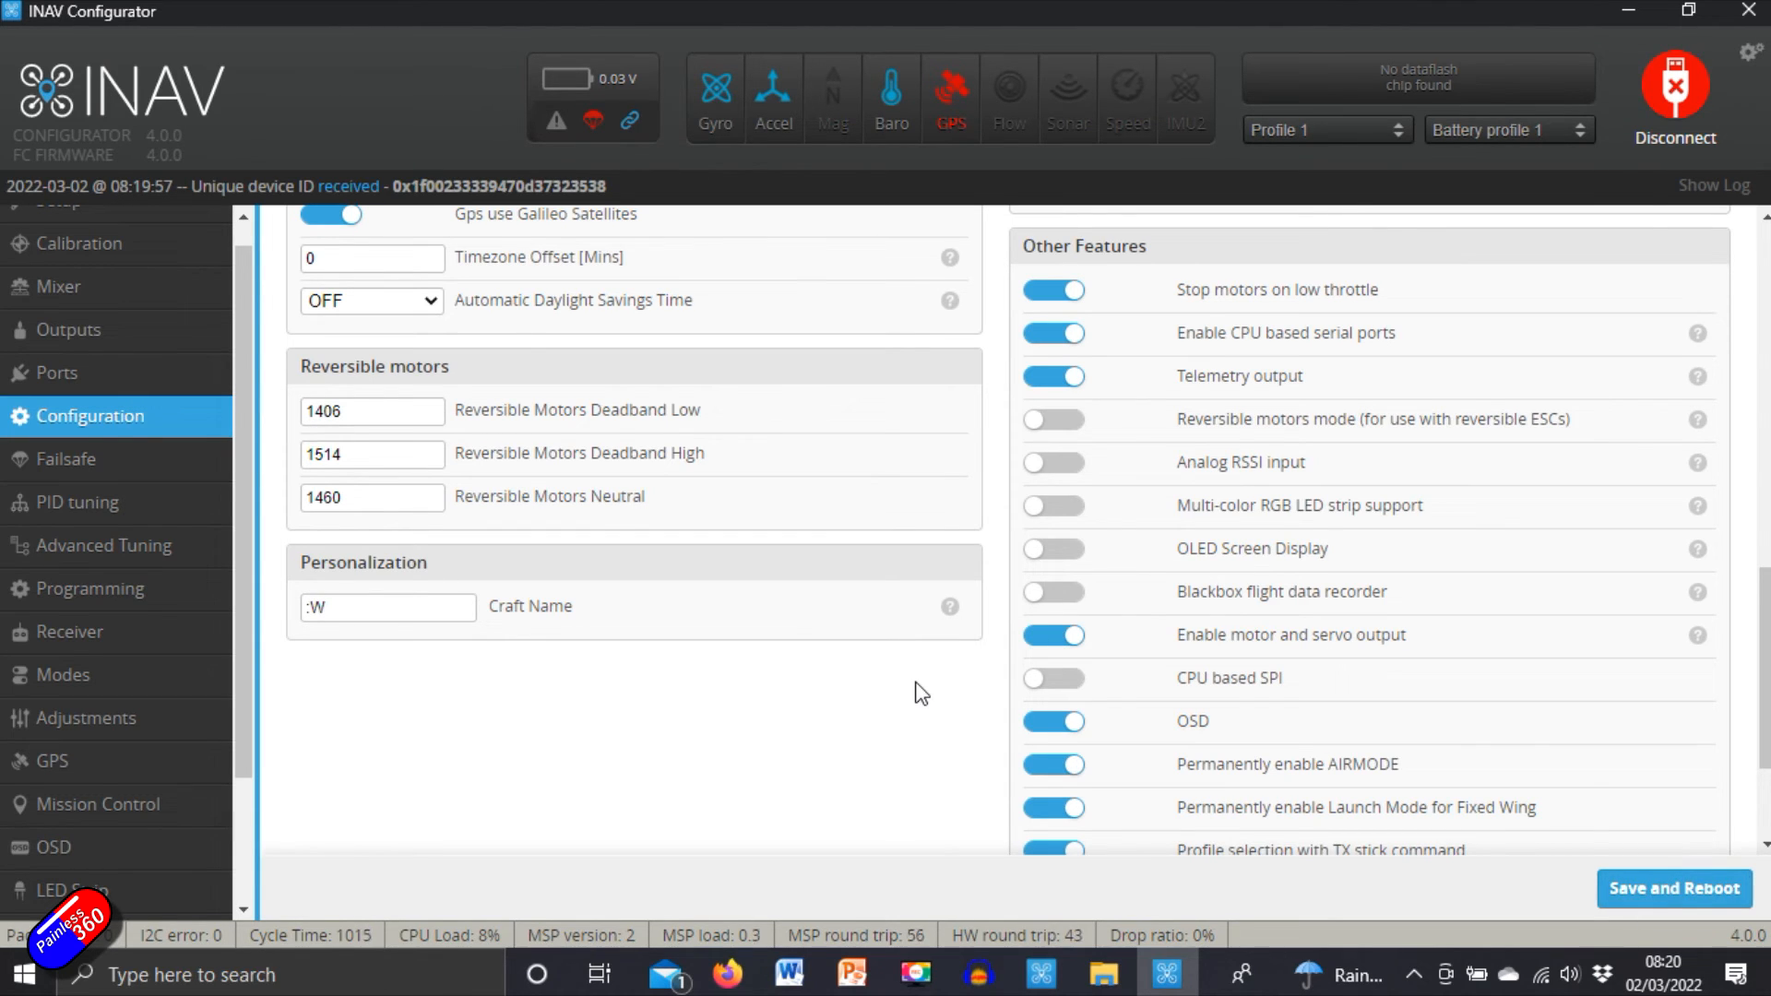
click(1675, 96)
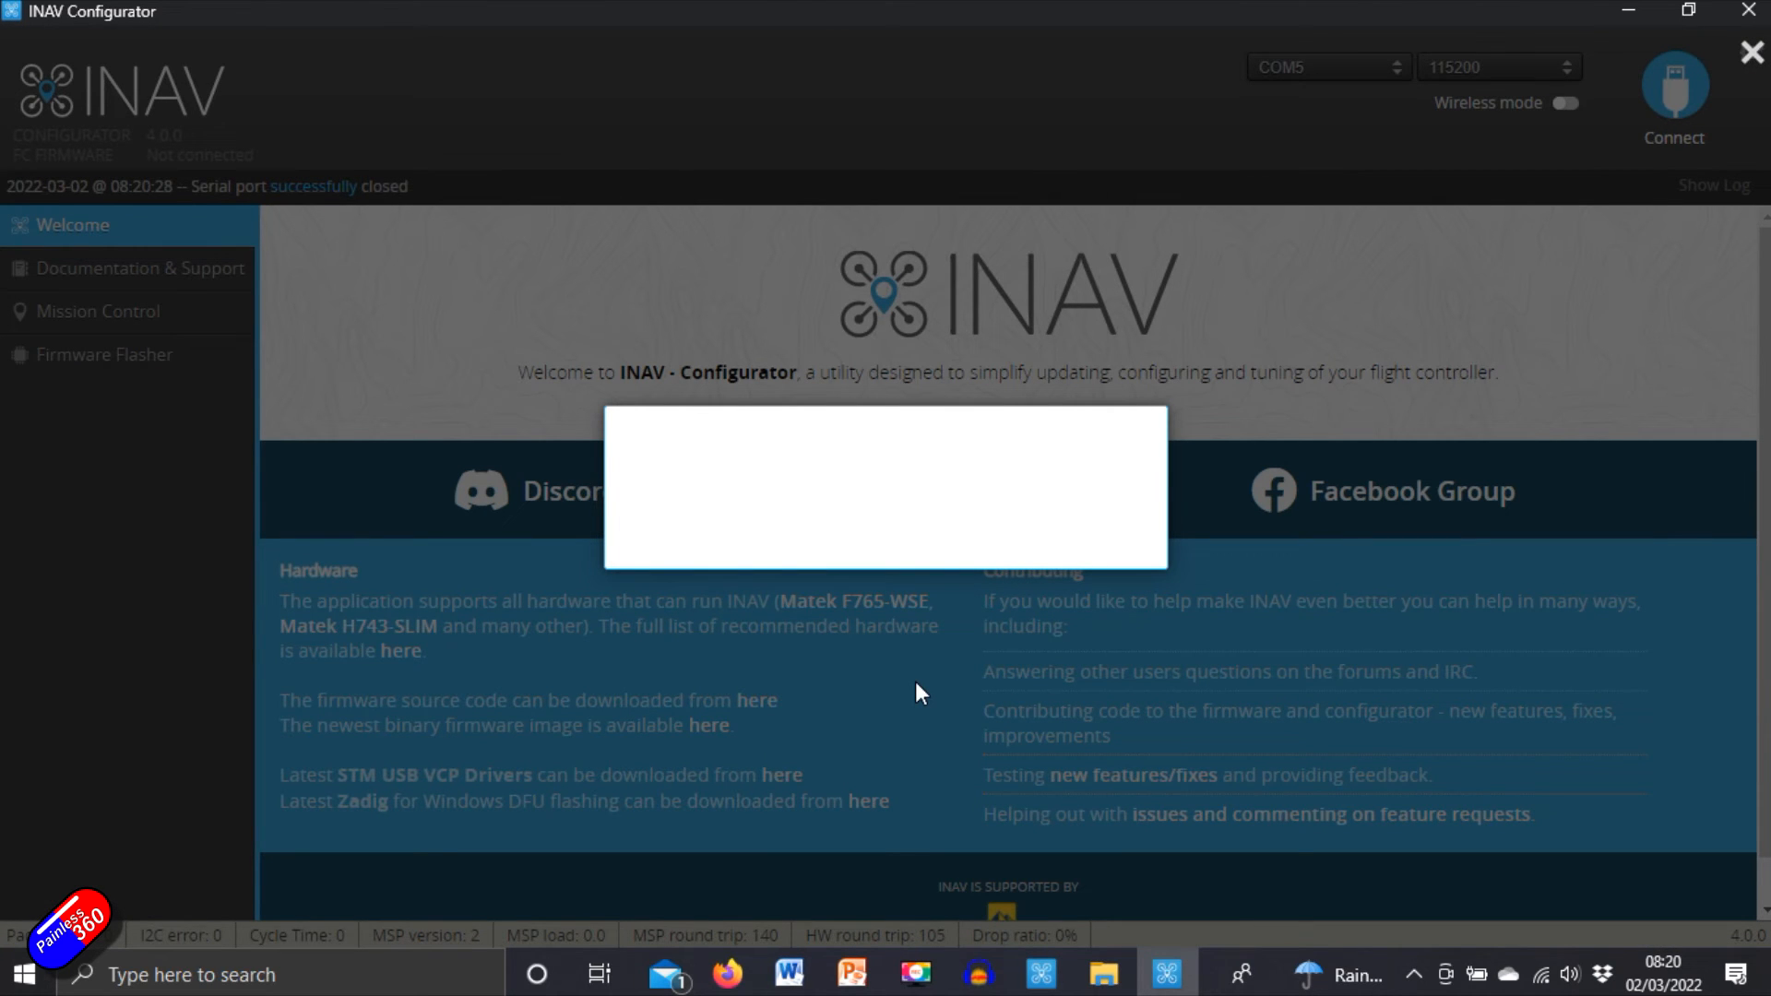
click(1675, 88)
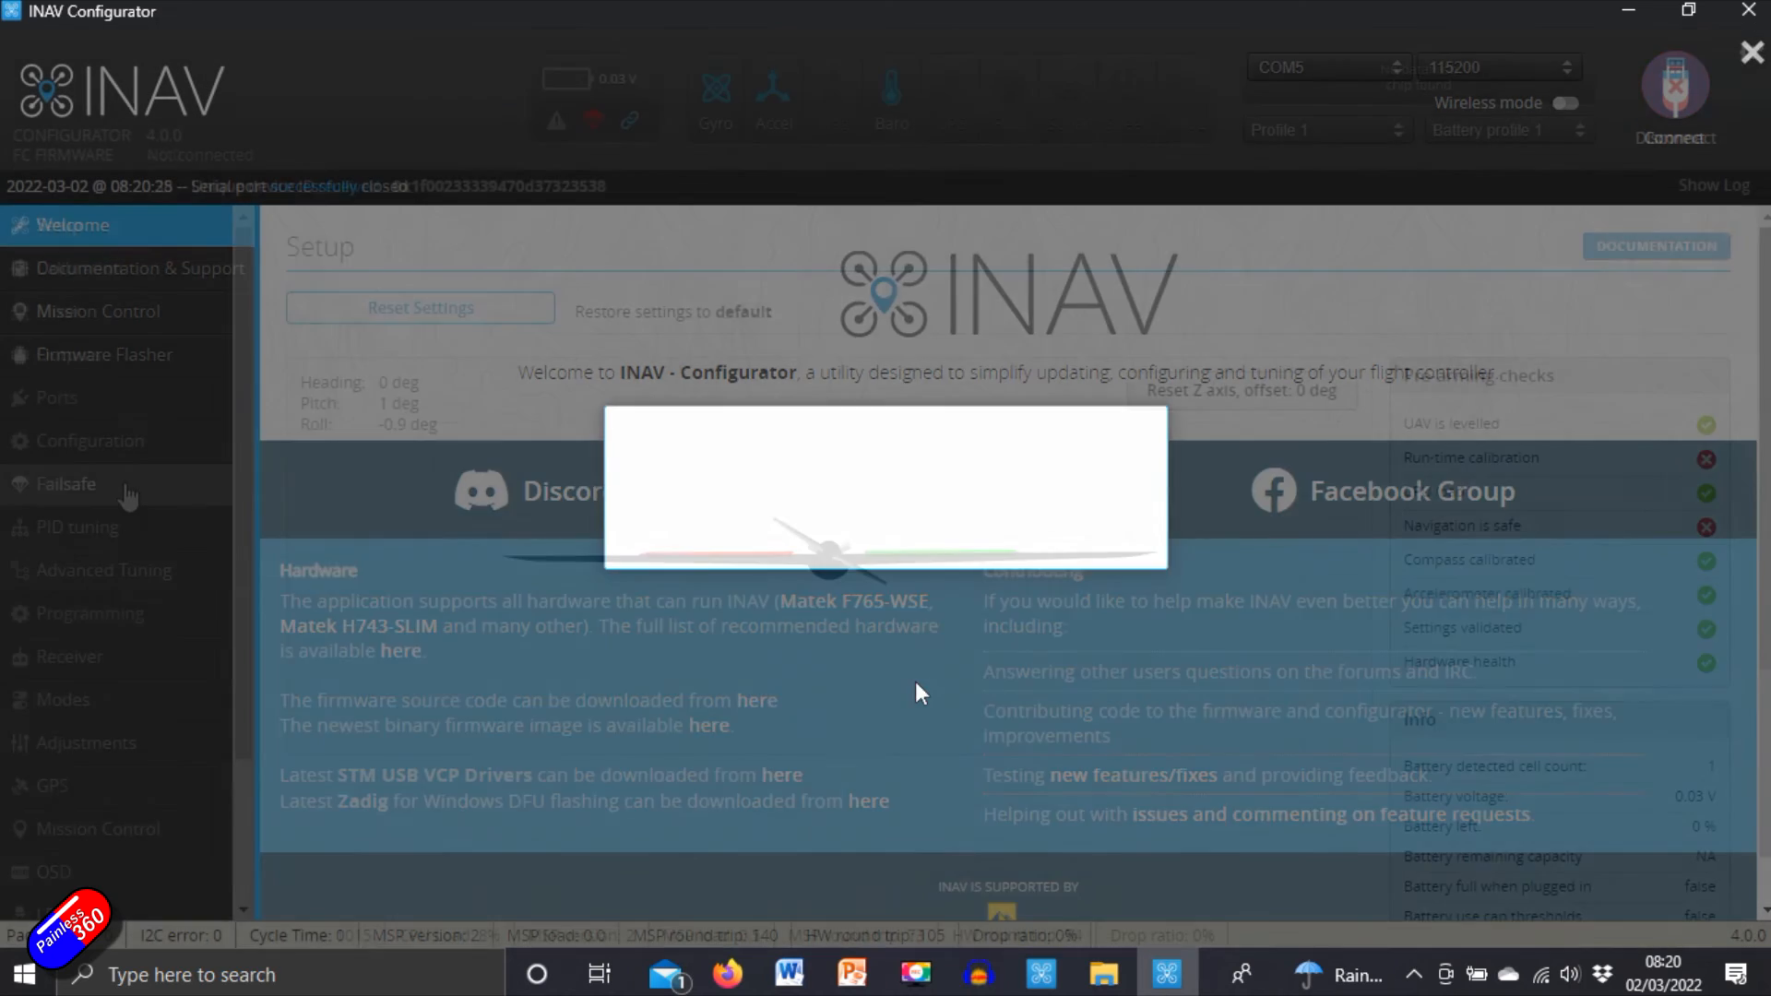
click(67, 484)
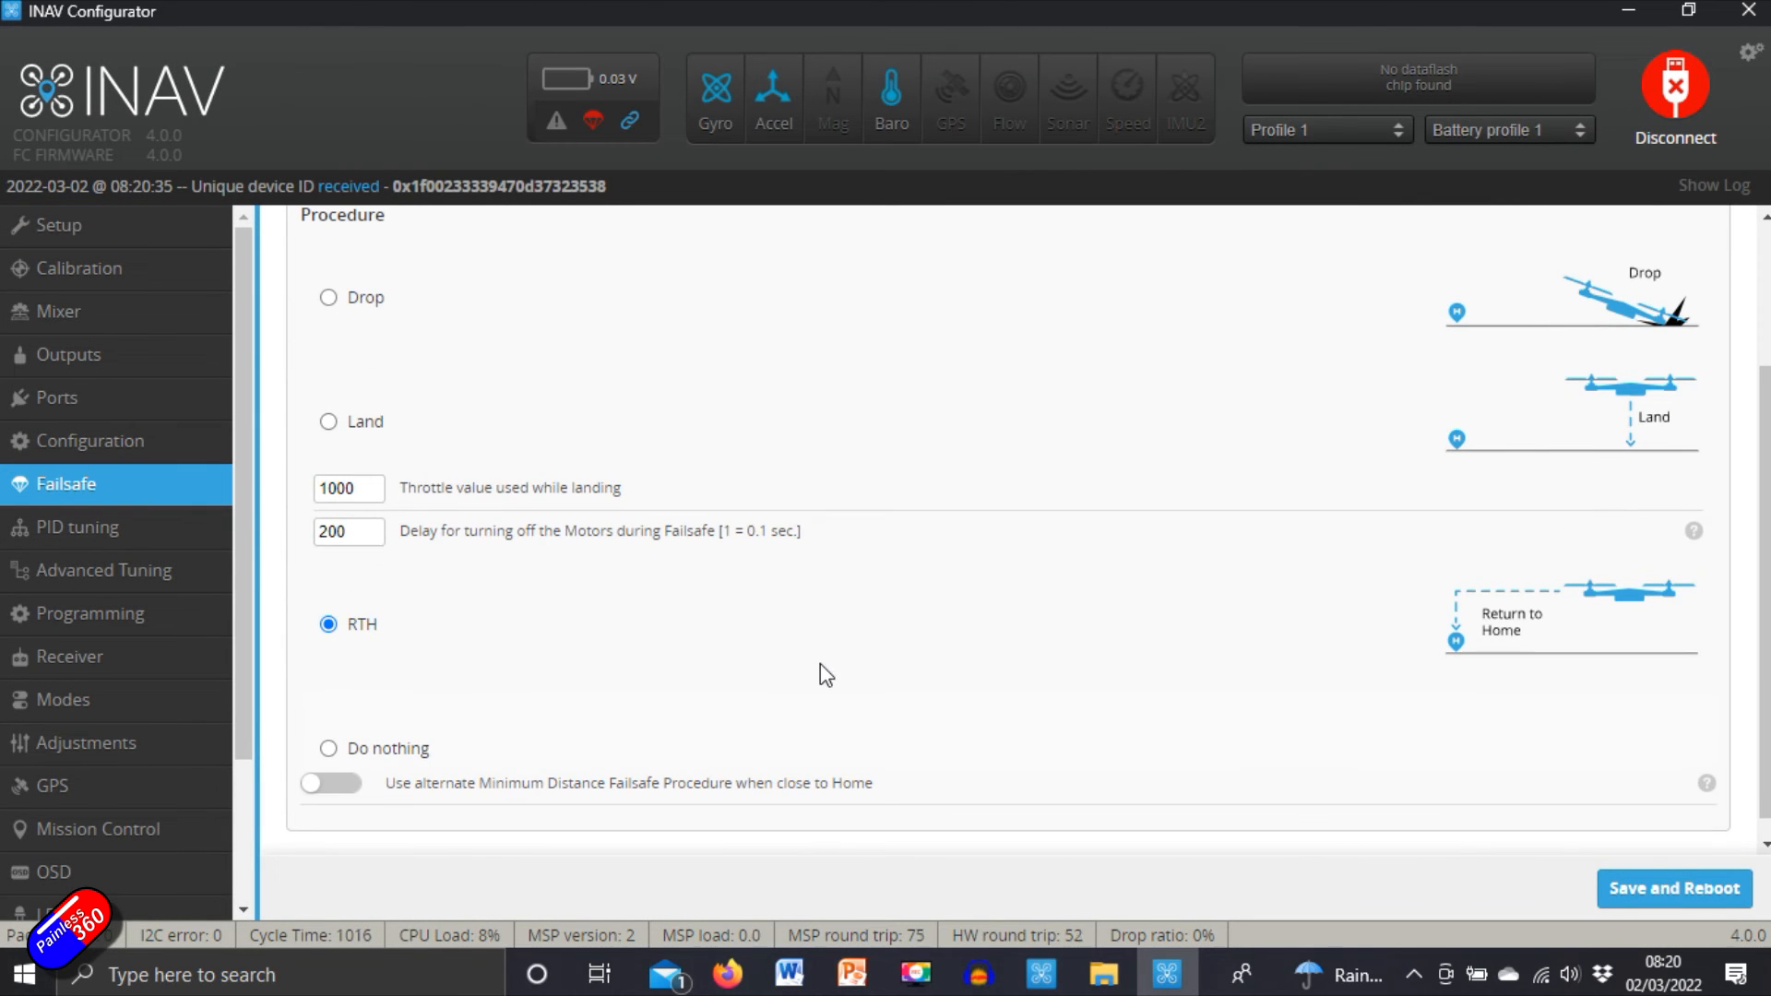
Step: Review the PID tuning, Receiver and Modes pages, ending on the OSD page
click(77, 528)
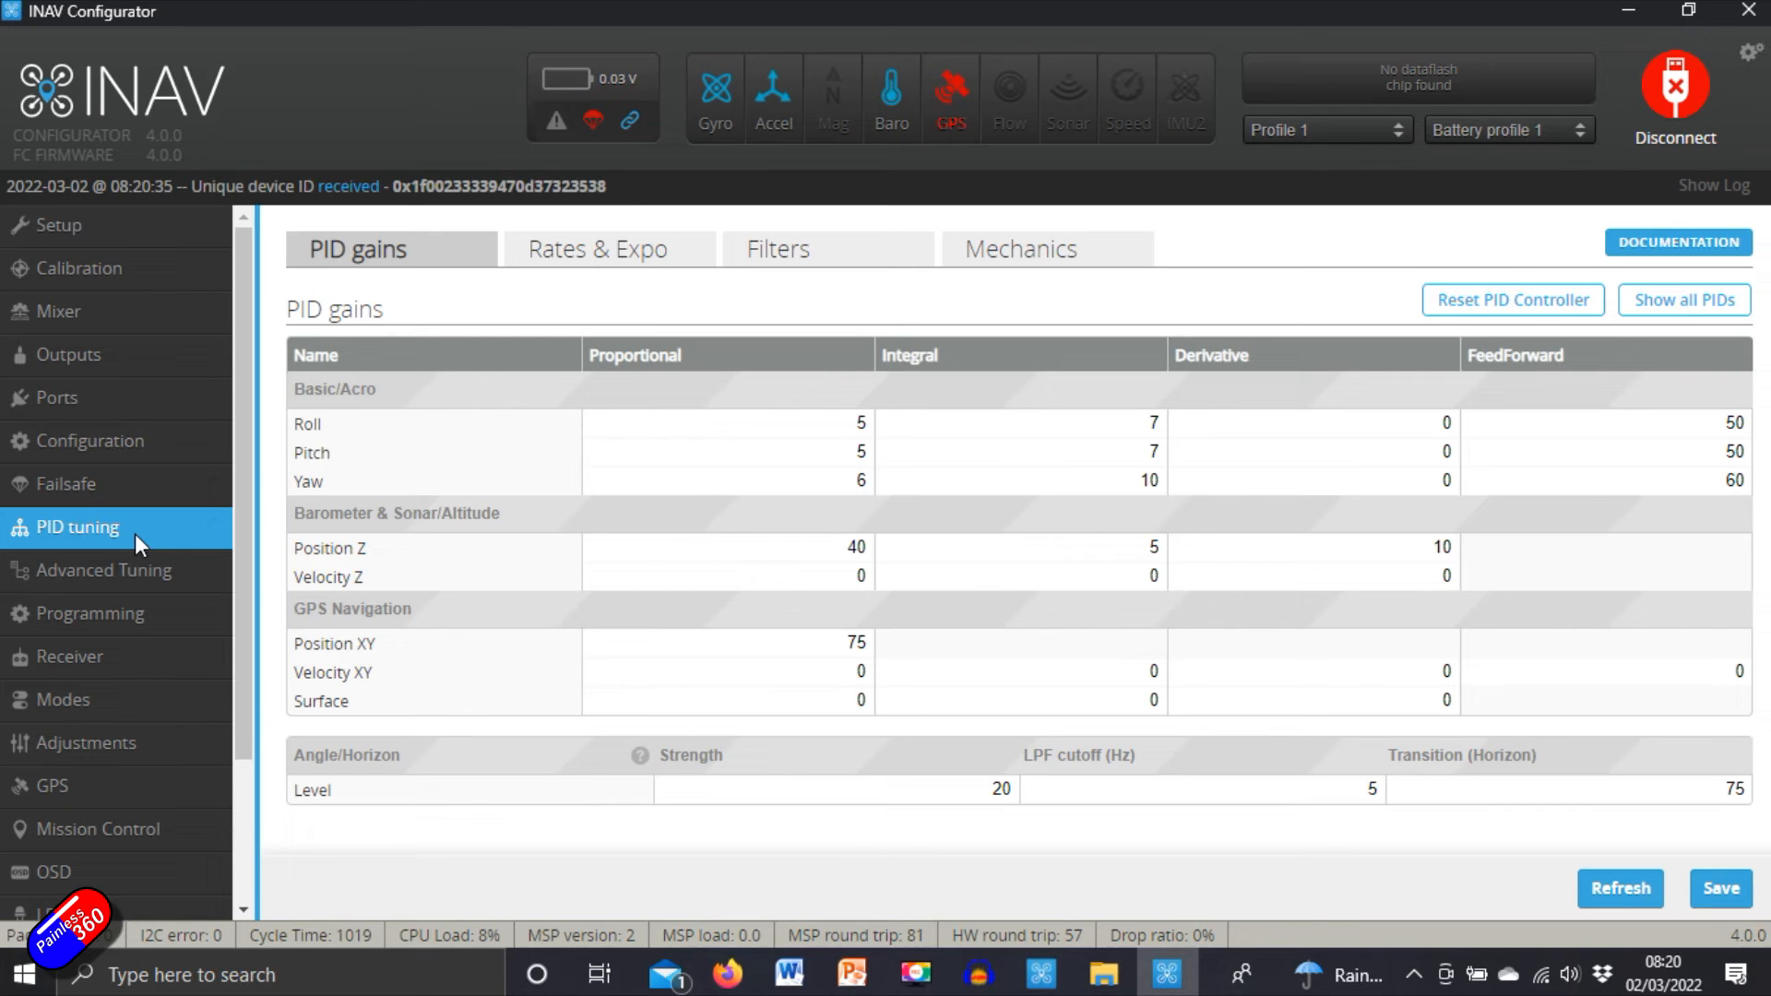
mouse_move(166, 627)
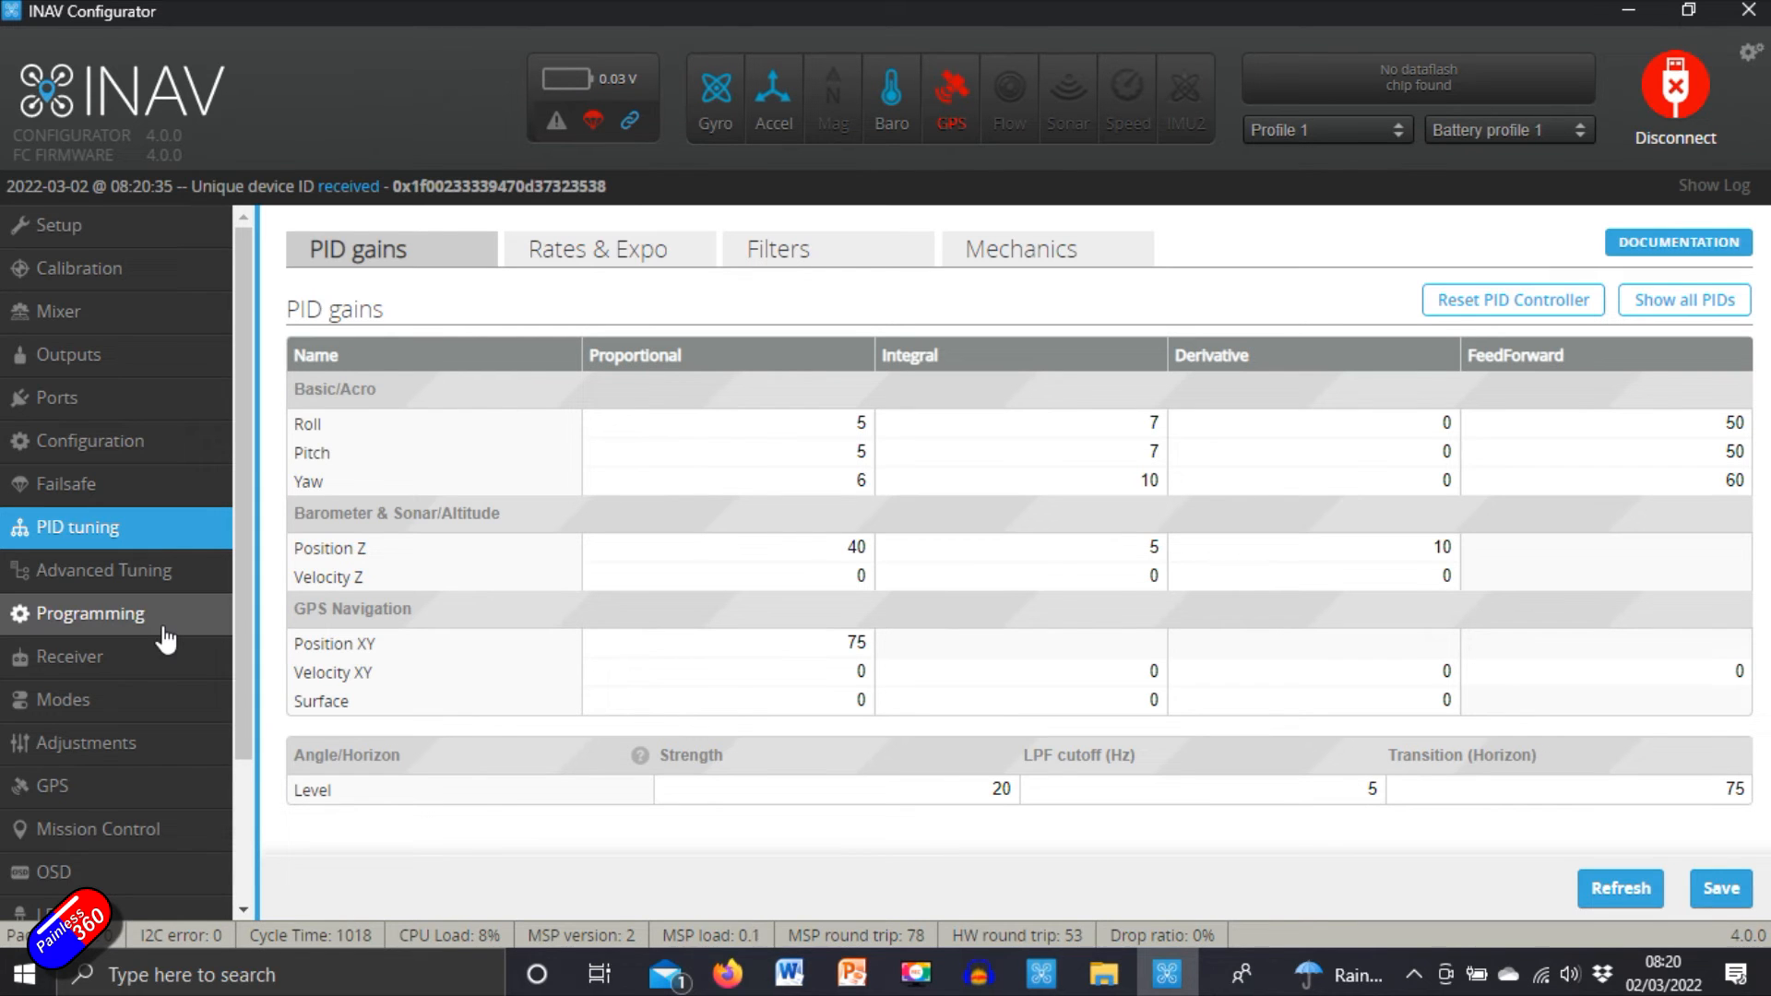
click(70, 656)
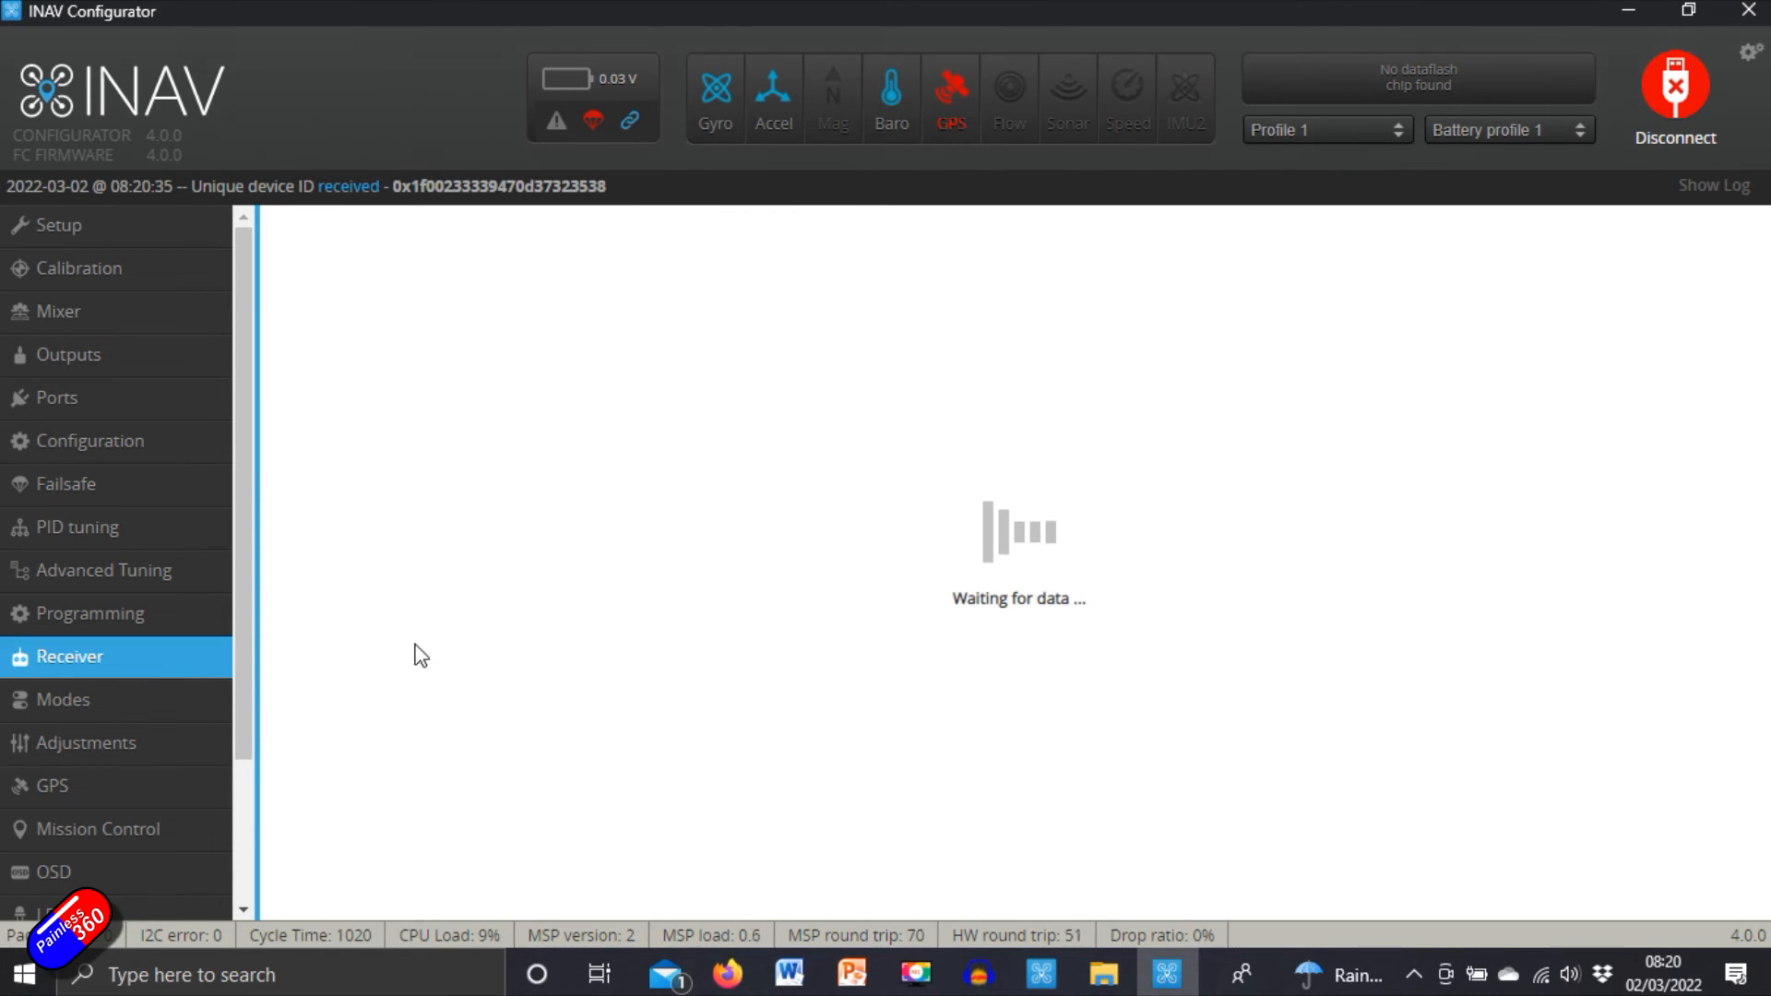
click(63, 699)
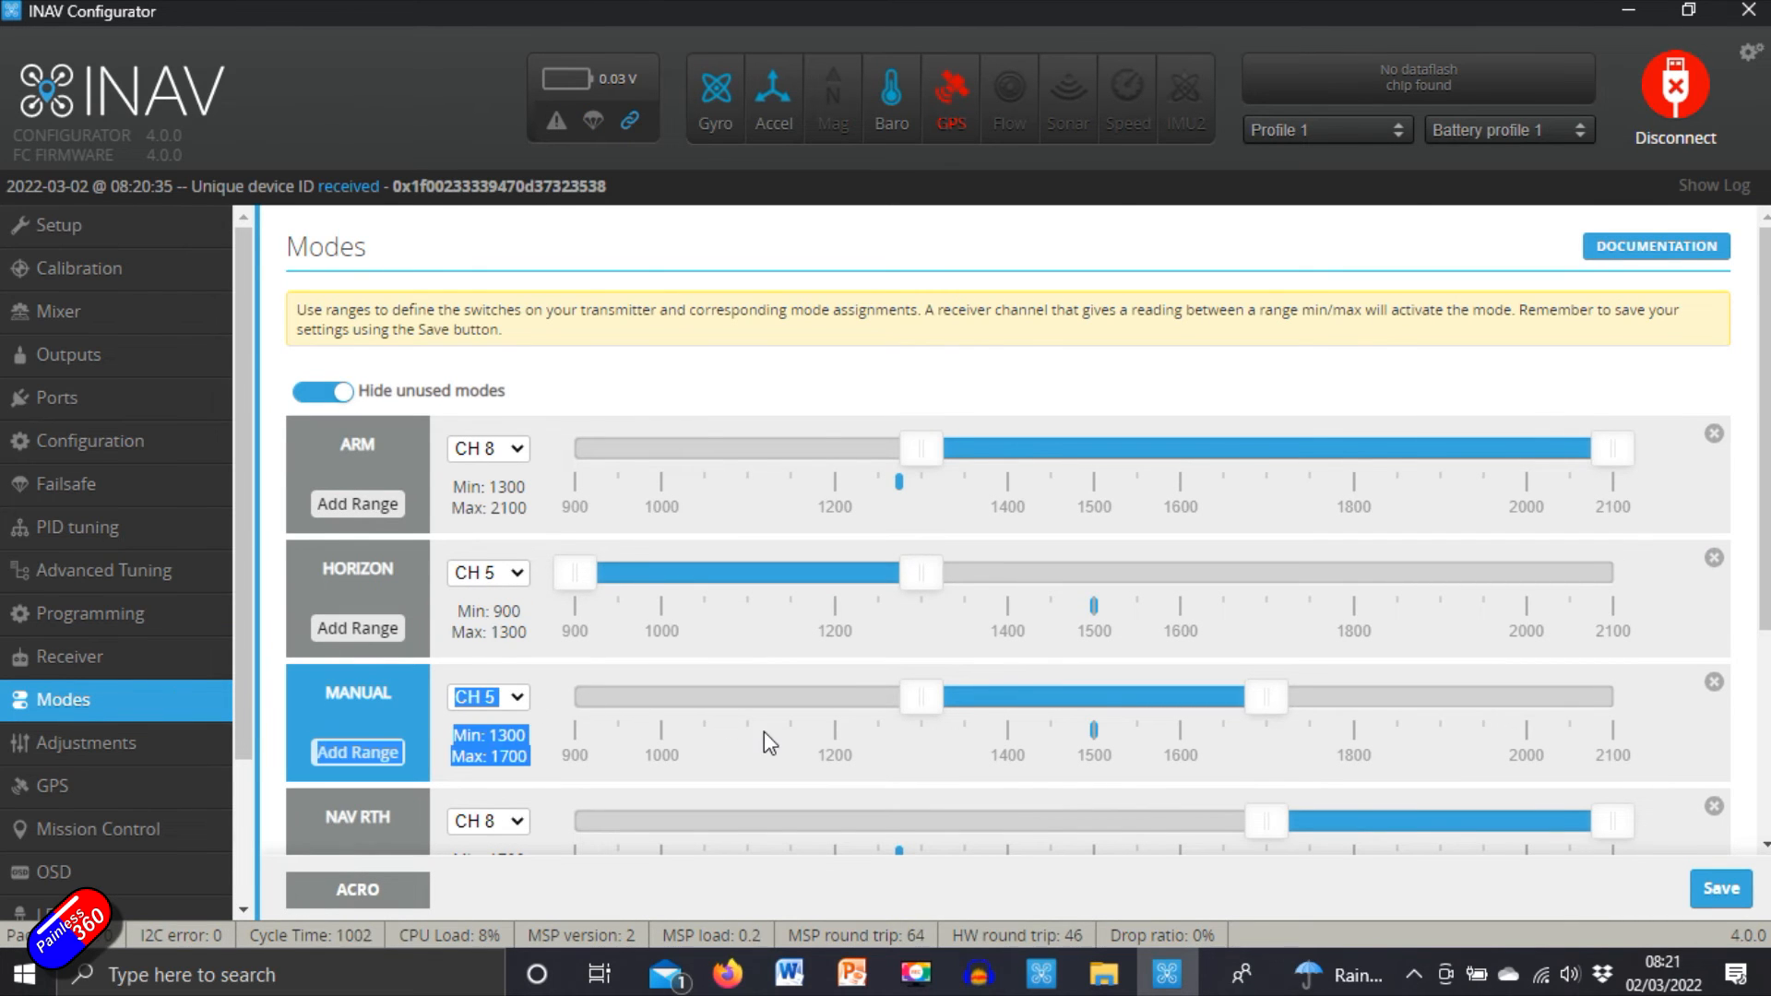
scroll(down, 3)
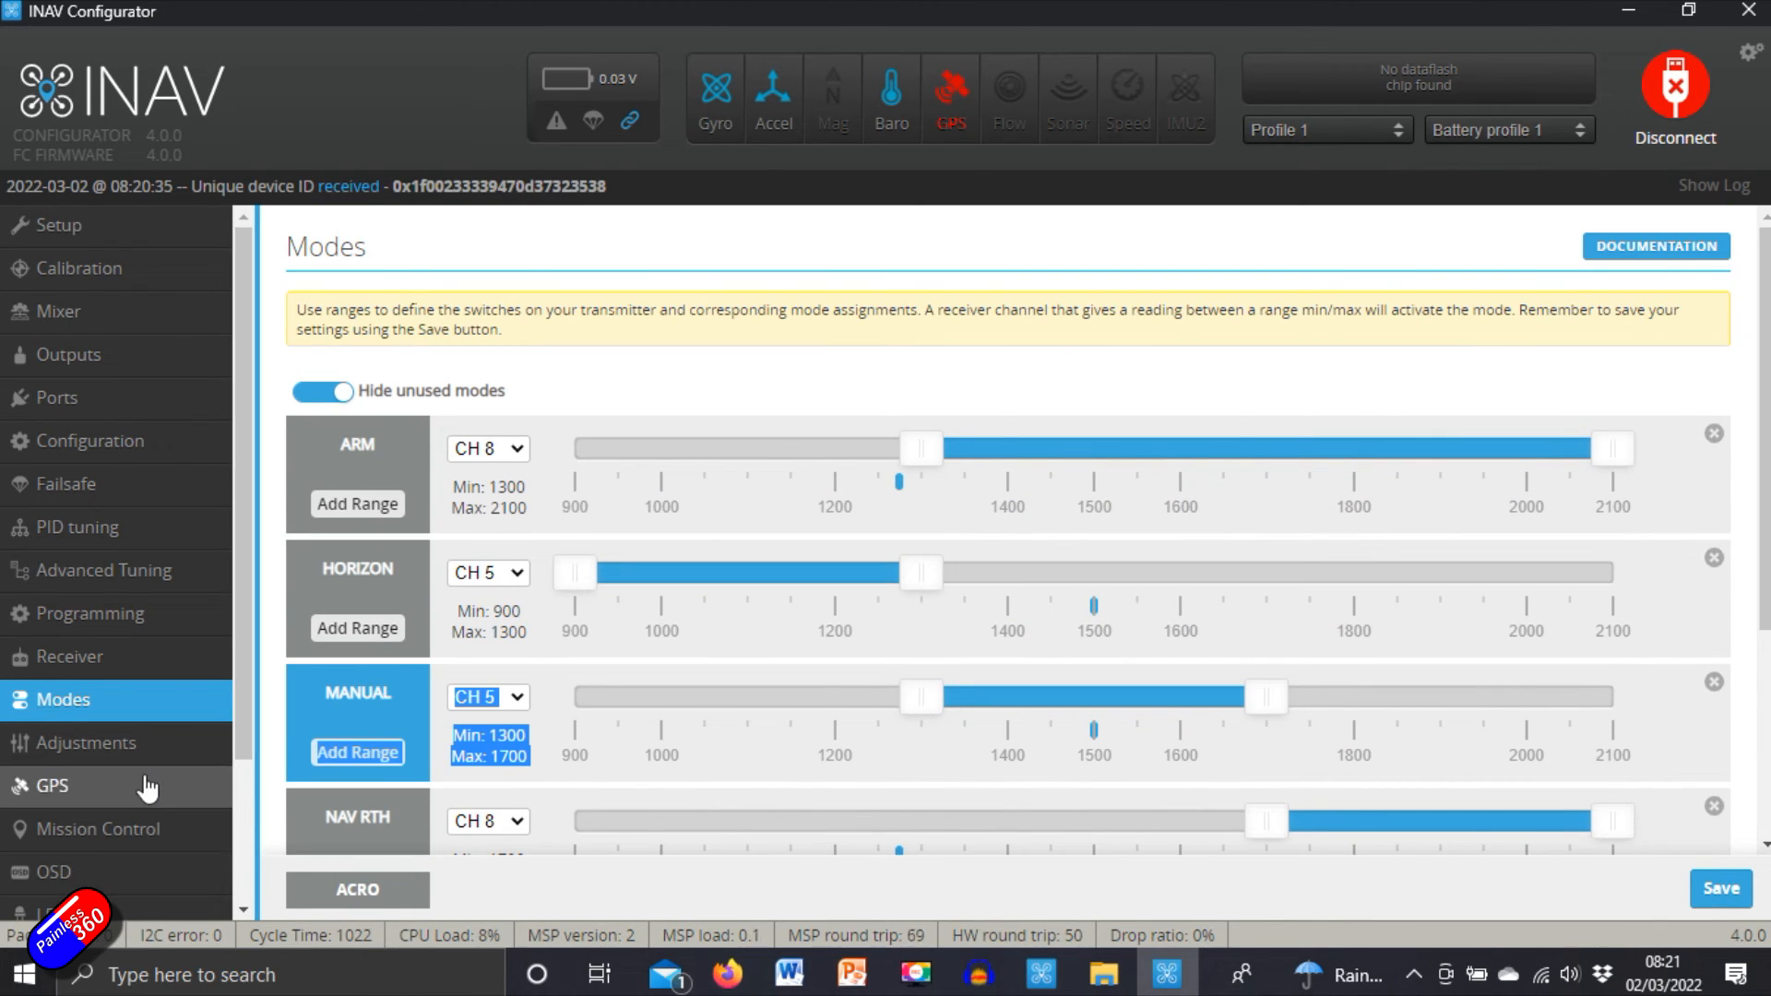
click(52, 871)
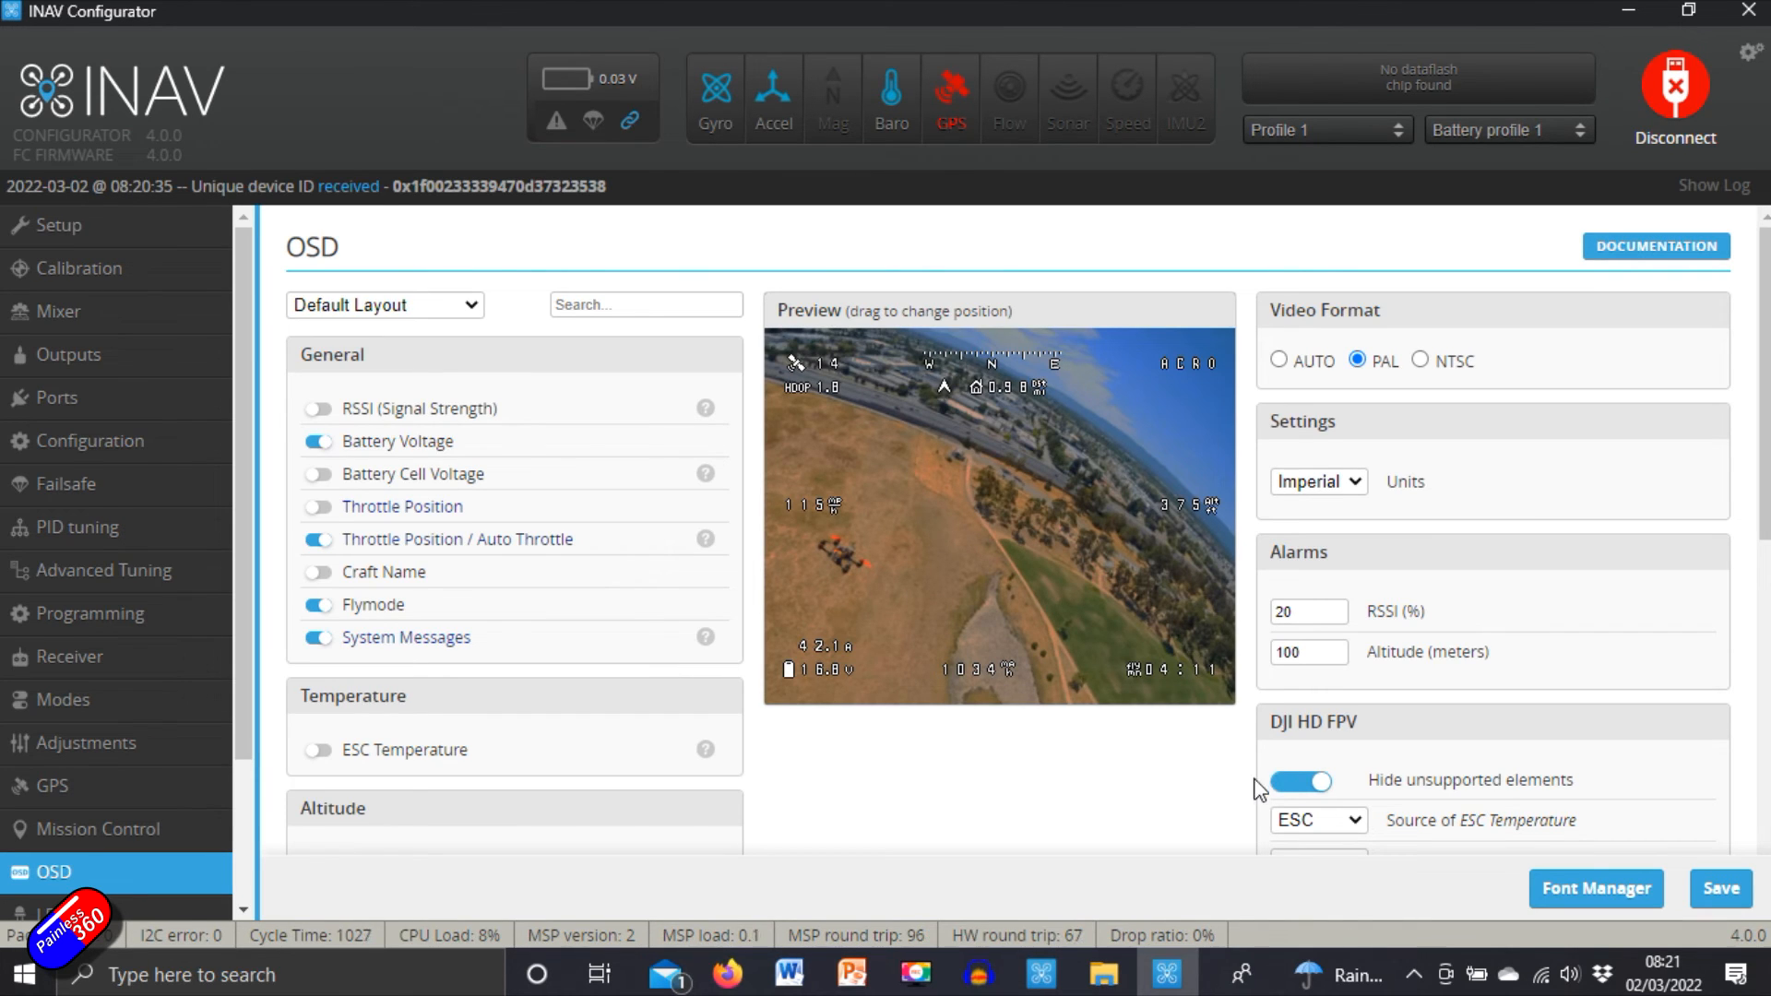
Step: Stop hiding unsupported OSD elements and scroll through the element groups and DJI HD FPV section
click(1317, 773)
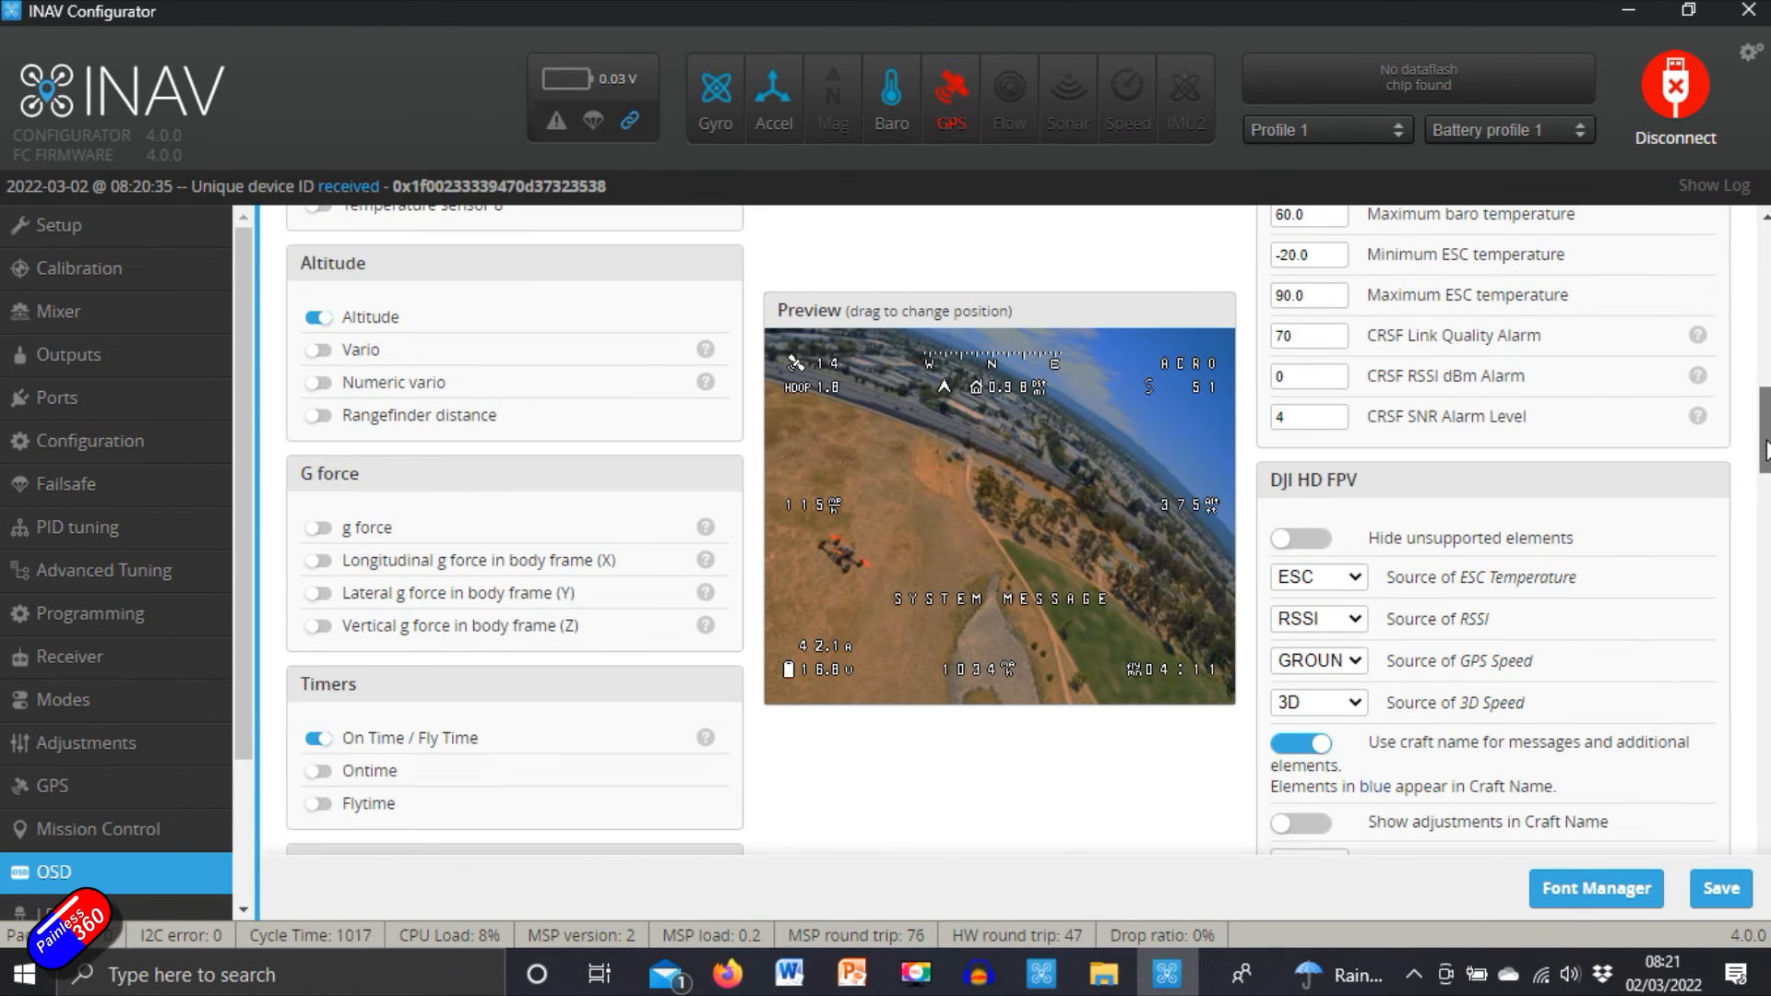
scroll(down, 3)
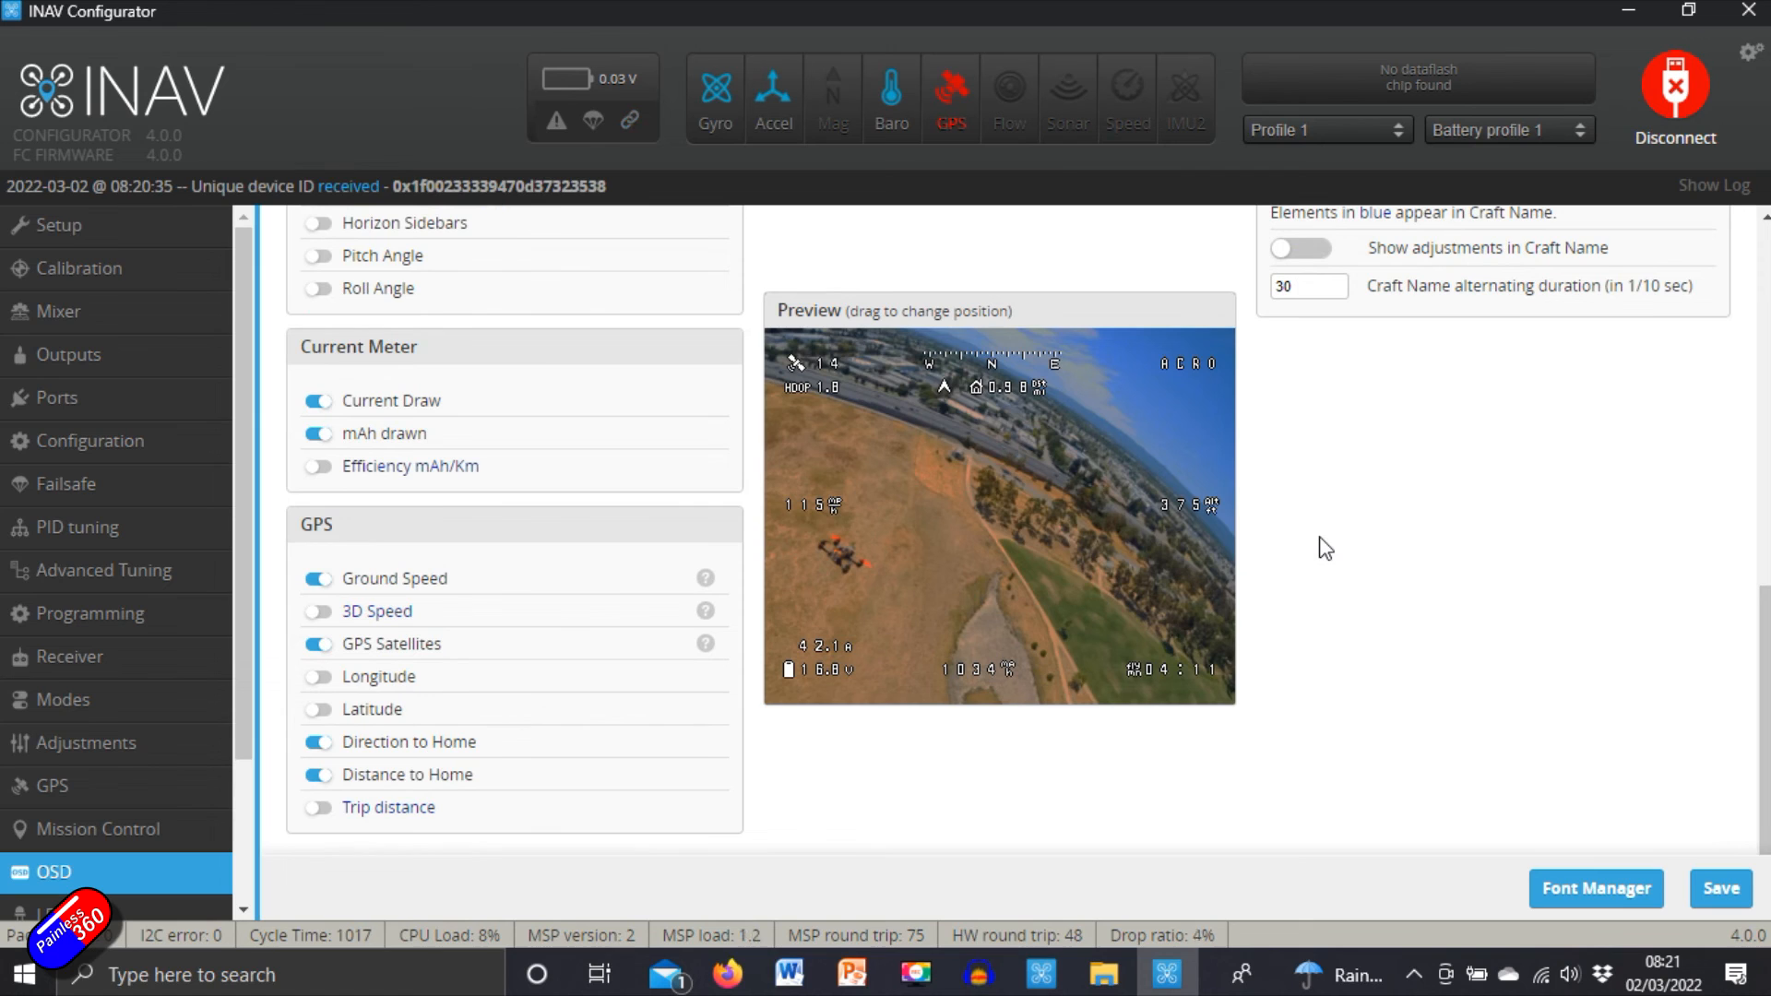
mouse_move(1417, 592)
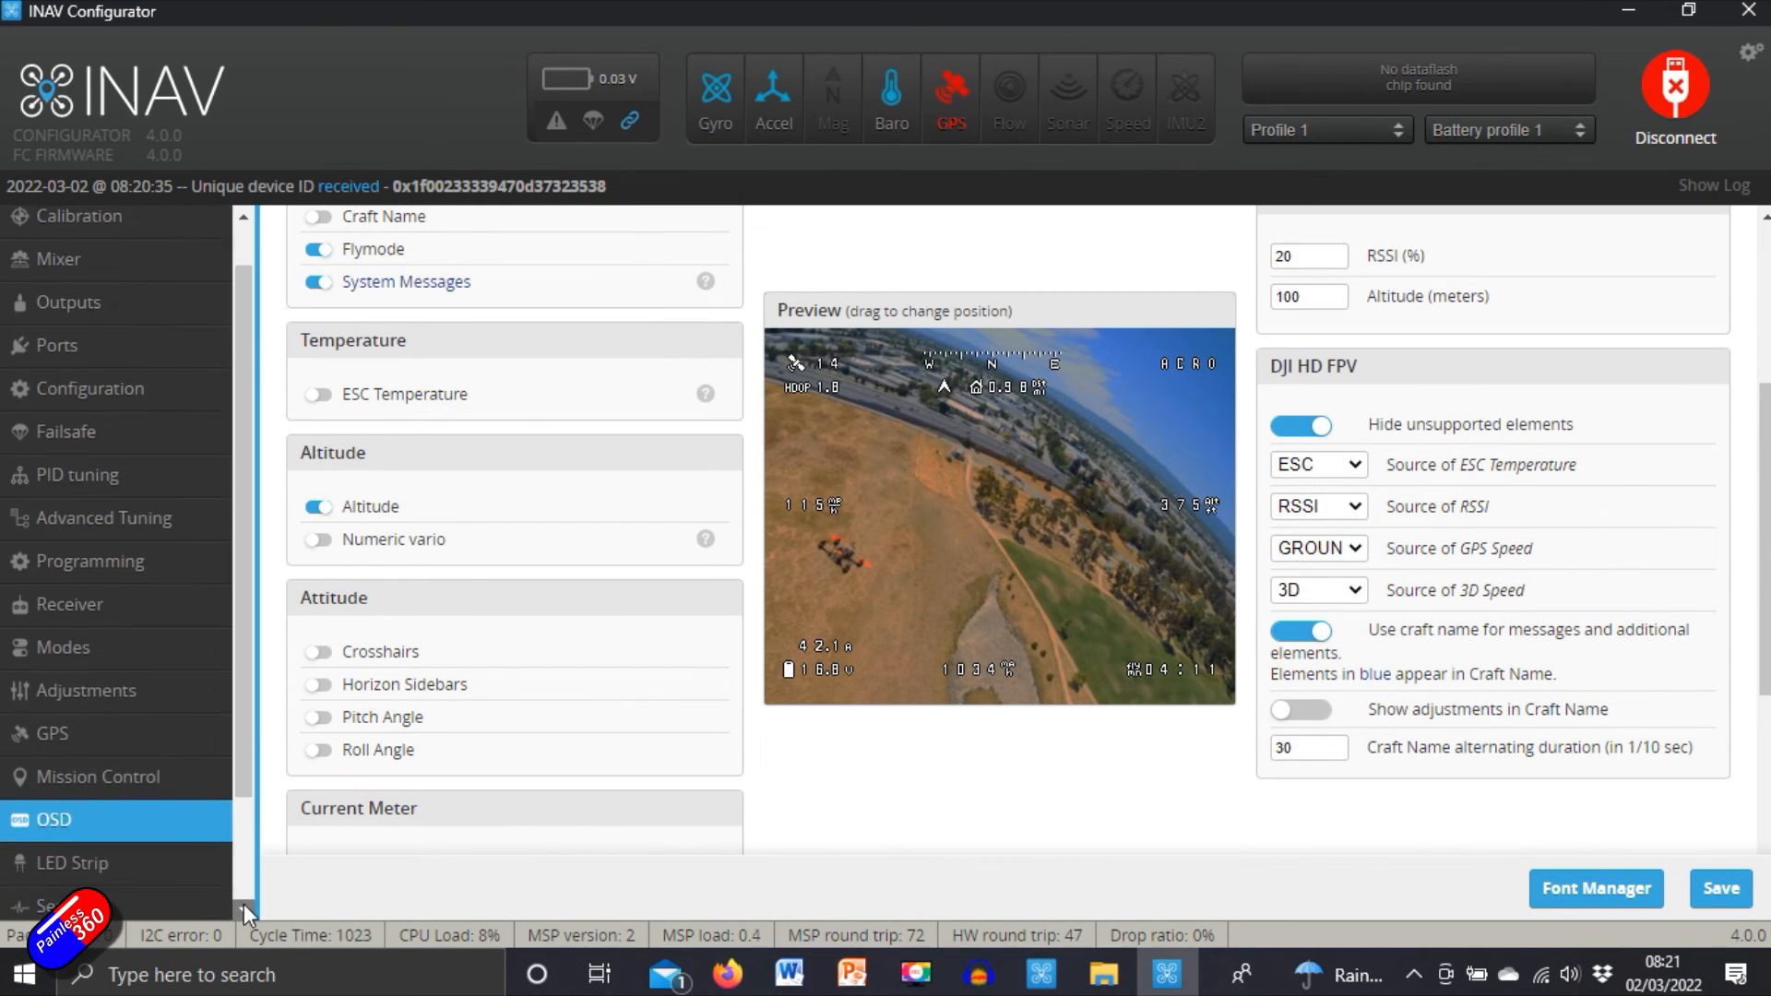
scroll(down, 3)
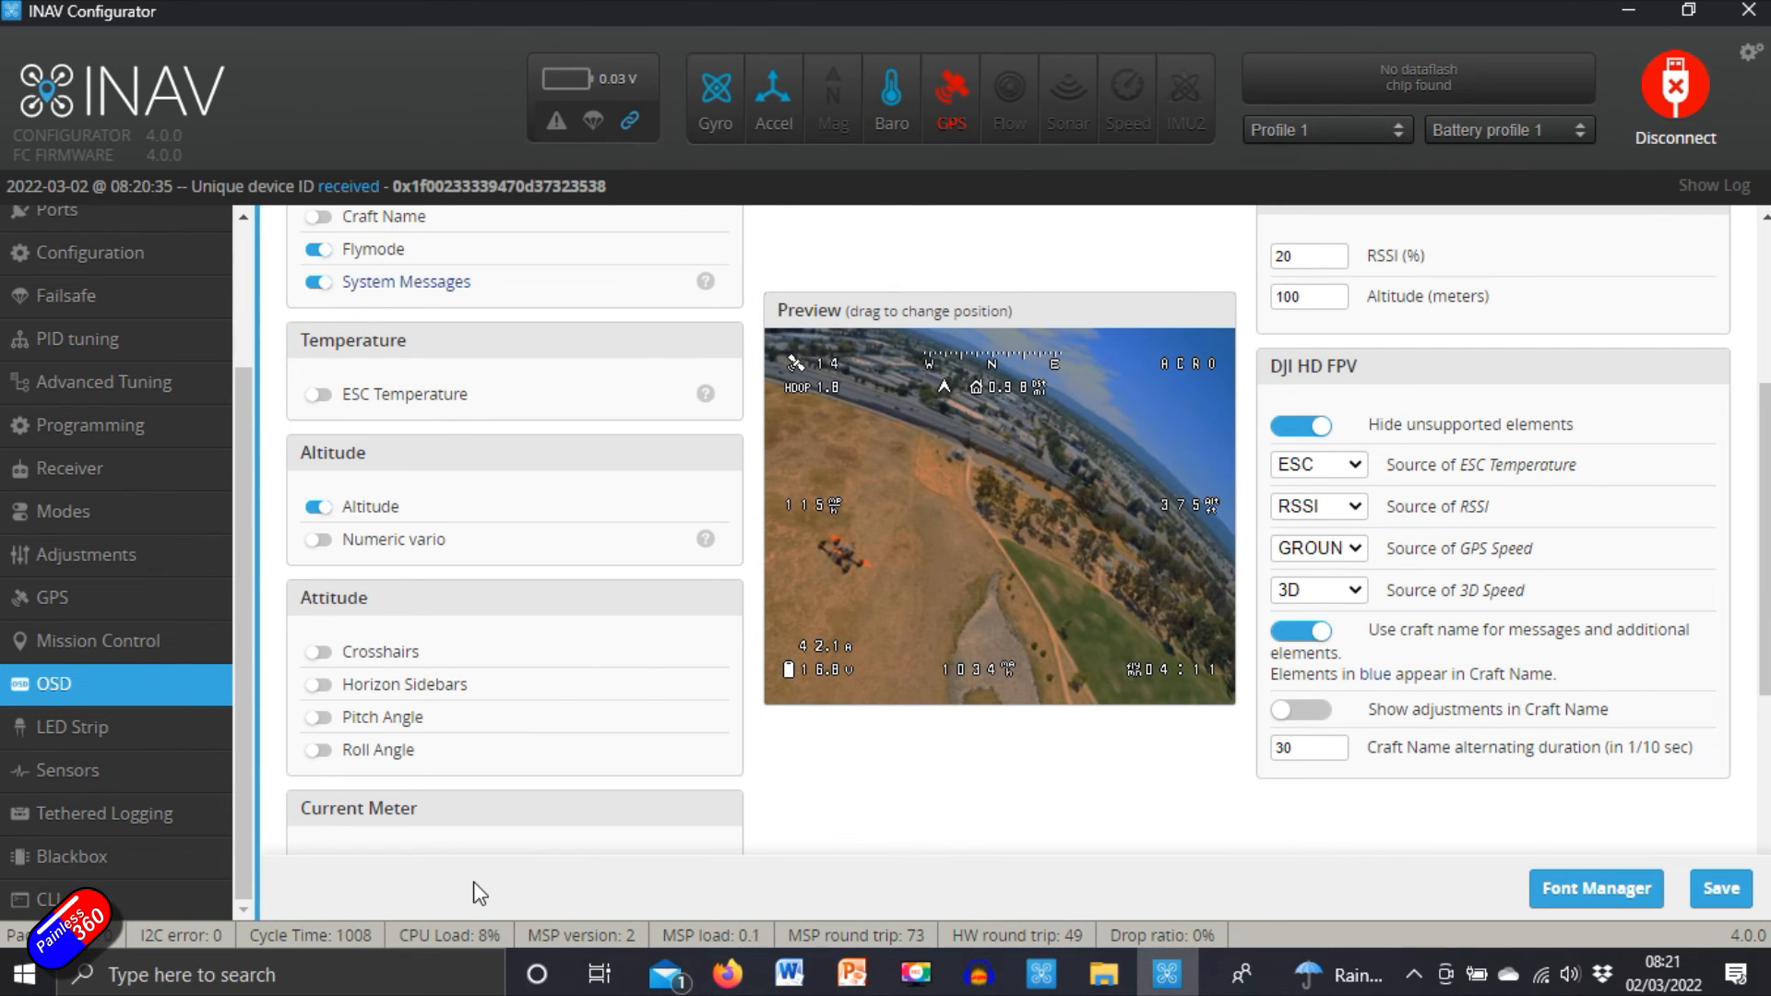
Step: Open the 'INAV for Beginners (2020)' playlist and scroll through its video list
click(79, 267)
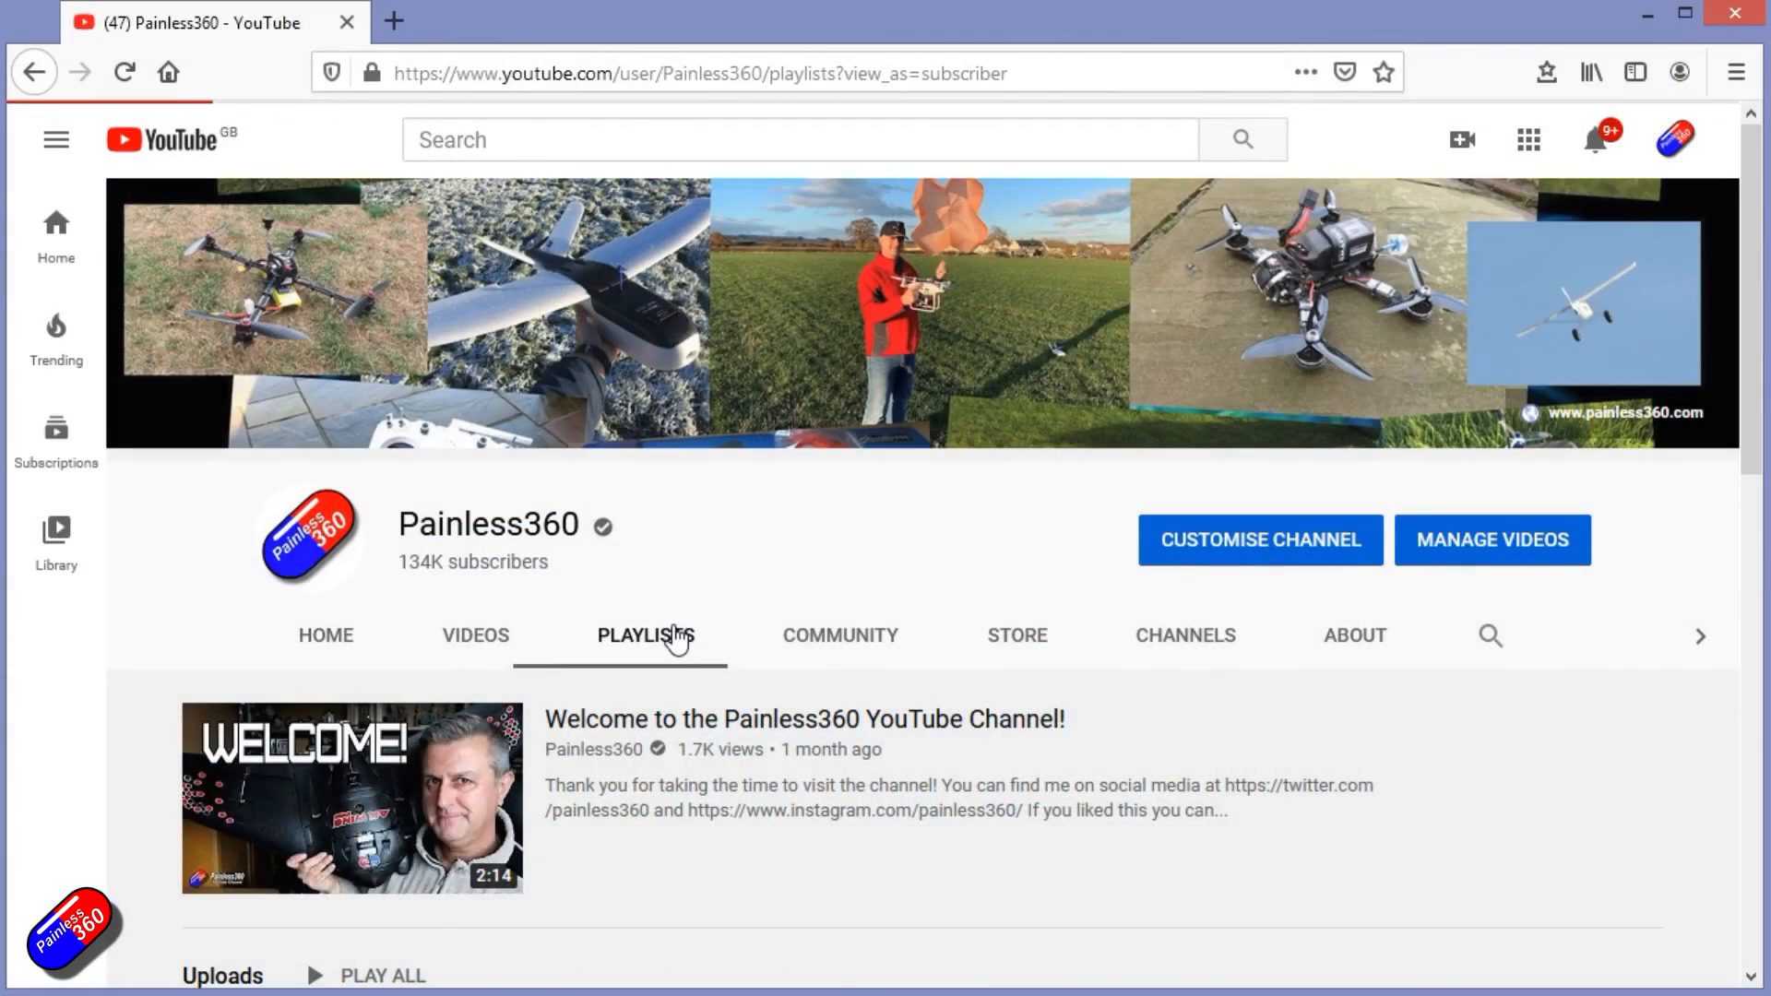
scroll(down, 3)
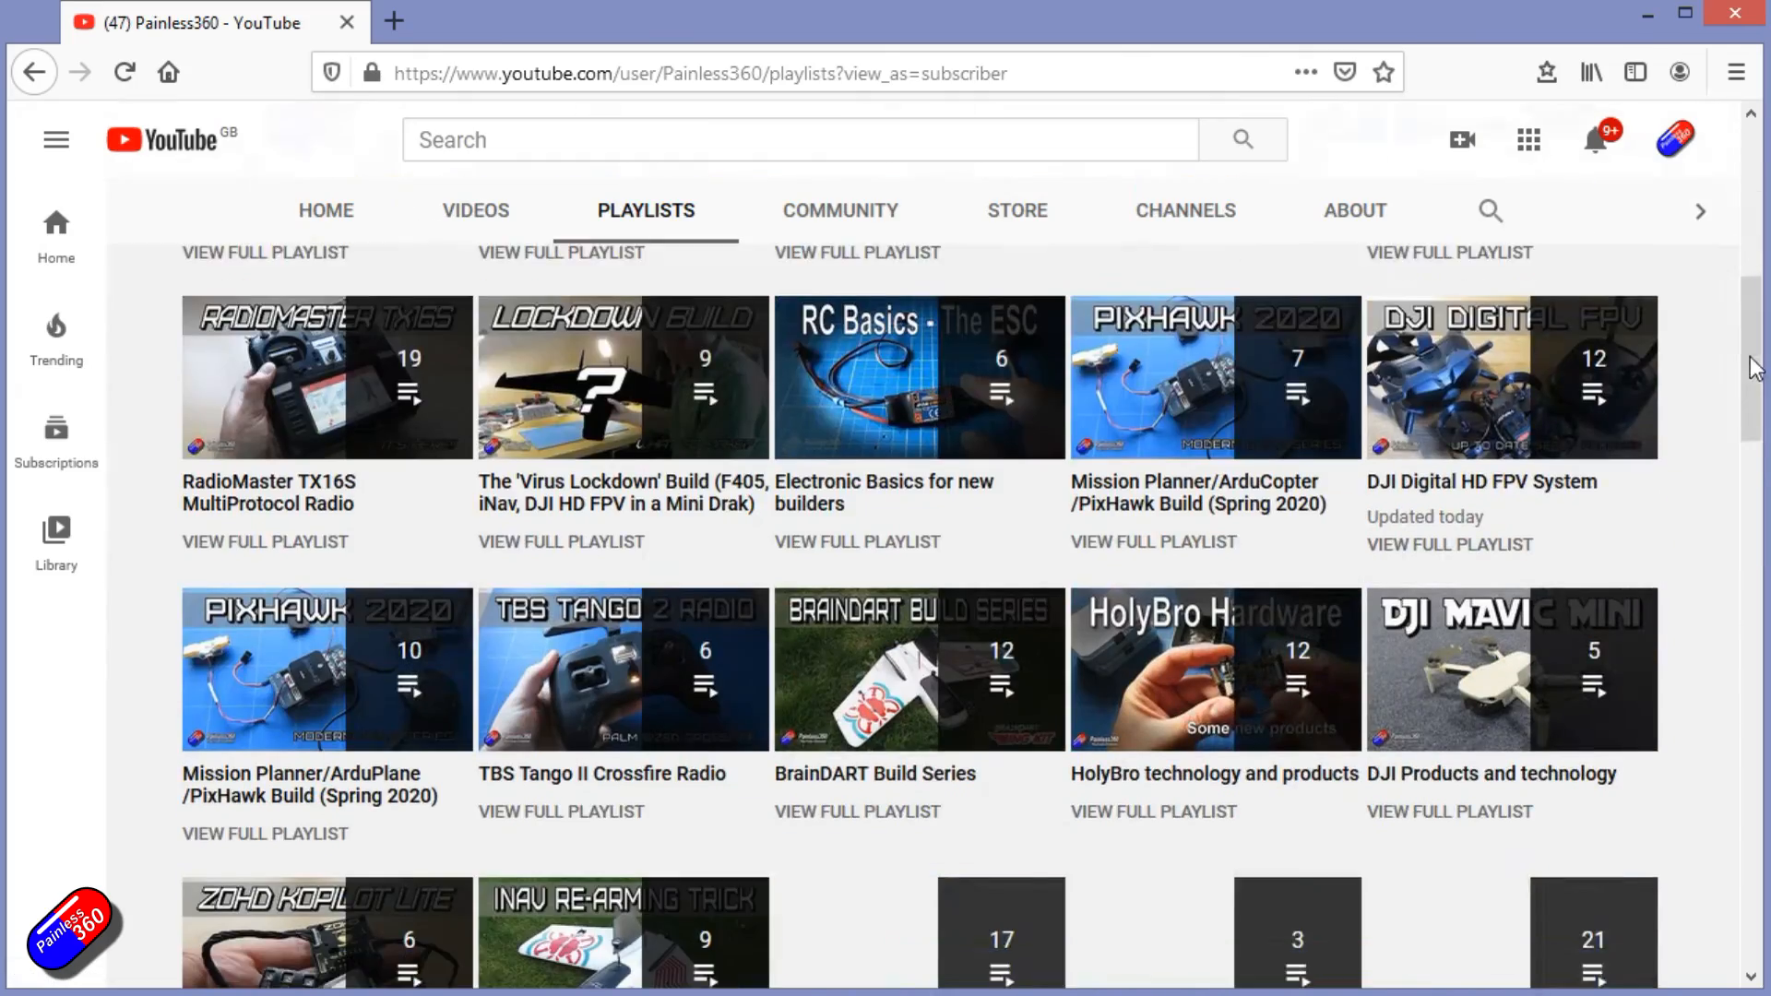
scroll(down, 3)
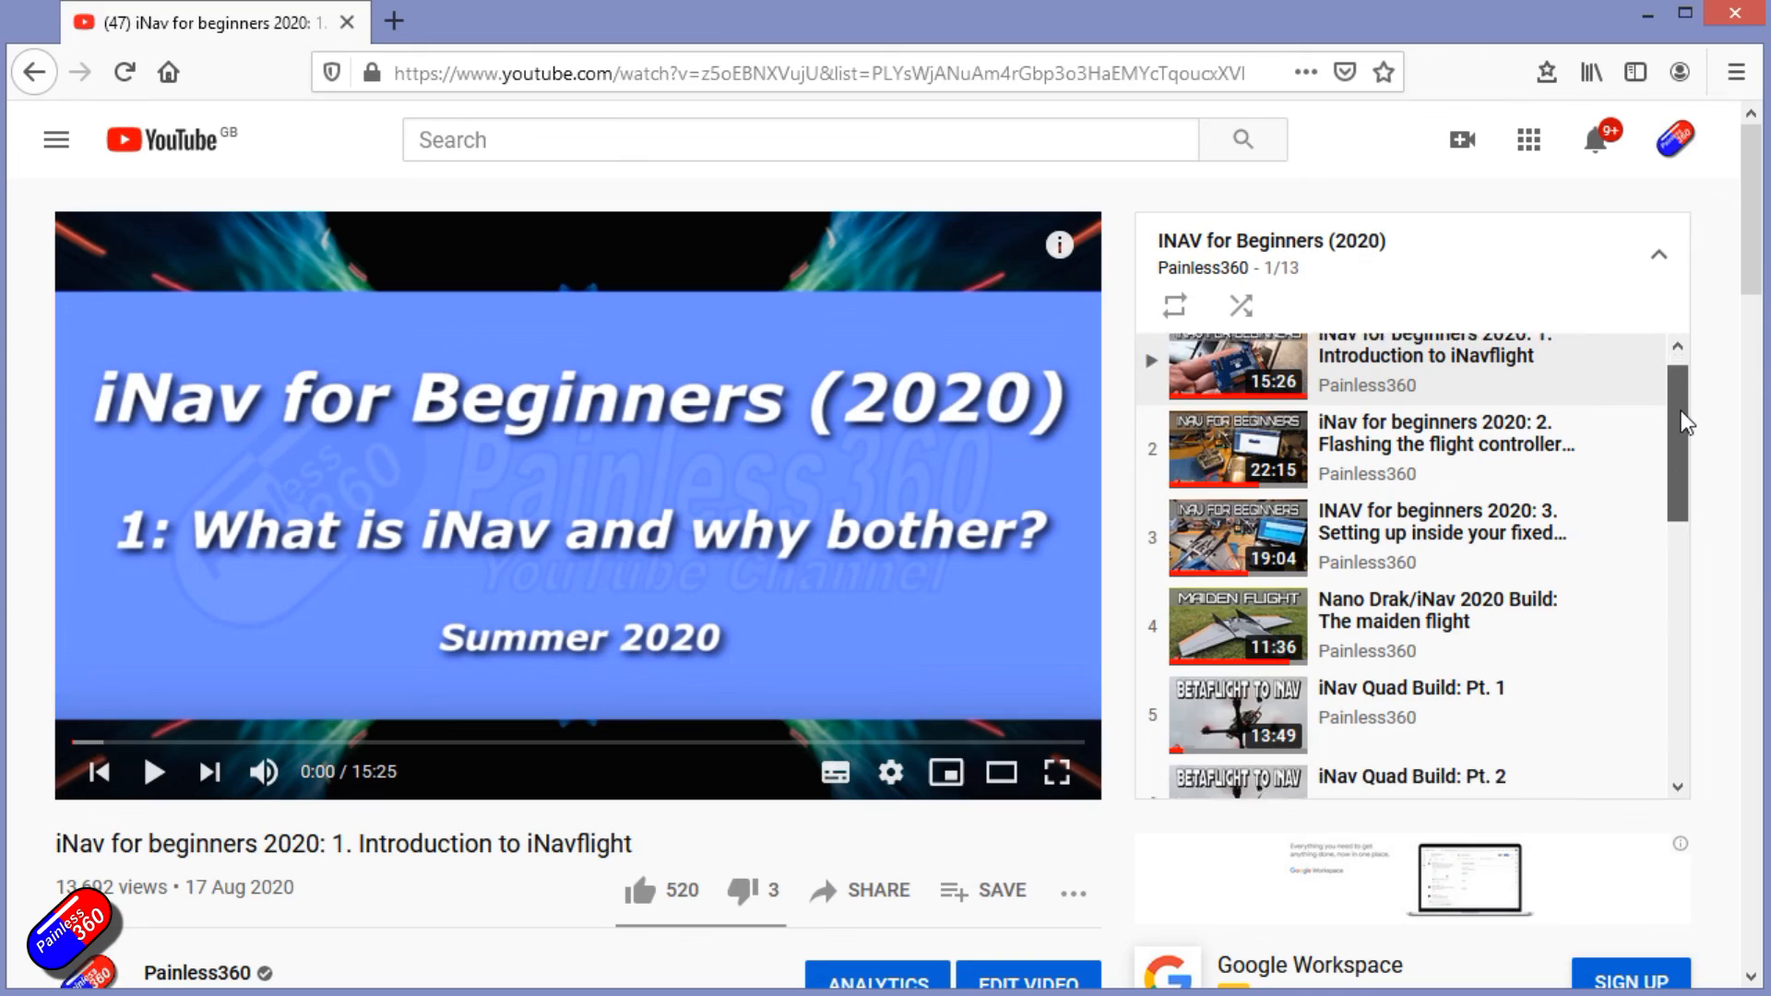
scroll(down, 3)
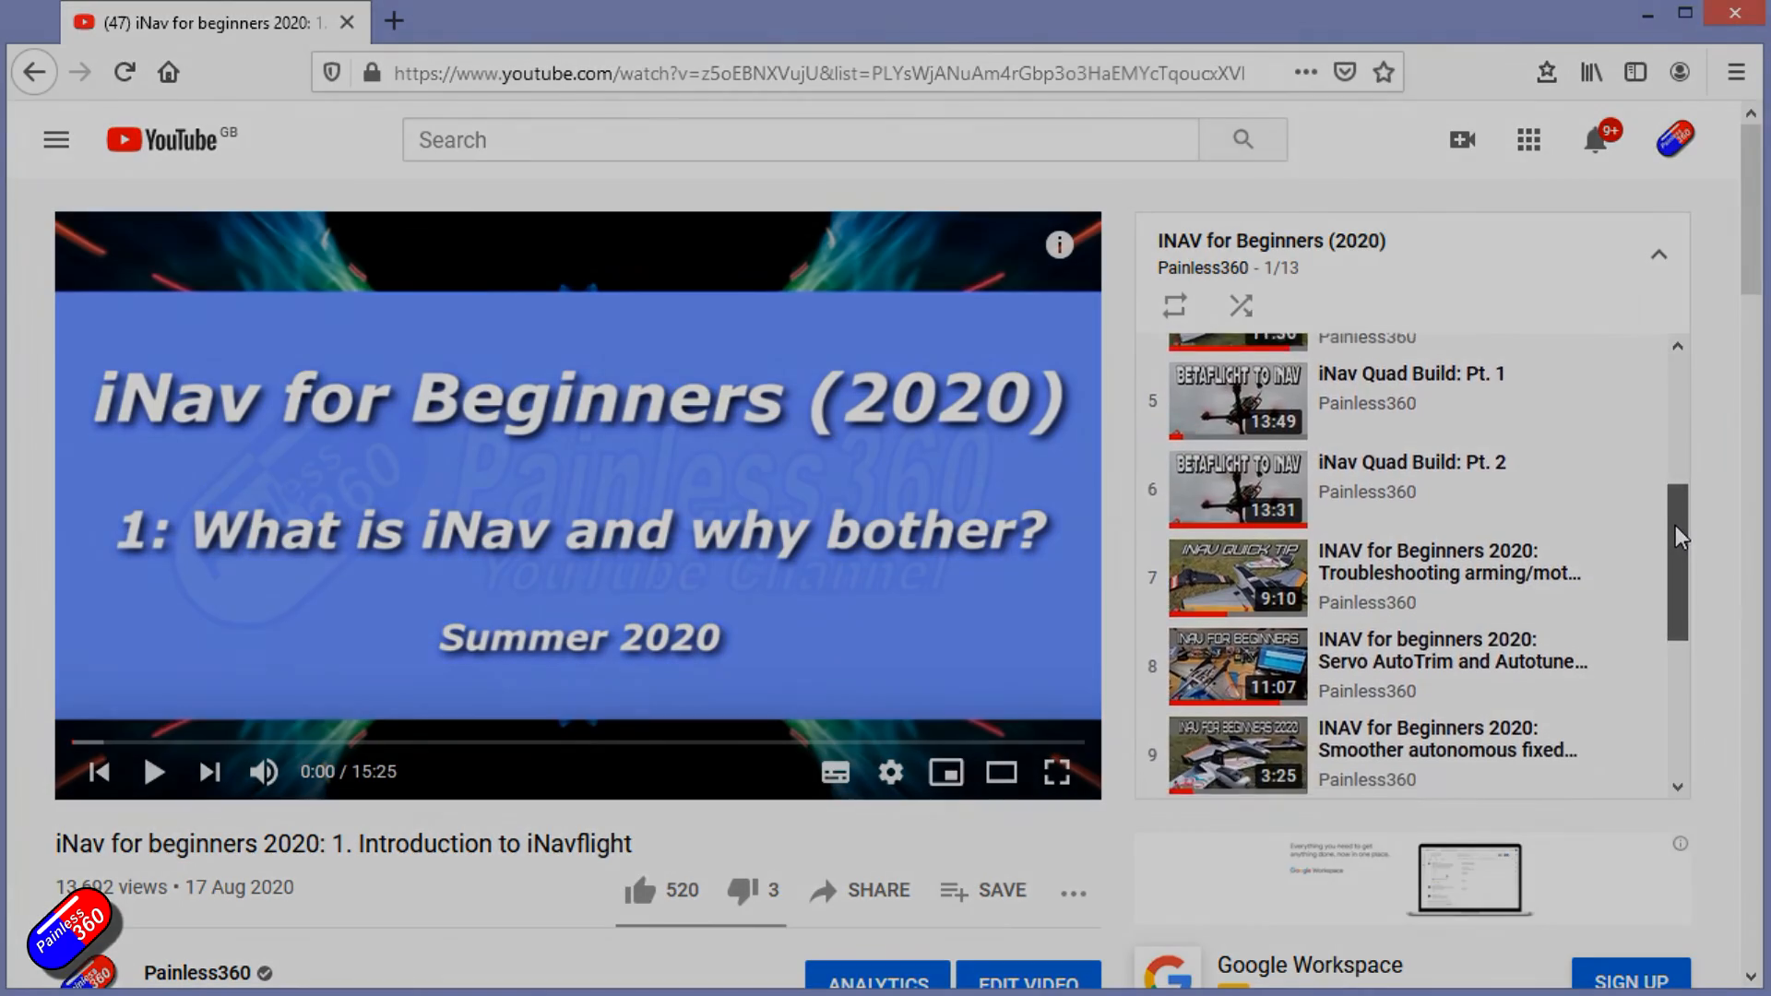